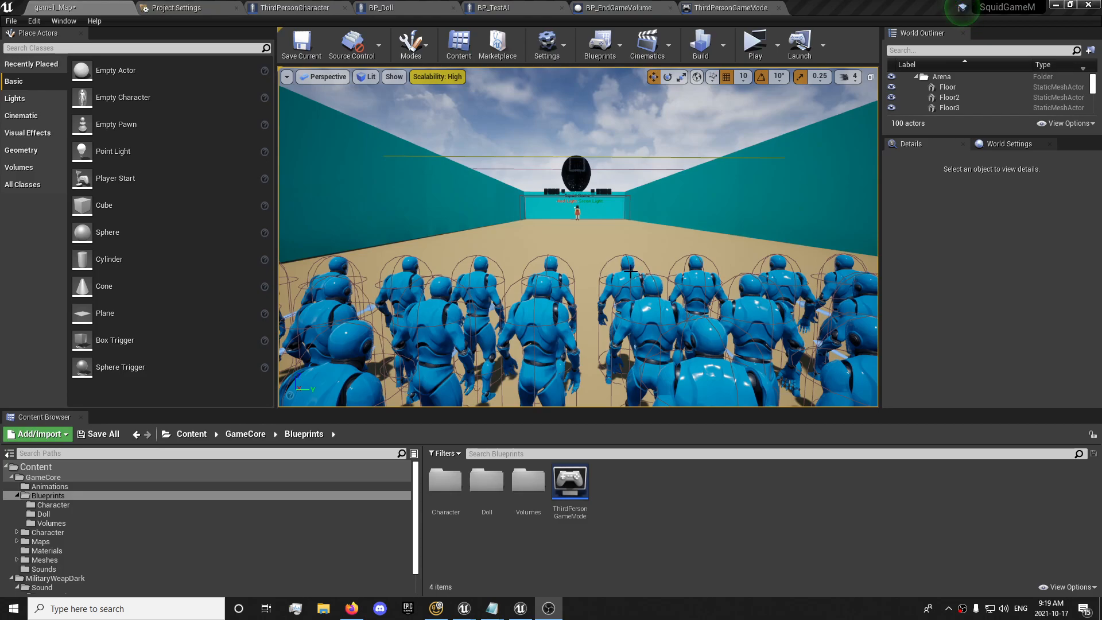
mouse_move(753, 44)
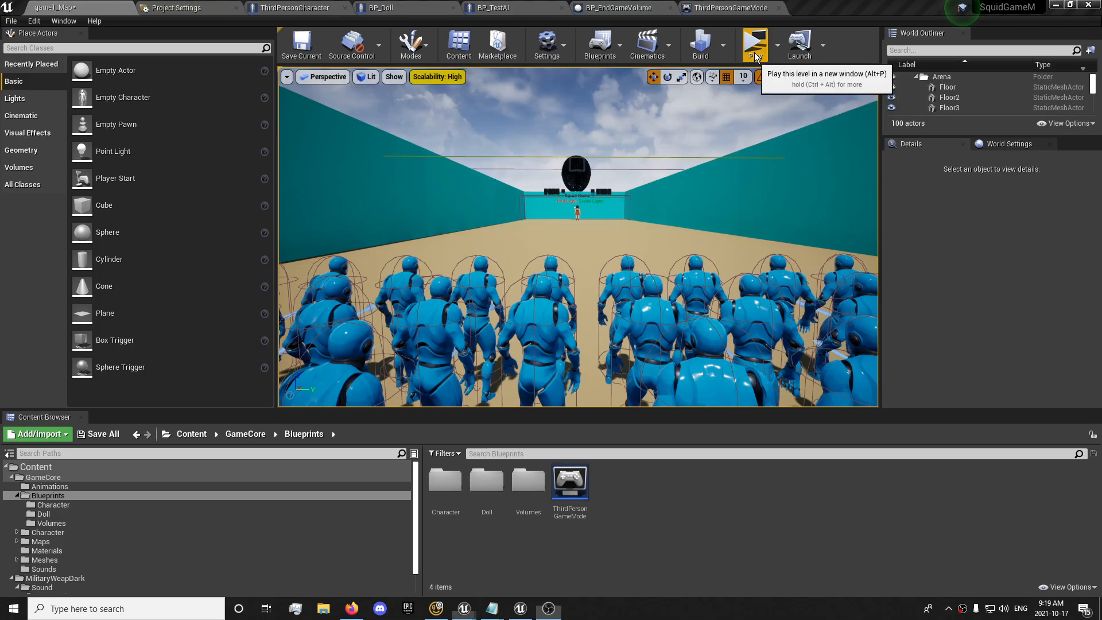
Play the level in a separate window, then reload the project into an Untitled level
left_click(754, 44)
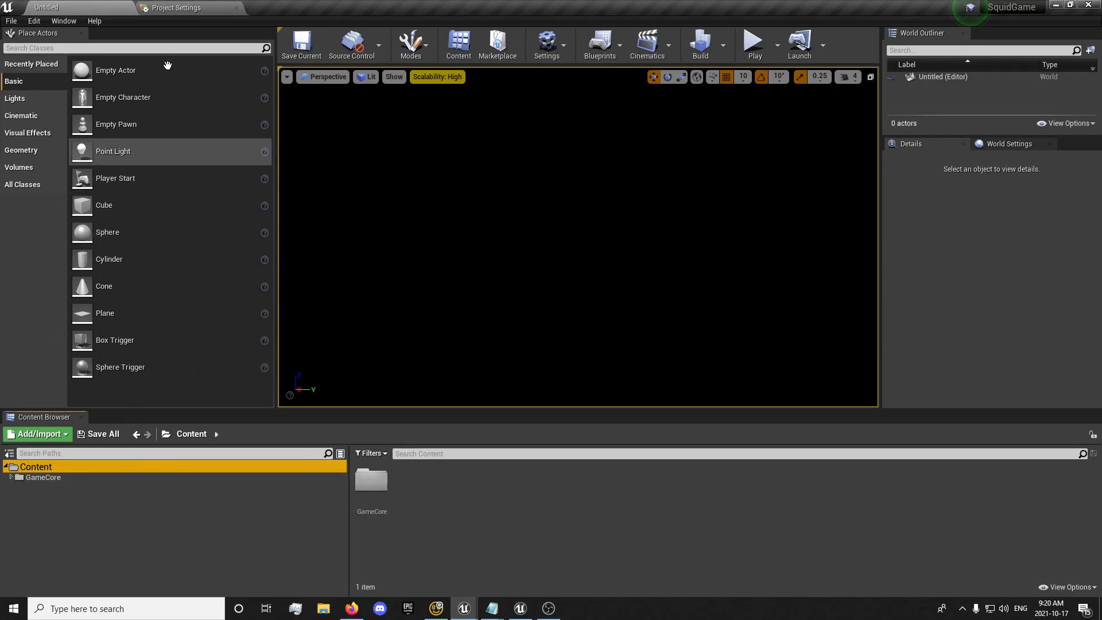
In Maps & Modes, set ThirdPersonGameMode as default game mode and Game1 as startup and default map
left_click(176, 8)
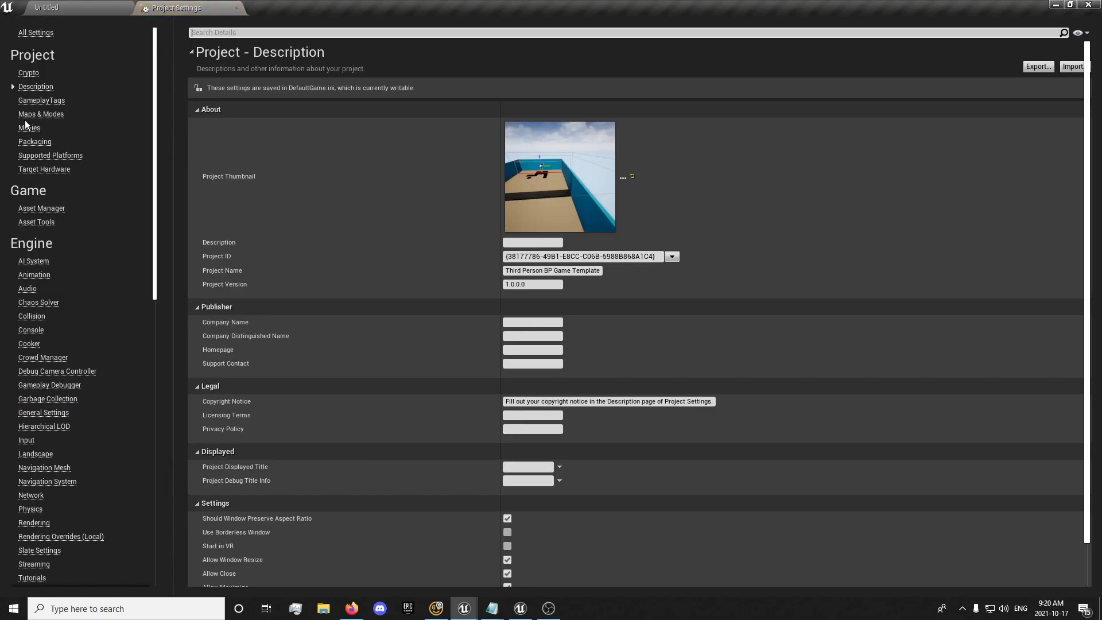
left_click(41, 113)
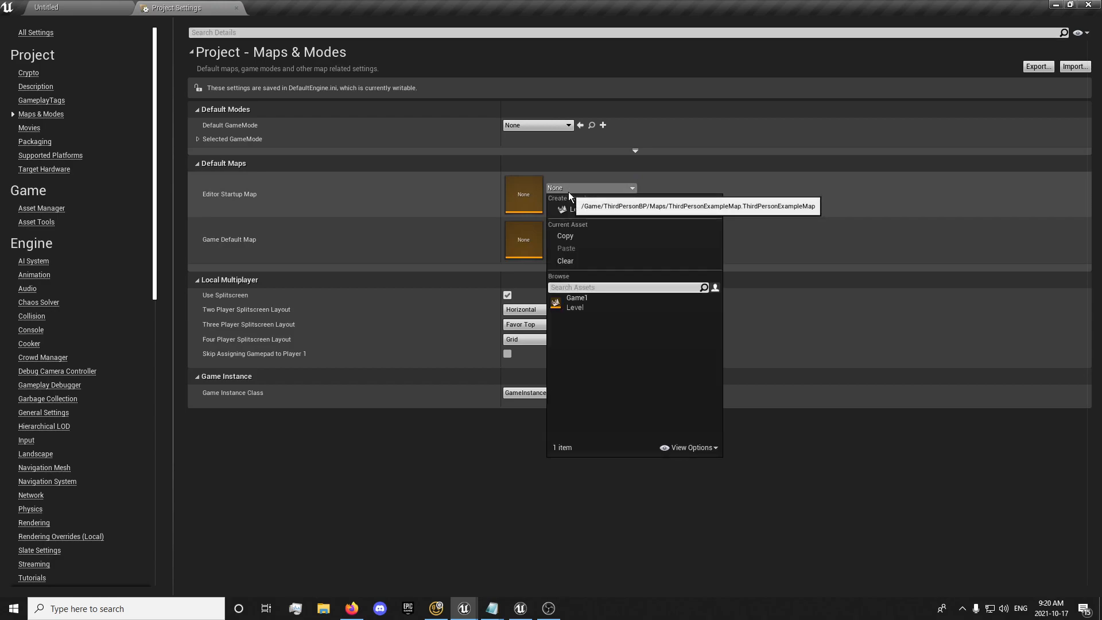
left_click(567, 125)
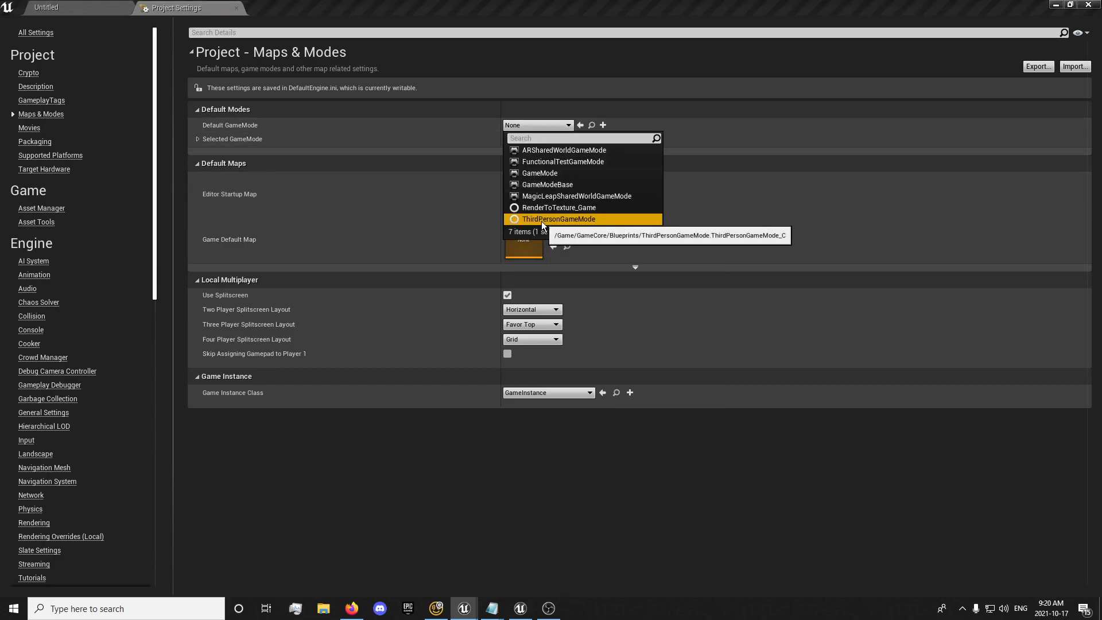
left_click(560, 219)
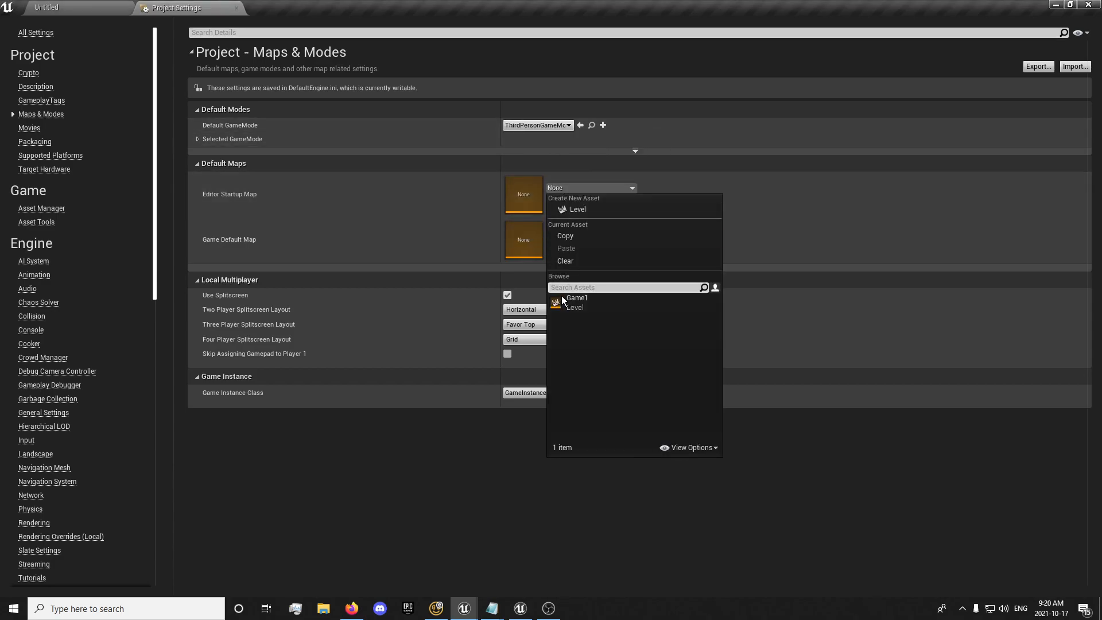
left_click(576, 298)
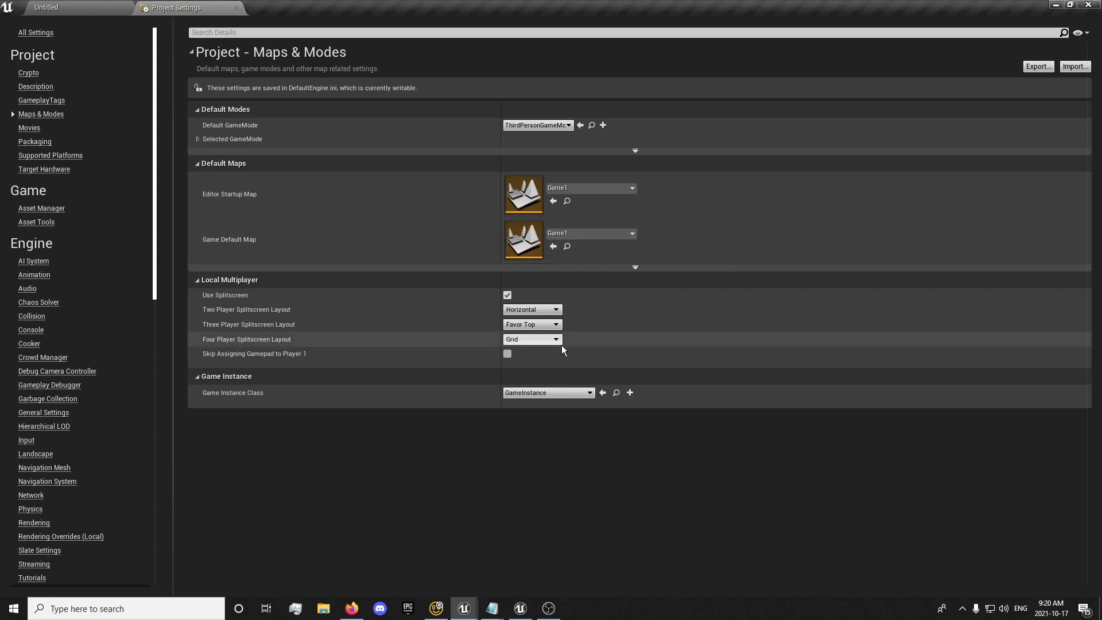
mouse_move(236, 7)
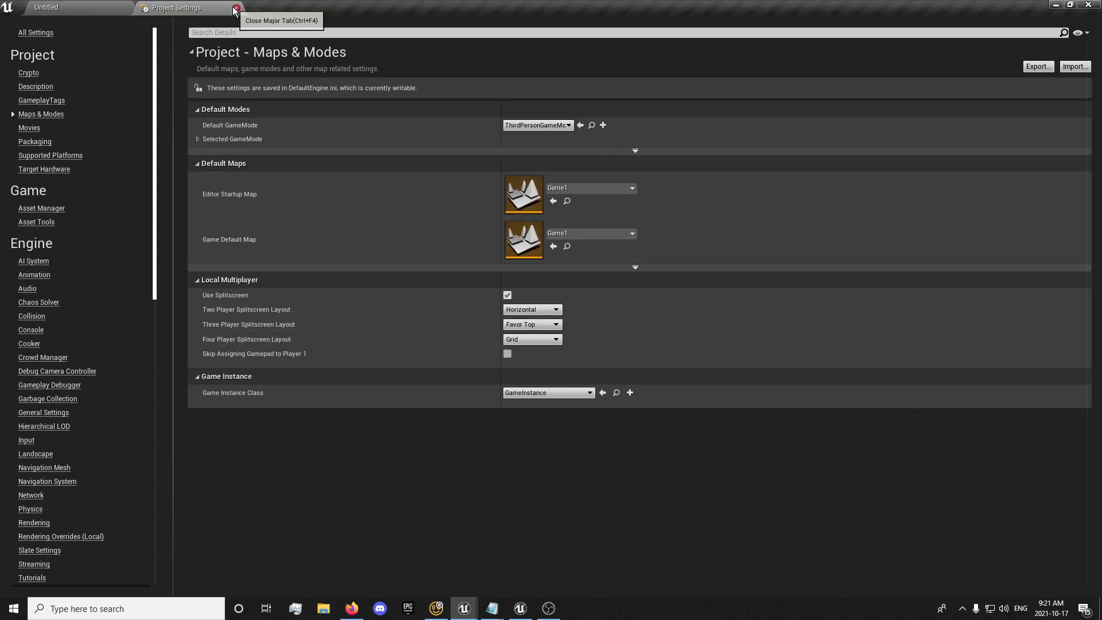
Load the GameCore Game1 map and run Build Lighting Only
left_click(236, 7)
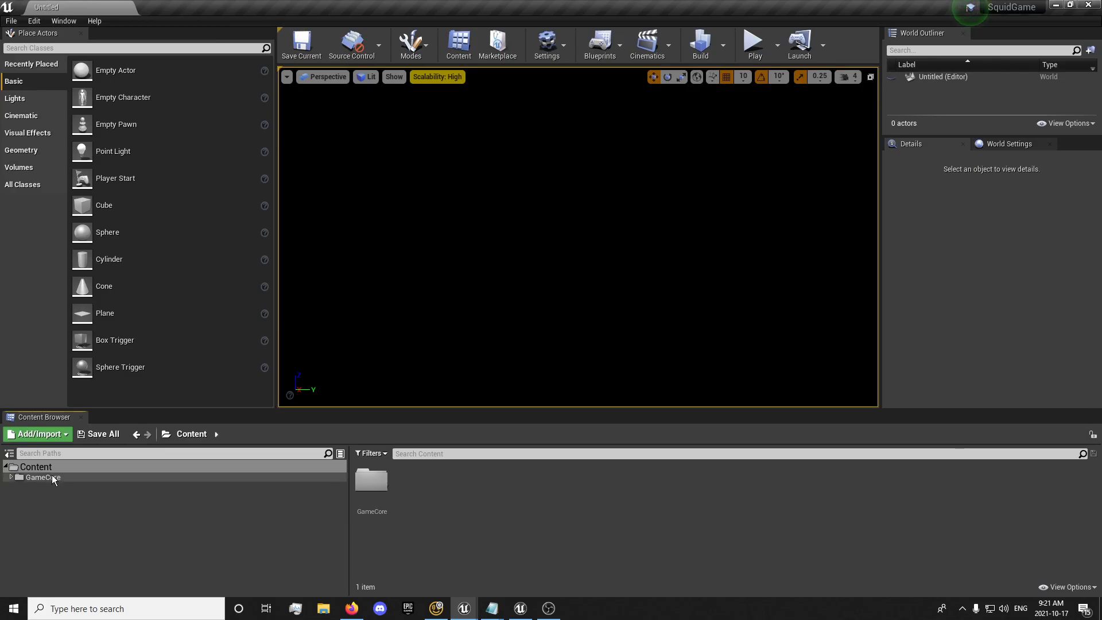
double_click(413, 481)
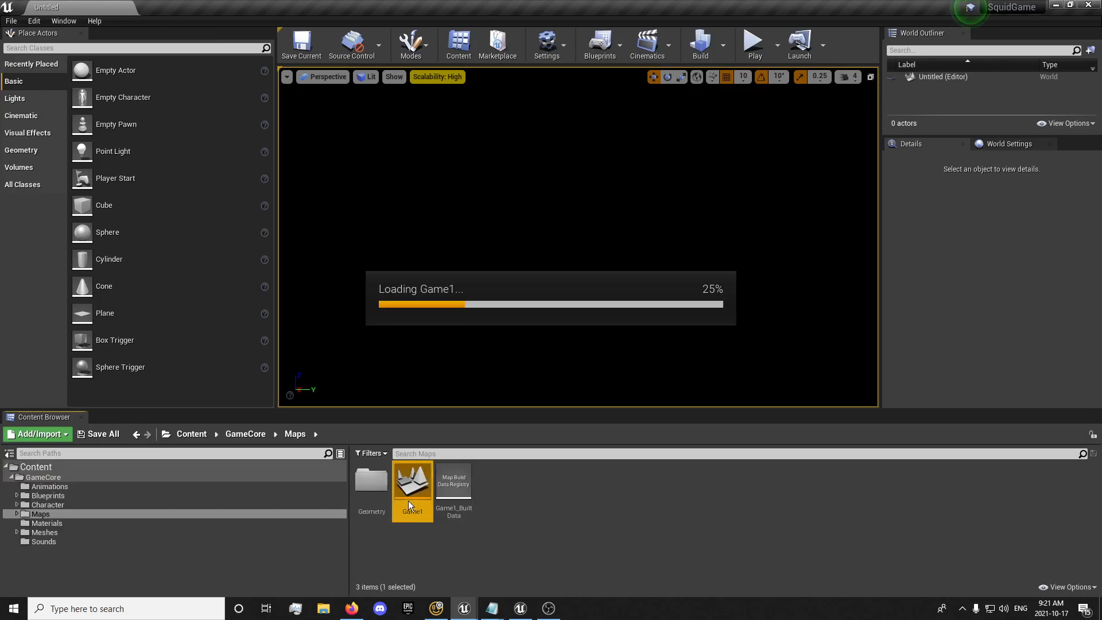
double_click(413, 481)
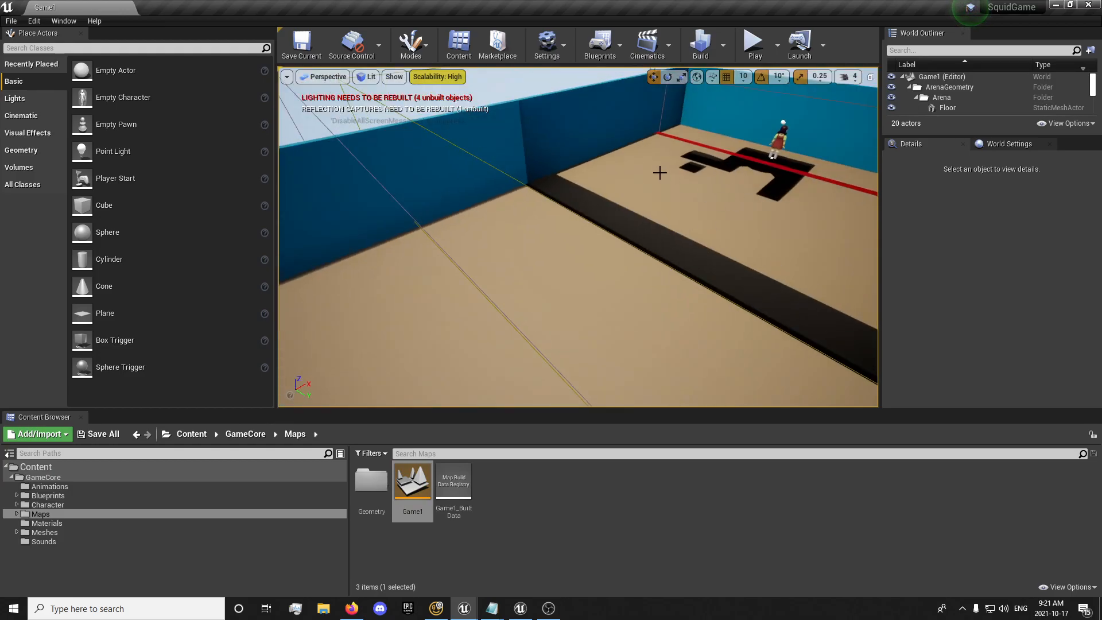
left_click(723, 45)
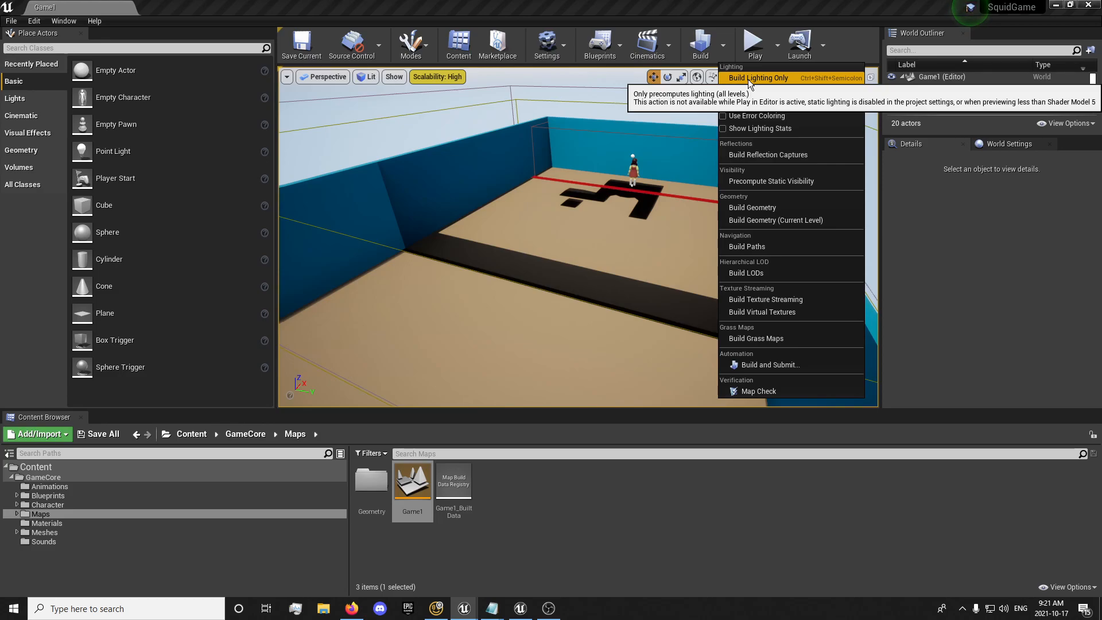
left_click(757, 77)
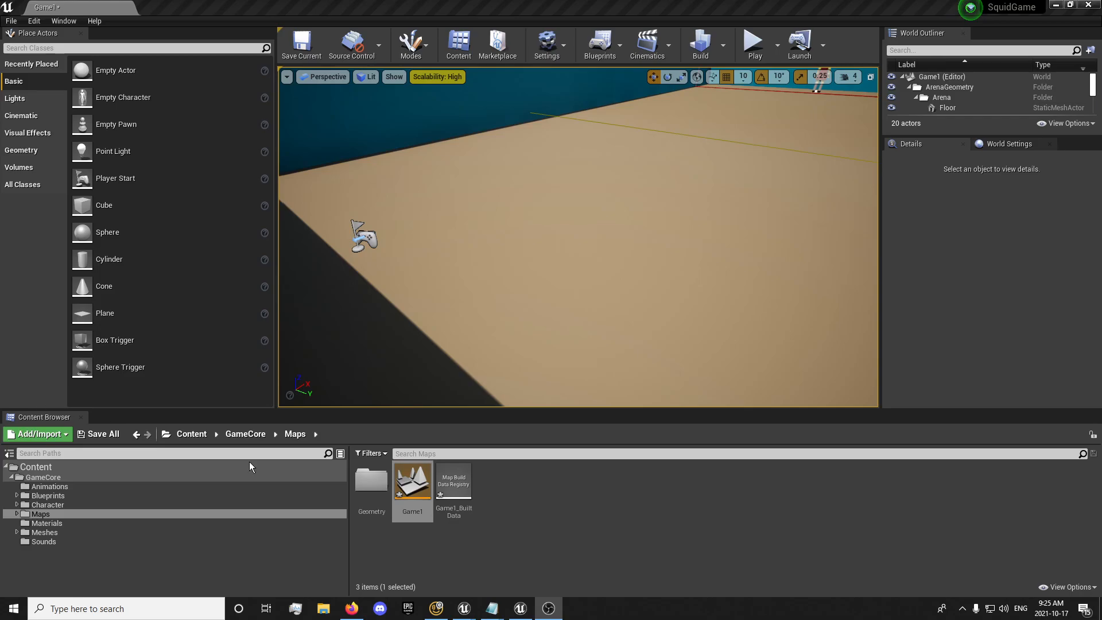
mouse_move(542, 548)
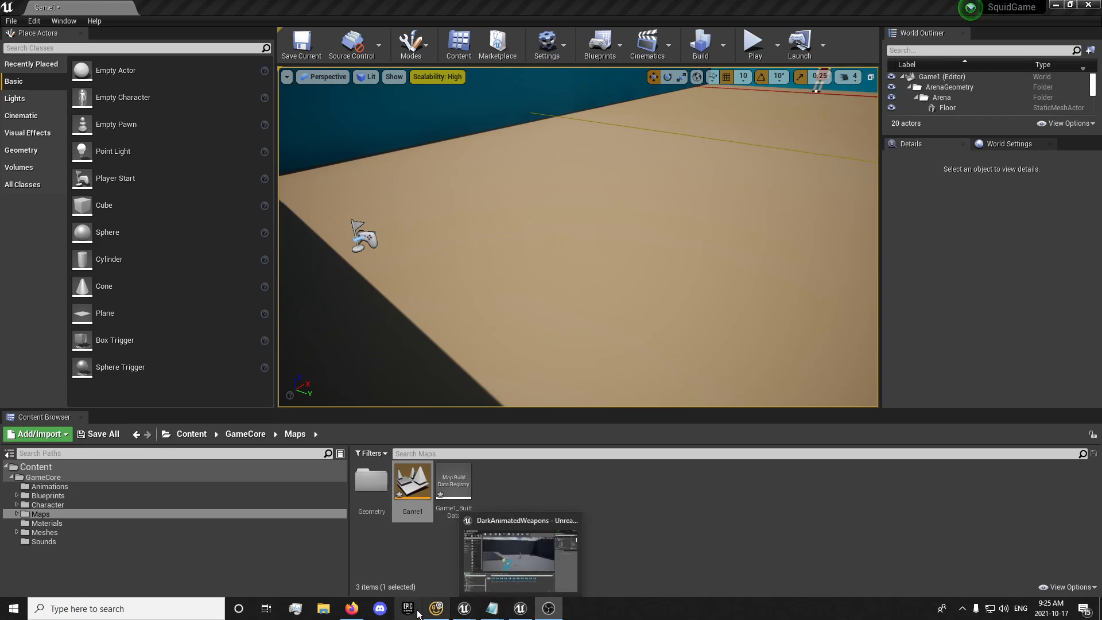
Scroll the Military Weapons Dark page to check its supported engine versions, 4.4–4.21
left_click(351, 608)
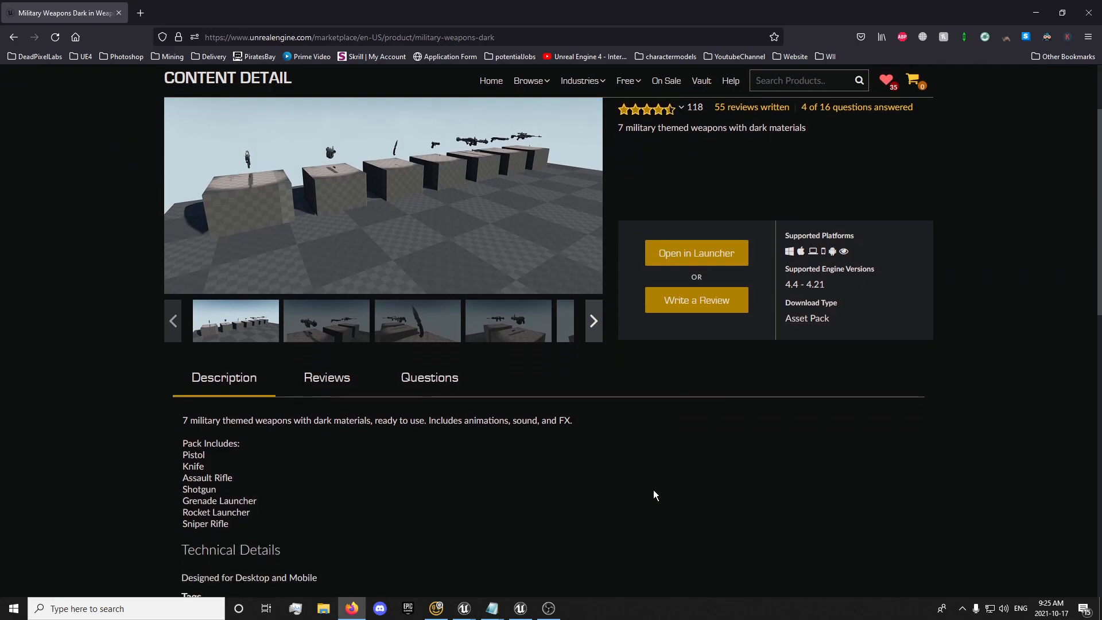
scroll("down", 3)
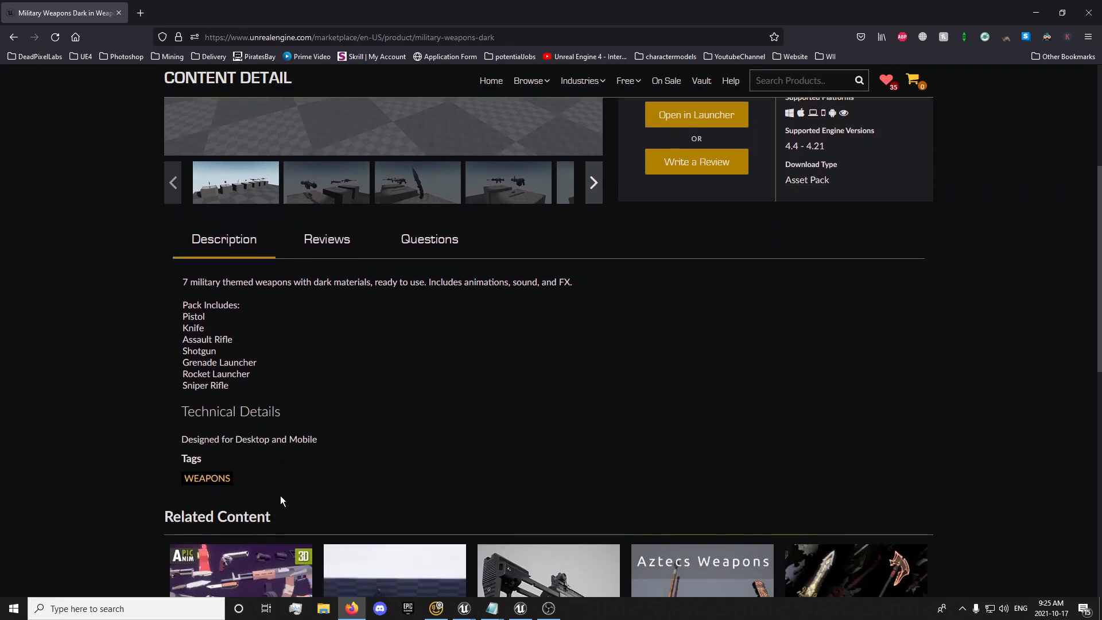
scroll("down", 3)
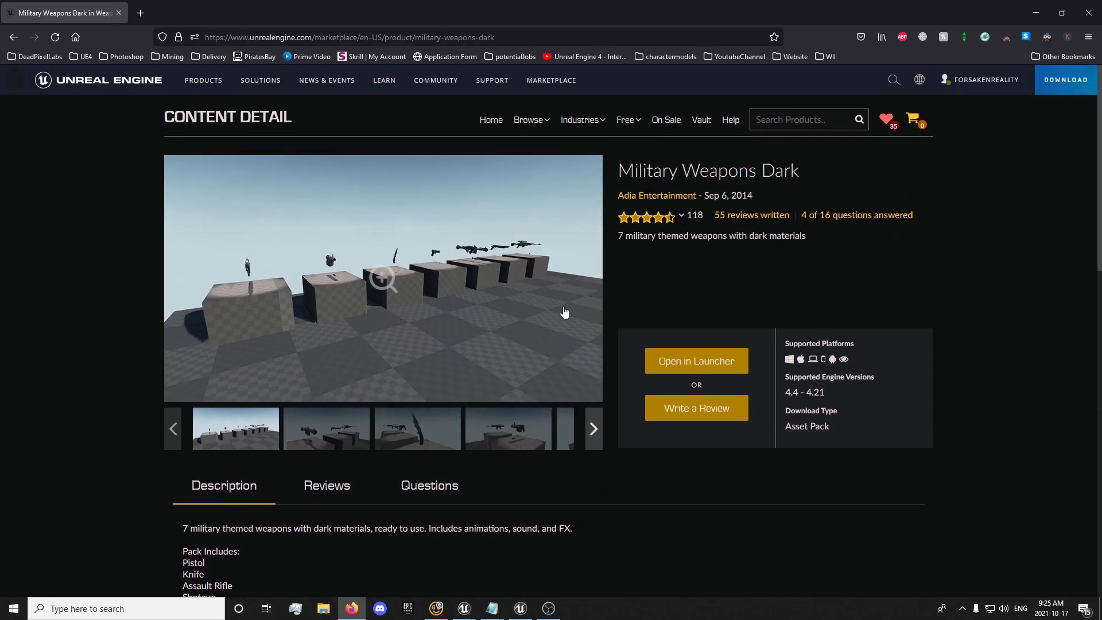
scroll("down", 3)
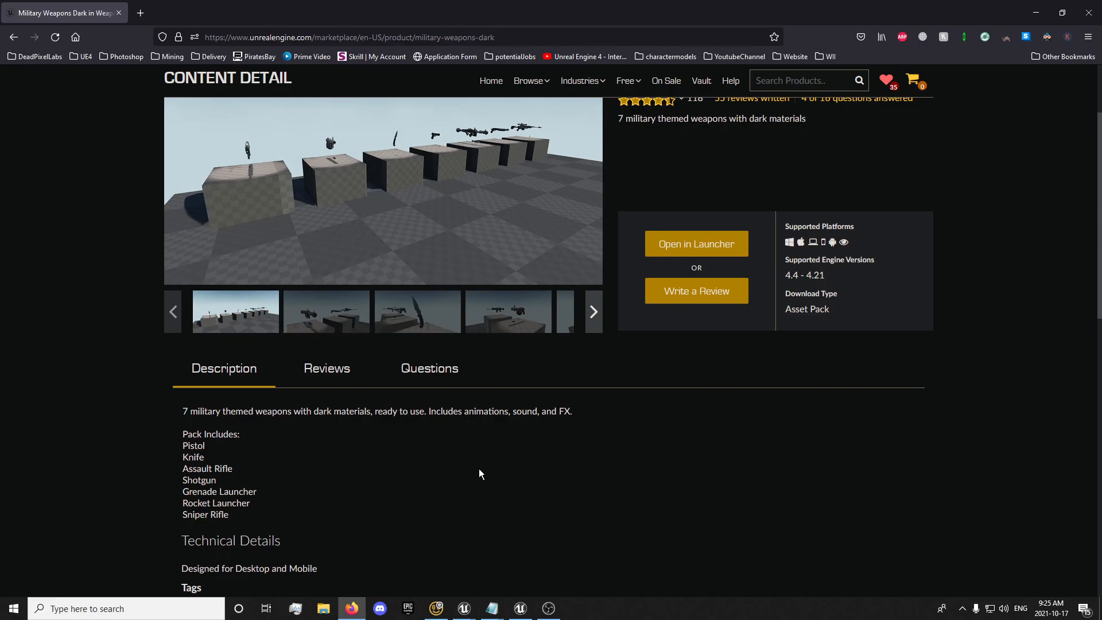
mouse_move(793, 287)
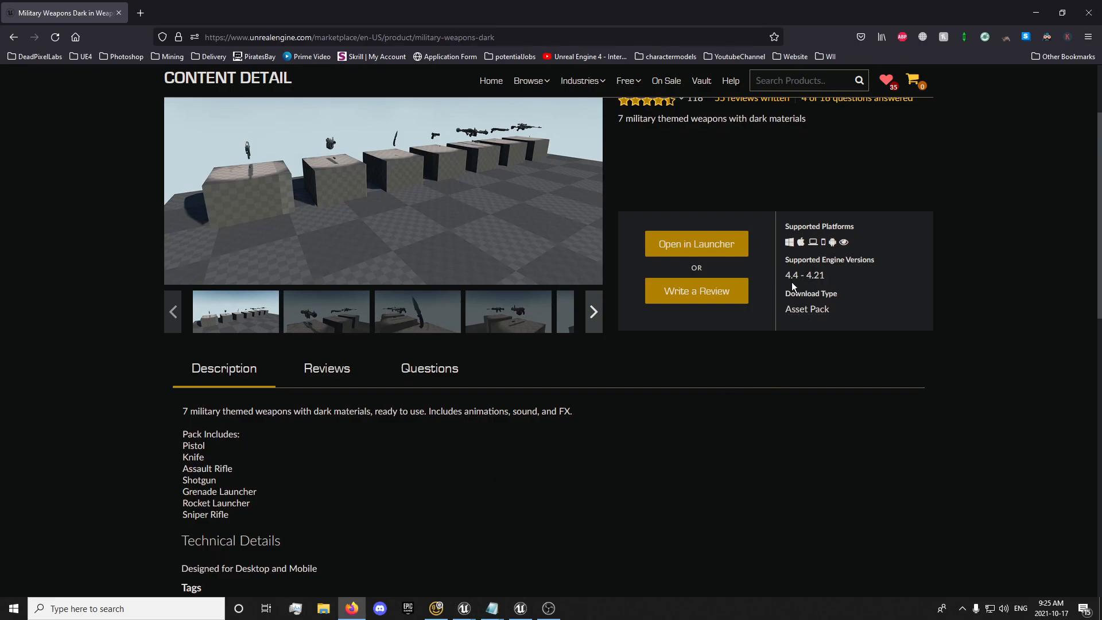
mouse_move(793, 287)
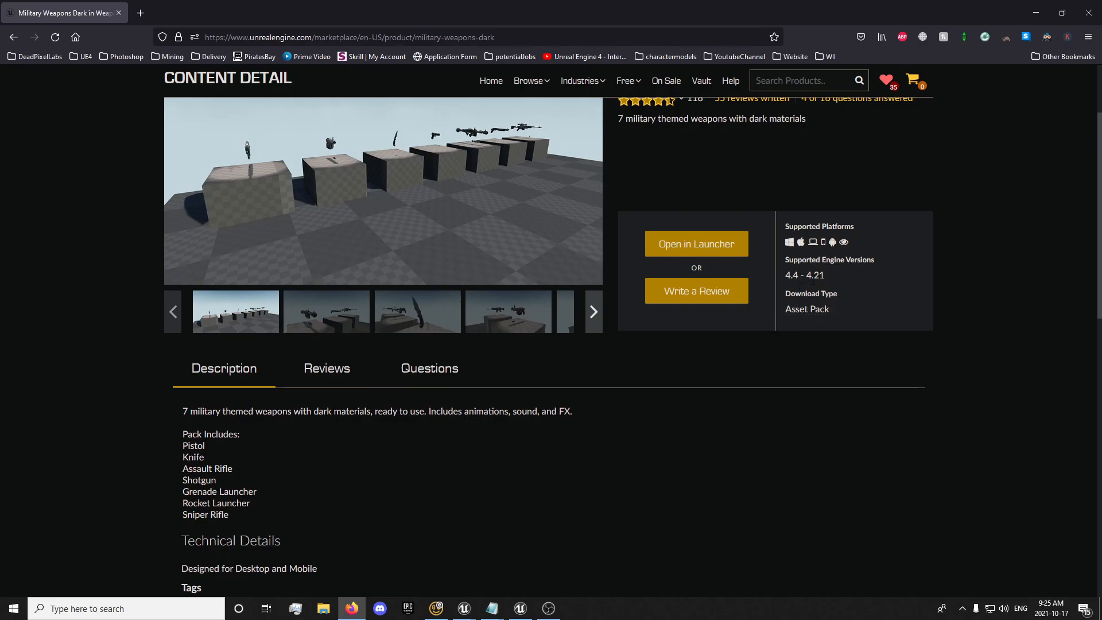
double_click(814, 275)
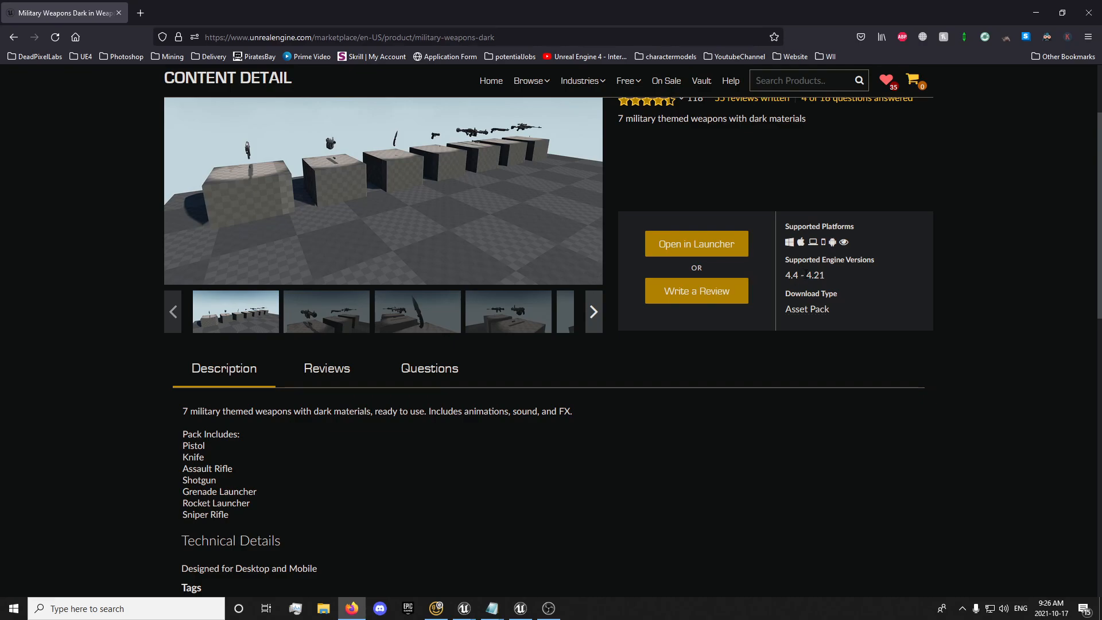
mouse_move(786, 261)
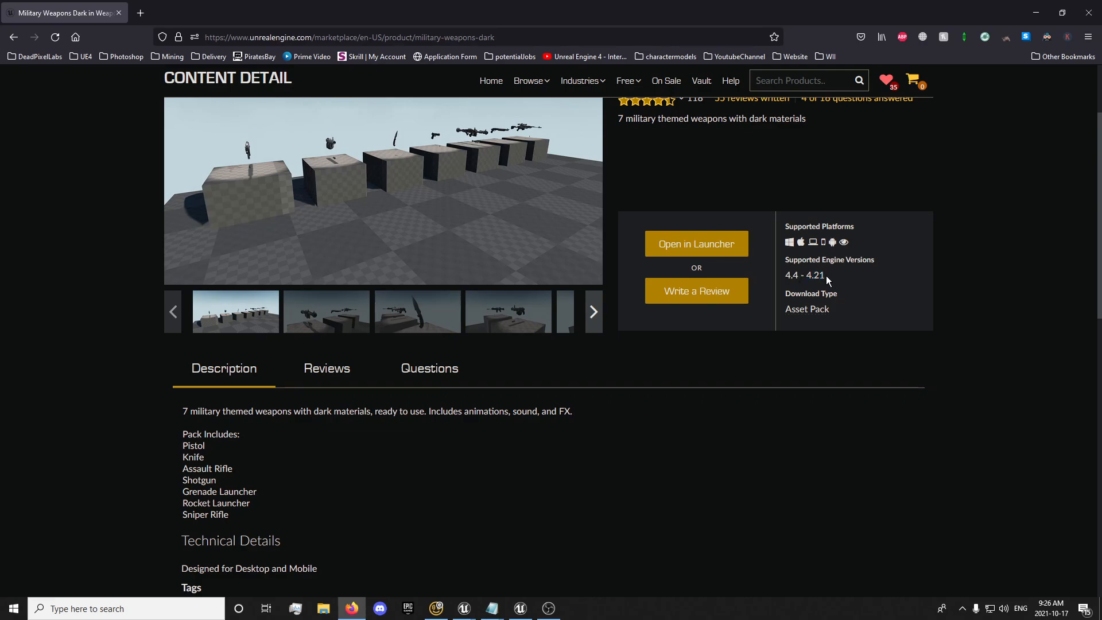
mouse_move(828, 281)
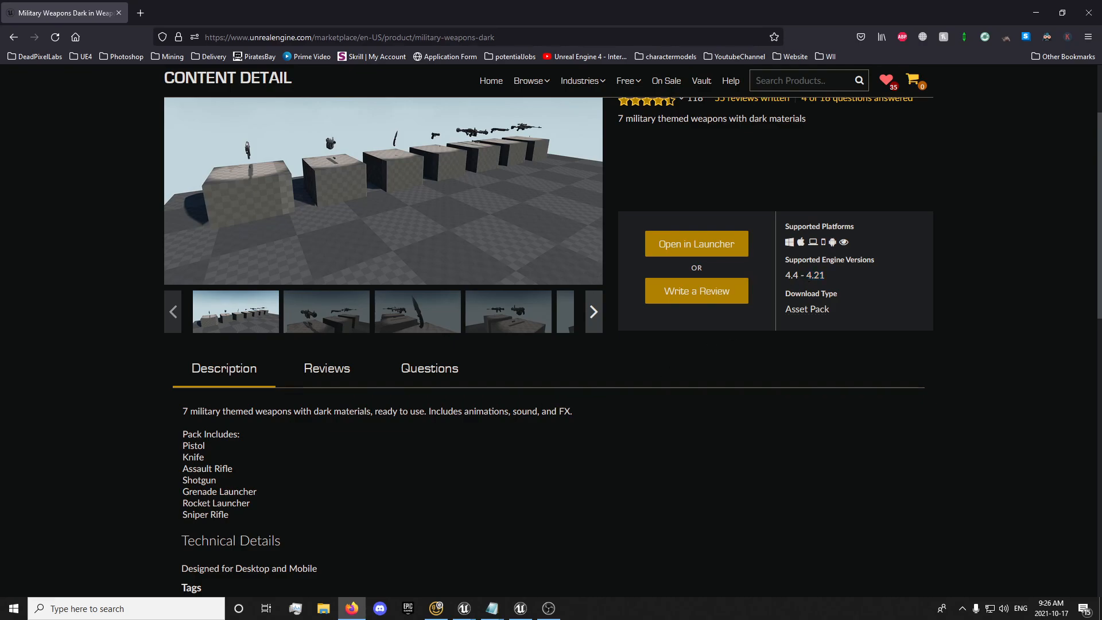
mouse_move(365, 602)
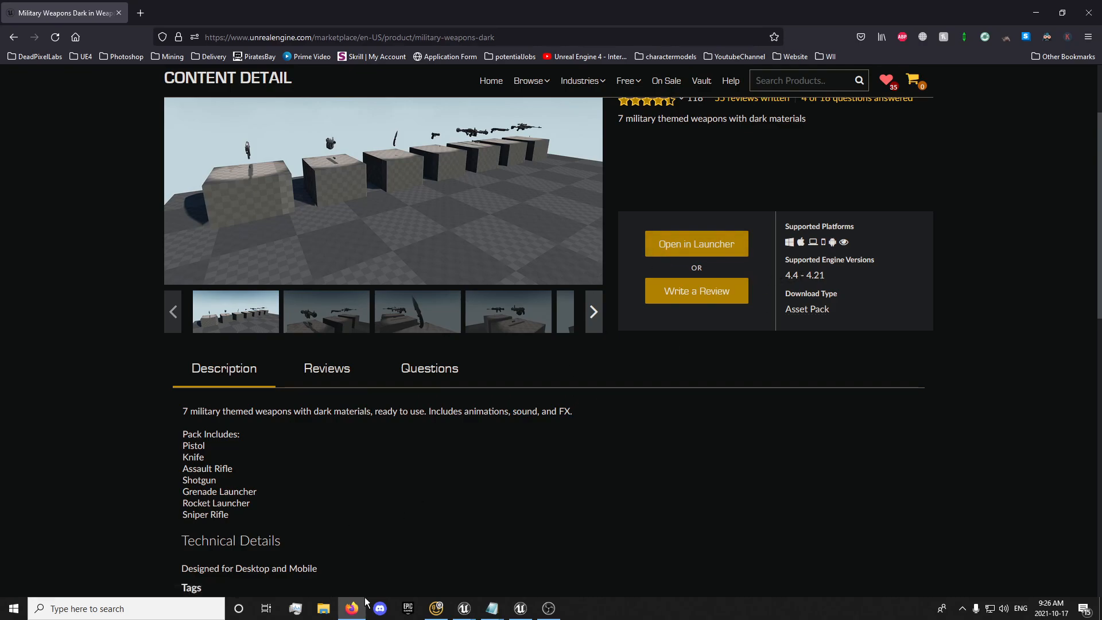
mouse_move(464, 552)
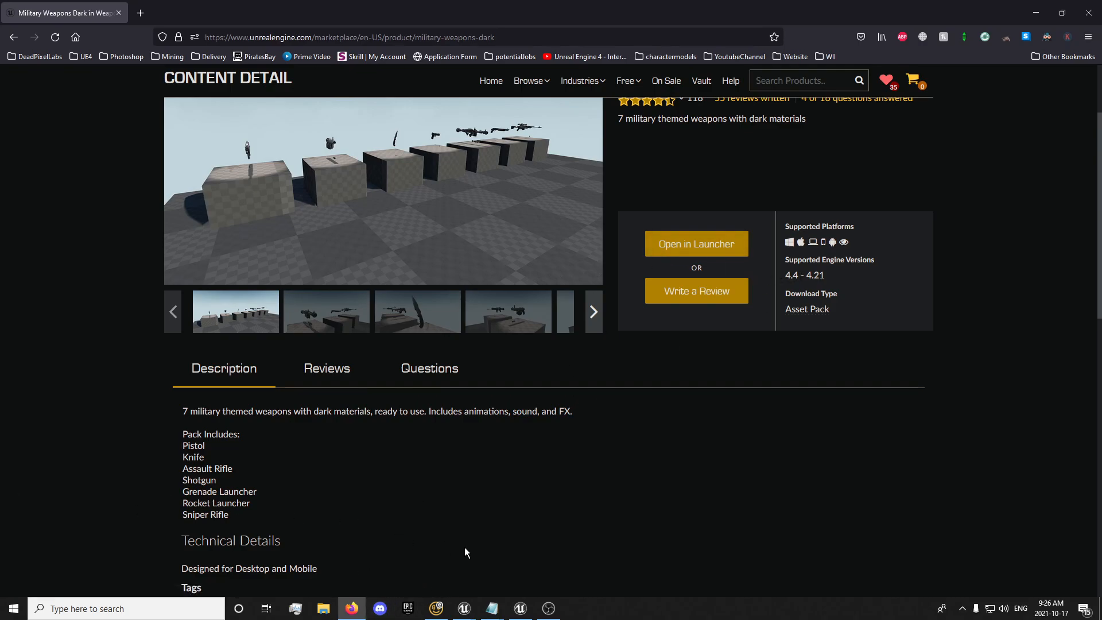
mouse_move(3, 422)
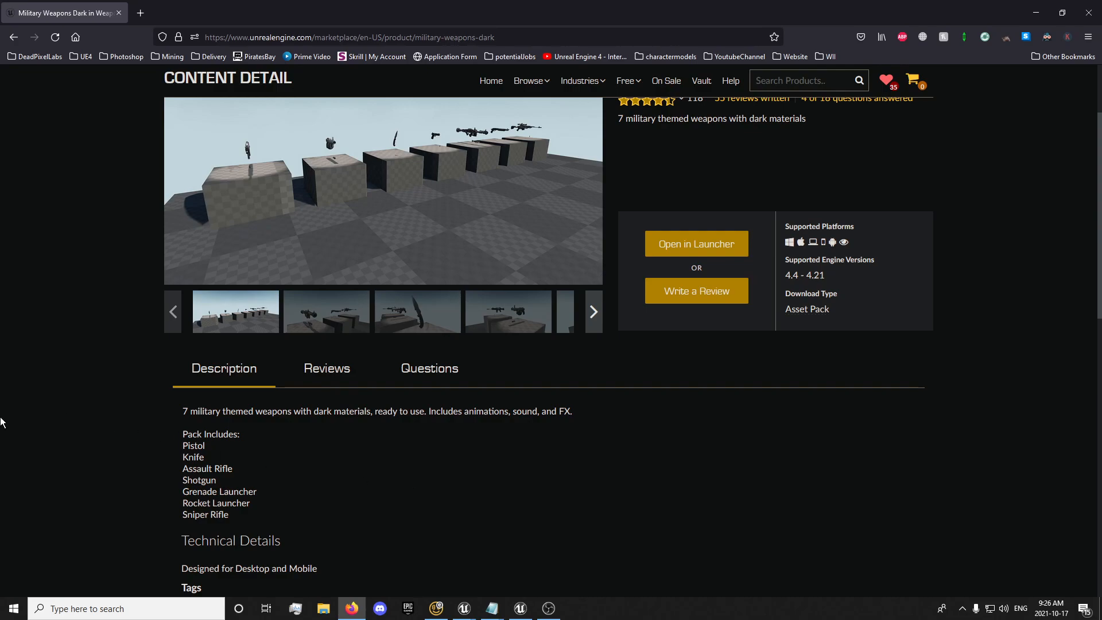
mouse_move(563, 469)
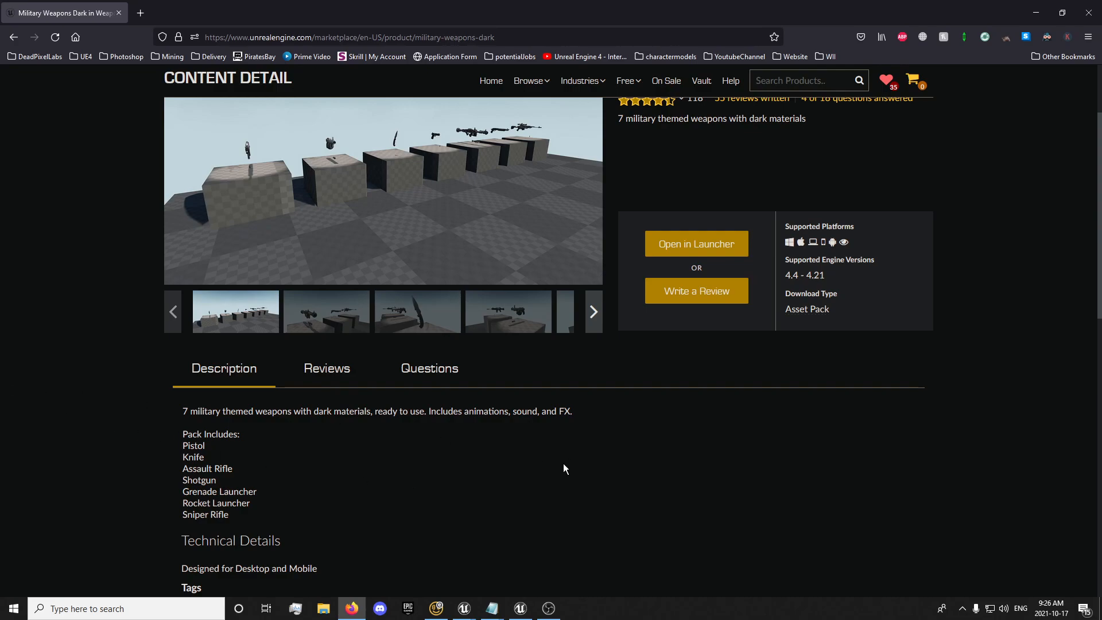
Migrate RifleB_Fire_Cue and the fire-end cue with their wavs into SquidGame/Content
left_click(520, 608)
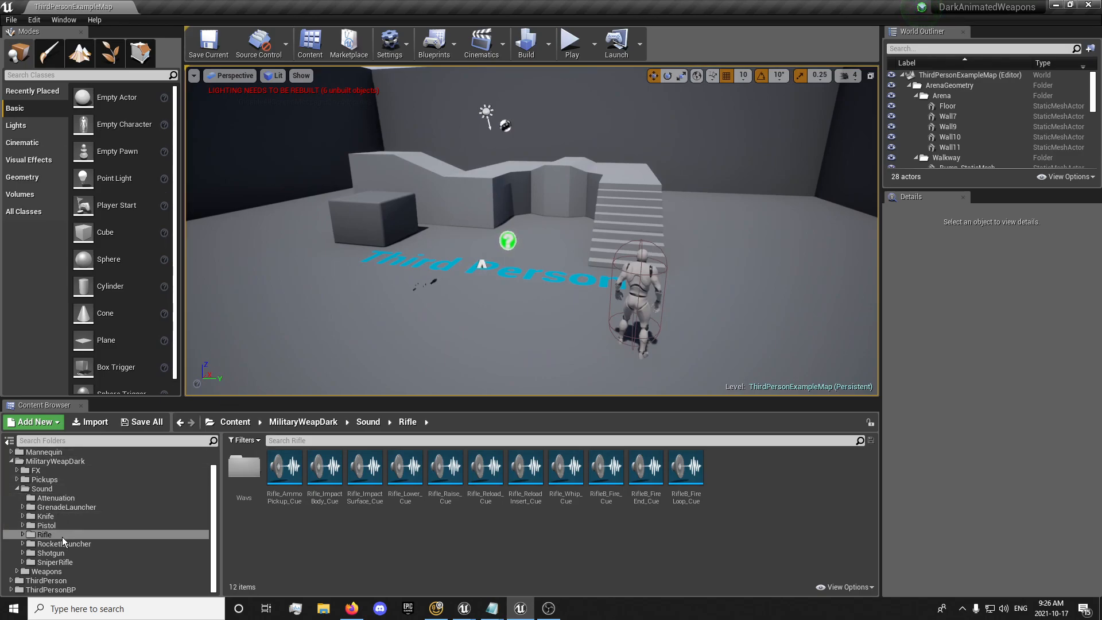
mouse_move(291, 522)
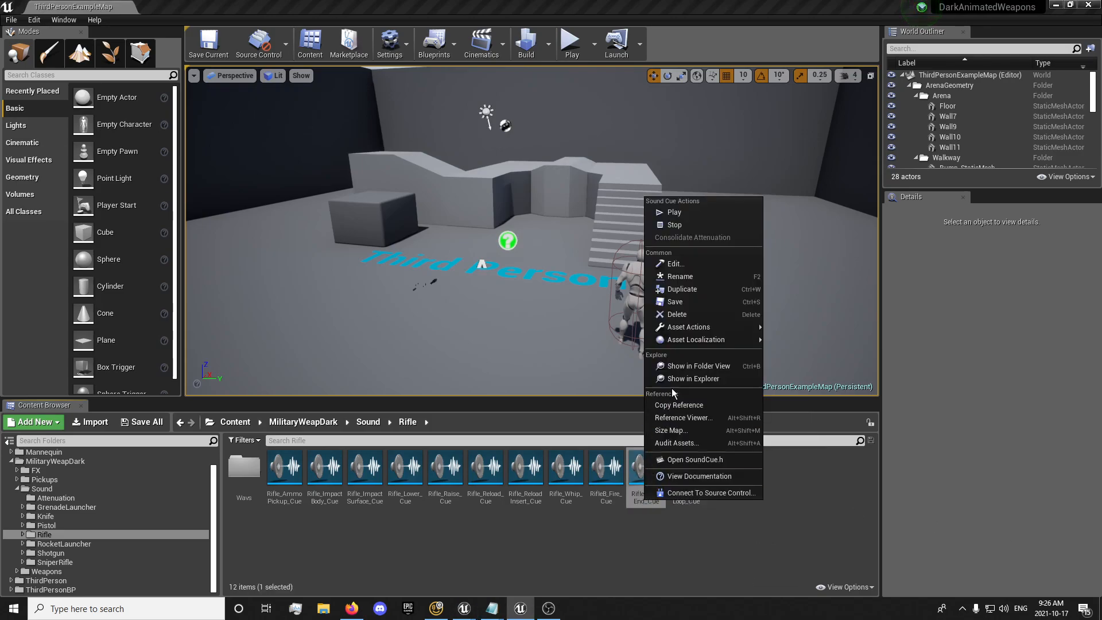
mouse_move(688, 326)
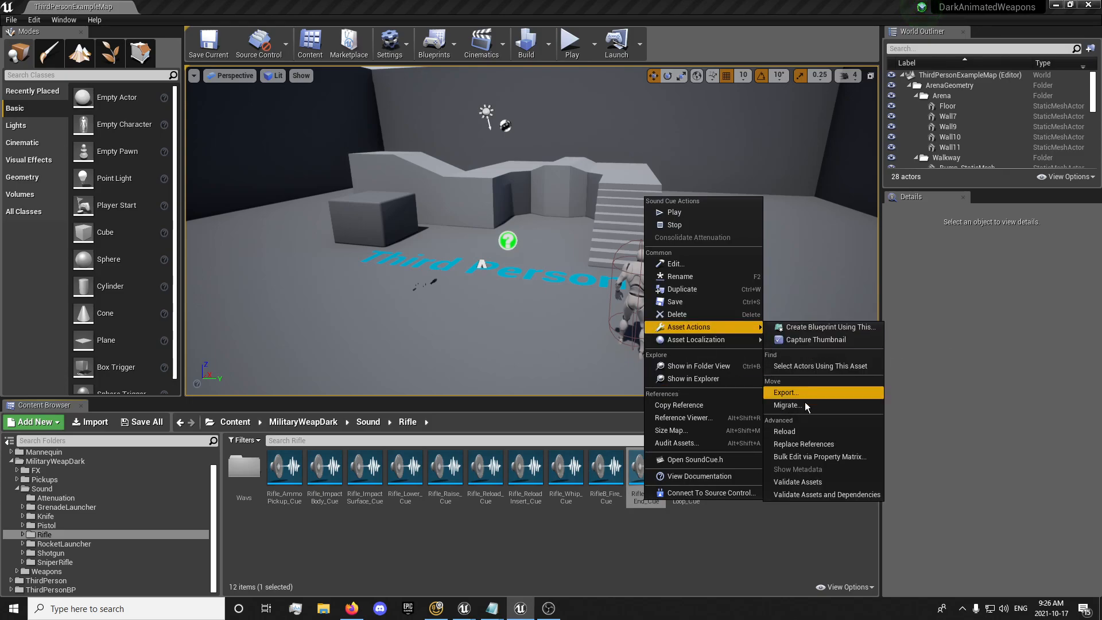
left_click(786, 405)
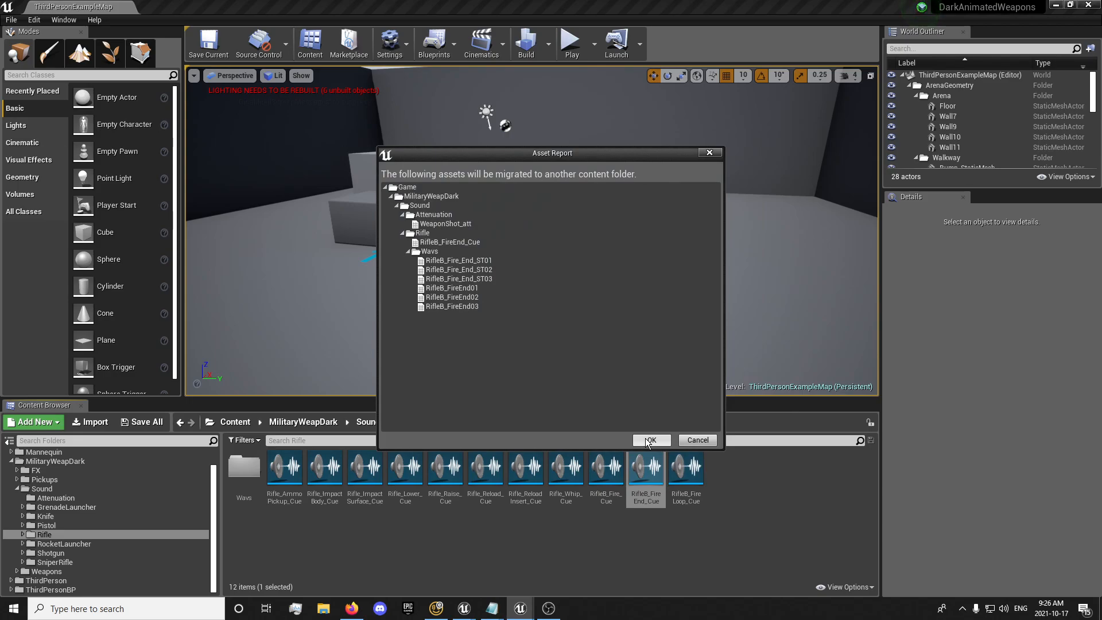
left_click(649, 440)
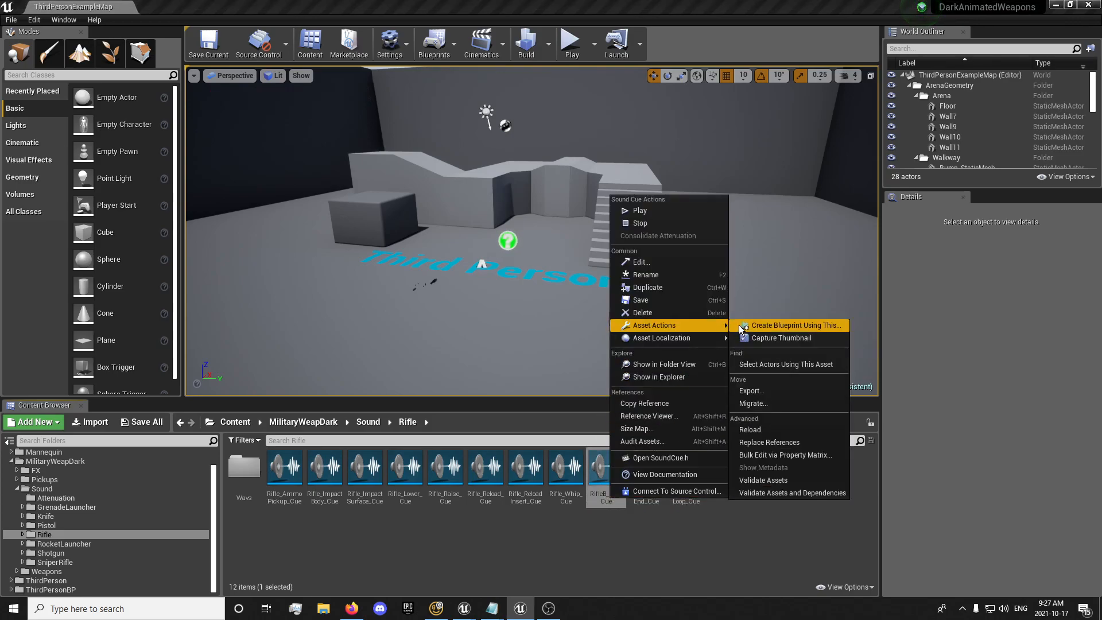
left_click(752, 403)
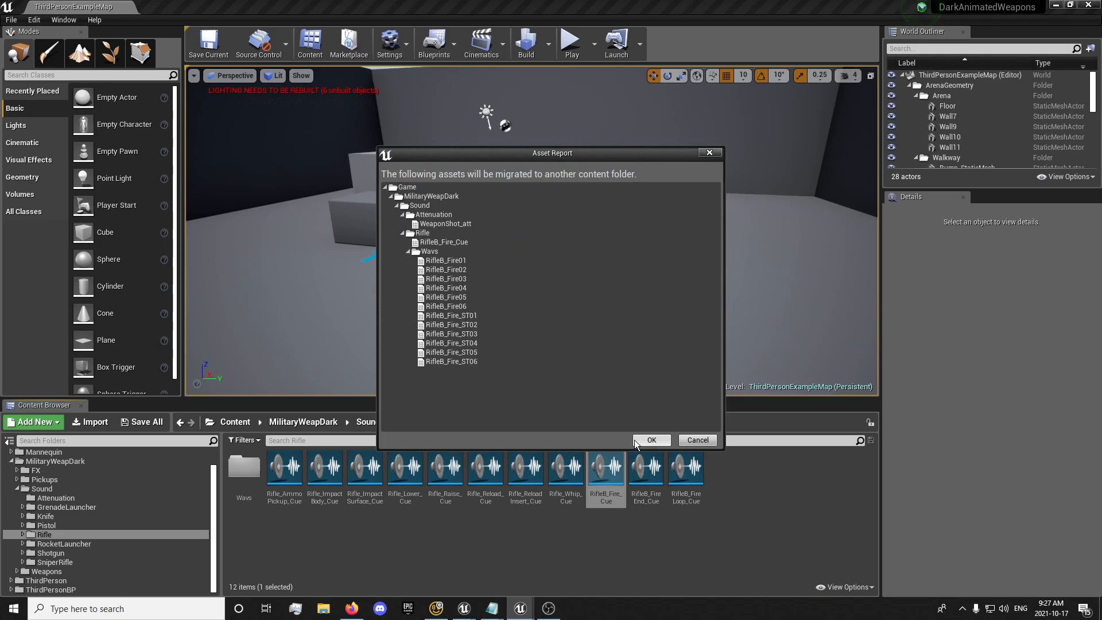
left_click(649, 441)
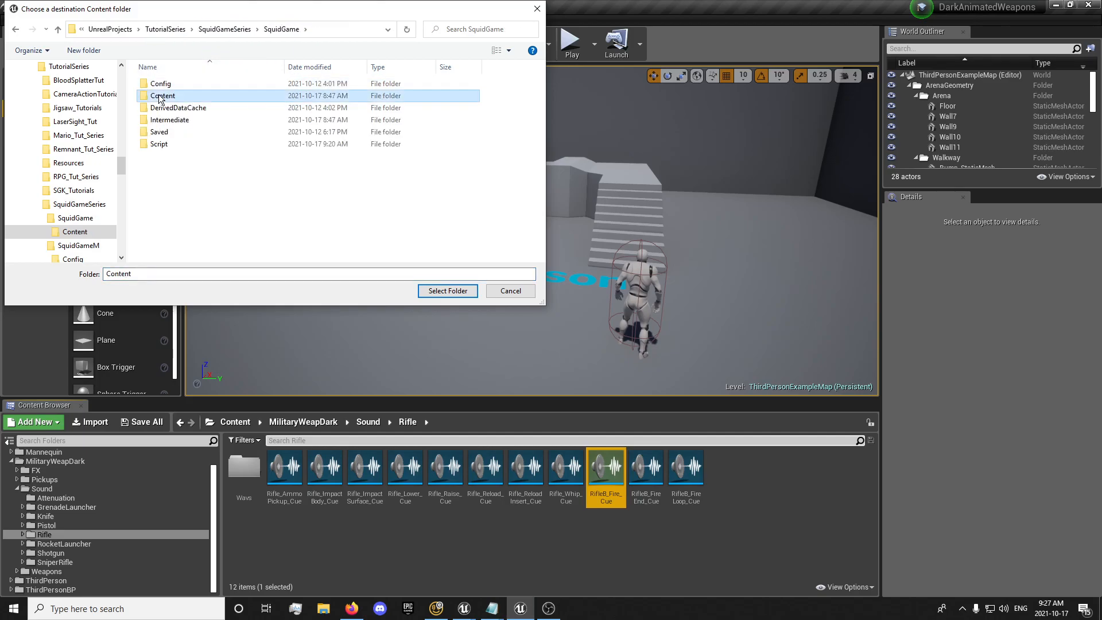
double_click(162, 95)
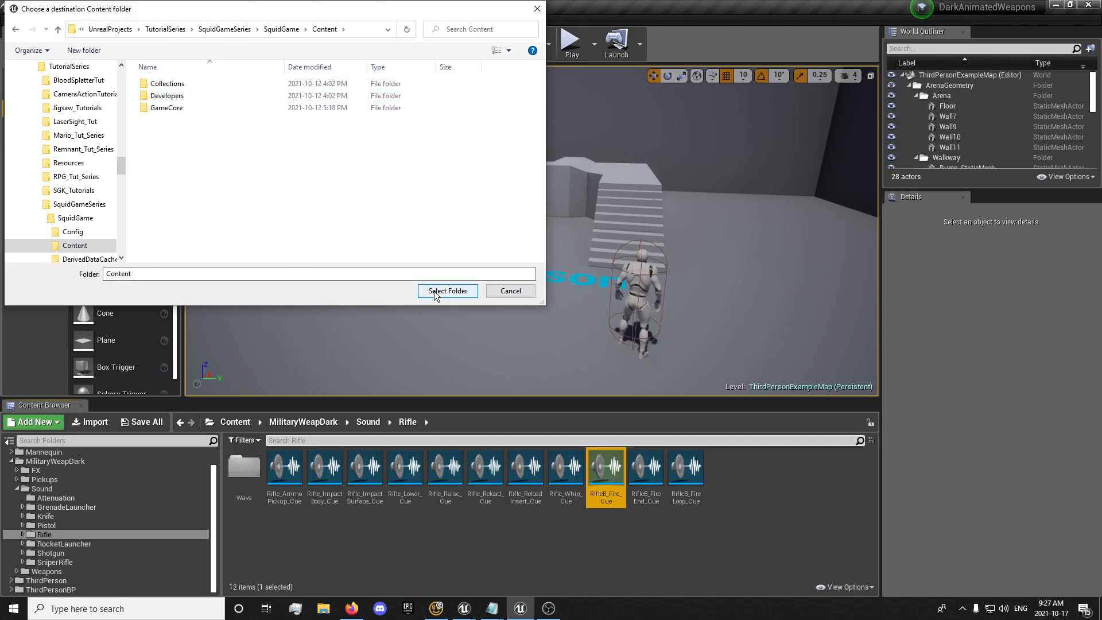
left_click(448, 290)
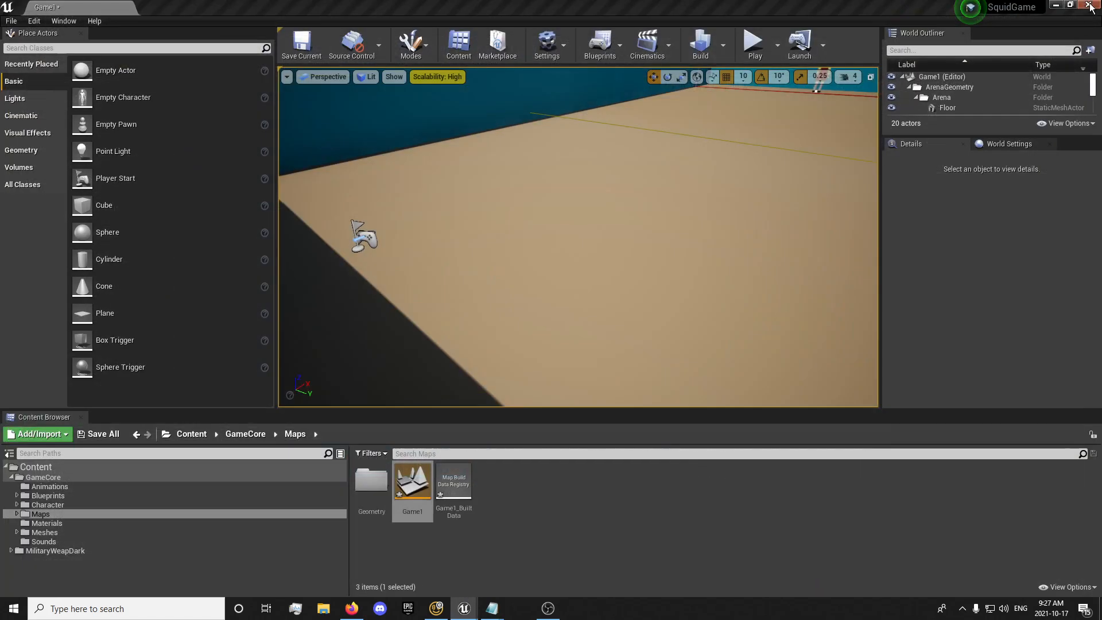
Move the migrated rifle fire cue into GameCore/Sounds
left_click(55, 551)
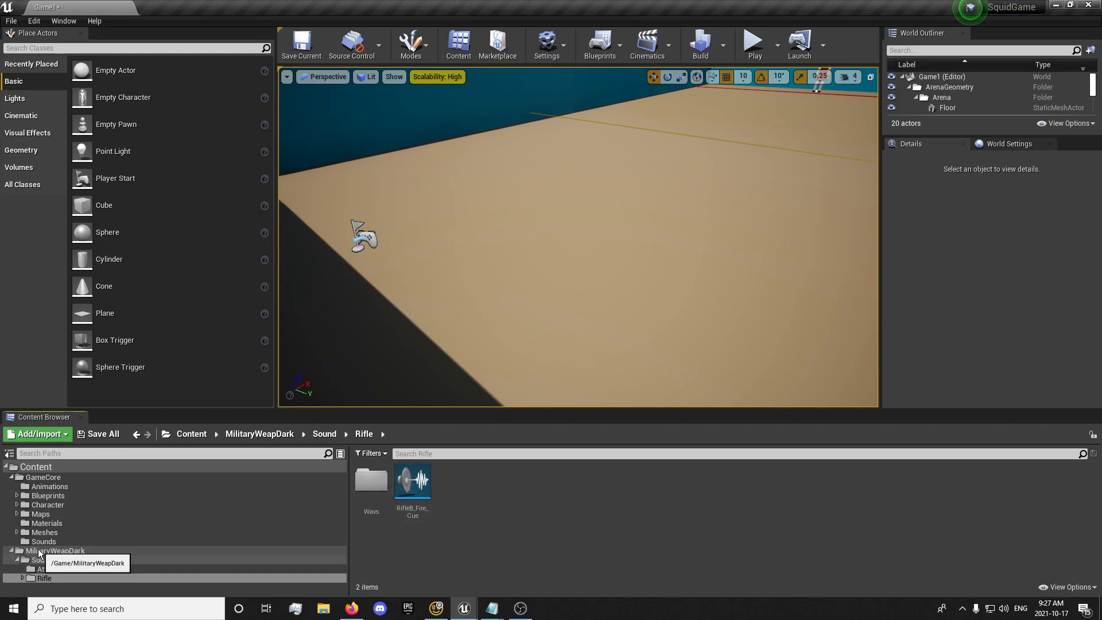
left_click(44, 541)
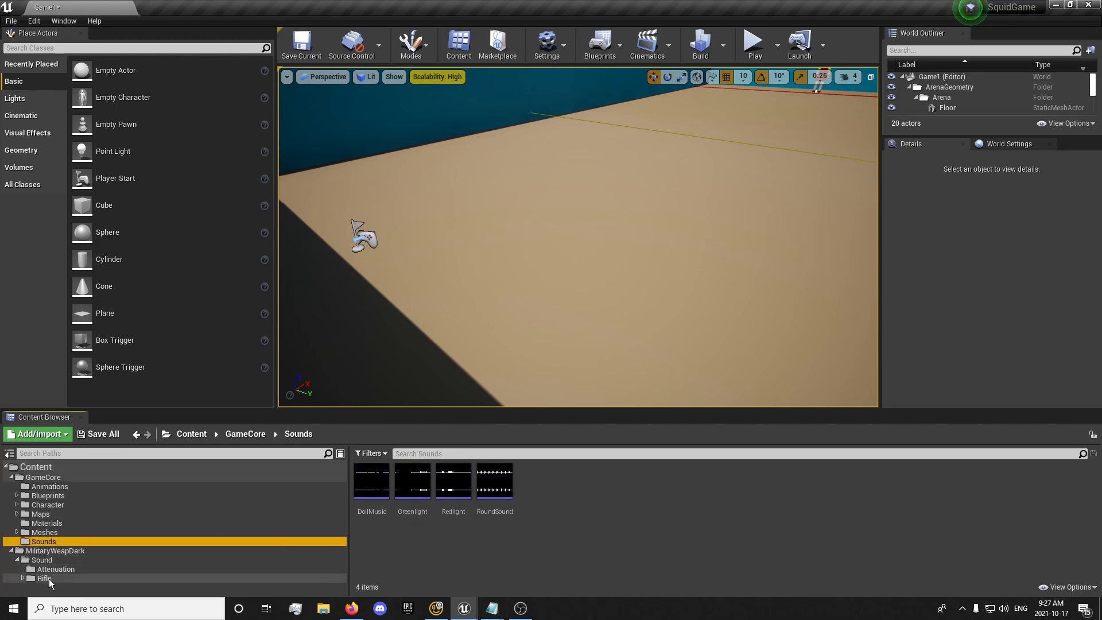
left_click(44, 578)
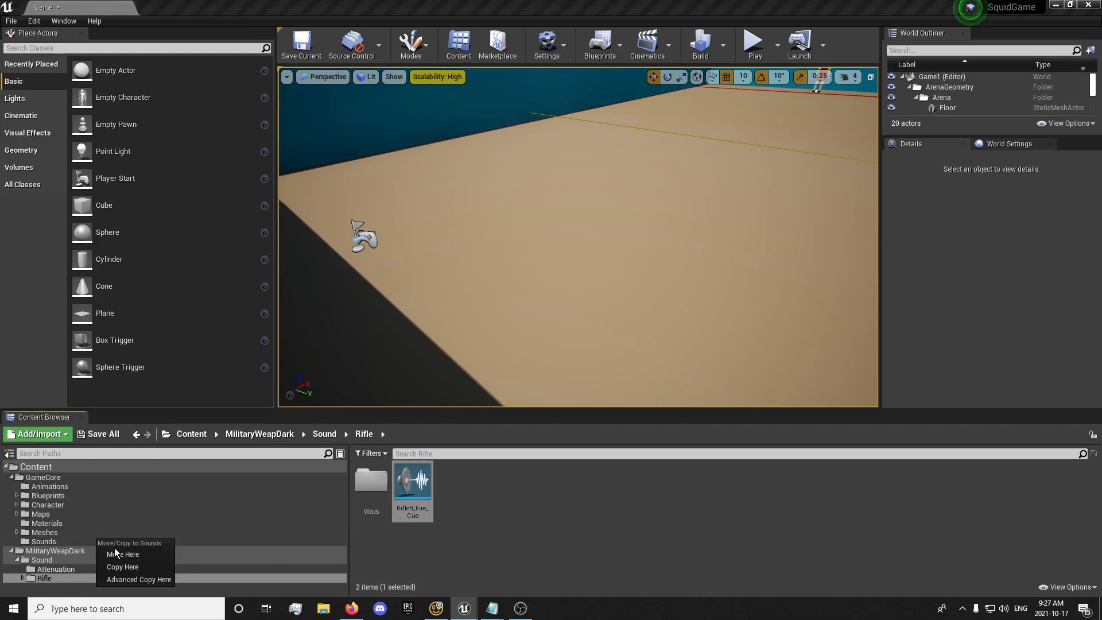
left_click(122, 554)
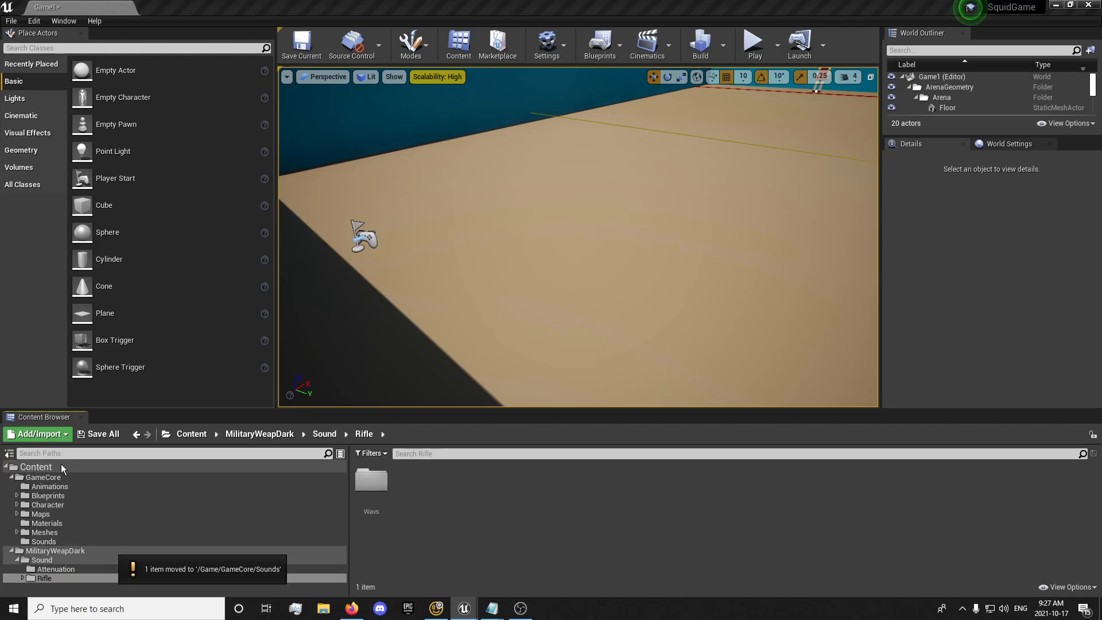
Save all changed content, including the level and its built data
left_click(35, 467)
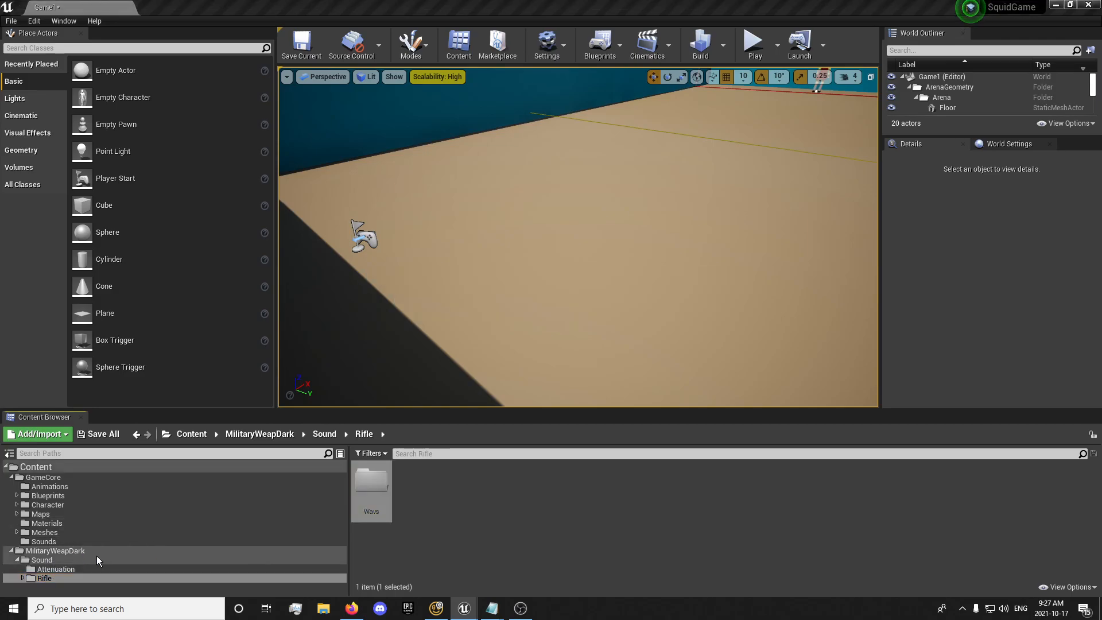
right_click(35, 466)
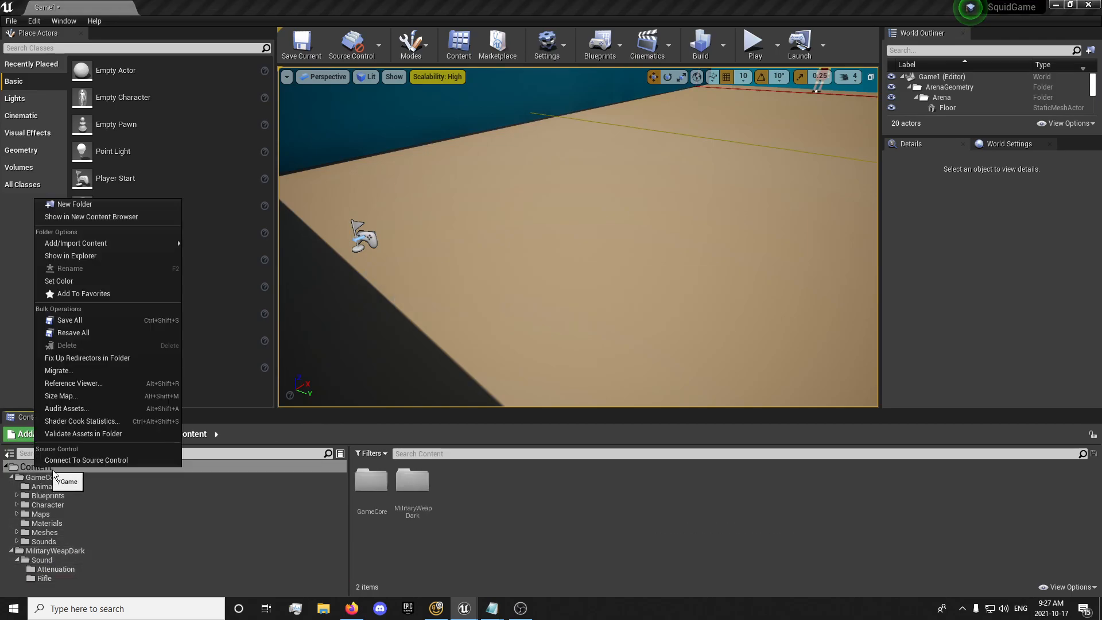
left_click(35, 466)
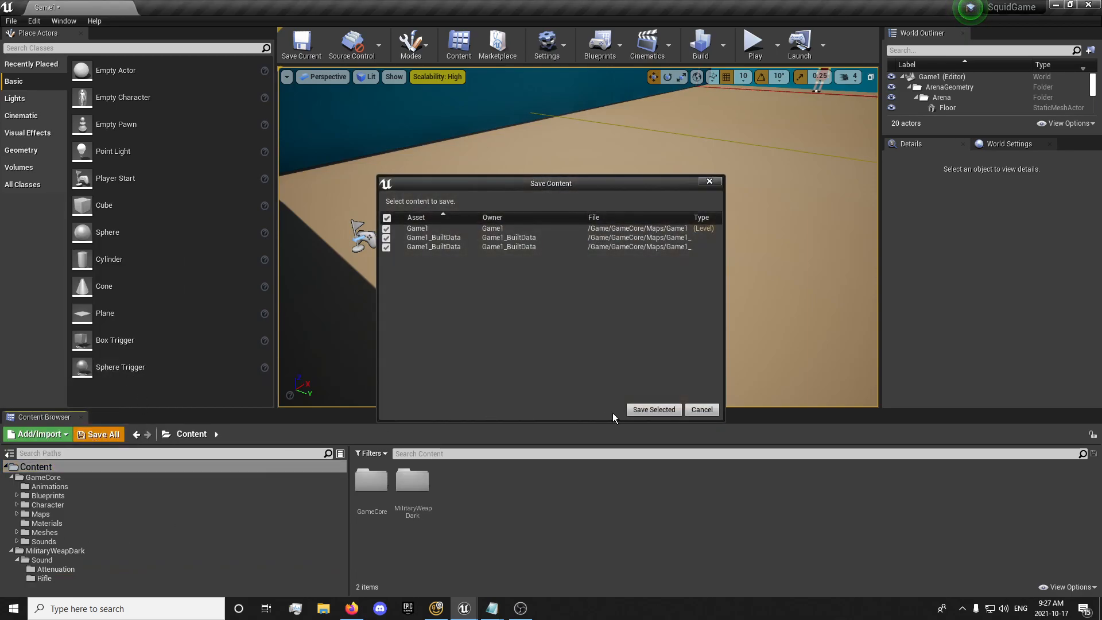
left_click(652, 409)
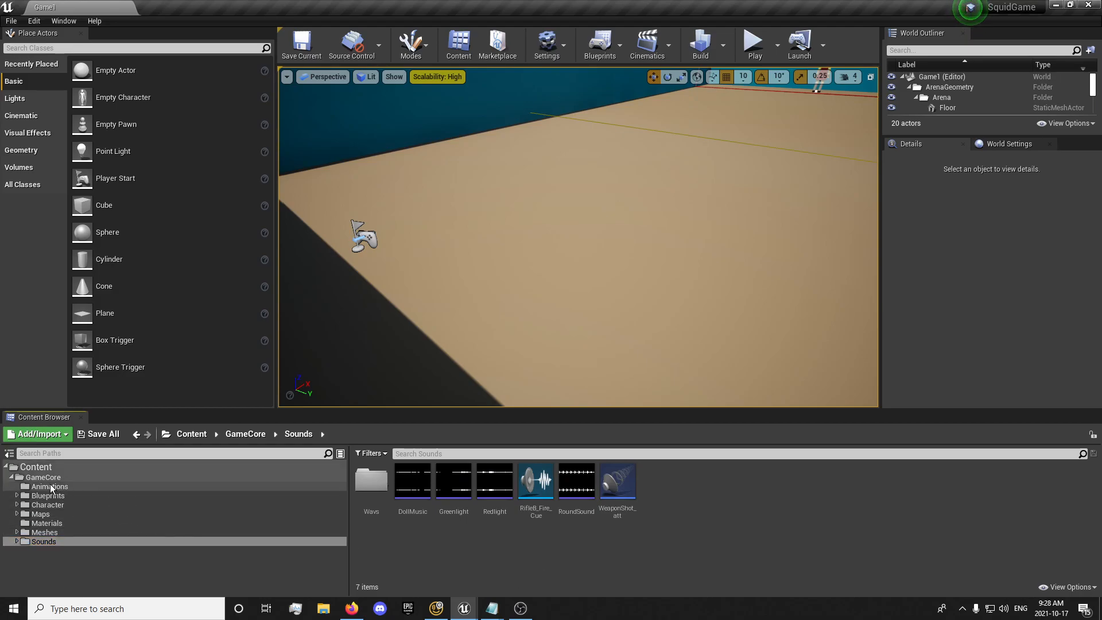
left_click(44, 477)
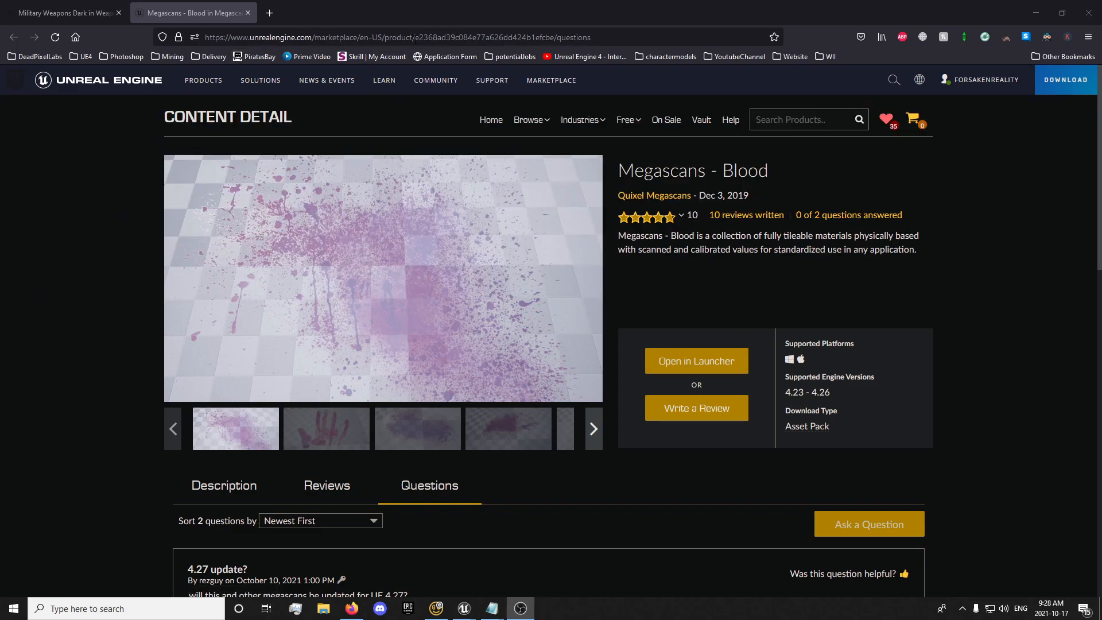
mouse_move(696, 360)
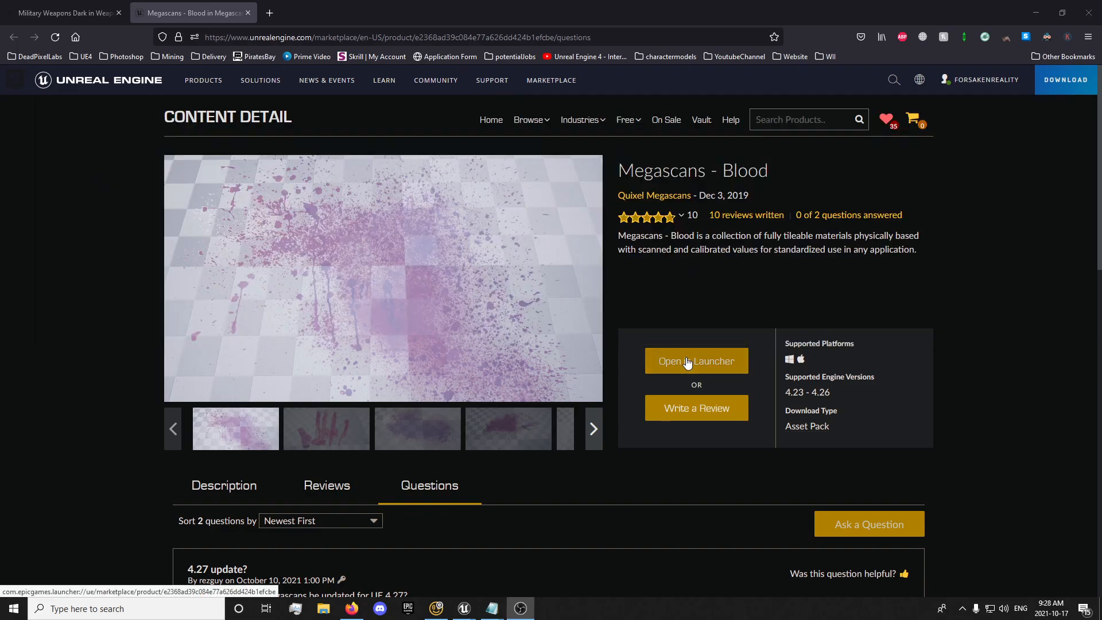
mouse_move(416, 541)
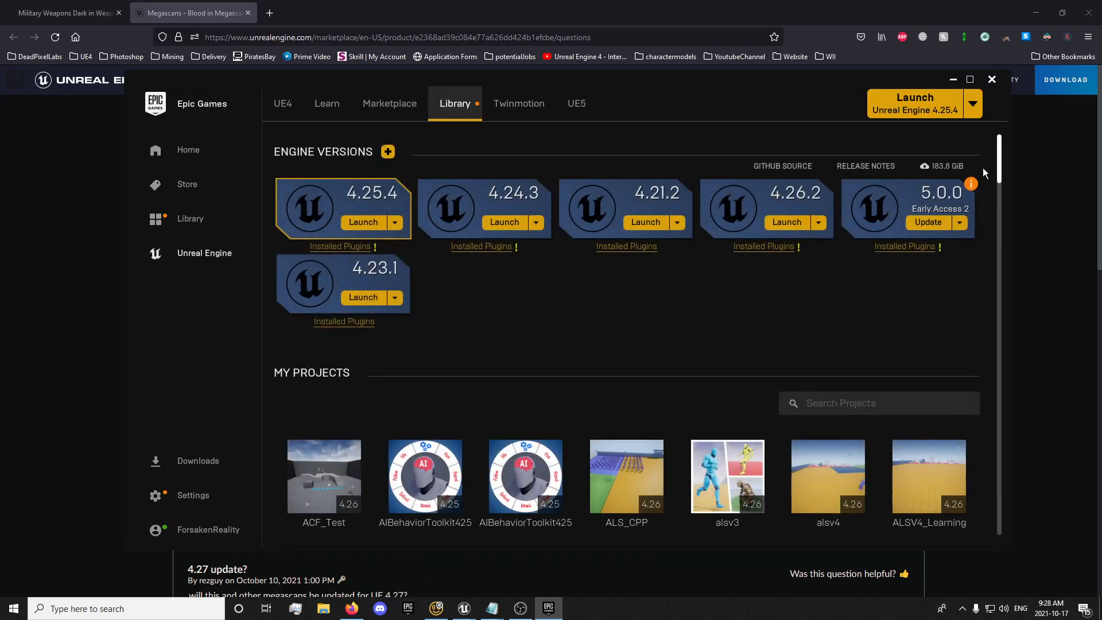
Add the Megascans - Blood vault pack to SquidGame, then close the launcher
scroll("down", 3)
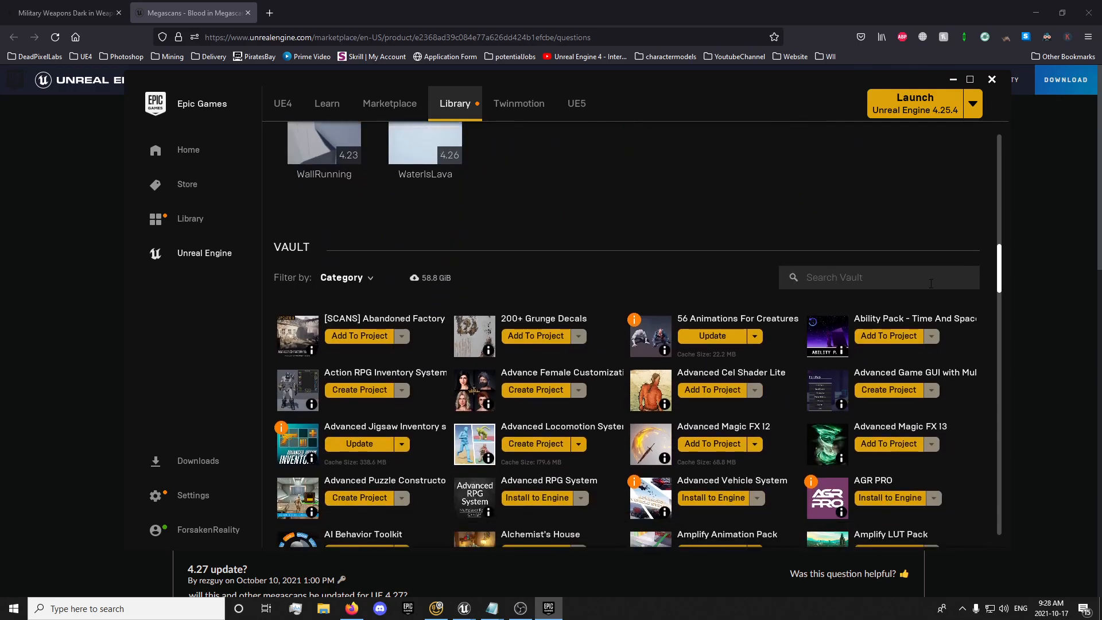
type("blood")
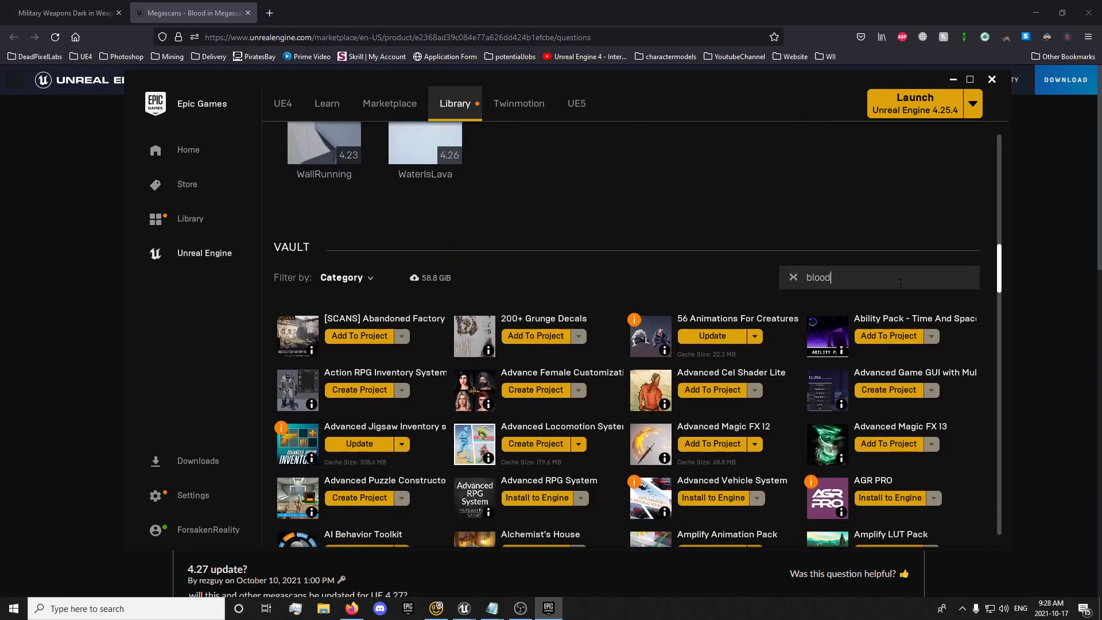
left_click(358, 335)
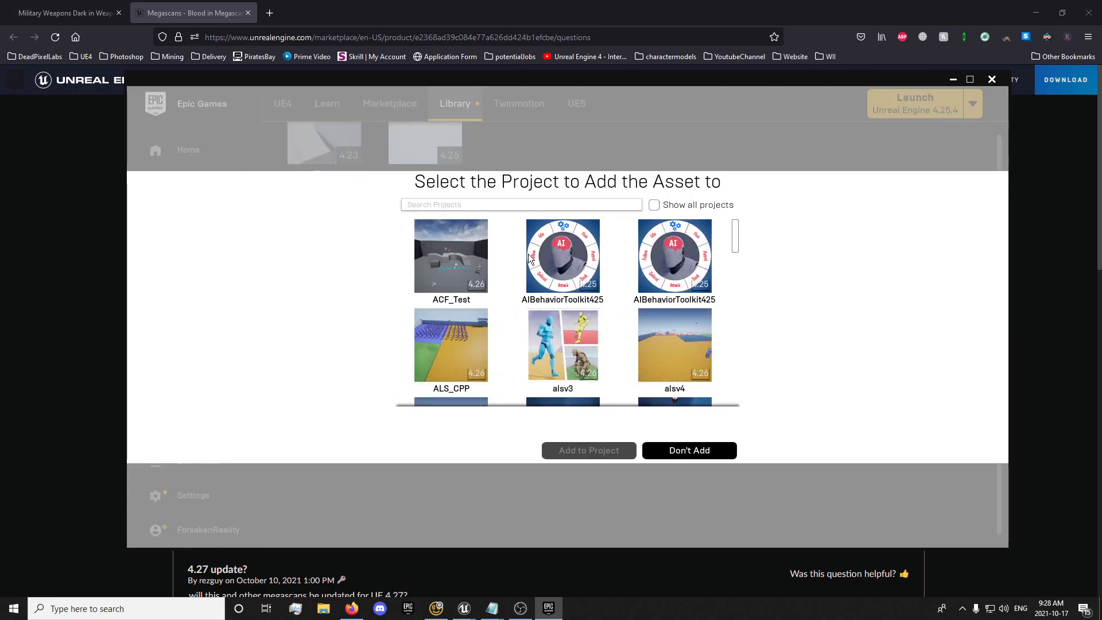
type("squid")
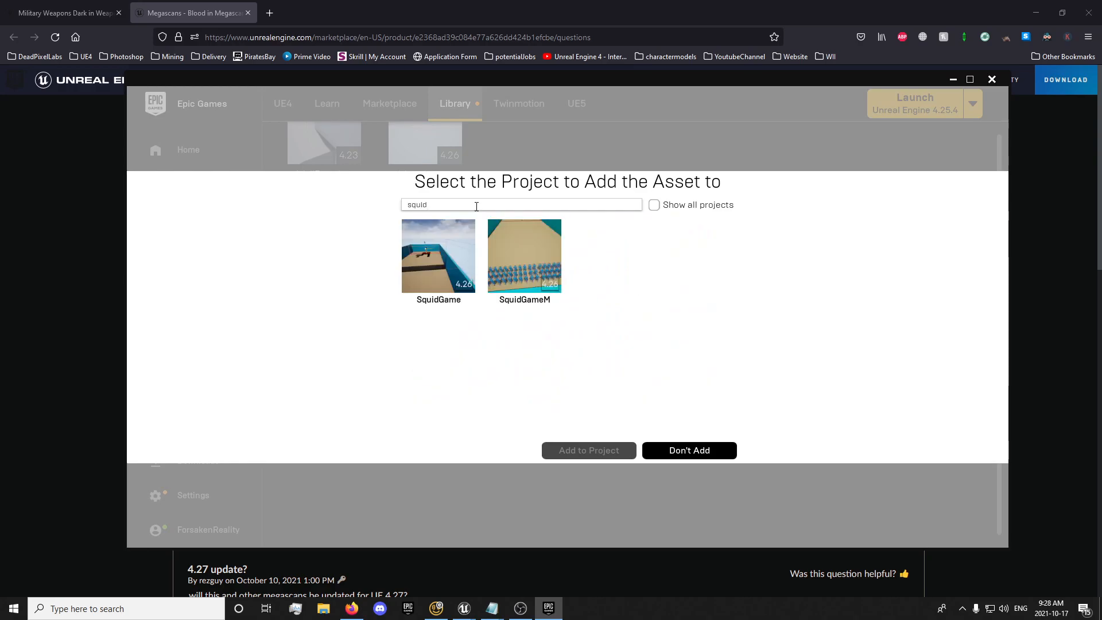
left_click(438, 254)
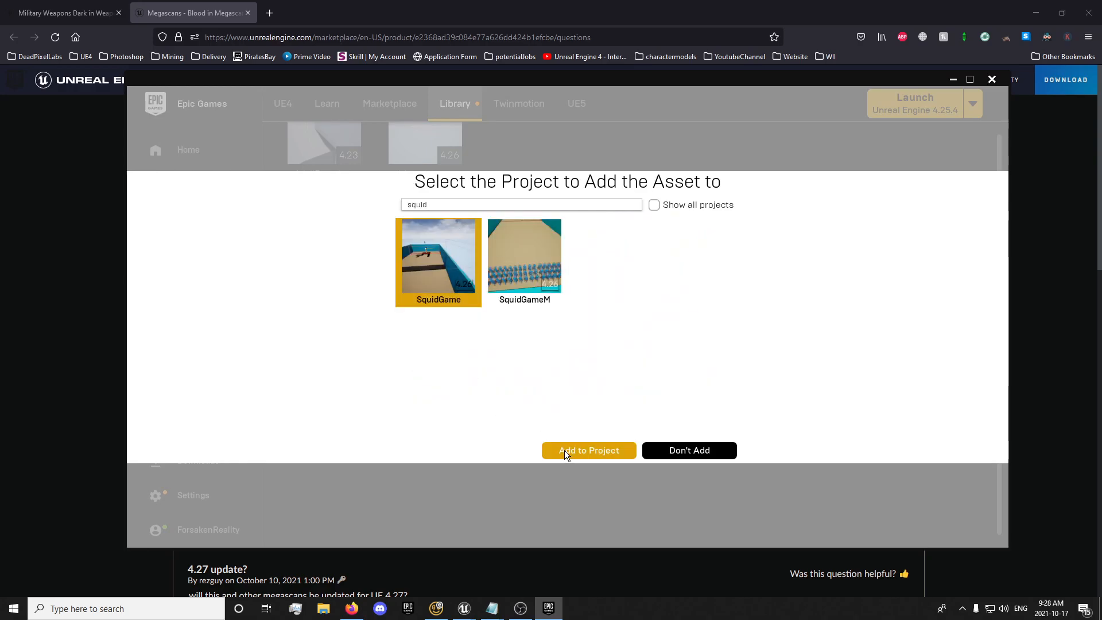
left_click(588, 451)
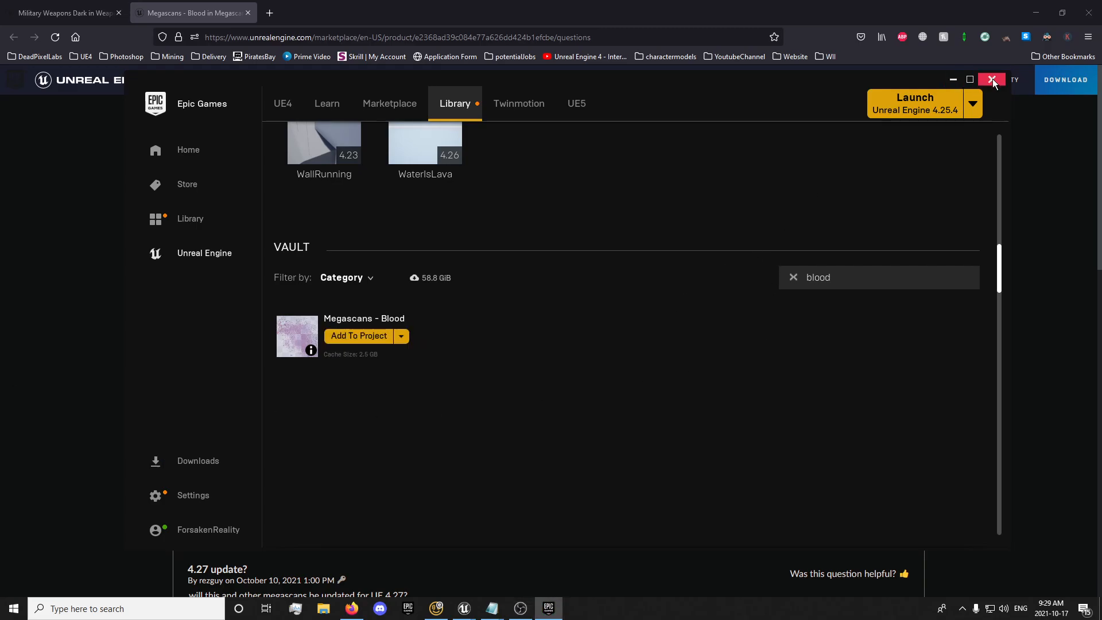
left_click(992, 79)
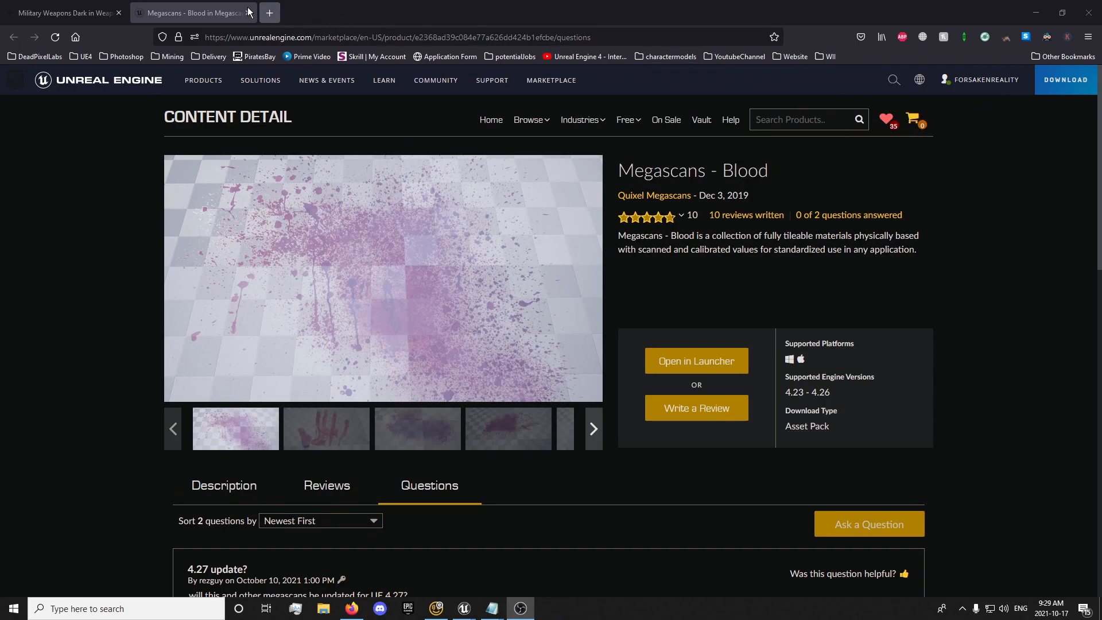
Browse the MS_Blood Decal folder, then open GameCore's Blueprints folder
left_click(492, 608)
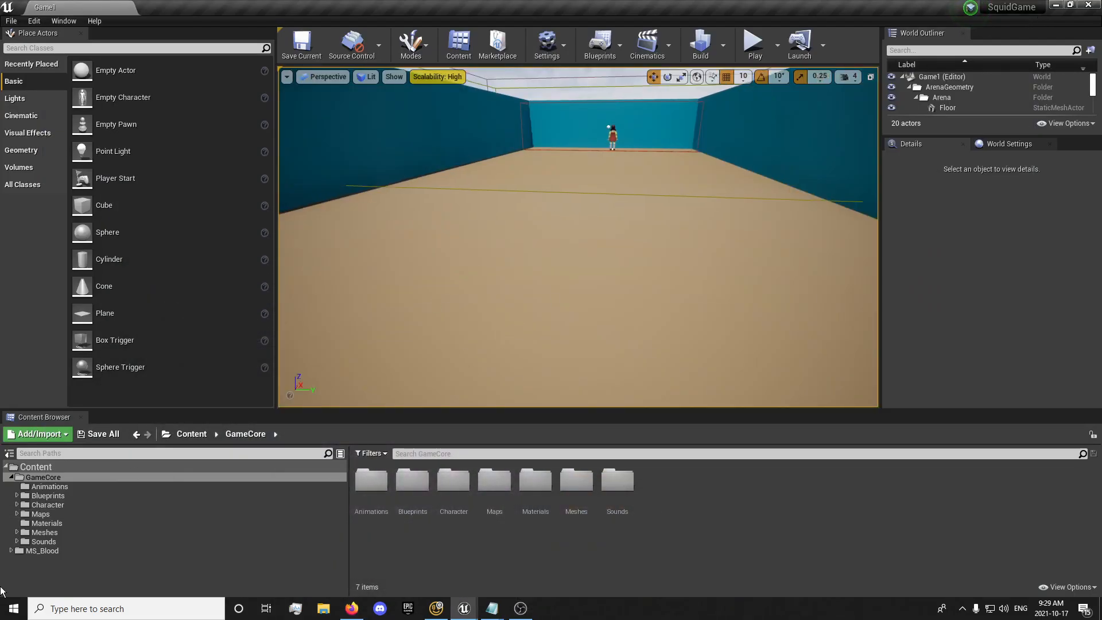
left_click(43, 550)
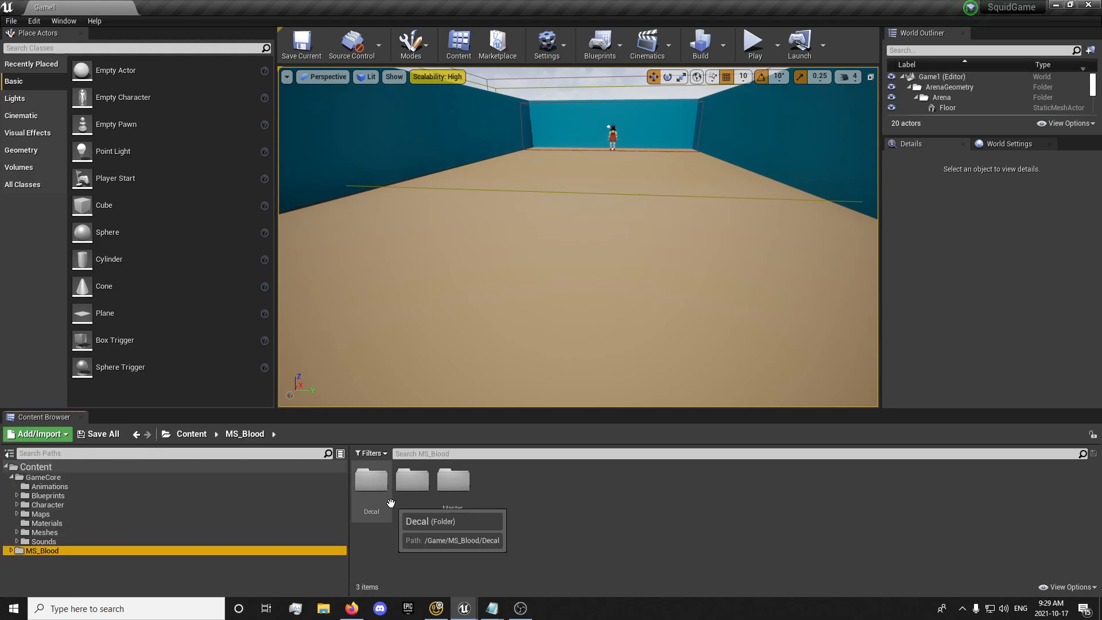
double_click(371, 480)
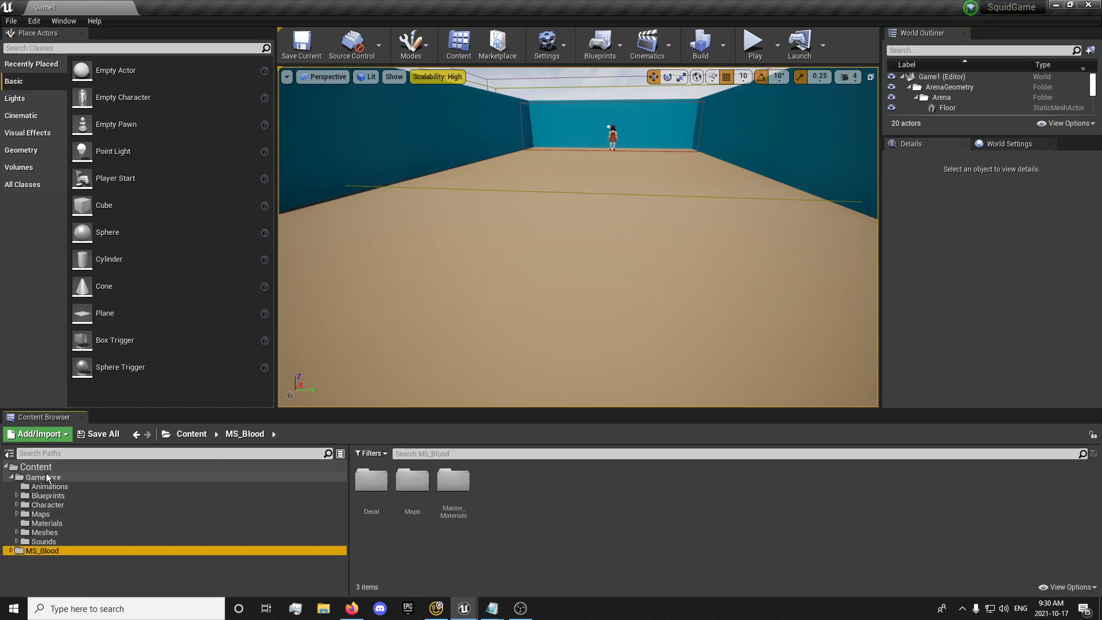
left_click(43, 476)
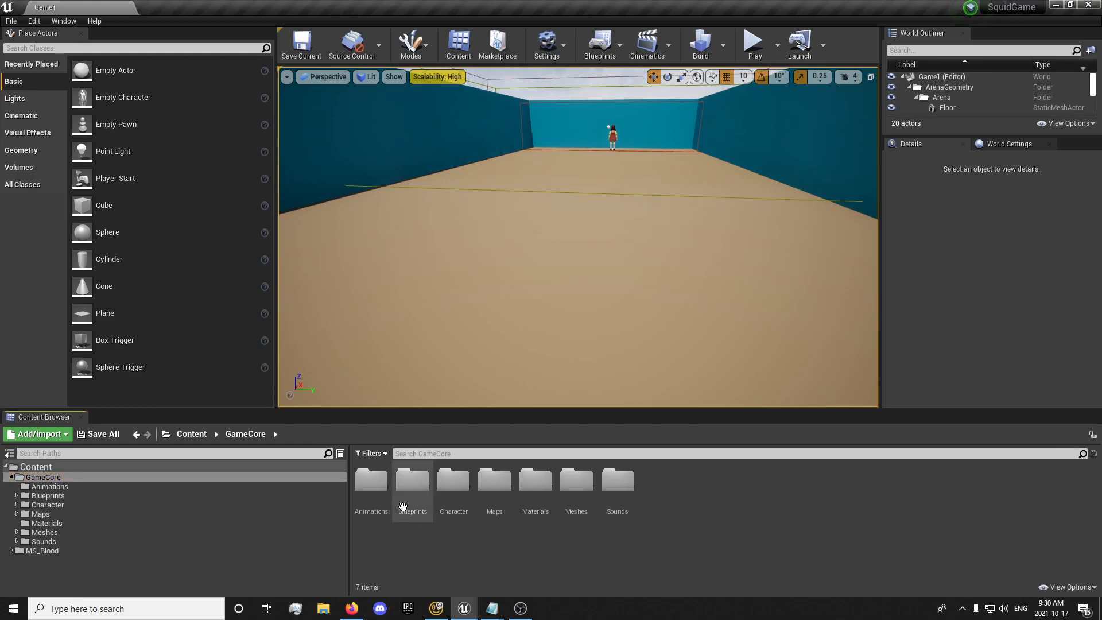
double_click(412, 484)
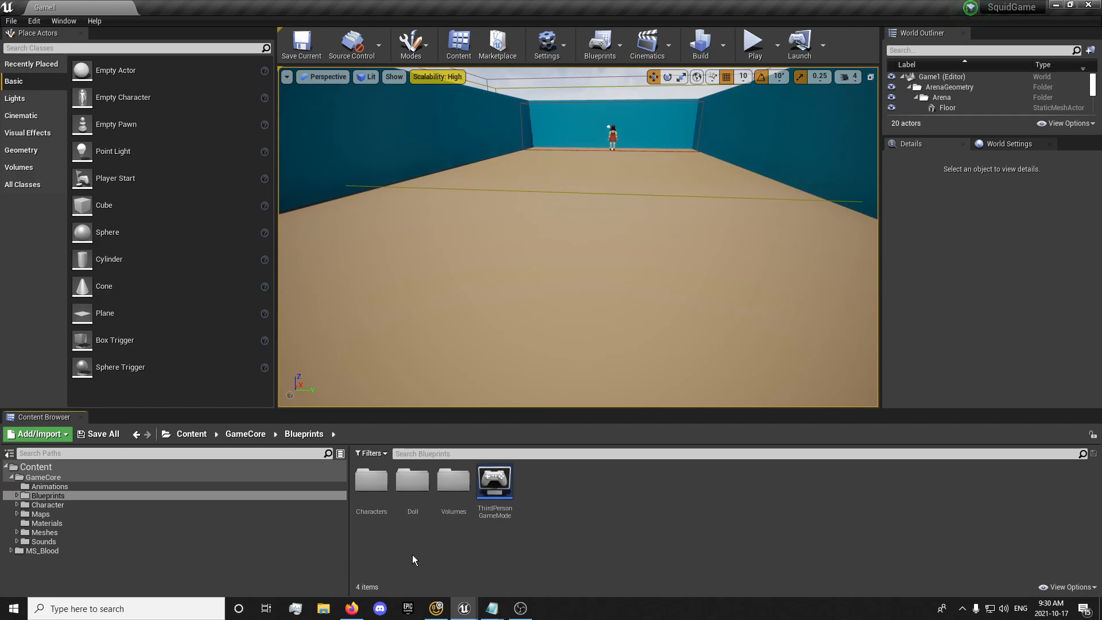
Create a Character-based blueprint named BP_RunningAI in Characters and open it
left_click(371, 481)
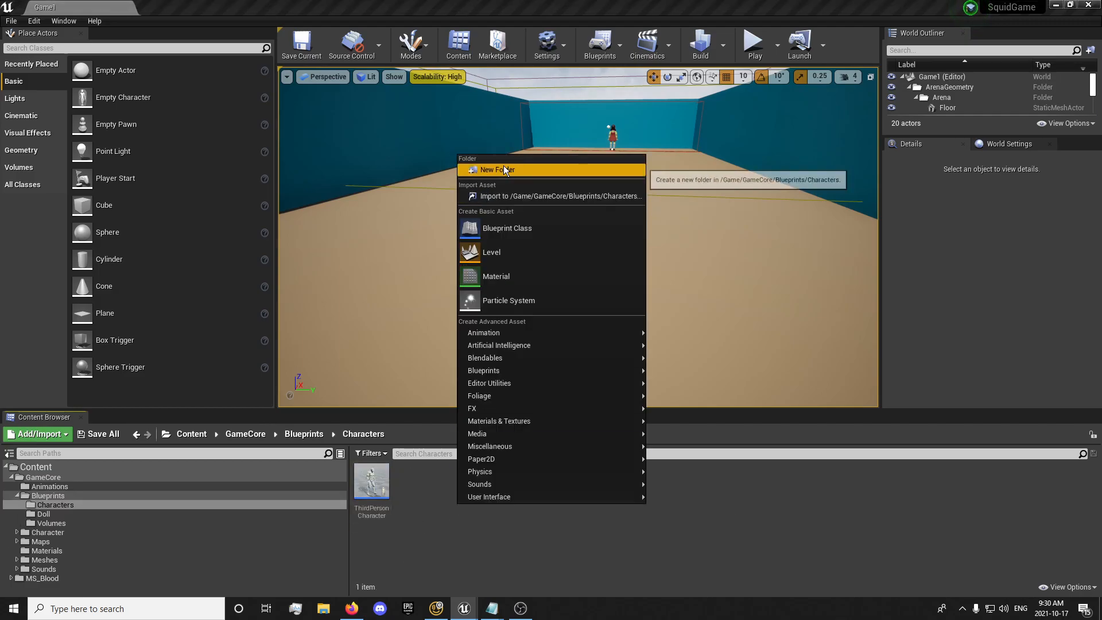
left_click(507, 228)
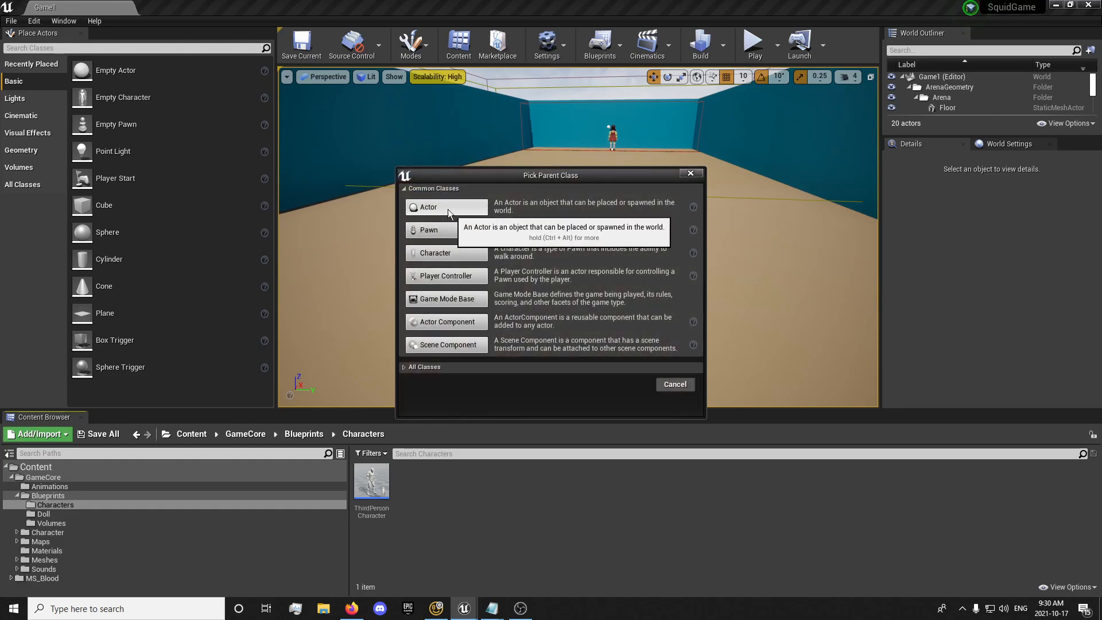
mouse_move(436, 253)
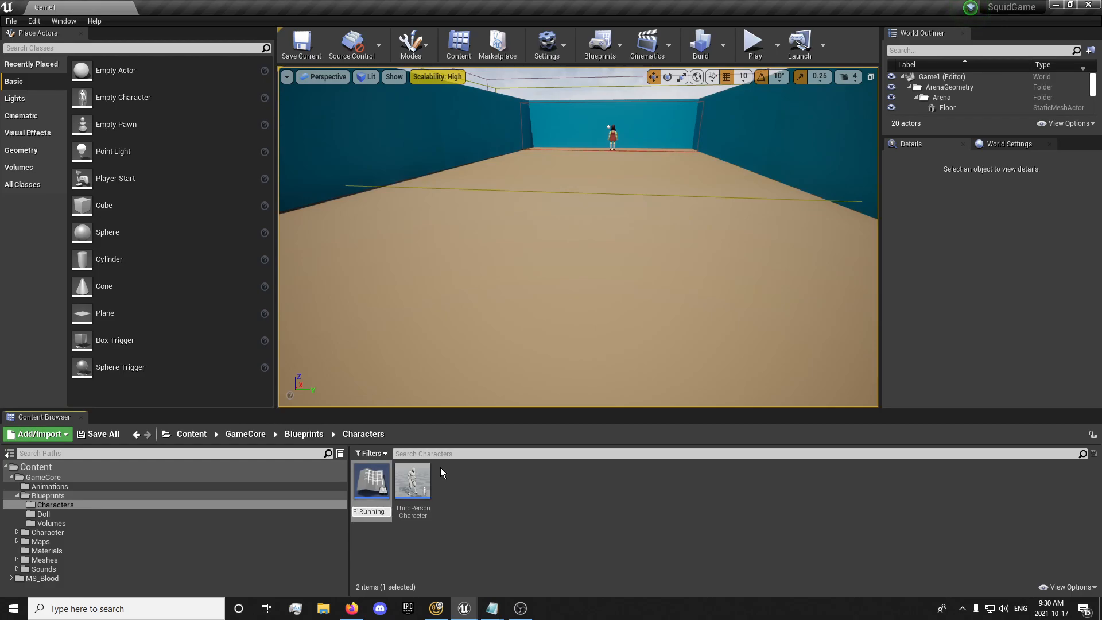
mouse_move(371, 484)
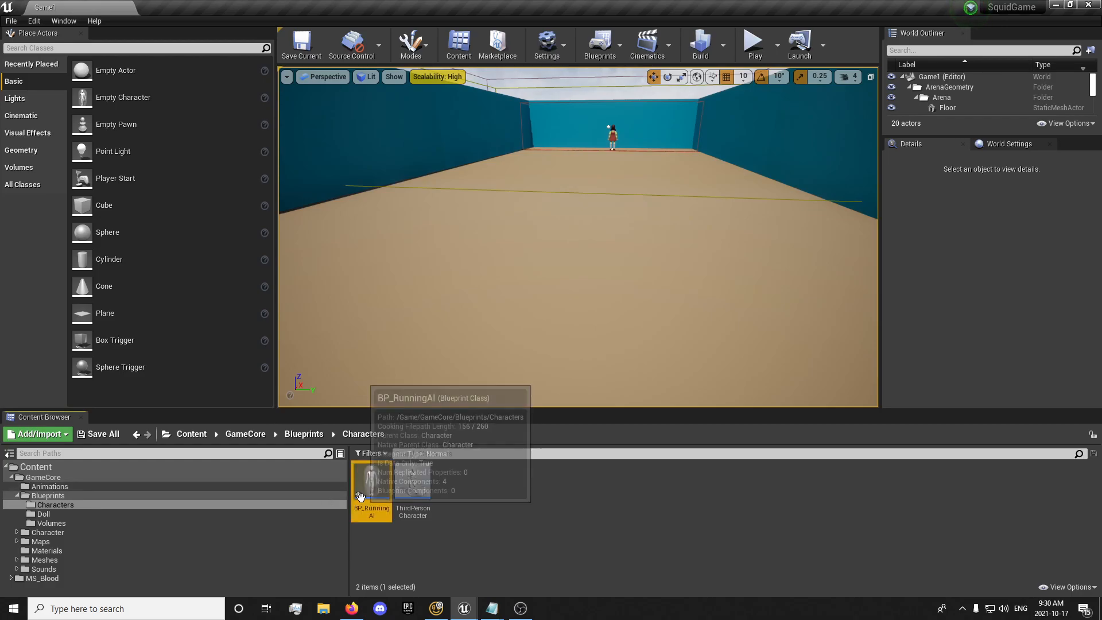
double_click(372, 480)
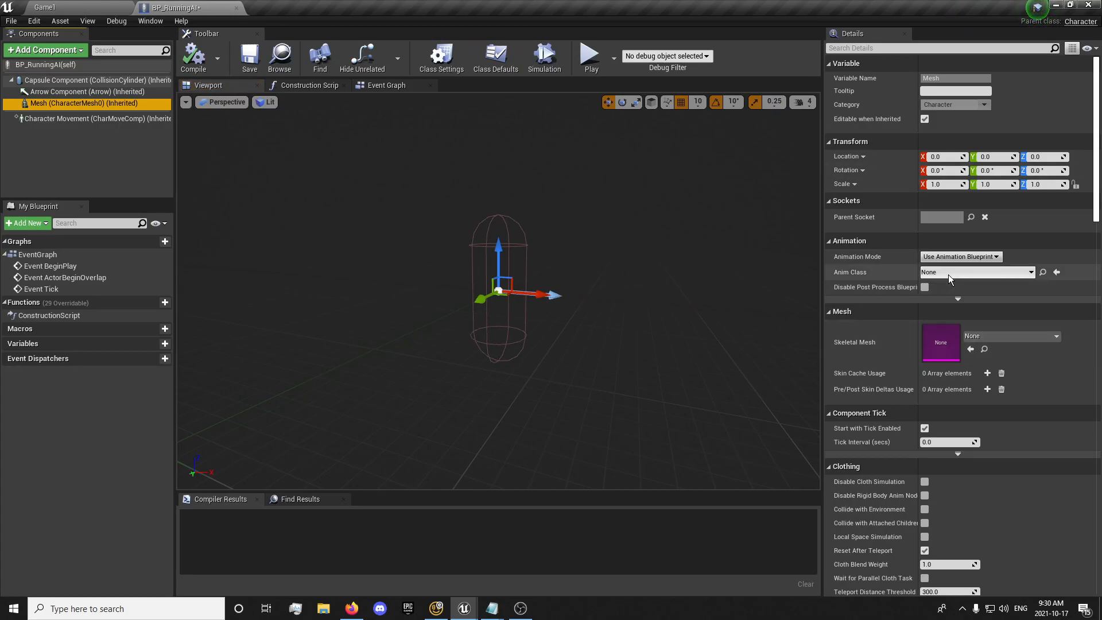
Give the mesh SK_Mannequin with ThirdPerson_AnimBP_C, Z -90 and yaw -90, and compile
left_click(977, 272)
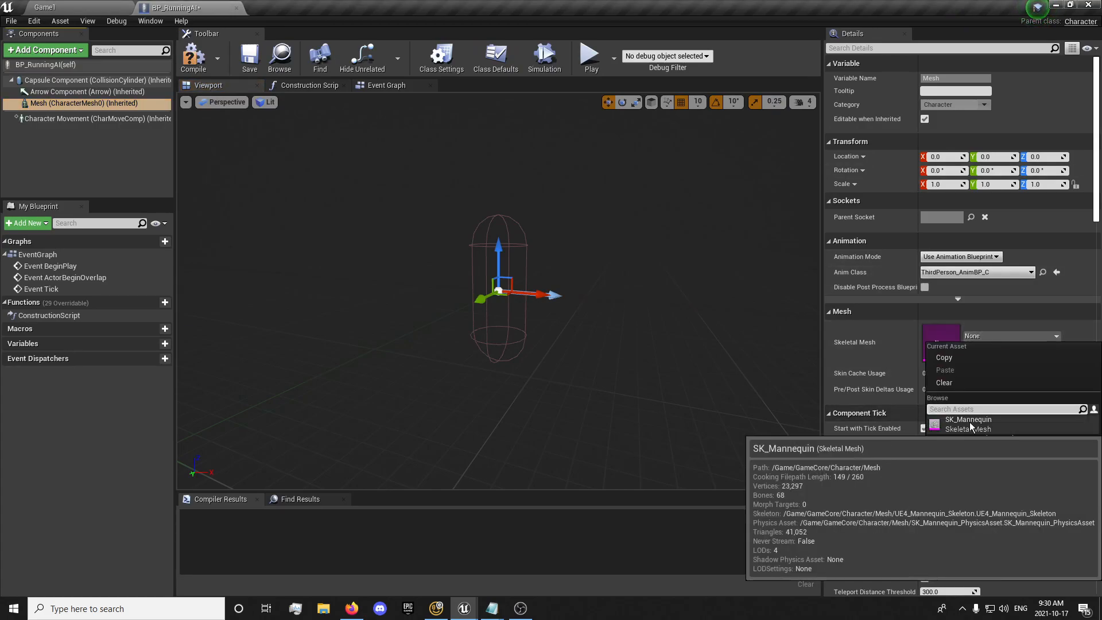
left_click(968, 419)
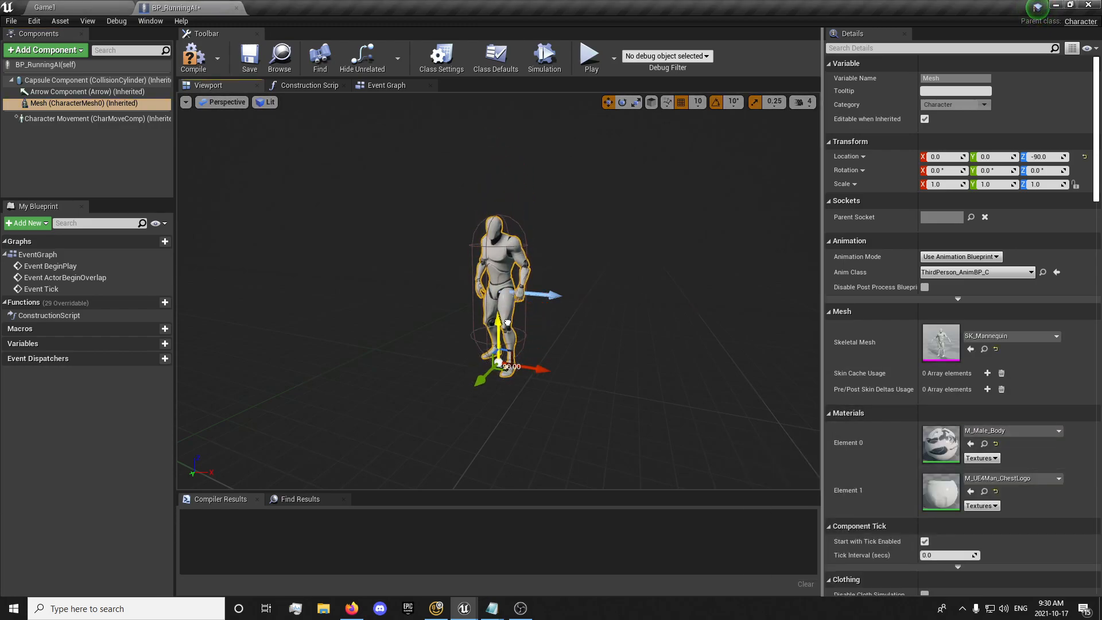
left_click(621, 102)
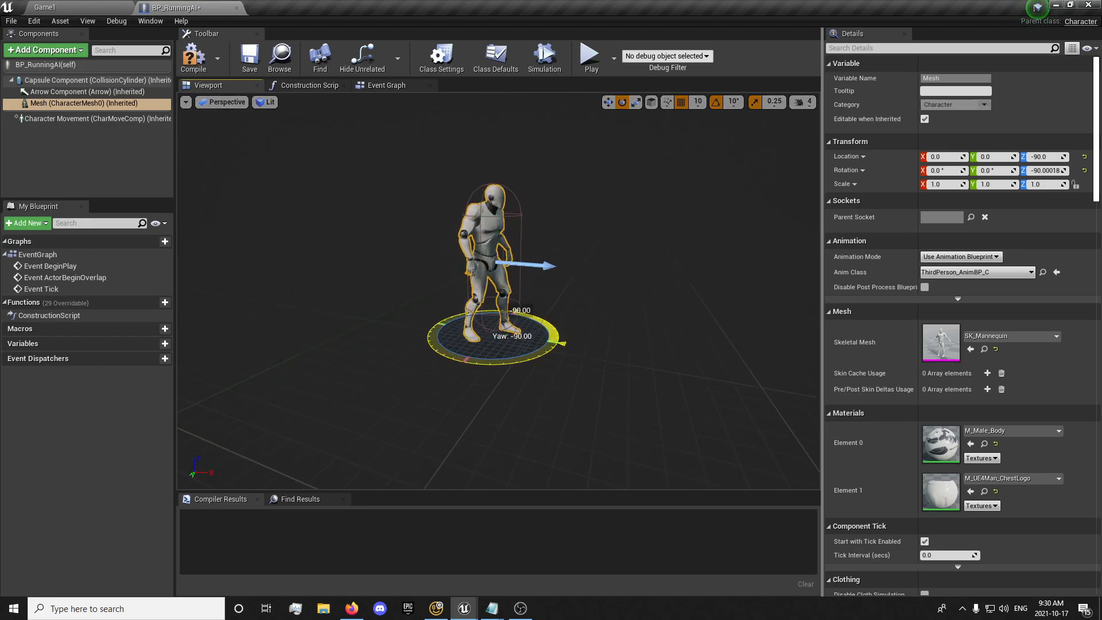
left_click(194, 57)
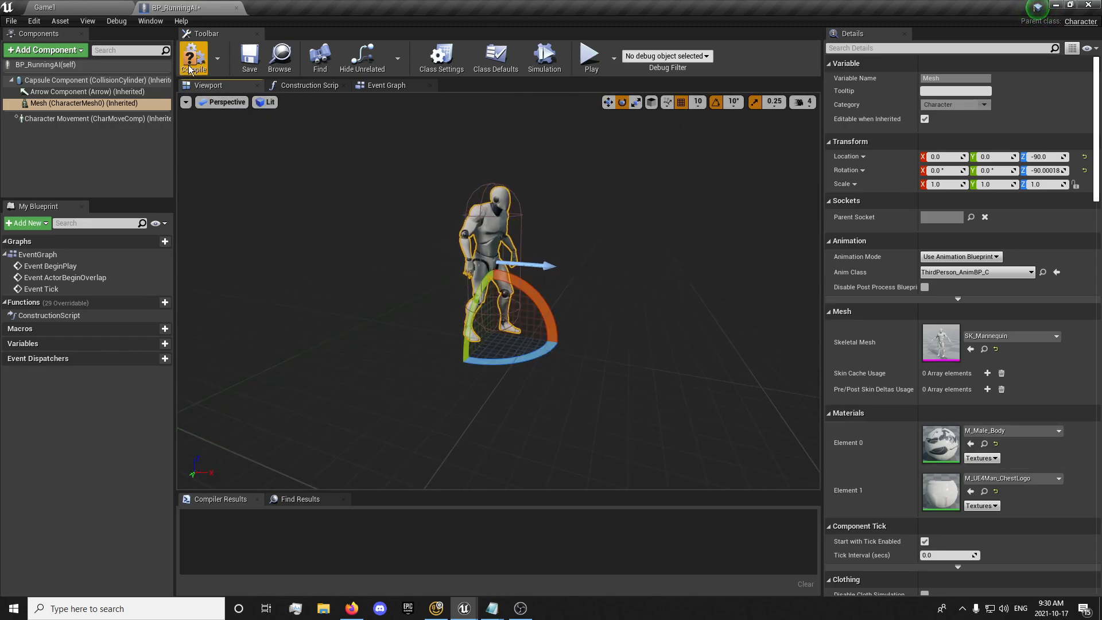
left_click(194, 58)
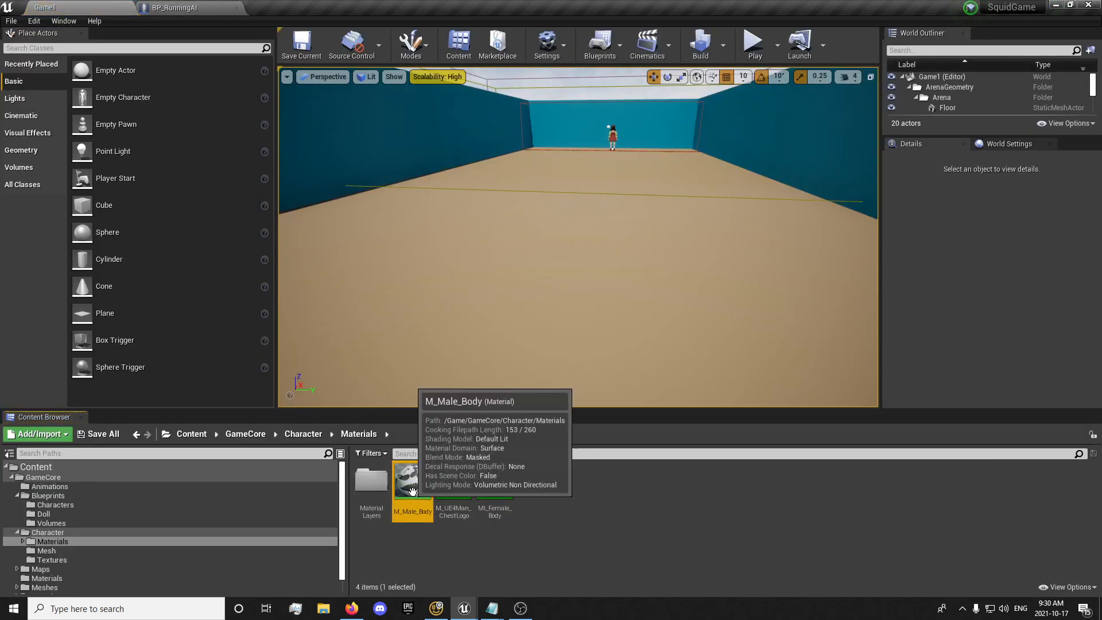
Create material instance M_Male_Body_Blue from M_Male_Body, enable BodyColor set to blue, and save
right_click(412, 482)
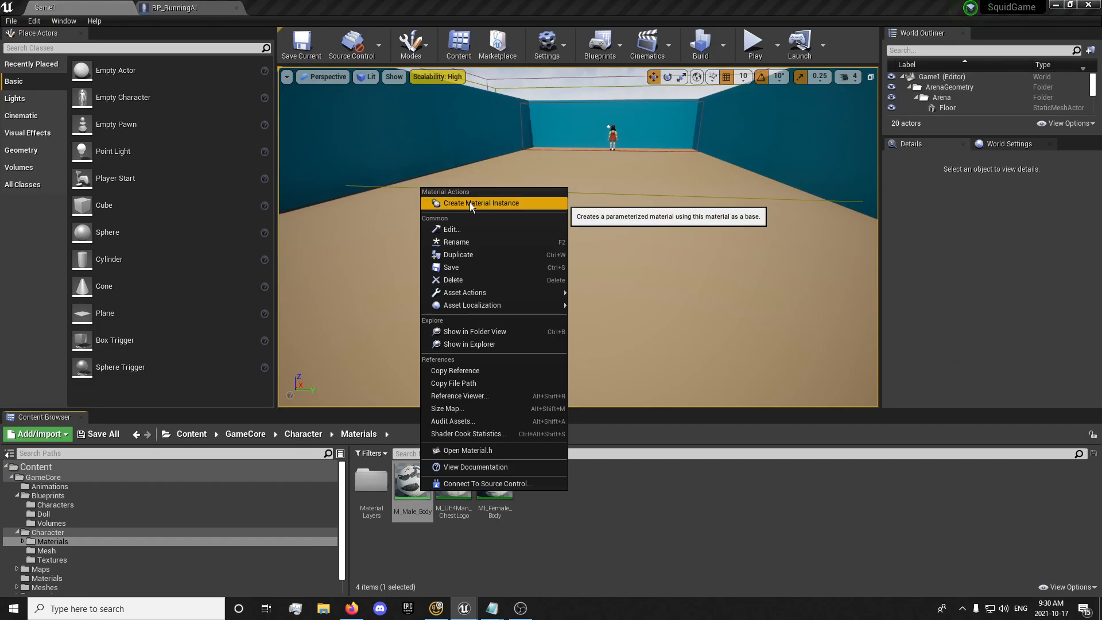
left_click(482, 203)
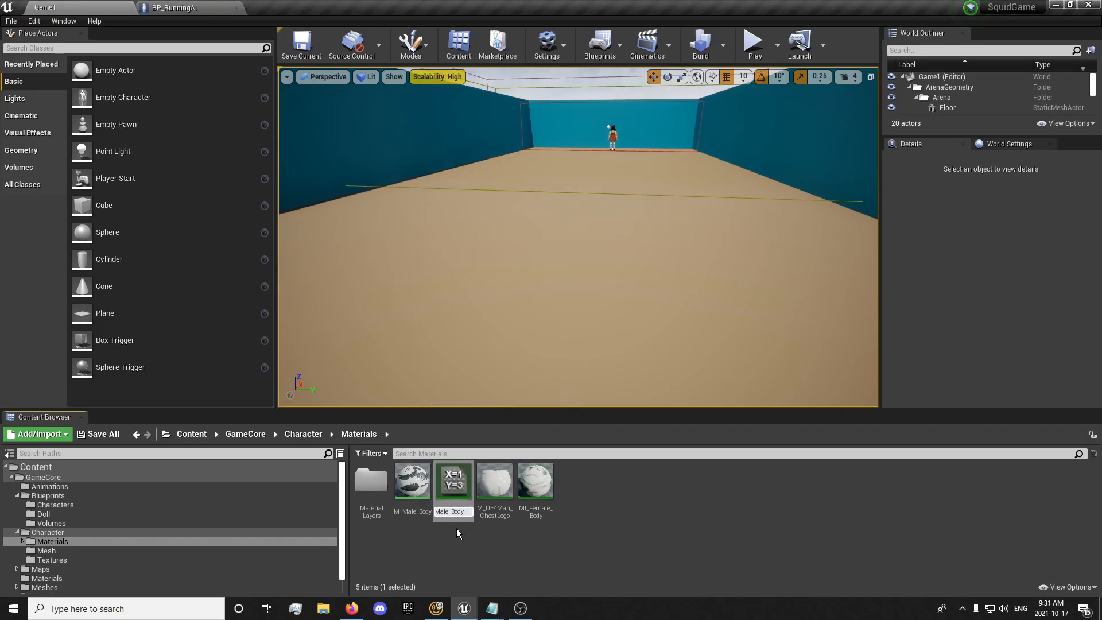
double_click(454, 482)
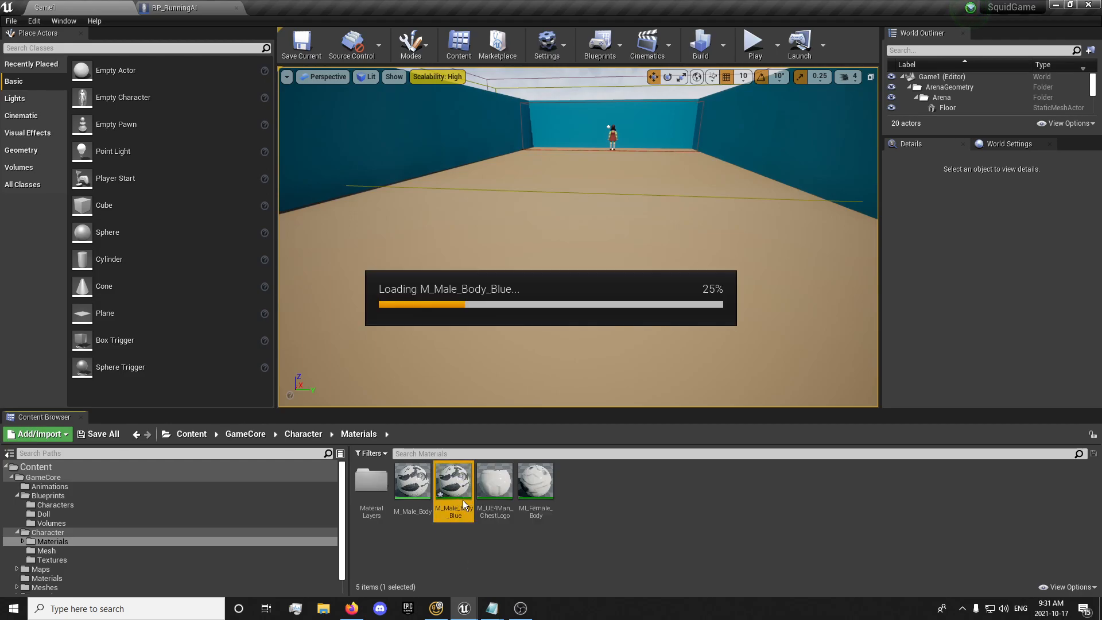
double_click(454, 481)
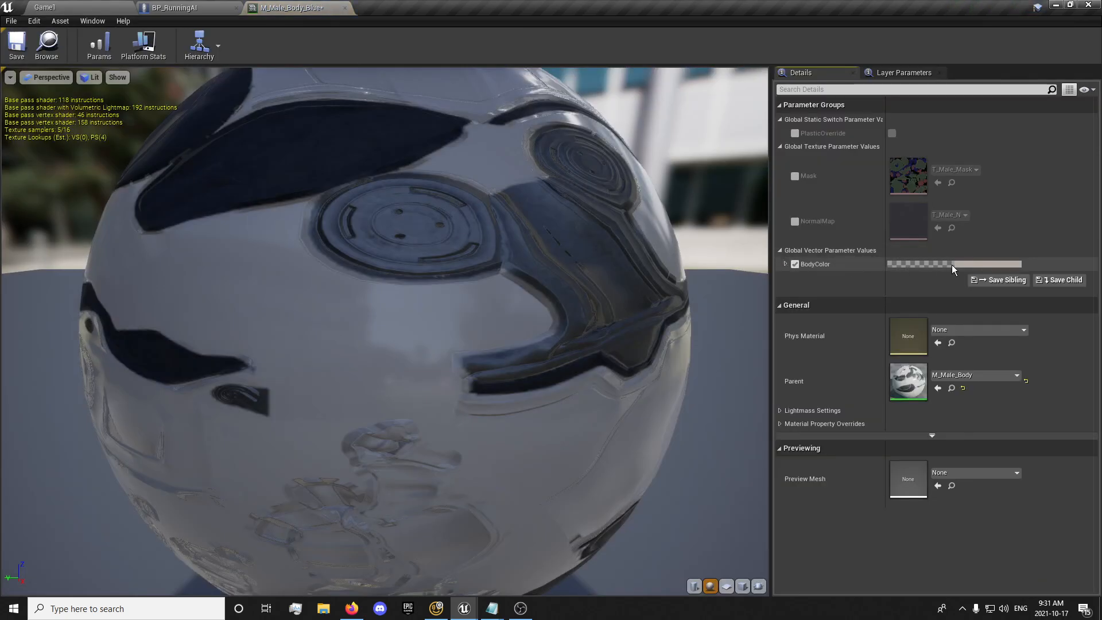
left_click(917, 263)
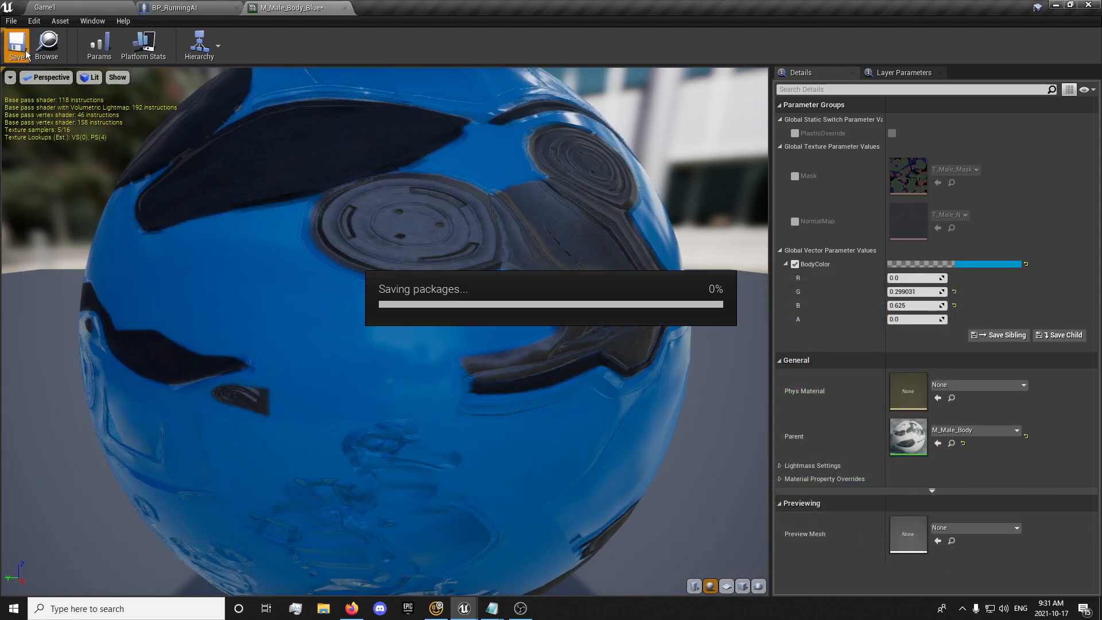
left_click(173, 7)
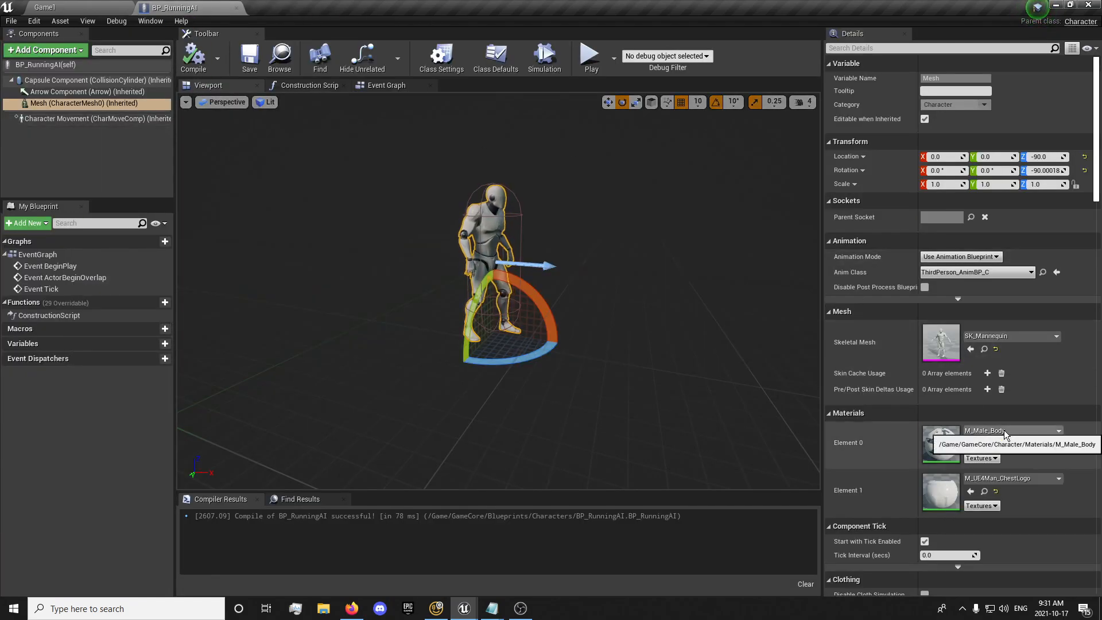
Set the mannequin mesh's Element 0 material to M_Male_Body_Blue
left_click(1057, 430)
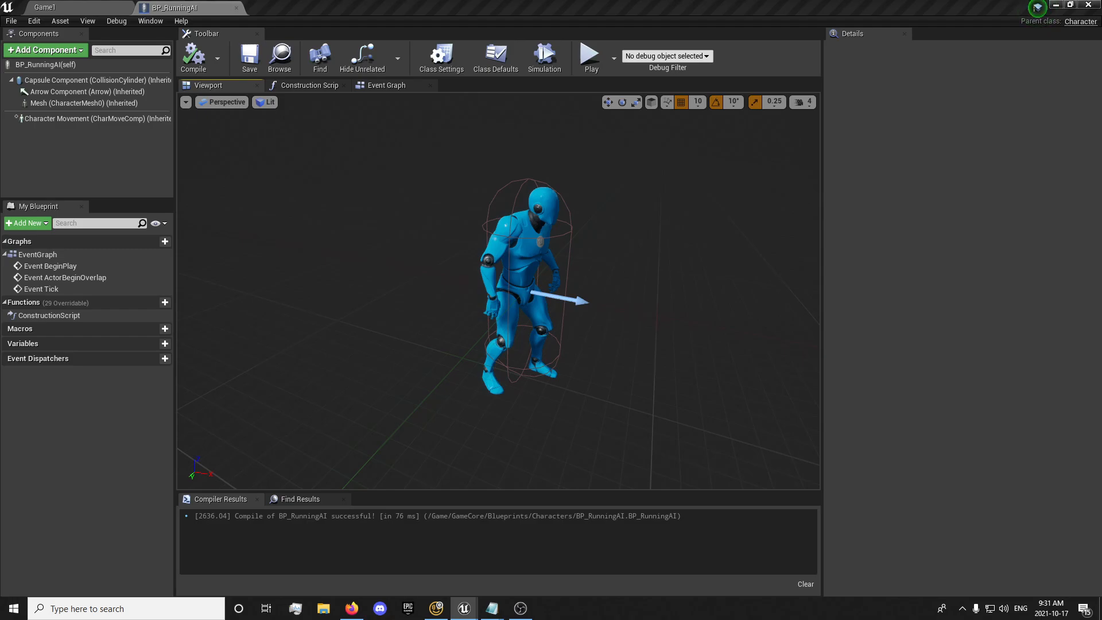
mouse_move(386, 85)
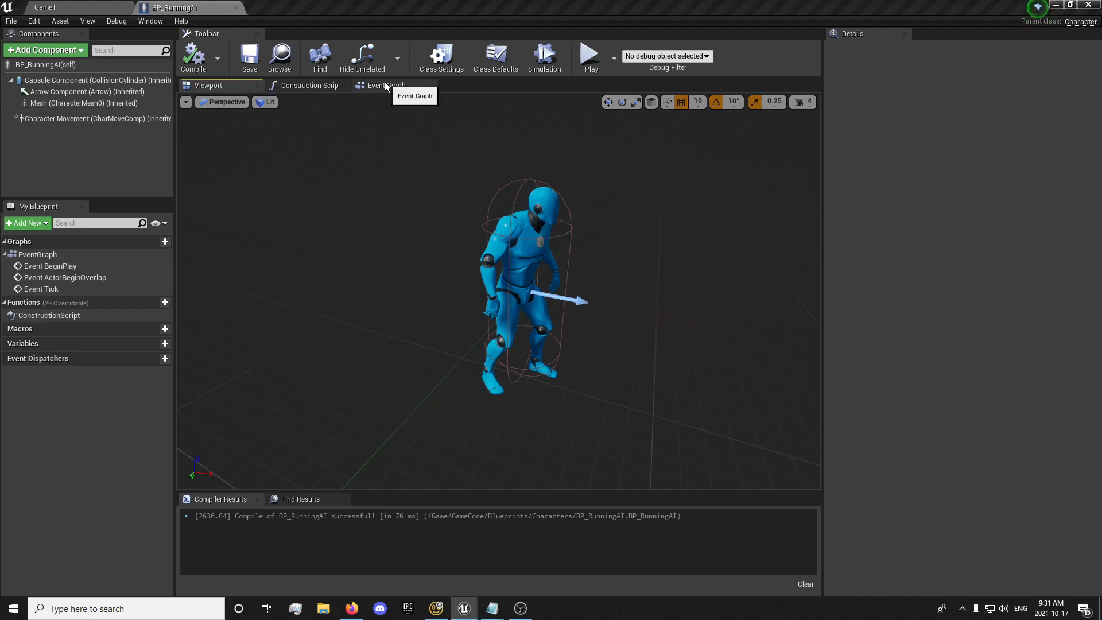
Show the Event Graph and give the capsule Custom collision ignoring Visibility and Camera
left_click(385, 85)
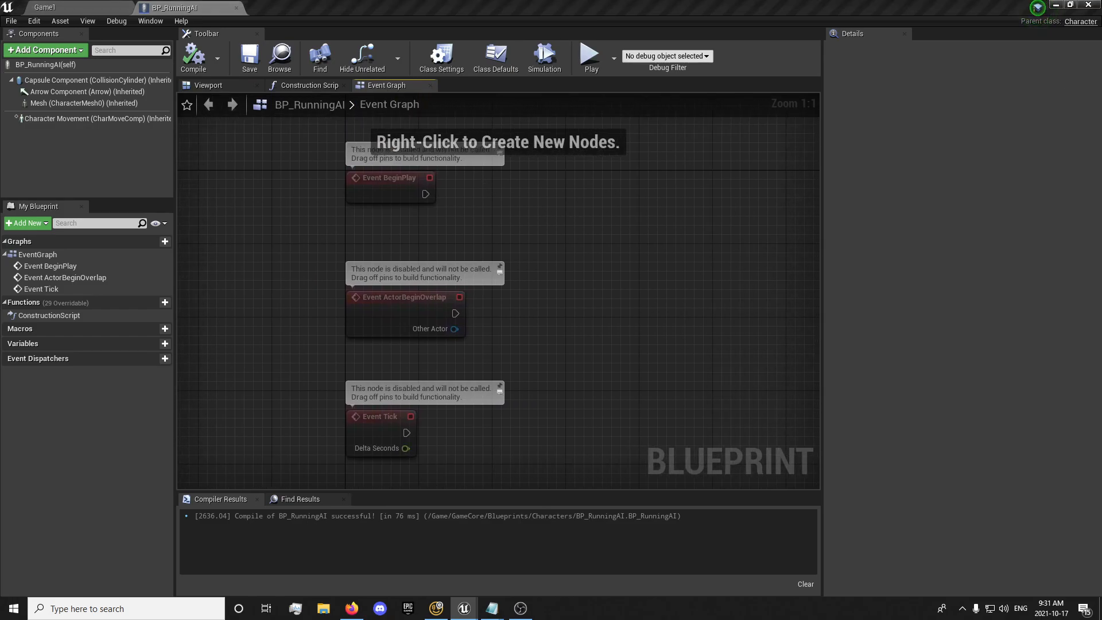
mouse_move(151, 93)
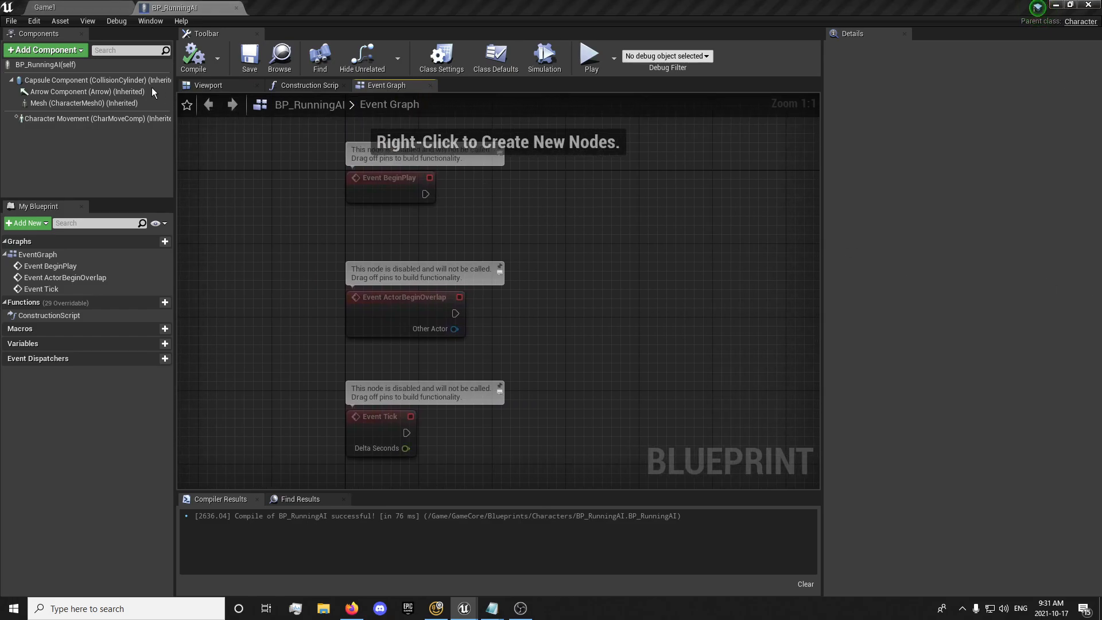
left_click(94, 79)
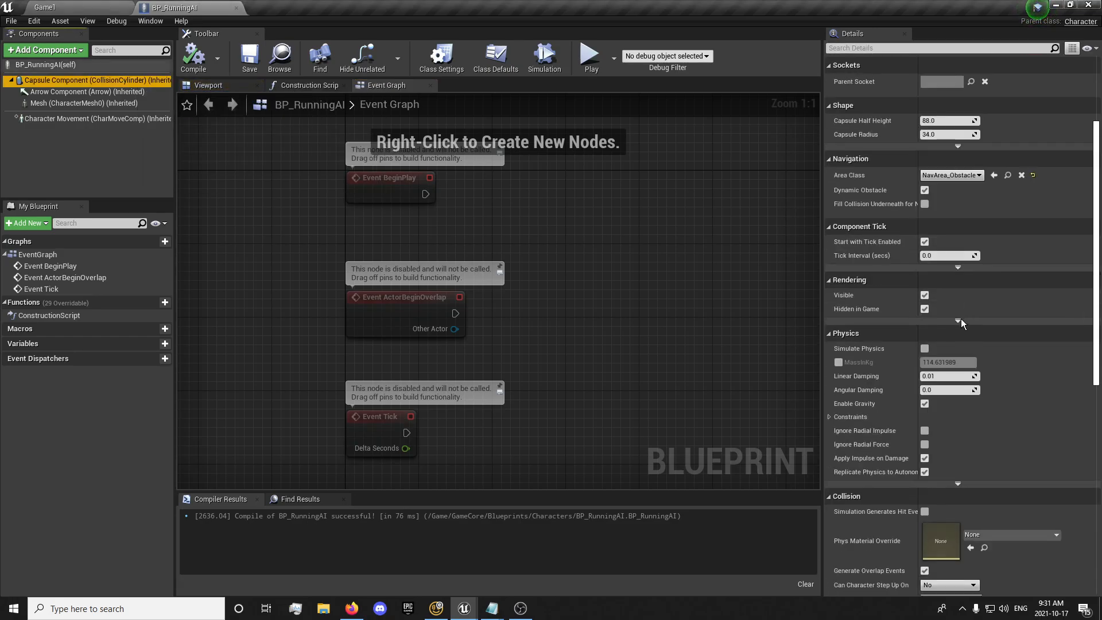
scroll("down", 3)
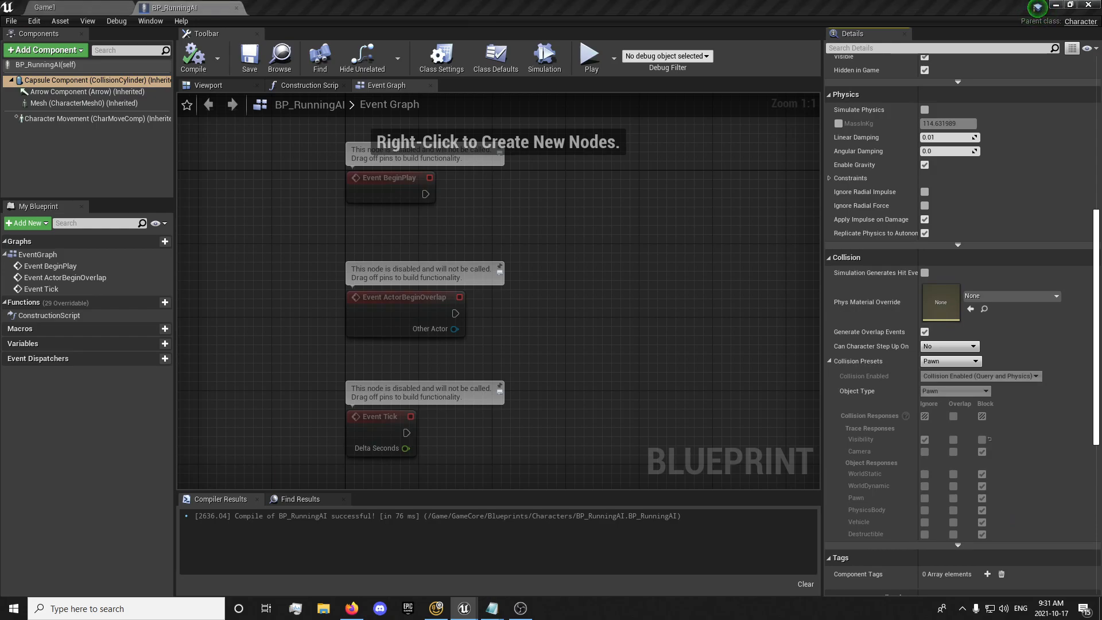
left_click(949, 360)
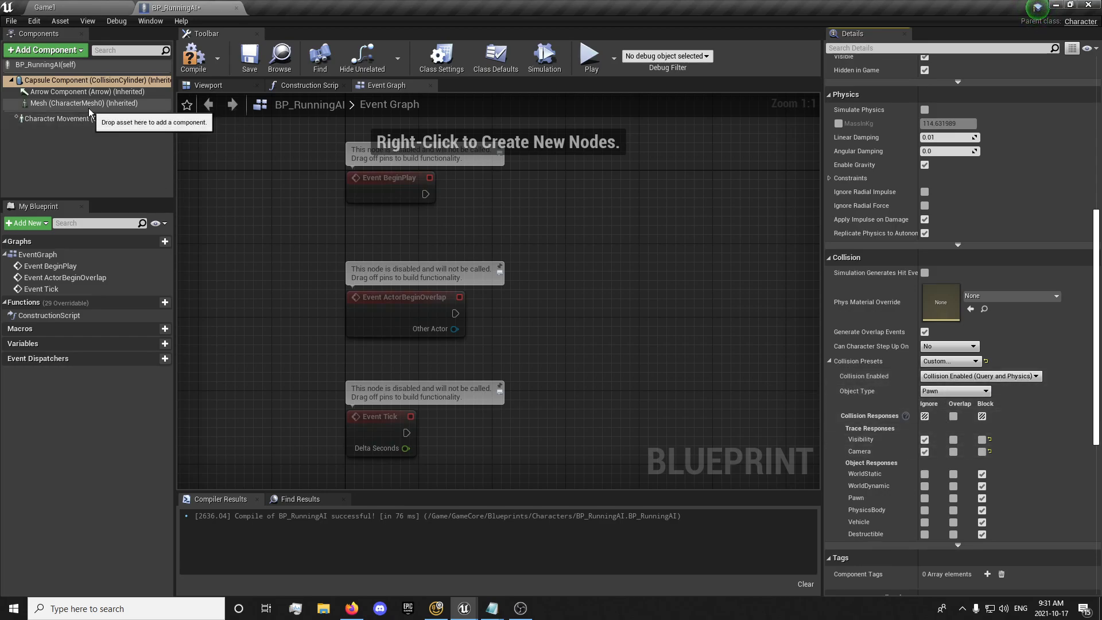
left_click(84, 104)
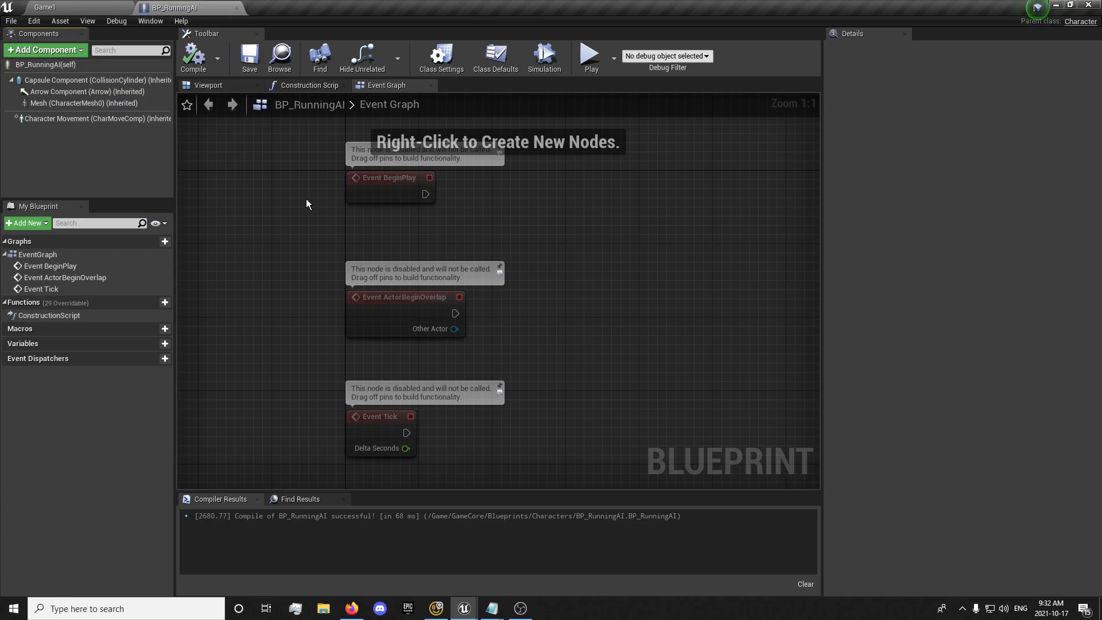
Delete the unused overlap event and add a Get Actor Of Class node for BP_Doll
left_click(84, 103)
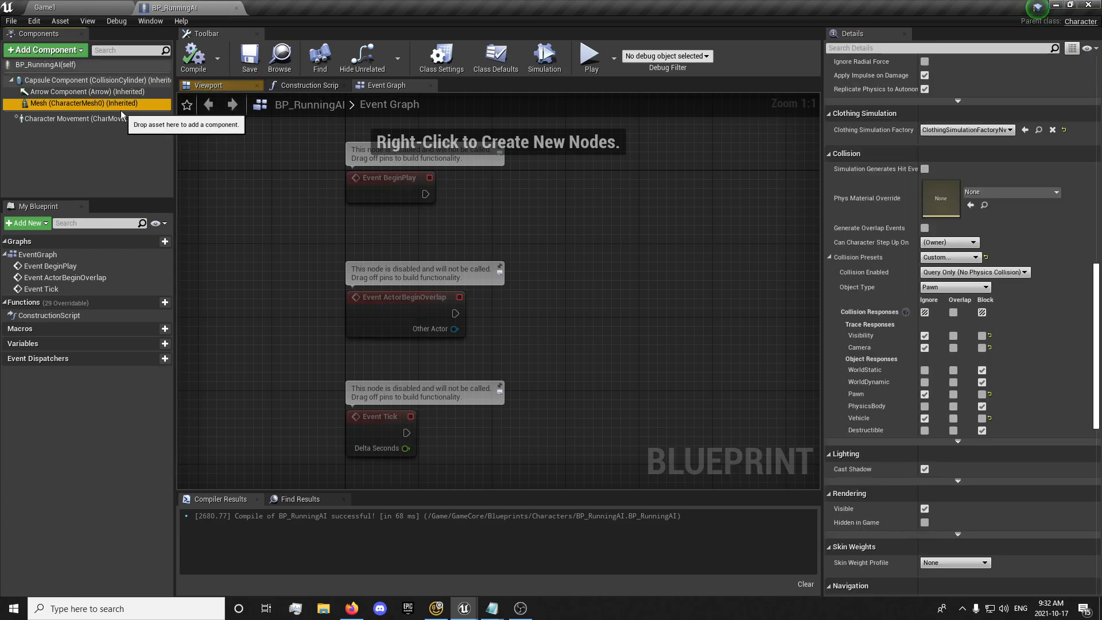
mouse_move(582, 241)
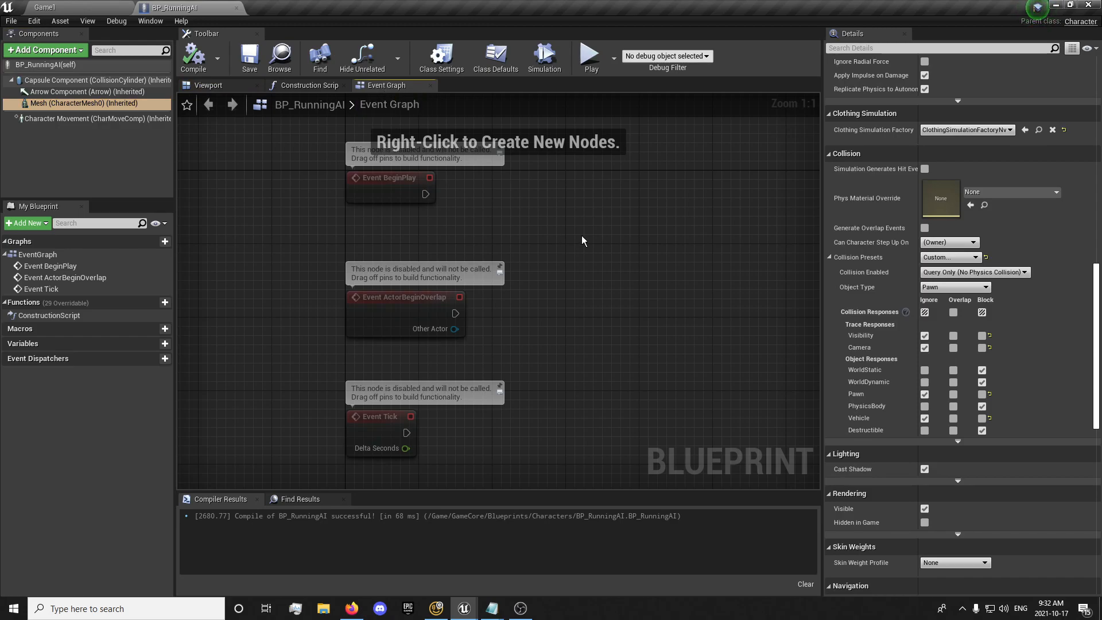
left_click_drag(391, 283, 485, 295)
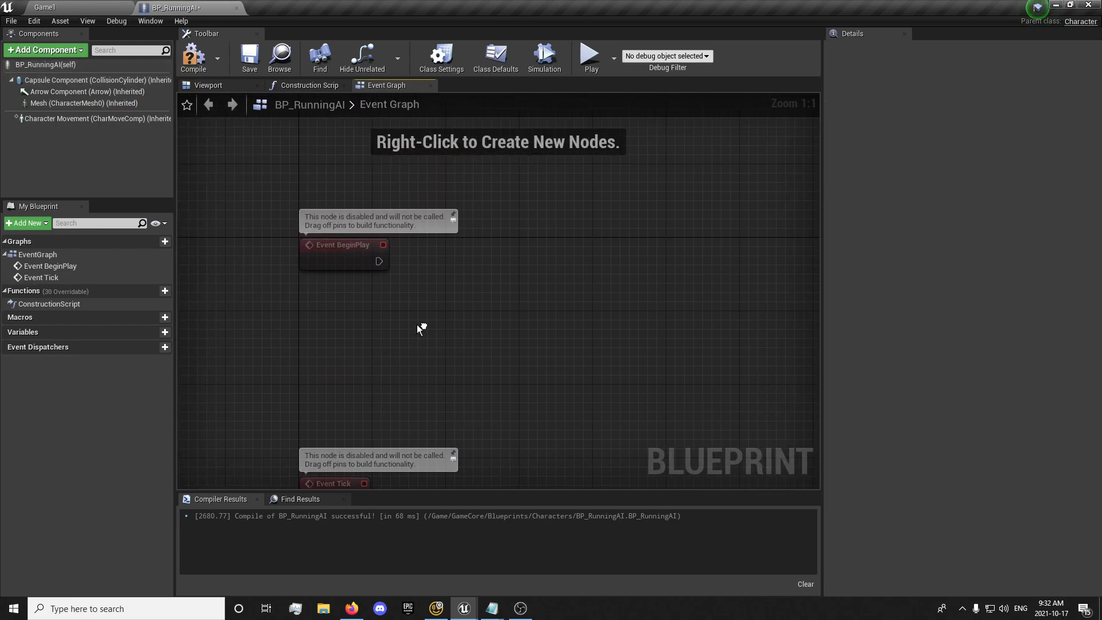
left_click_drag(380, 260, 485, 271)
type("get acto")
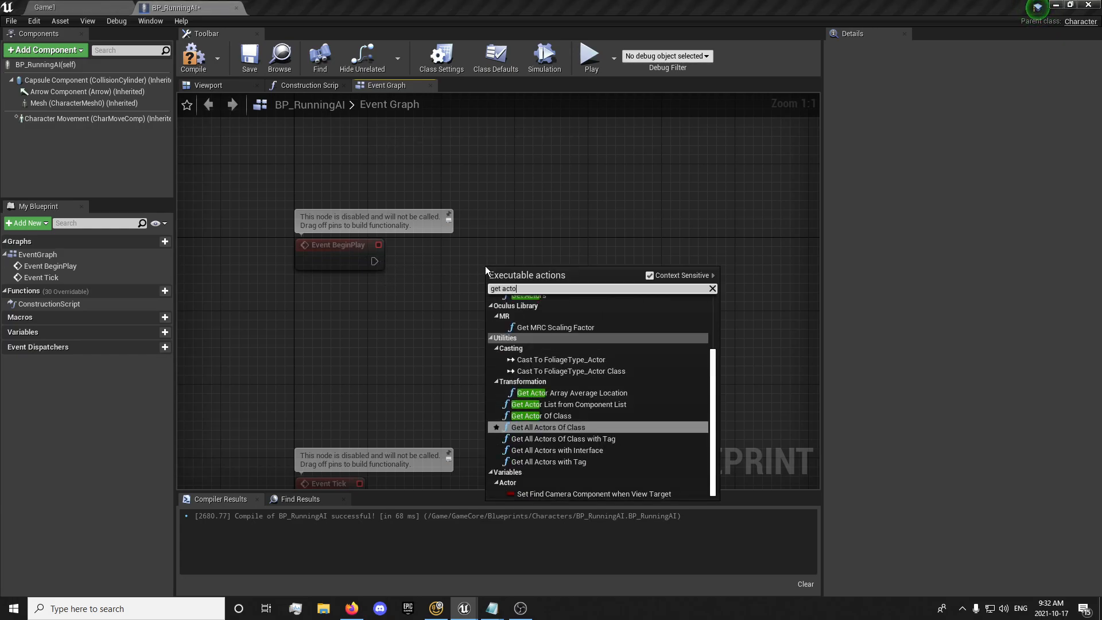
left_click(542, 416)
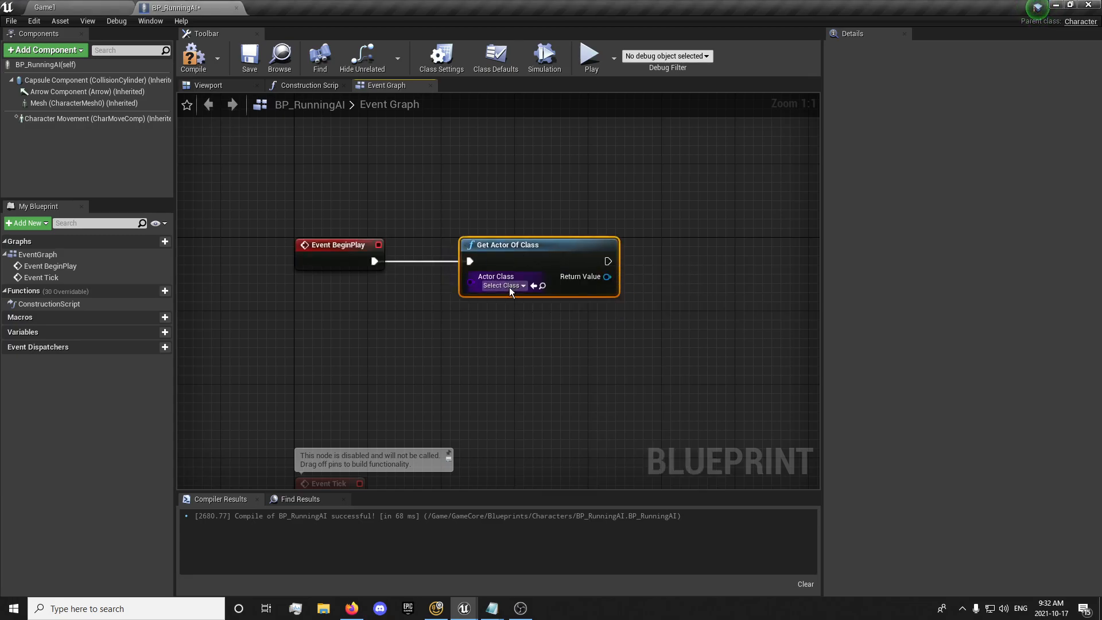
left_click(500, 285)
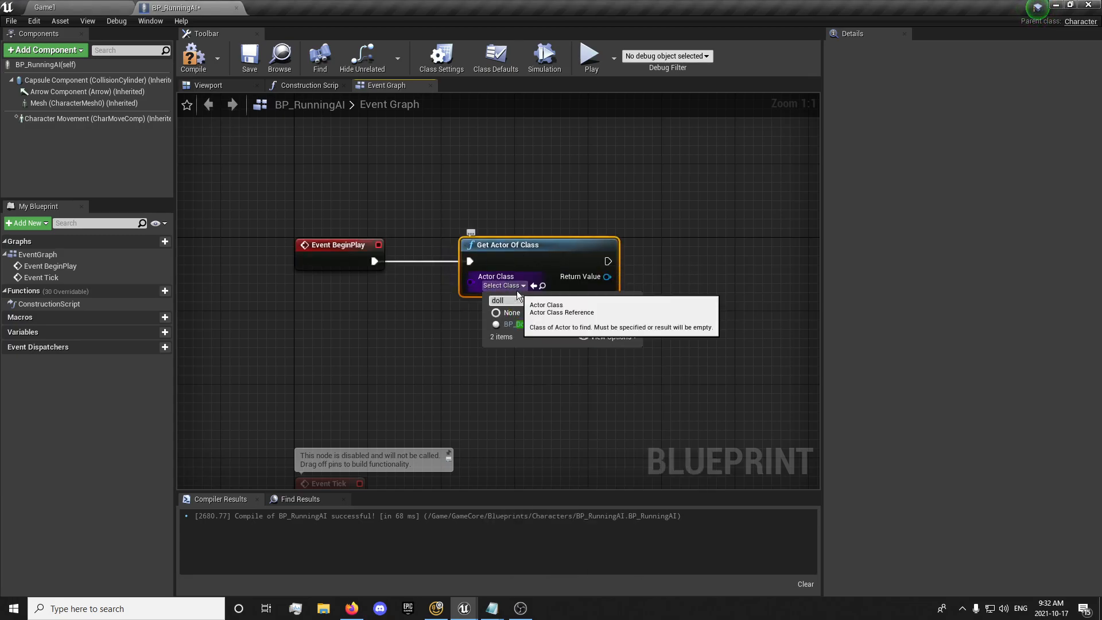
left_click(509, 324)
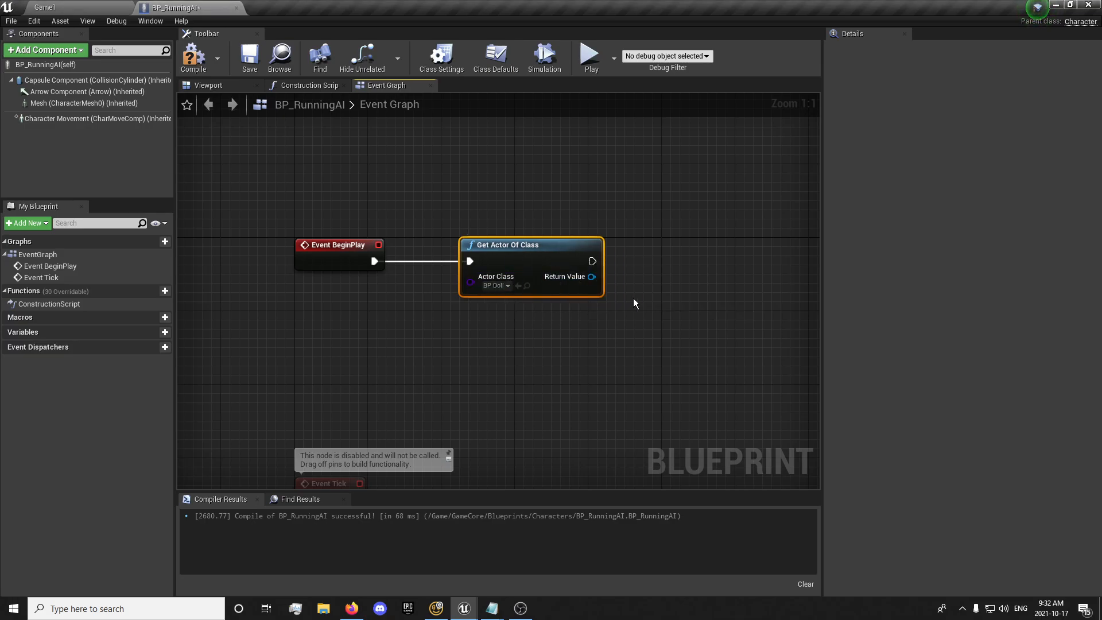
Store the found doll in DollRef, then drag out a DollRef getter and search 'red light'
left_click_drag(592, 276, 583, 281)
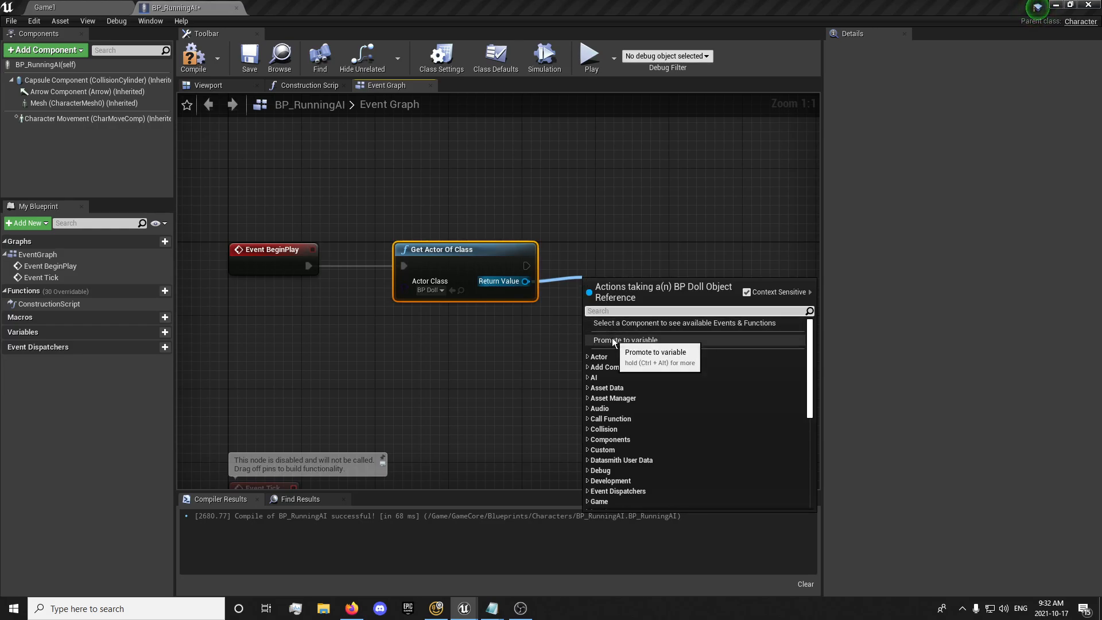
mouse_move(617, 343)
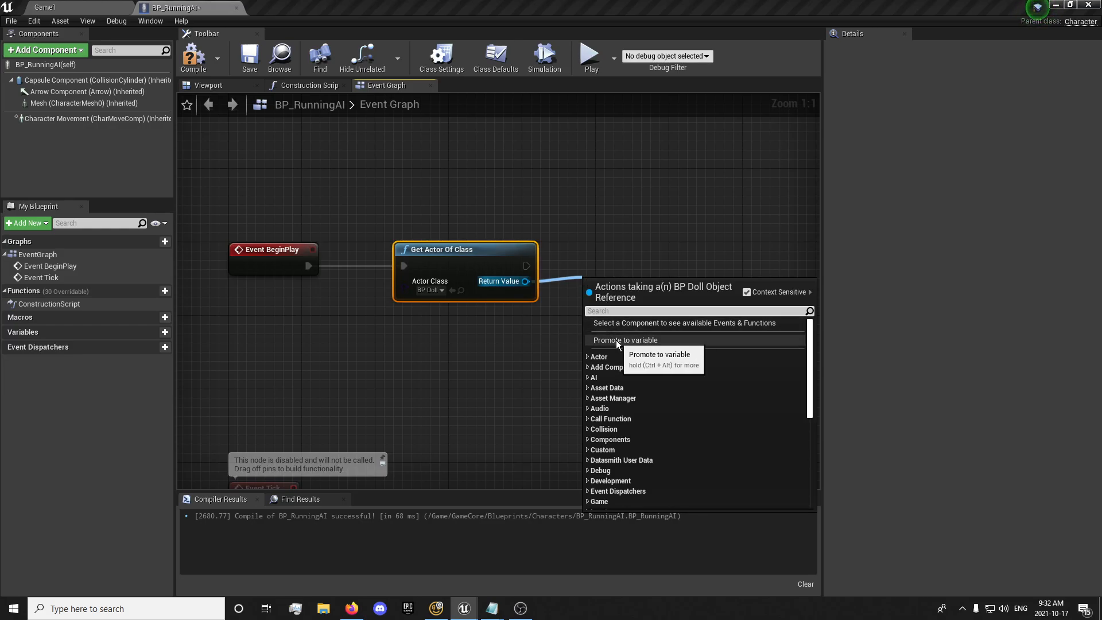
left_click(626, 339)
type("DollRef")
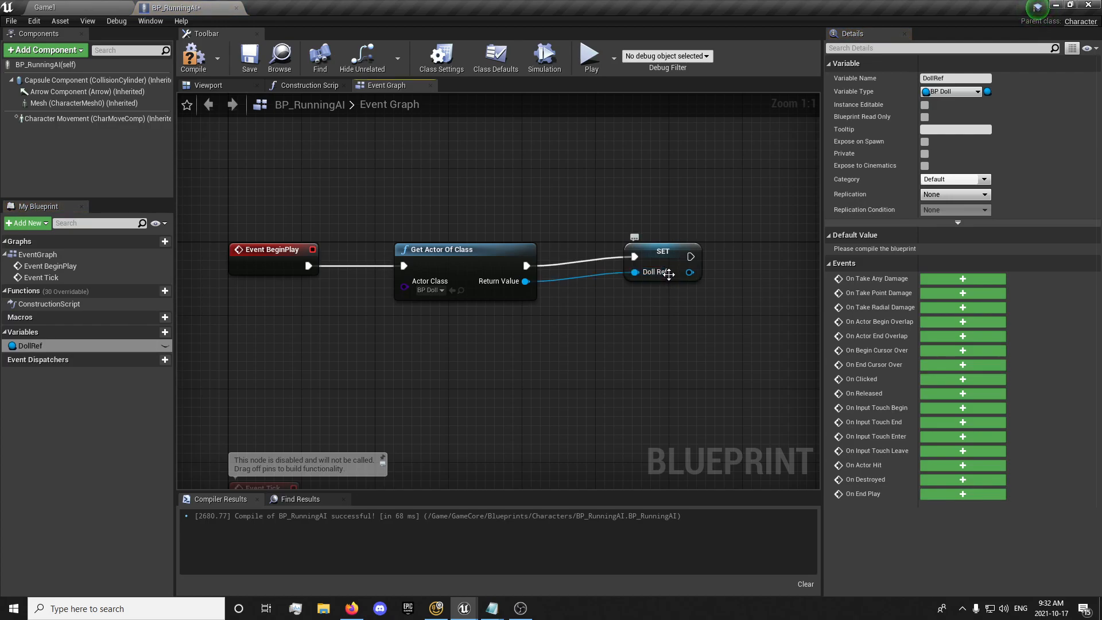
left_click_drag(660, 264, 632, 270)
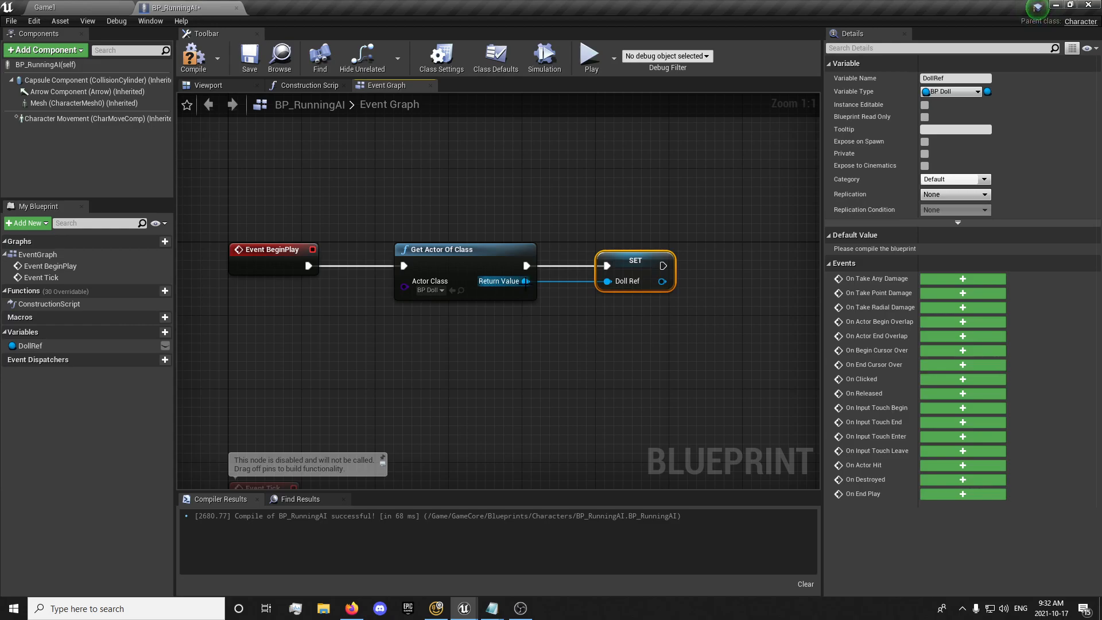
scroll("down", 3)
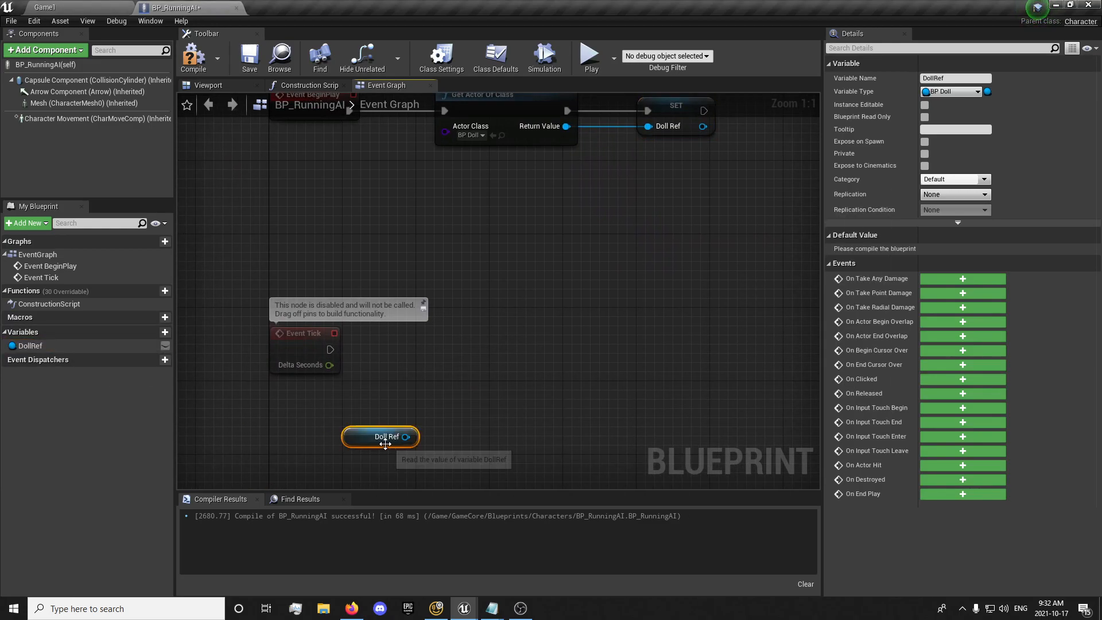
left_click_drag(406, 435, 492, 357)
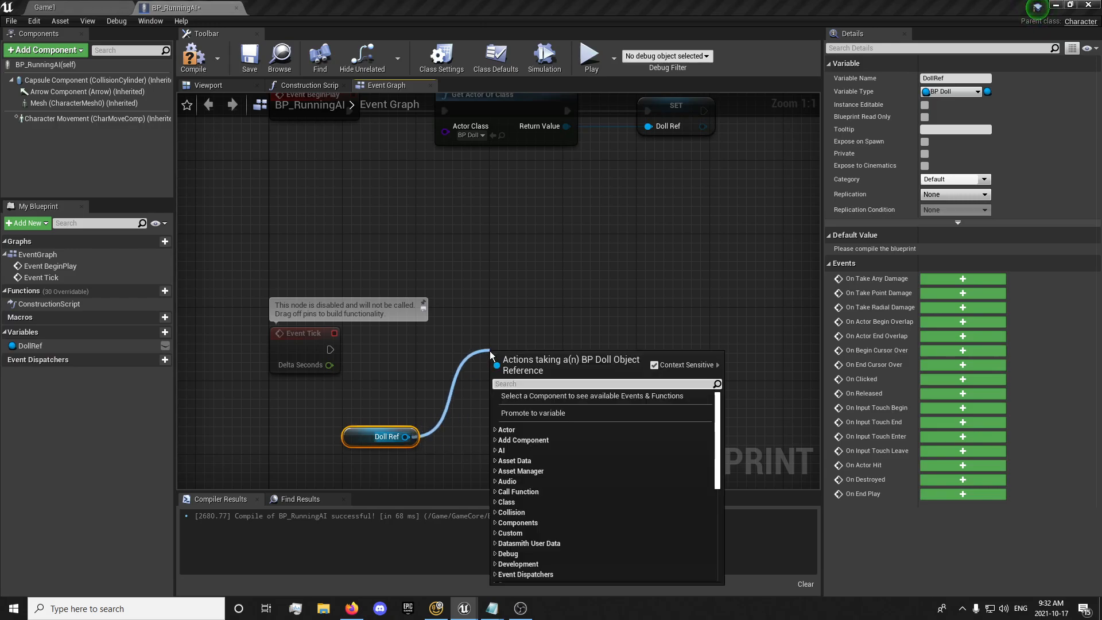
type("red light")
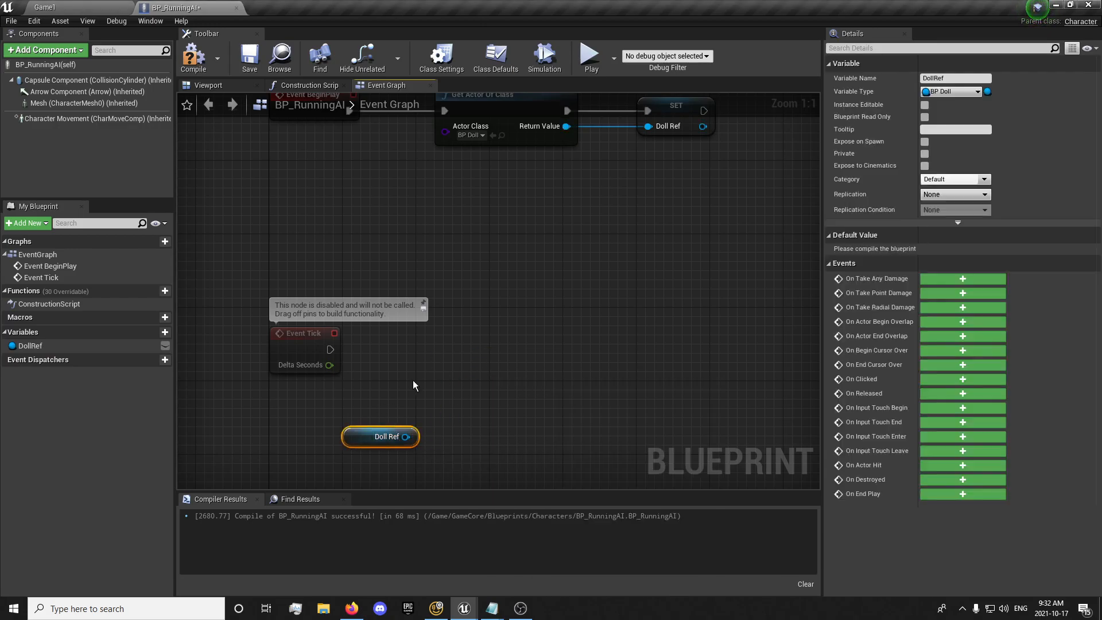
mouse_move(376, 390)
type("bDead")
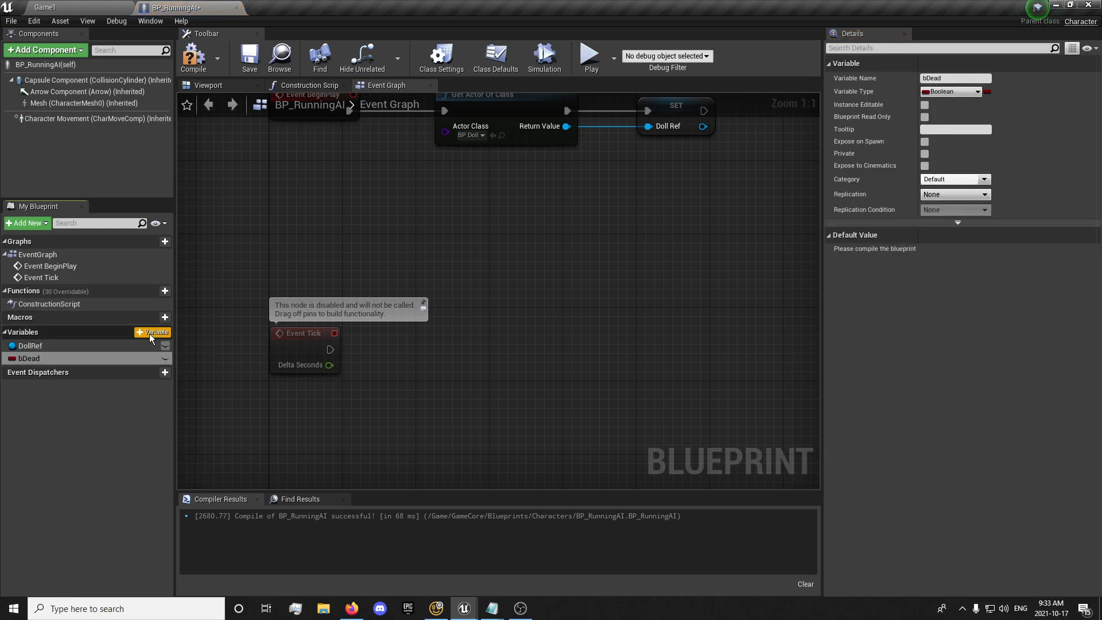
Add Boolean variables bDead and bInWinningZone, matching names against ThirdPersonCharacter's variables
left_click(153, 332)
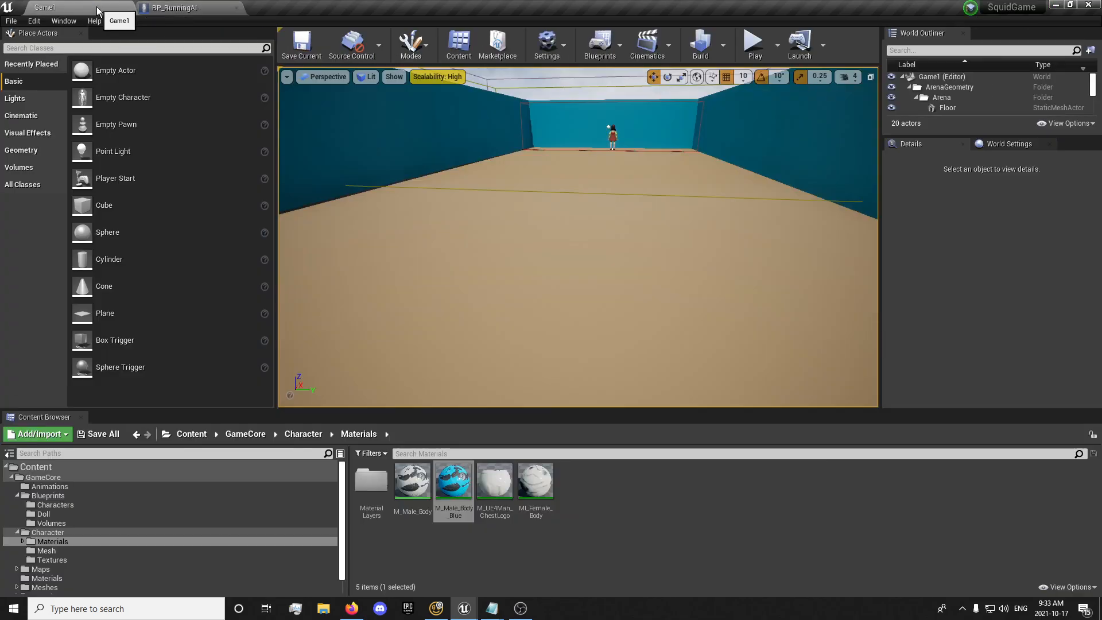
mouse_move(245, 433)
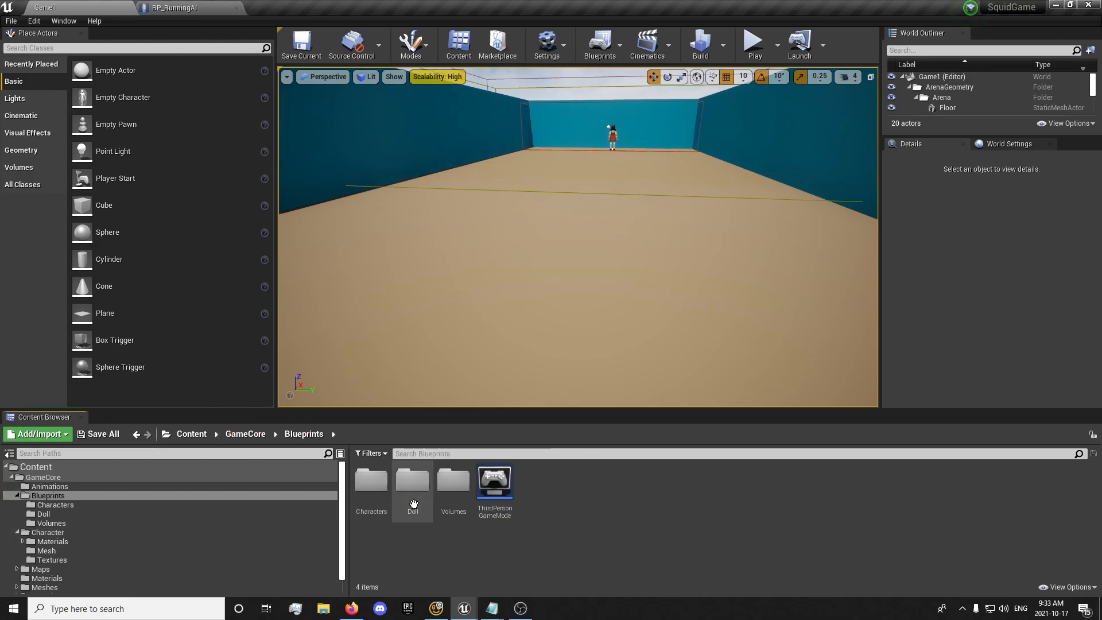
left_click(172, 8)
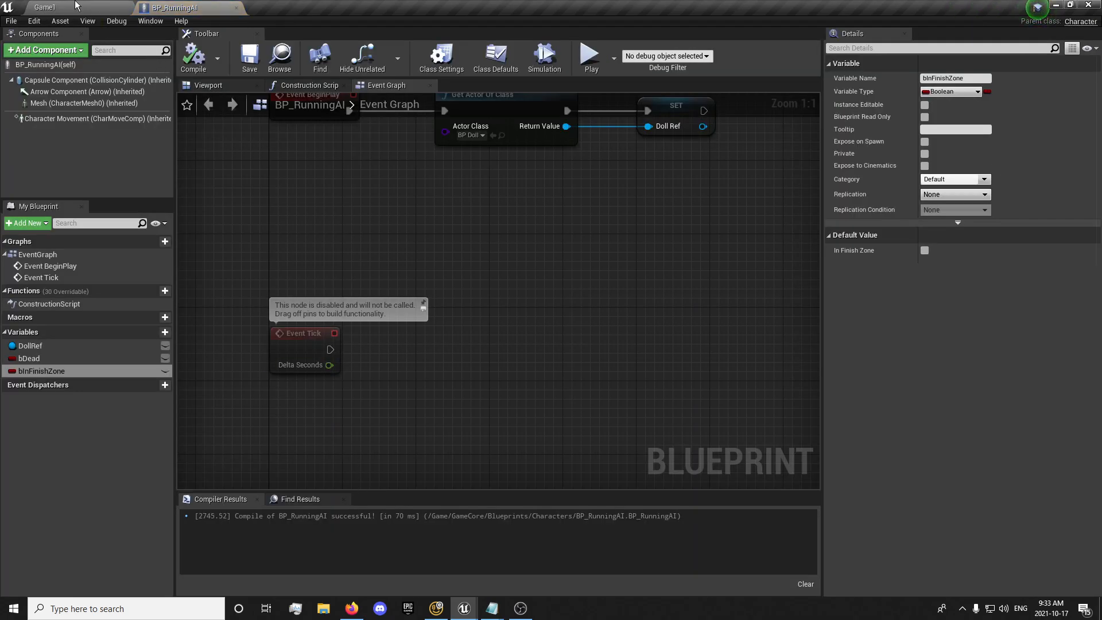
left_click(297, 8)
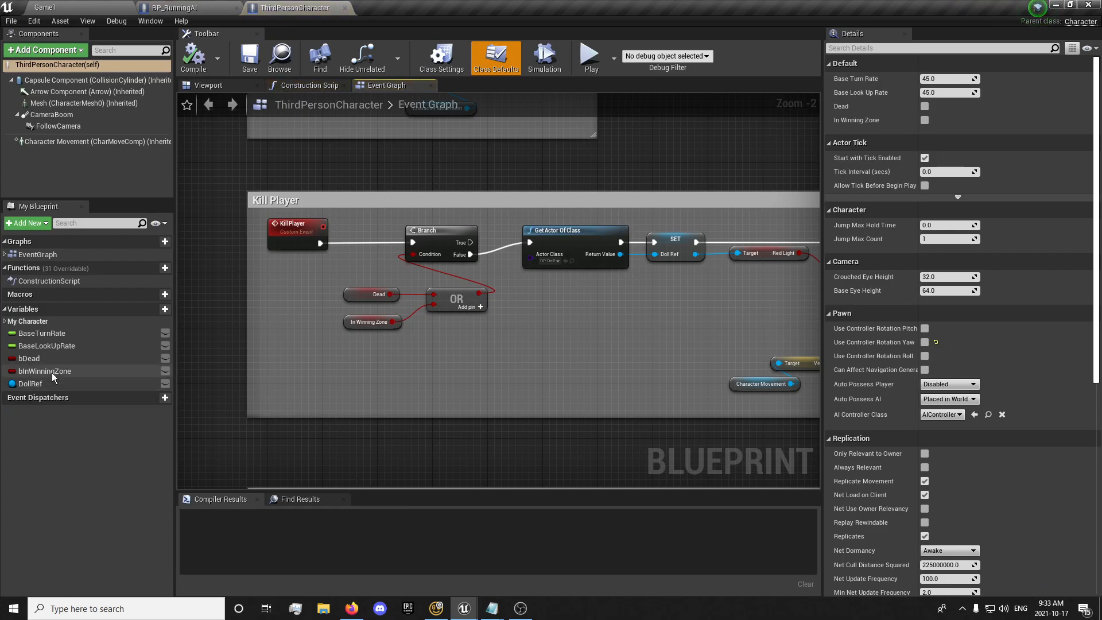
left_click(172, 8)
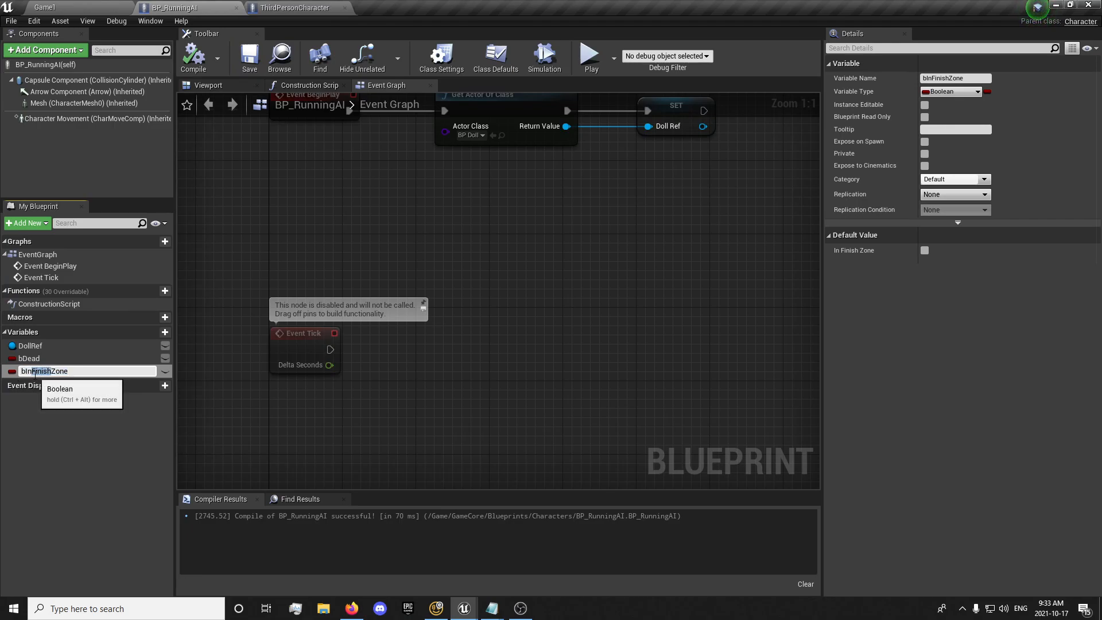
type("bInWinningZone")
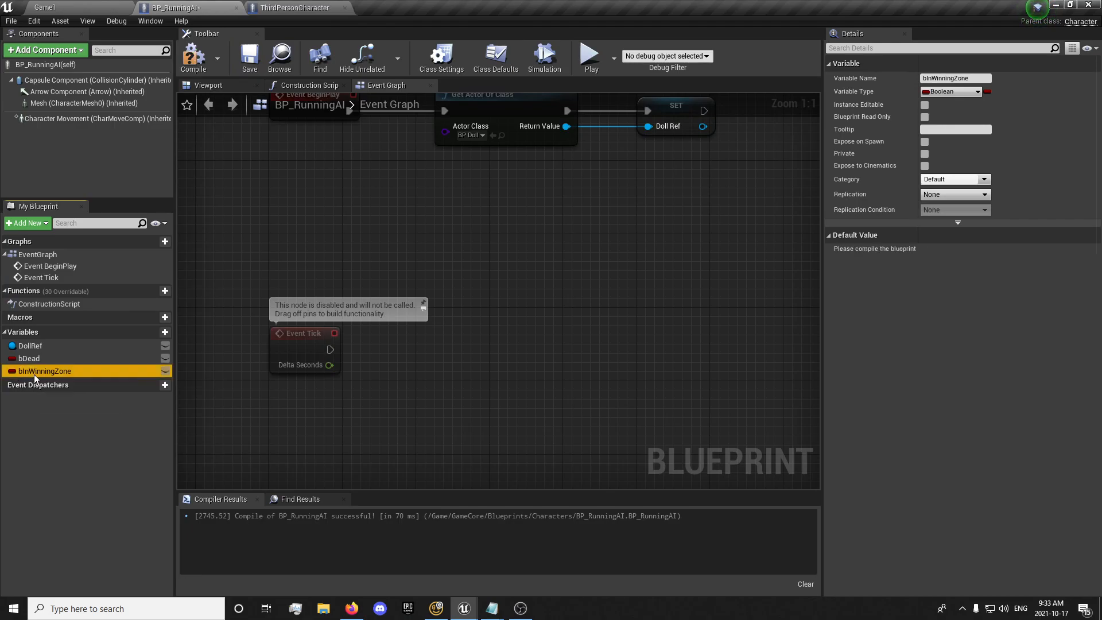
left_click(288, 8)
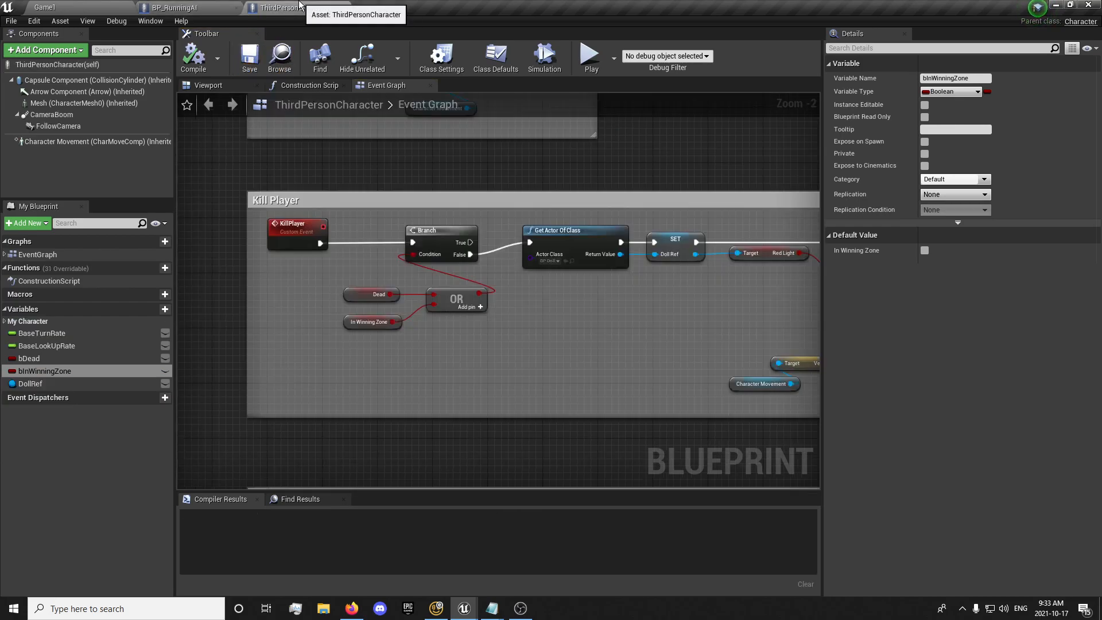
left_click(174, 8)
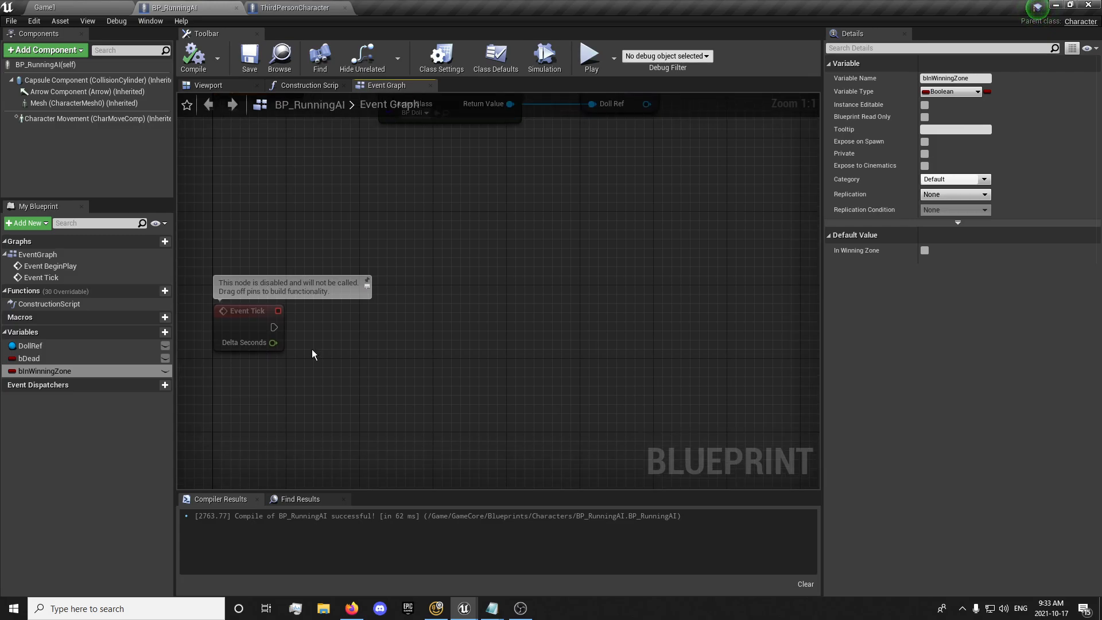
mouse_move(358, 347)
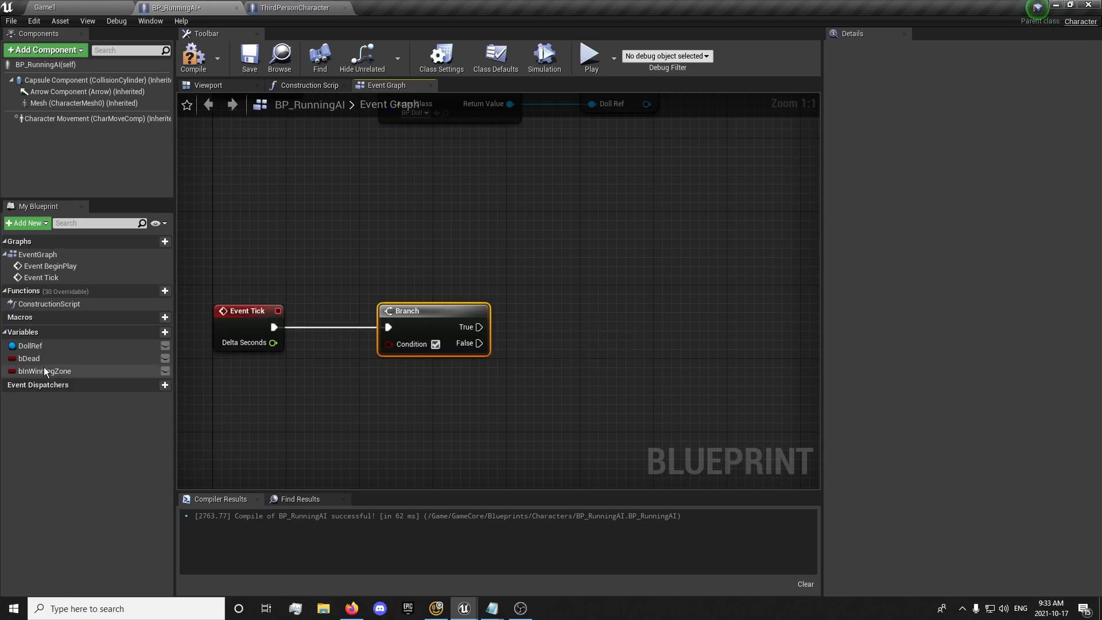
Branch Event Tick on Dead OR In Winning Zone, add a second Branch, get DollRef's Game Starting
left_click(28, 358)
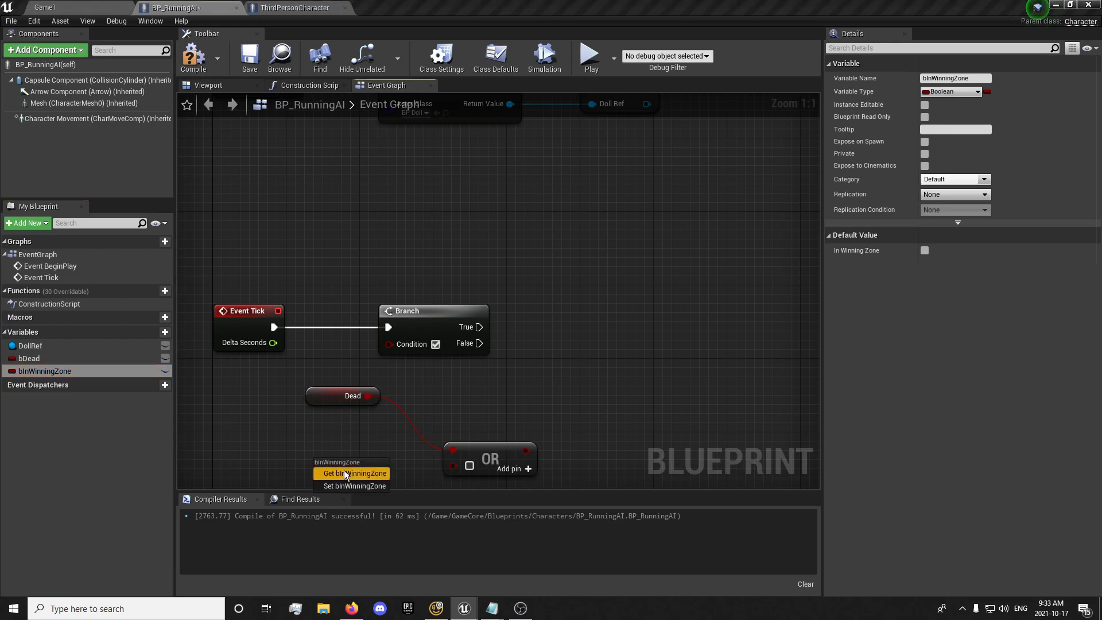
left_click(353, 473)
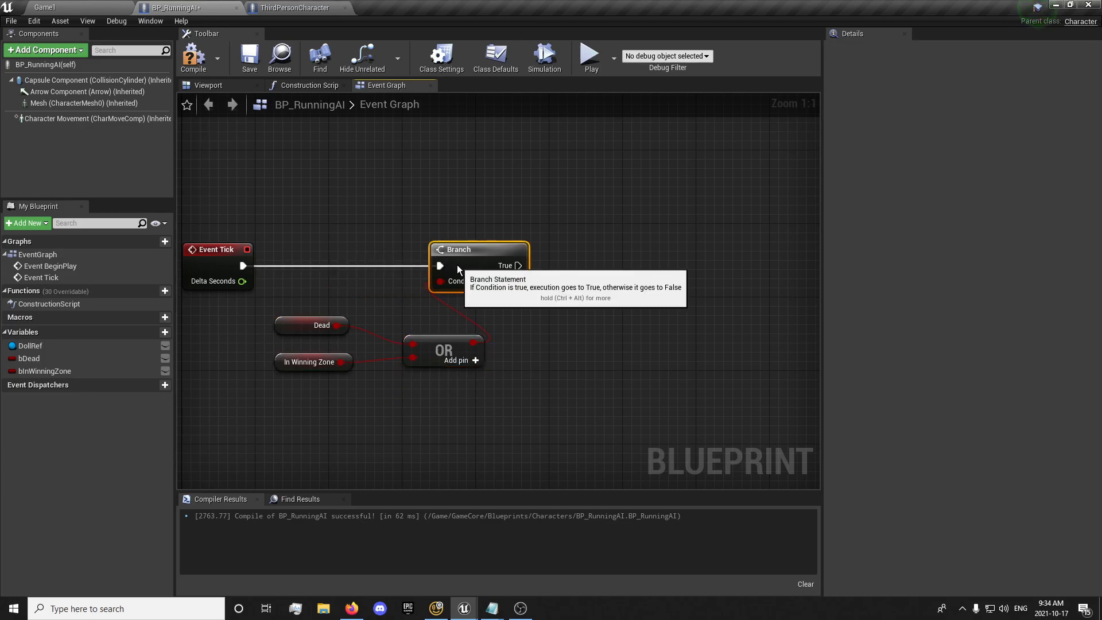
mouse_move(648, 327)
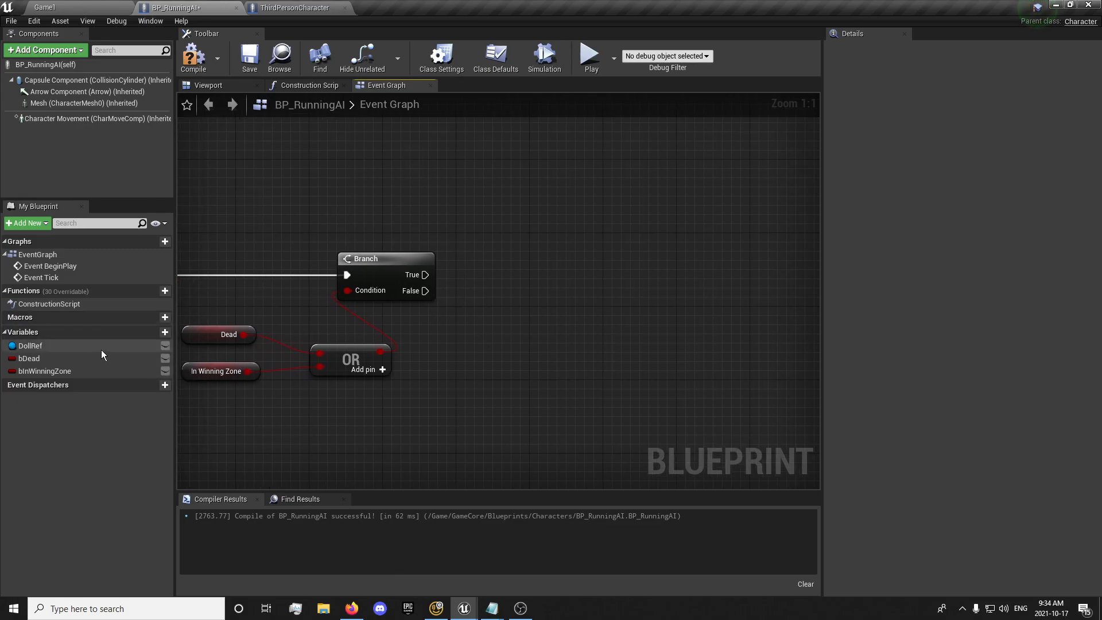
left_click_drag(31, 345, 485, 390)
type("game sta")
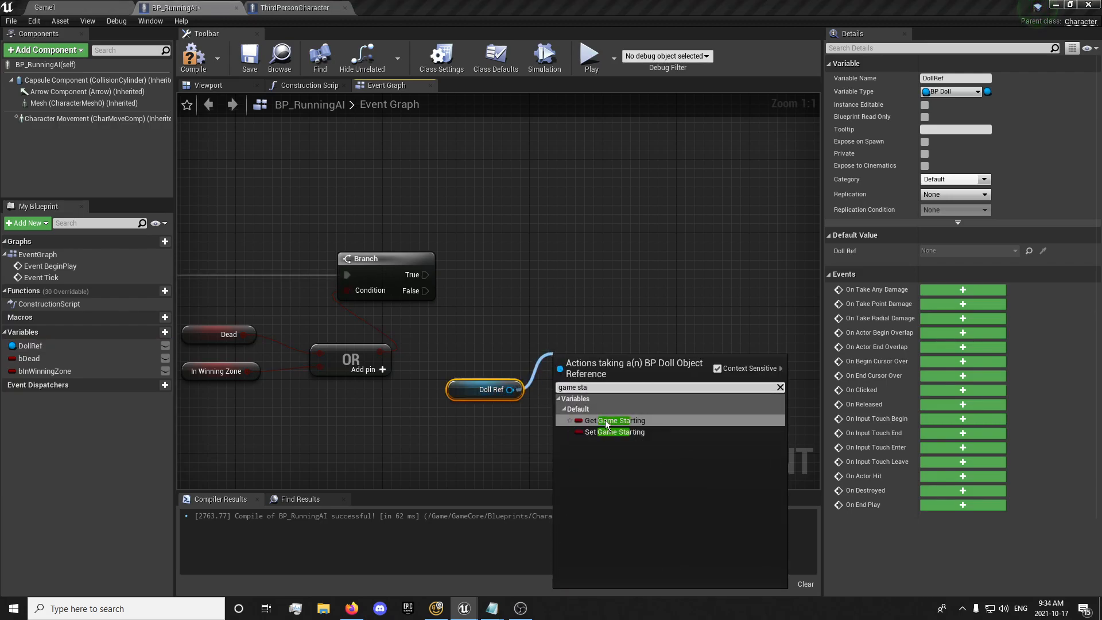
left_click(621, 420)
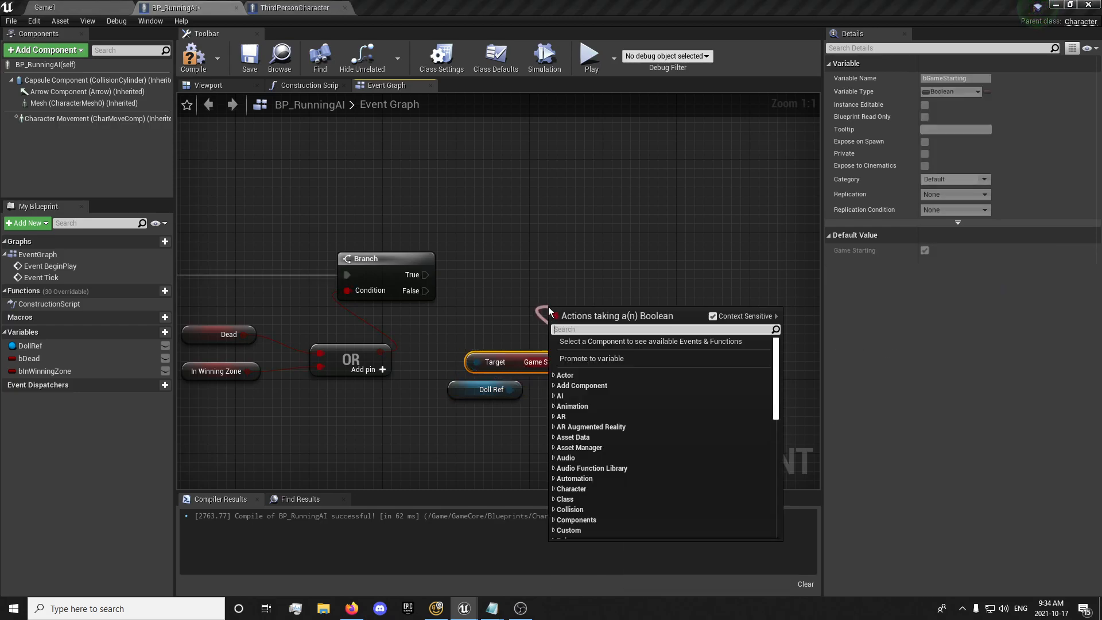
left_click(554, 257)
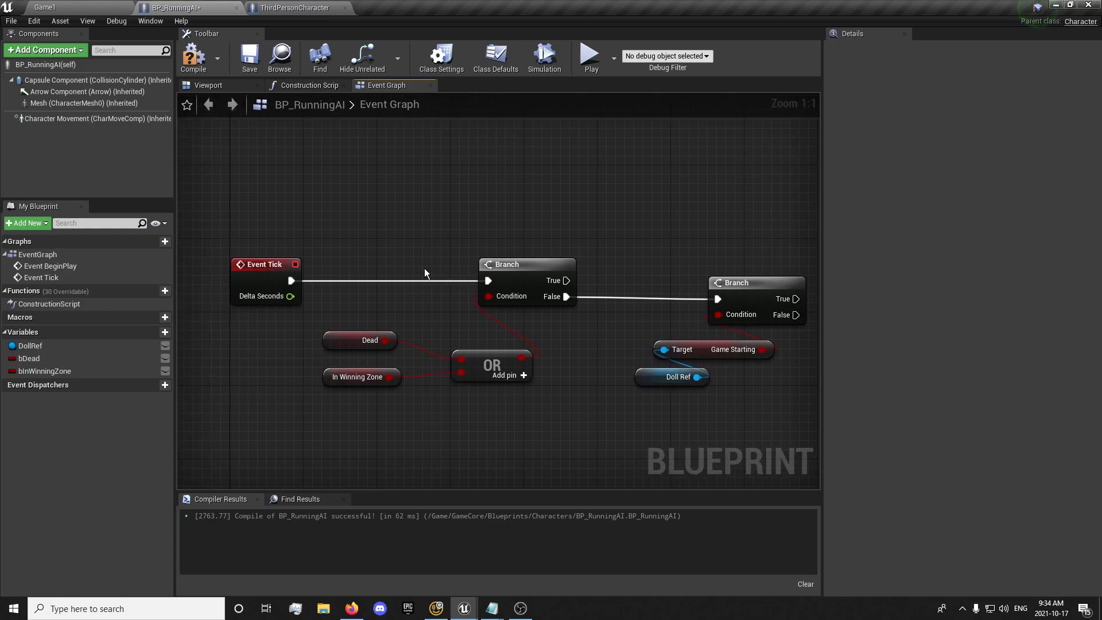
Add comments 'Check if AI is Dead OR in Winning Zone' and 'Check if Game has started'
type("Check")
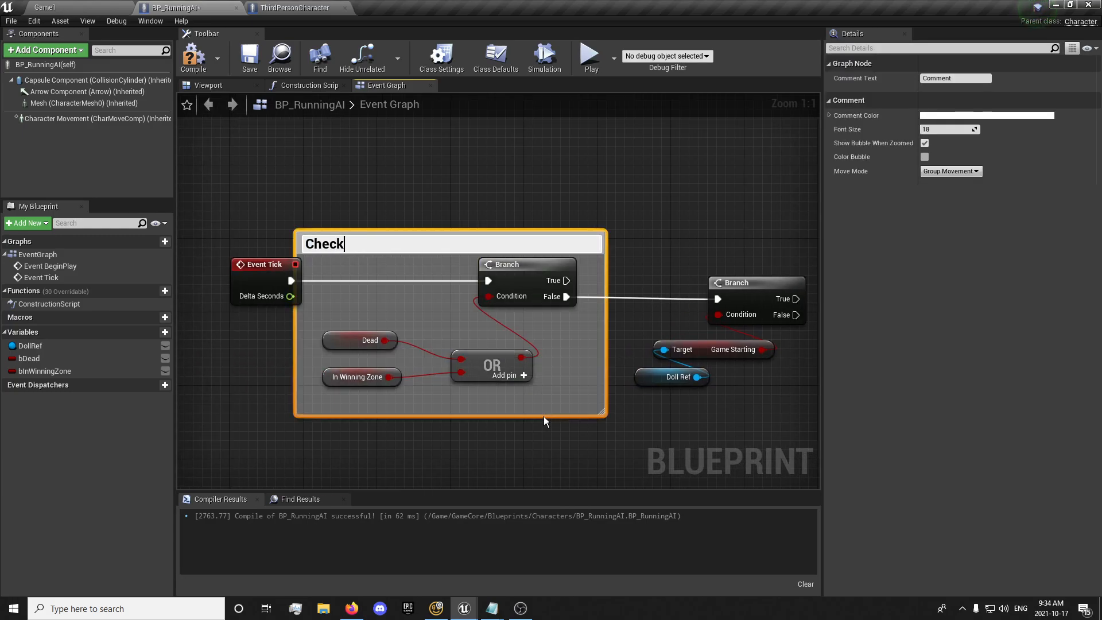
type("if AI is")
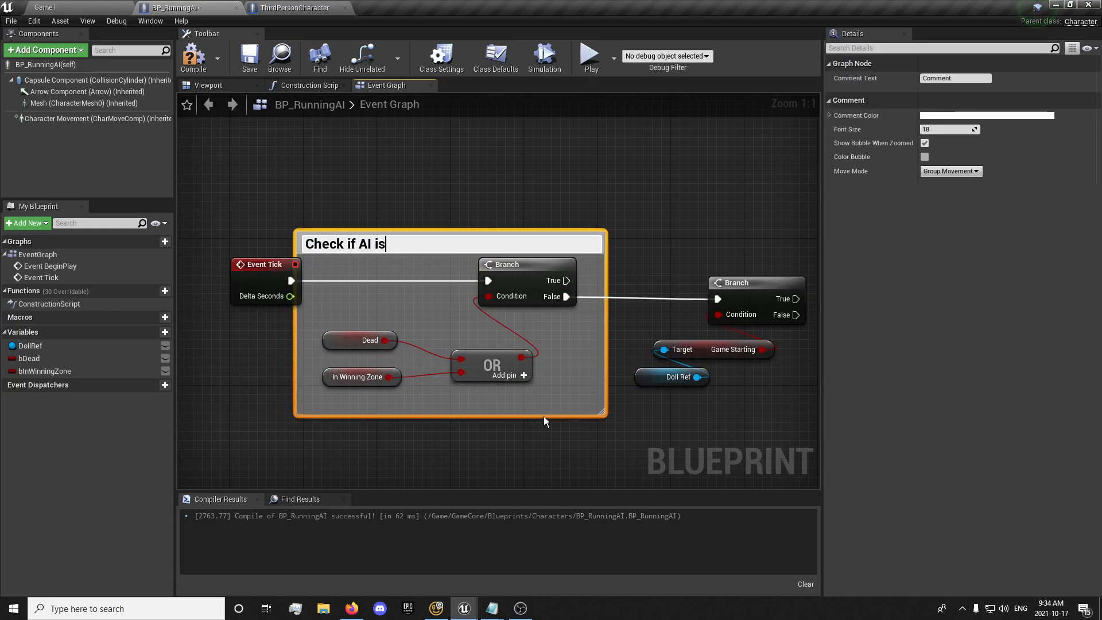
type("Dead OR")
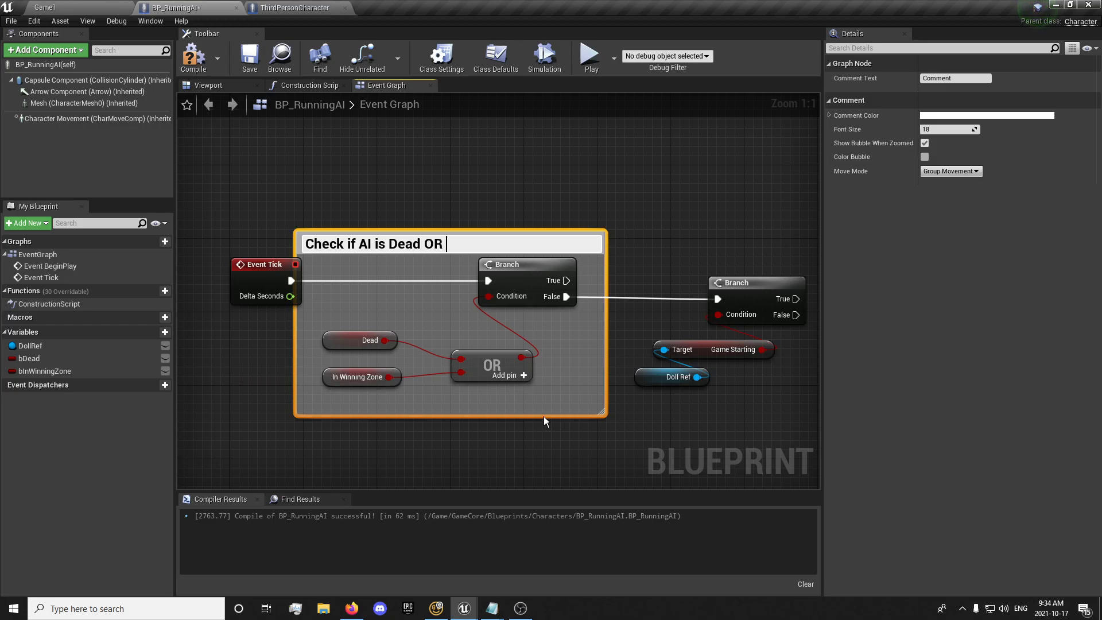
type("in Winning")
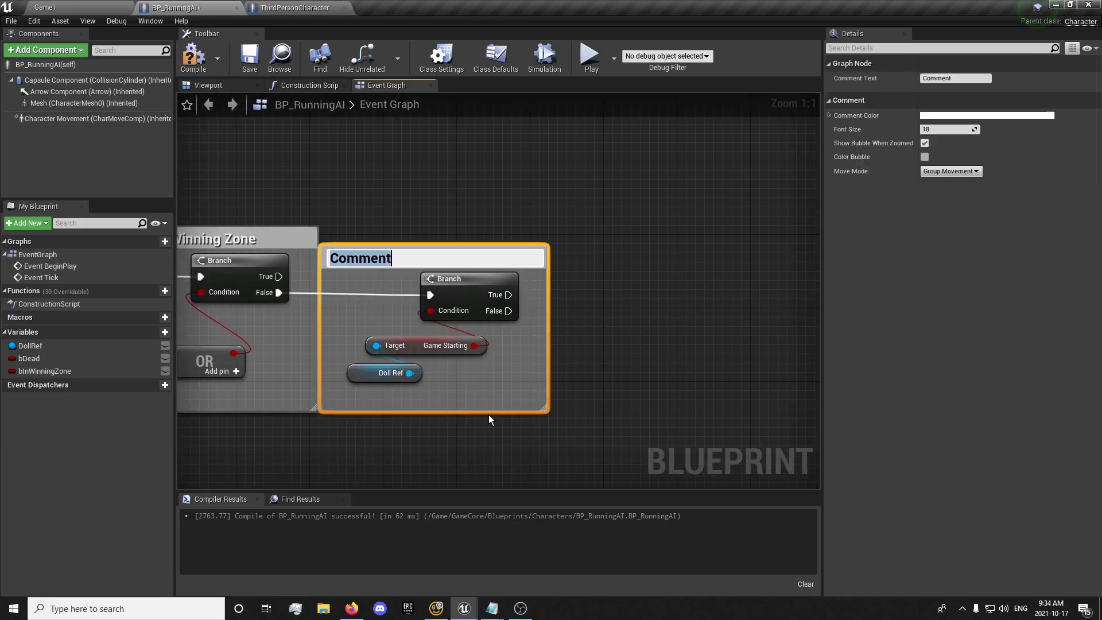
type("Check if Game has started")
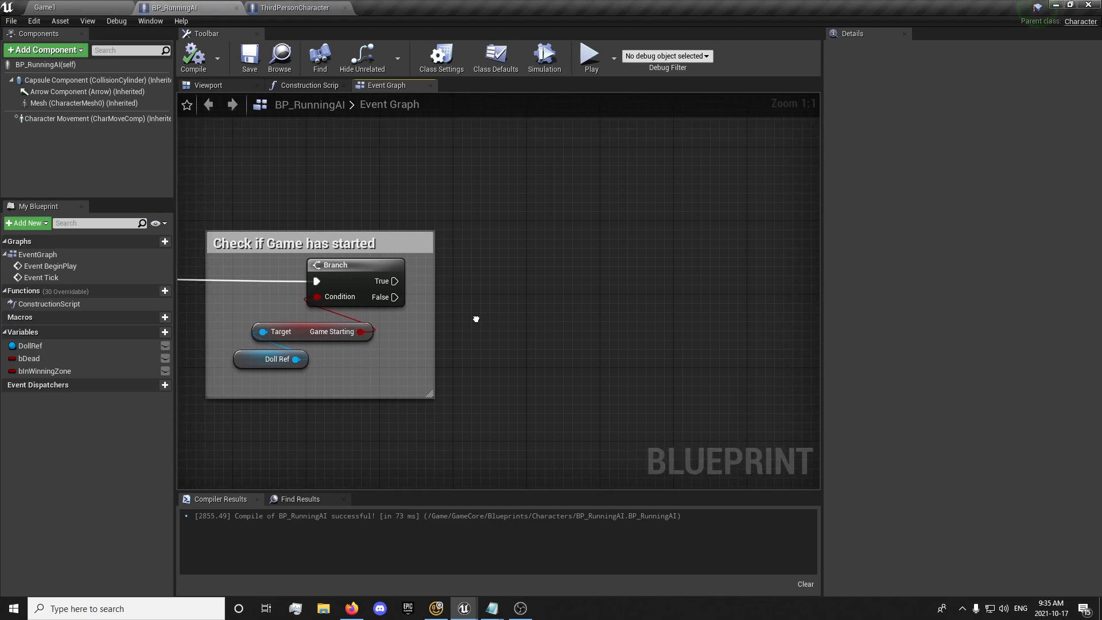
mouse_move(595, 371)
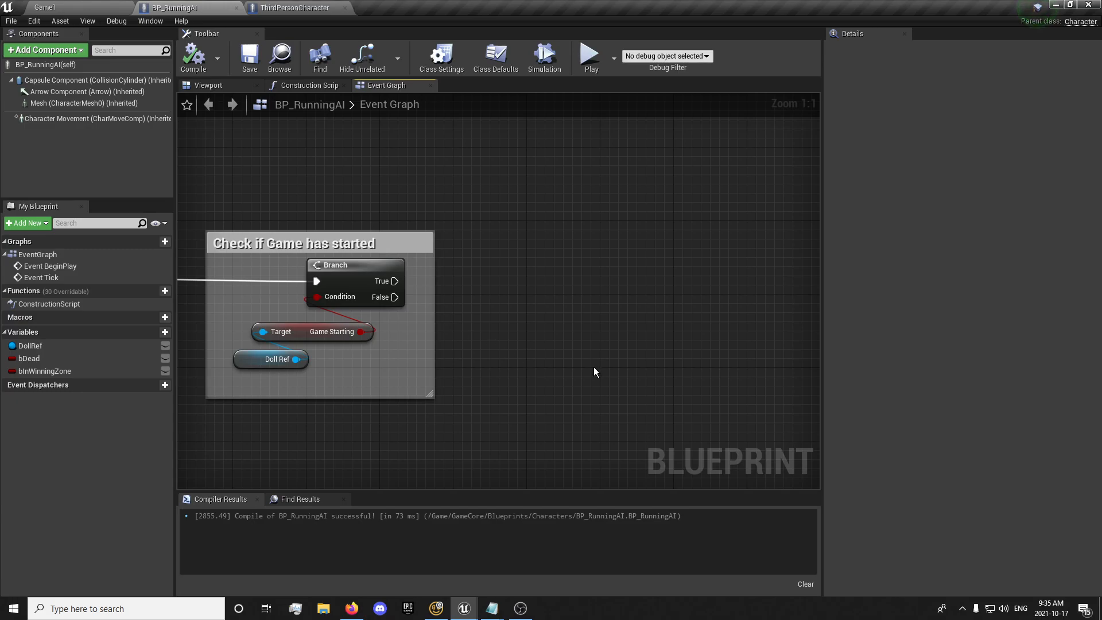
Add a Branch off the False output conditioned on DollRef's Red Light, and reposition it
left_click(330, 332)
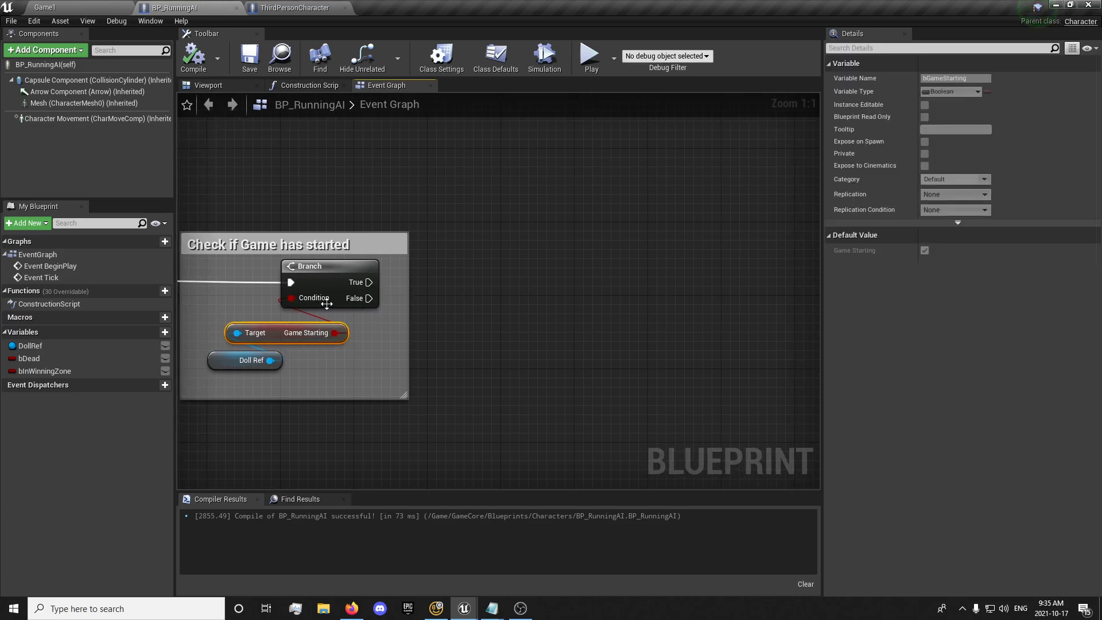
mouse_move(365, 303)
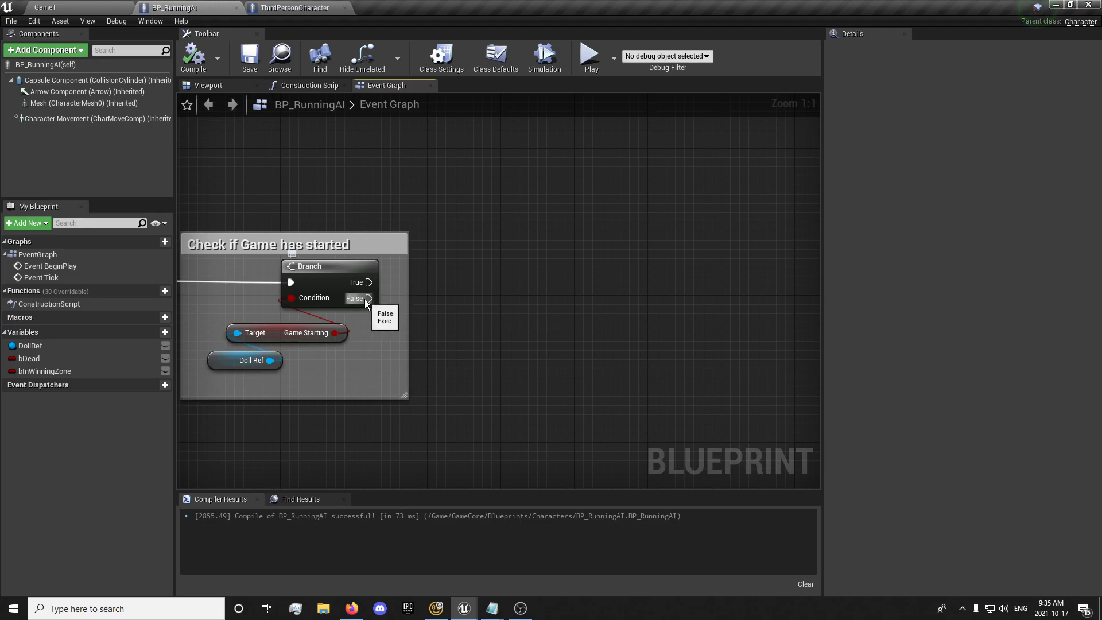
left_click(31, 345)
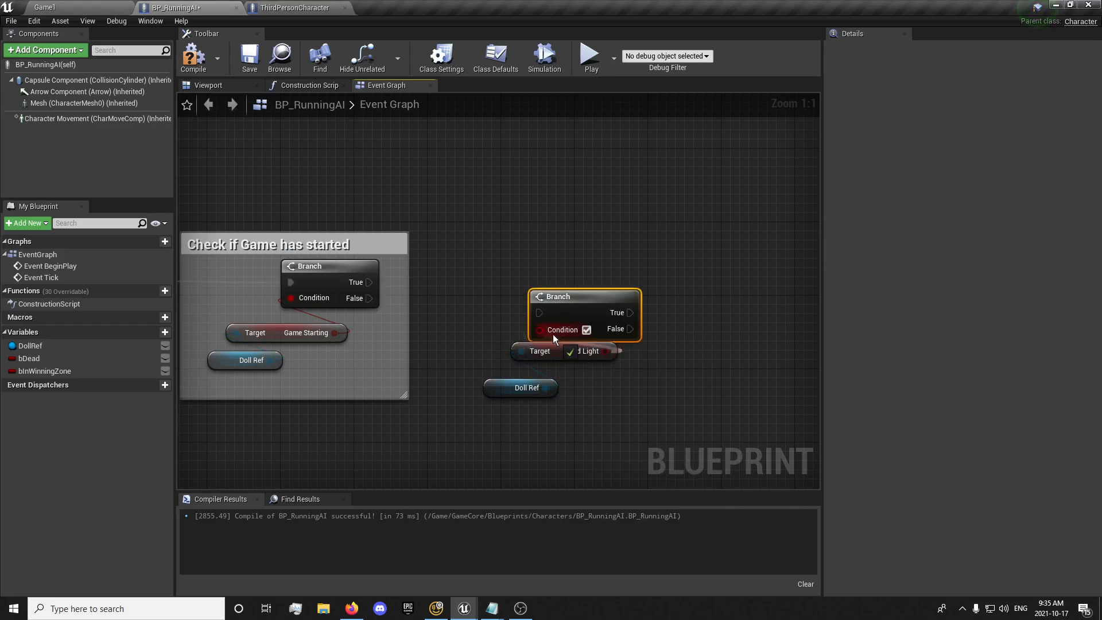
left_click(31, 345)
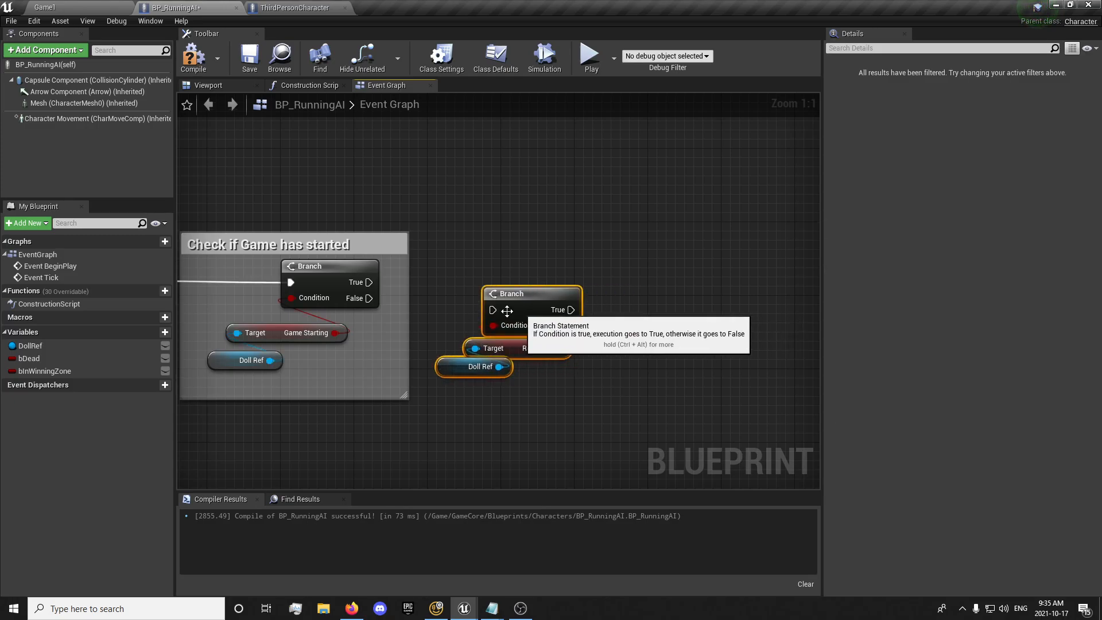
left_click_drag(368, 281, 493, 310)
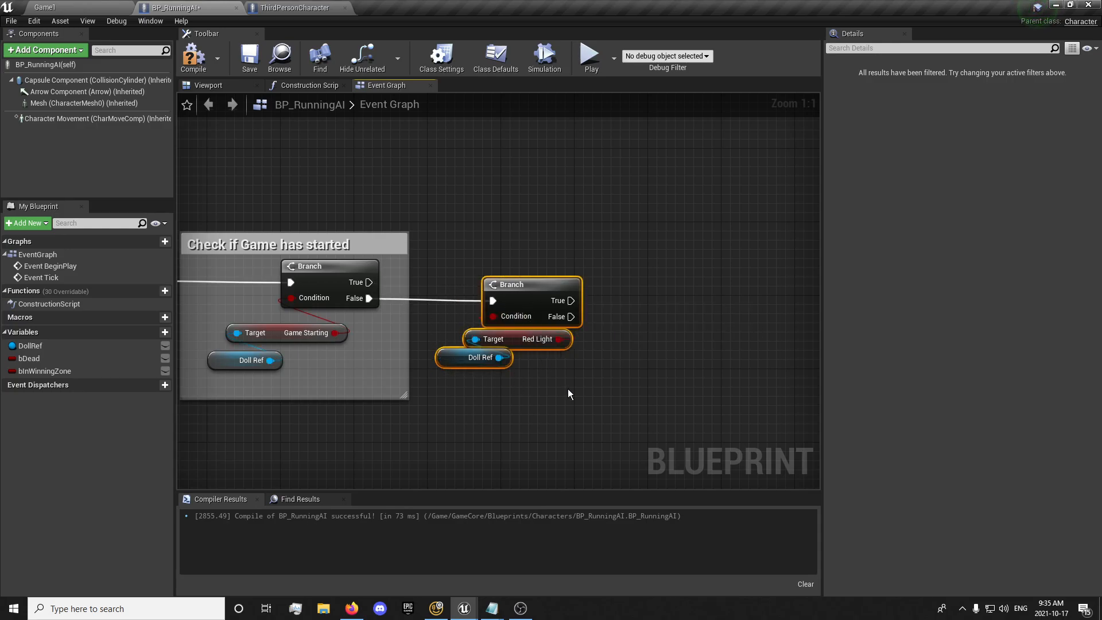
left_click(607, 375)
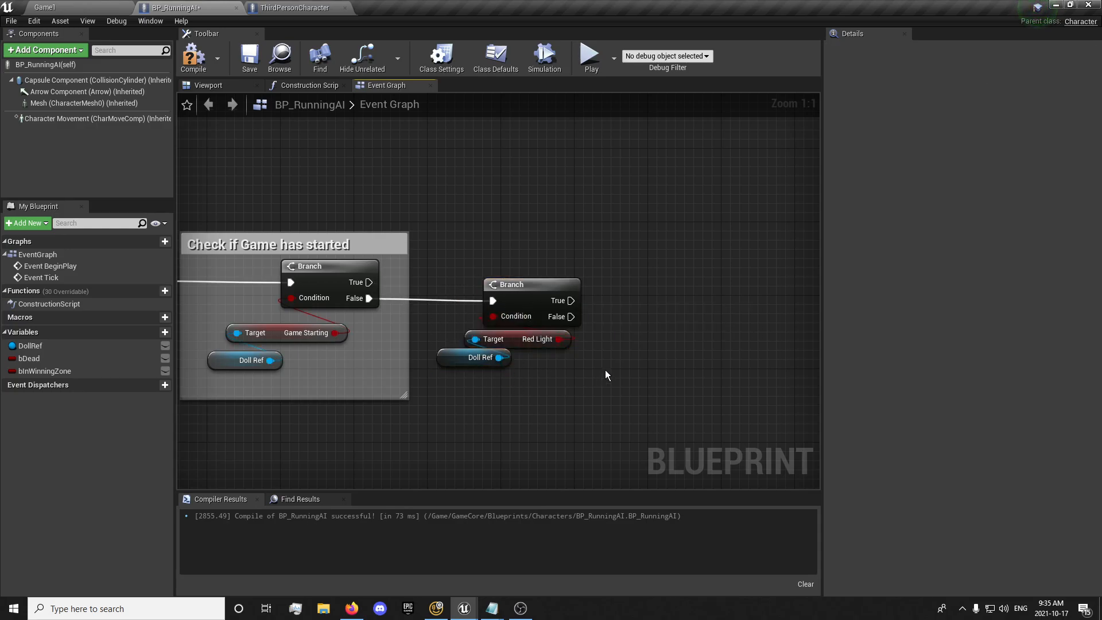
left_click_drag(606, 375, 410, 343)
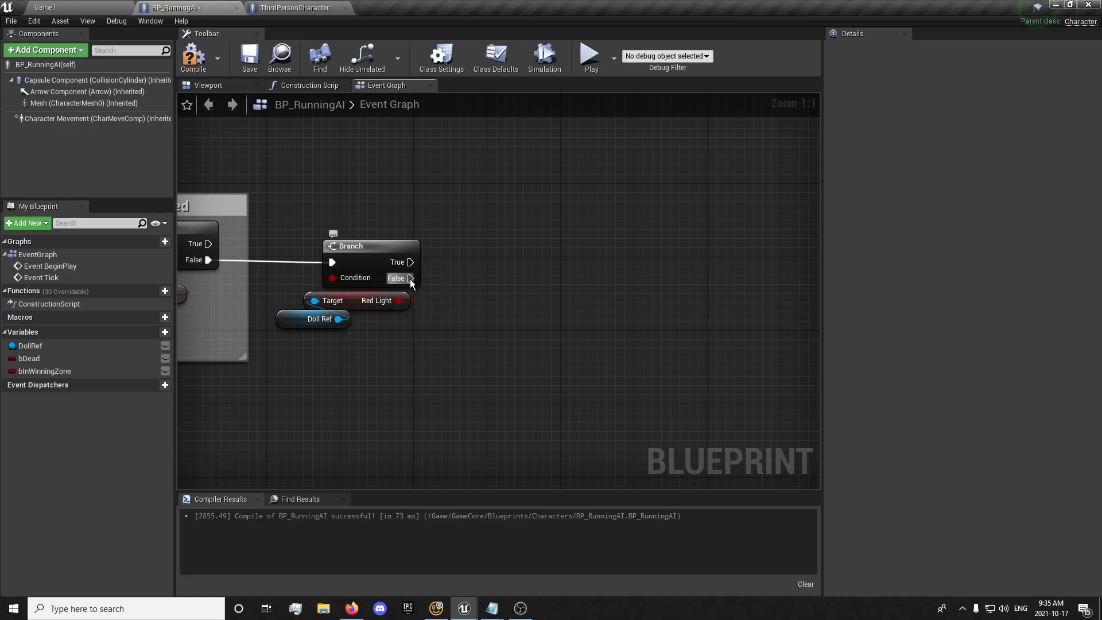
mouse_move(509, 333)
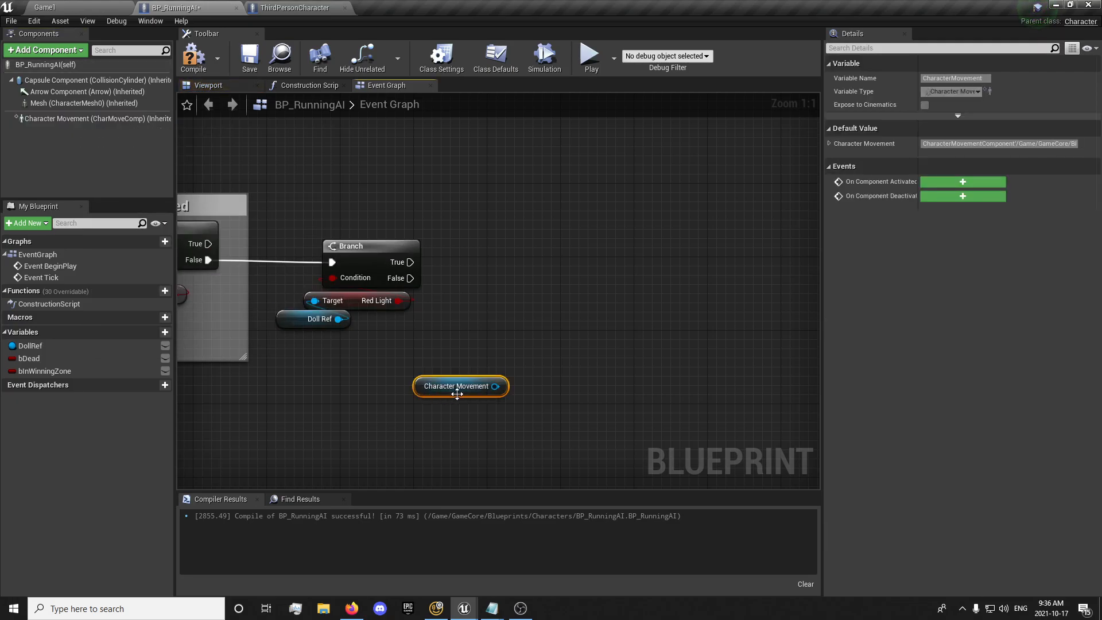
mouse_move(562, 356)
type("add move")
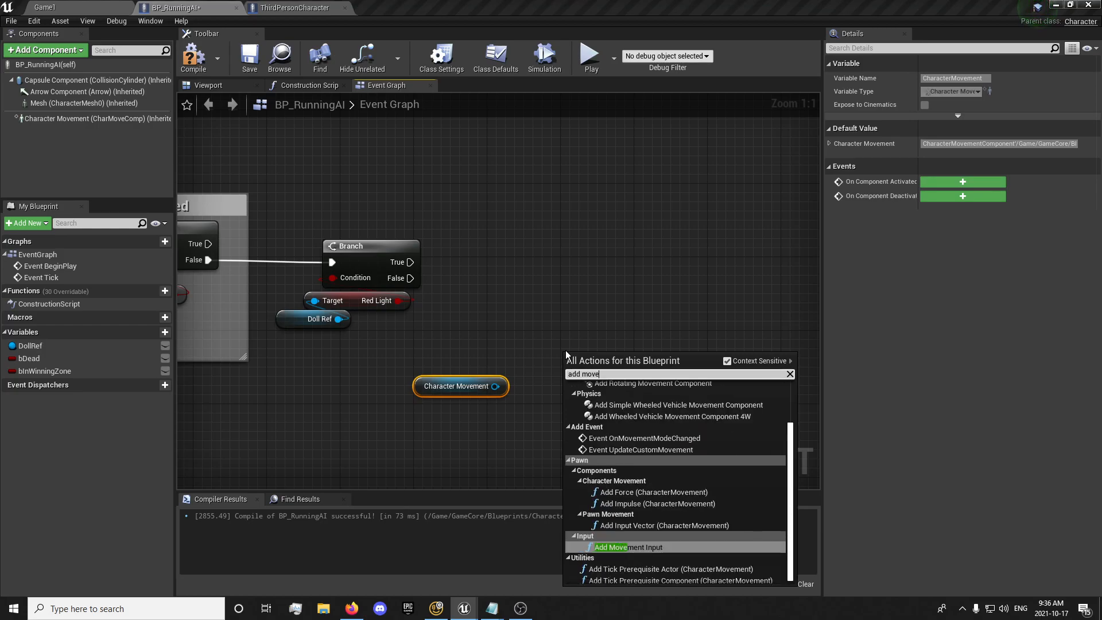
Place an Add Movement Input node and a Get Forward Vector node from Capsule Component
left_click(610, 547)
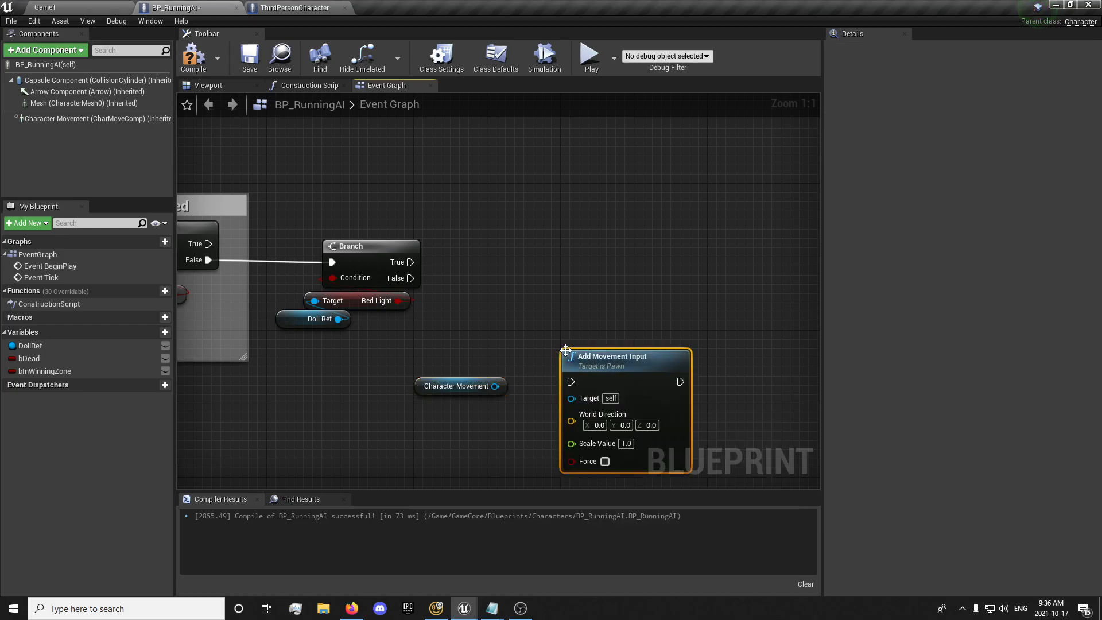
left_click_drag(611, 356, 675, 310)
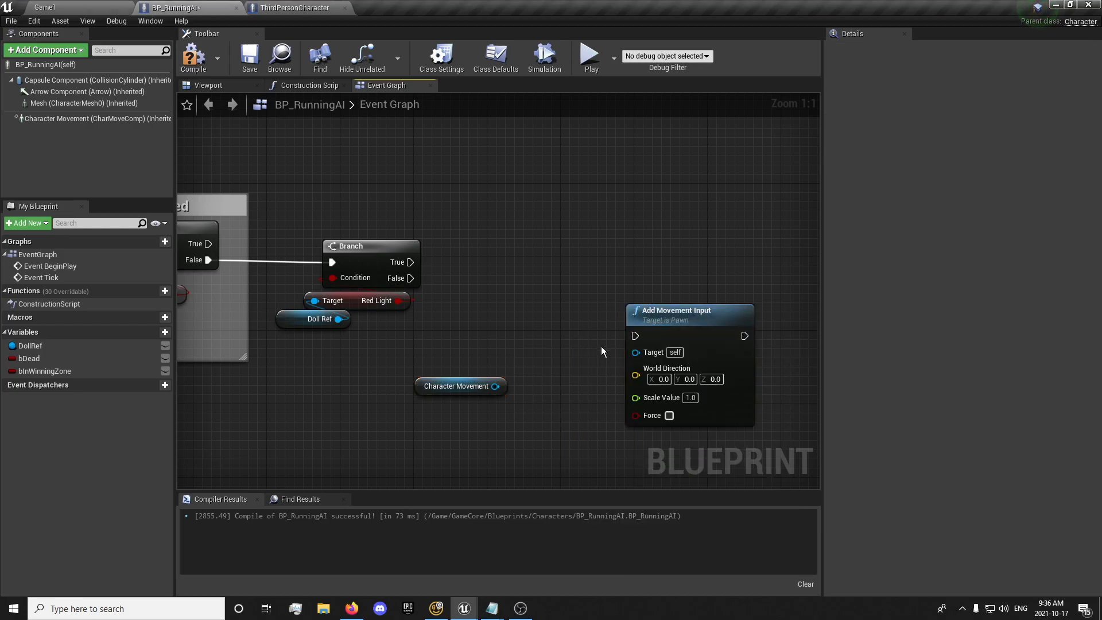
mouse_move(461, 385)
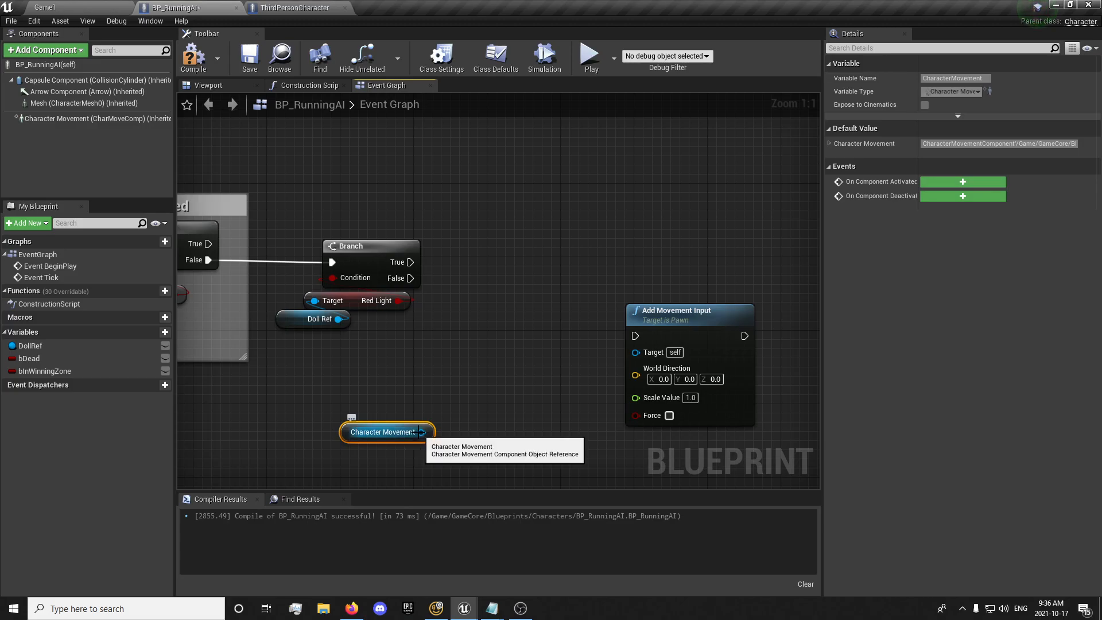
type("get forwa")
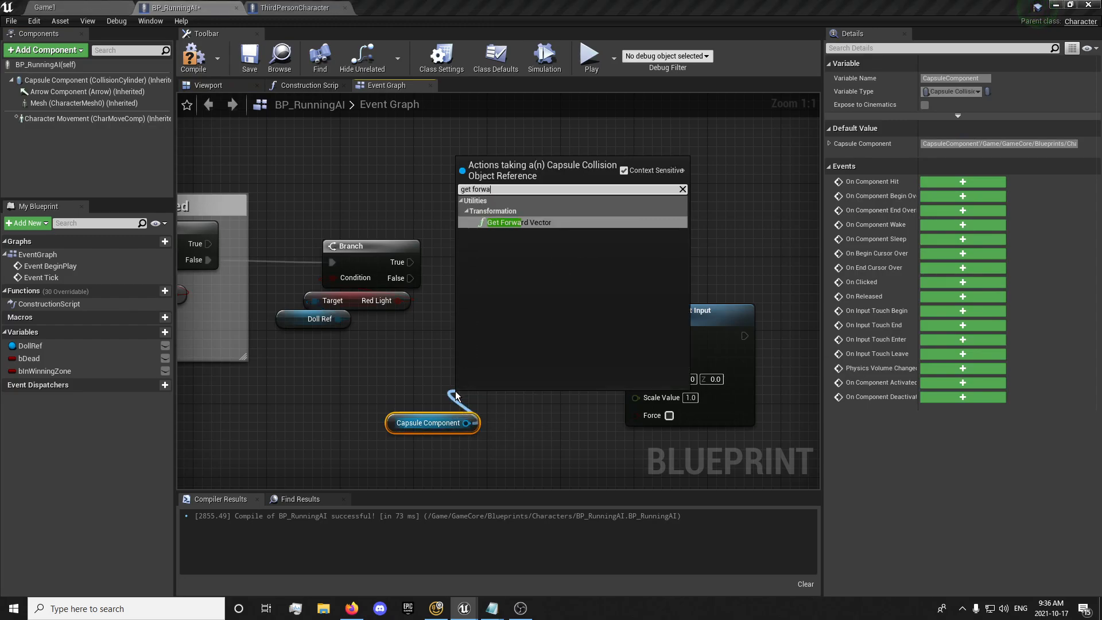
left_click(517, 222)
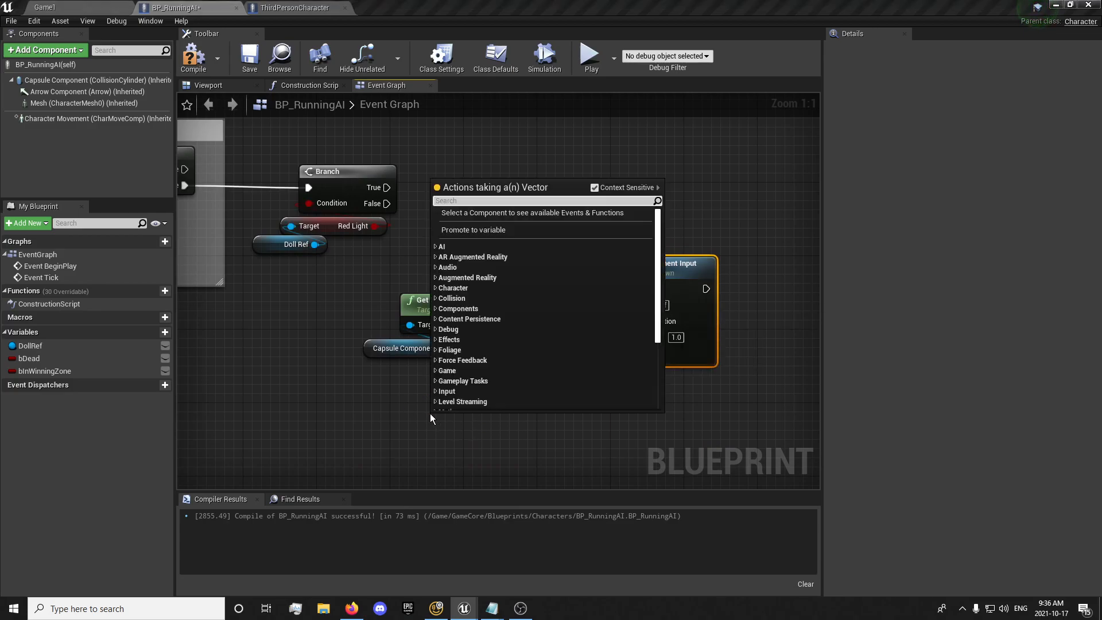
Feed the forward vector into World Direction and add a VectorLength node for Scale Value
type("vecx")
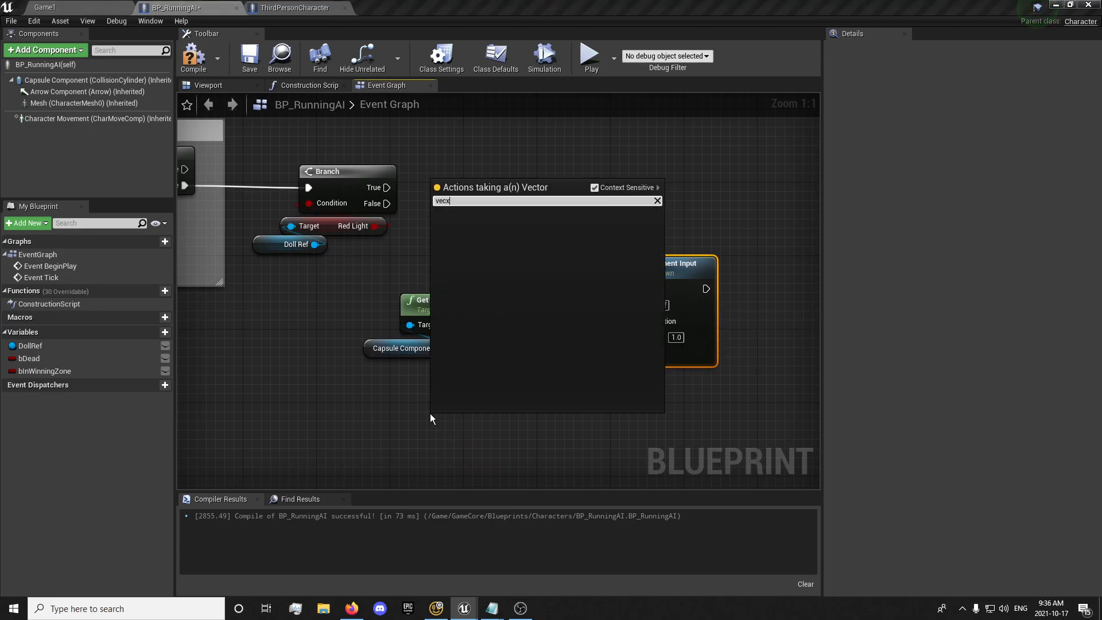
type("vector leng")
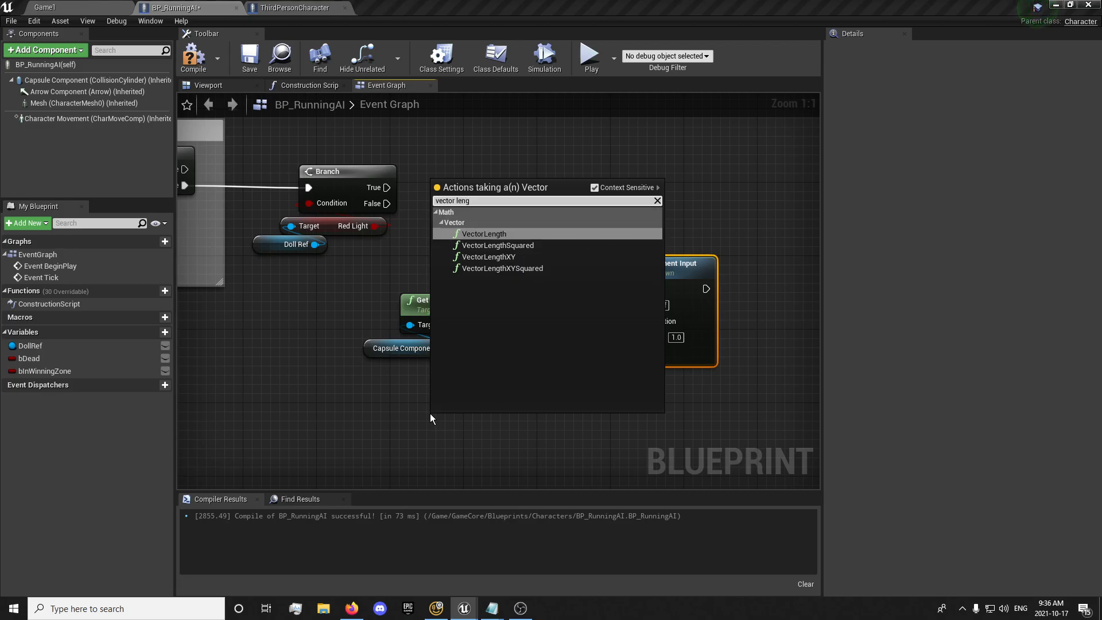
left_click(483, 233)
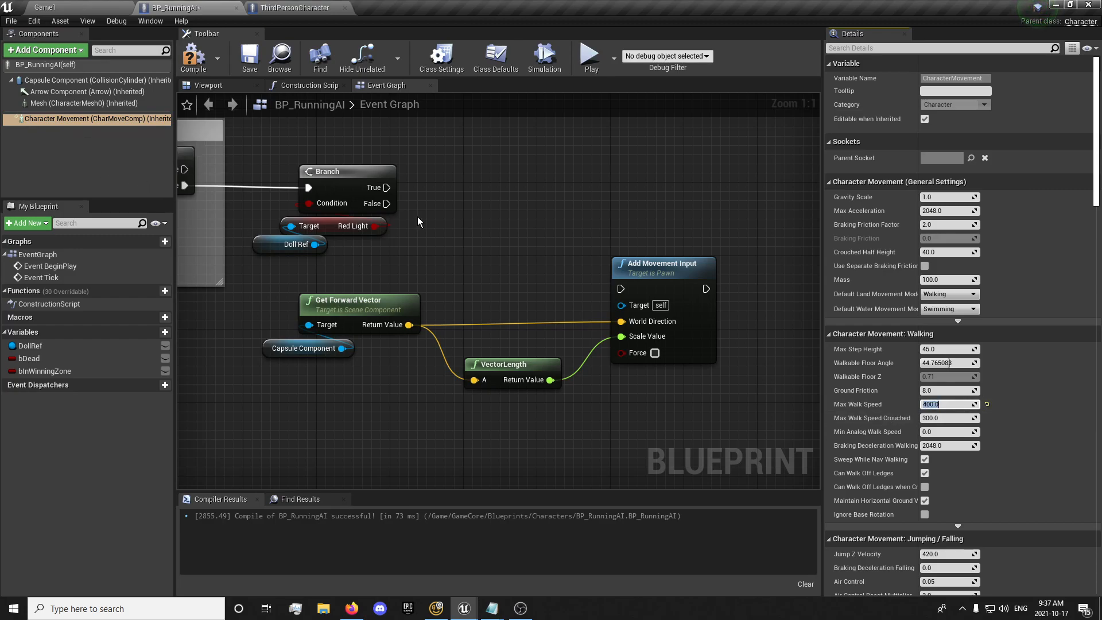
mouse_move(254, 164)
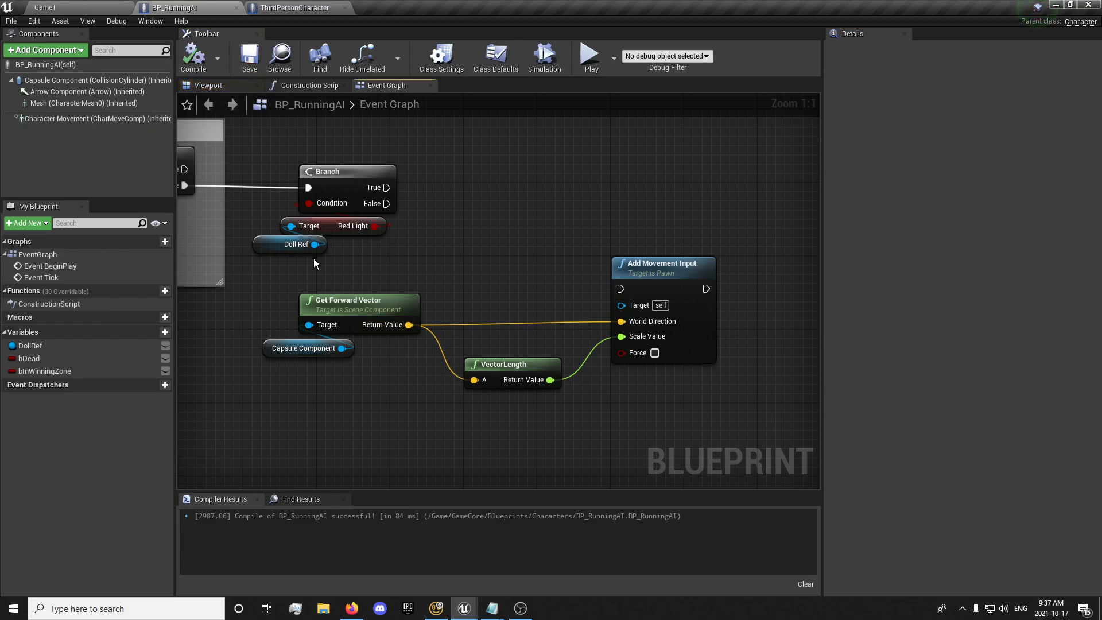
mouse_move(385, 204)
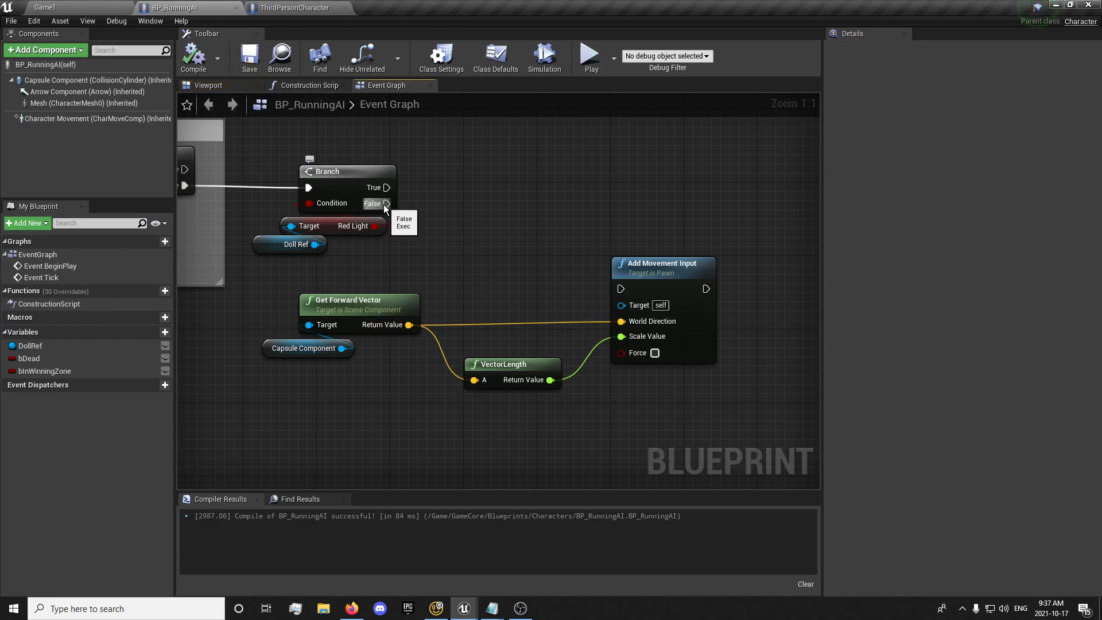
Wire Branch False to Add Movement Input and comment the check 'Check if Red Light is True or False'
left_click_drag(387, 204, 621, 289)
type("Check if")
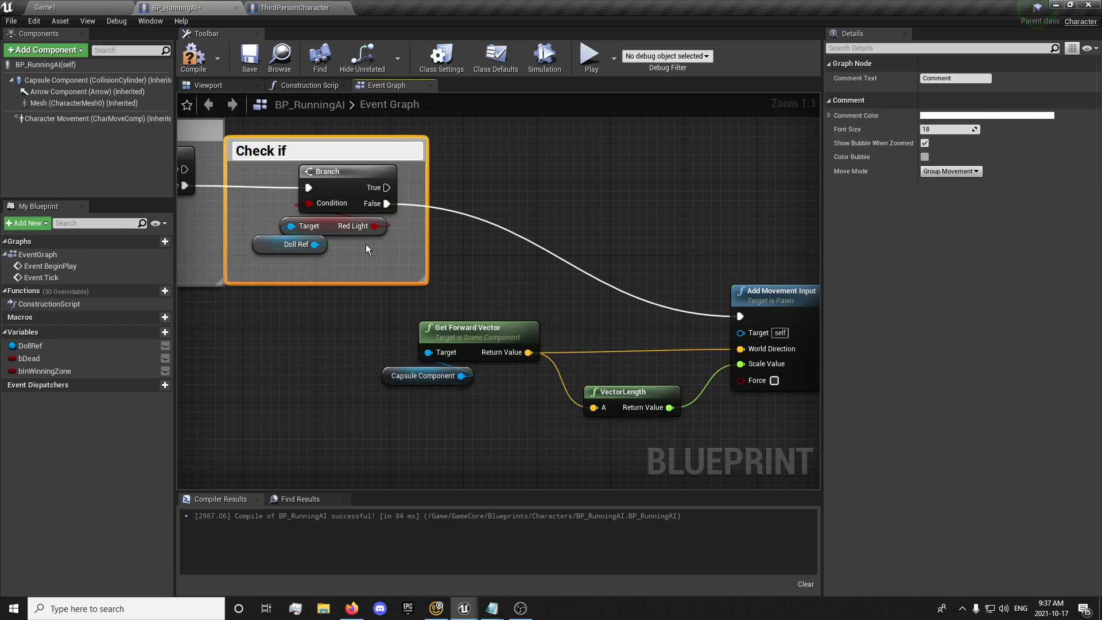
type("Red Light i")
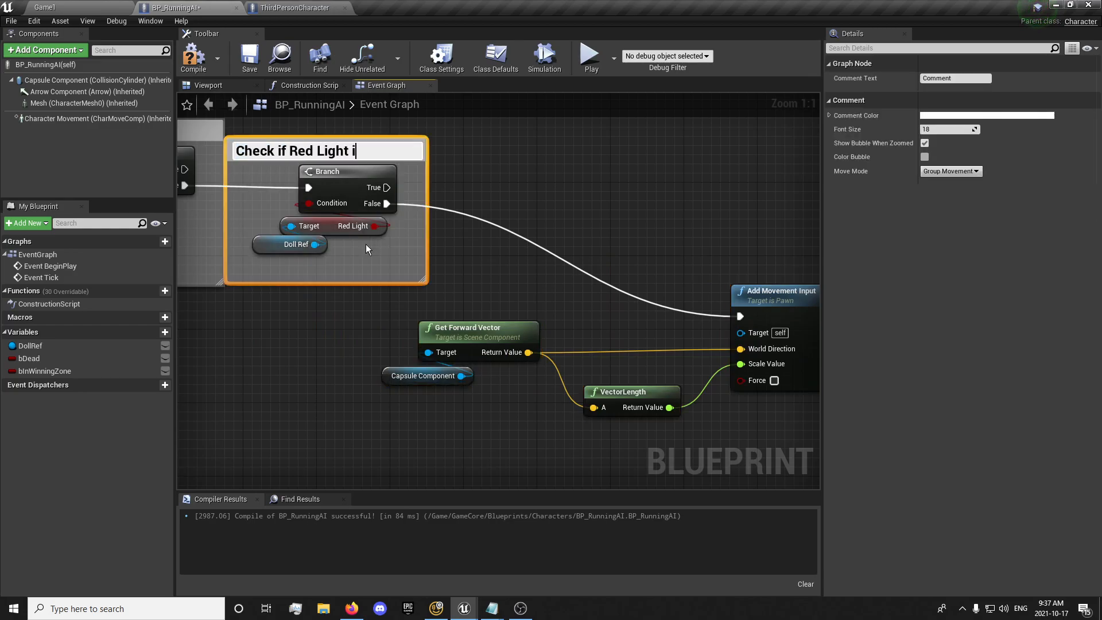
type("s True or Fal")
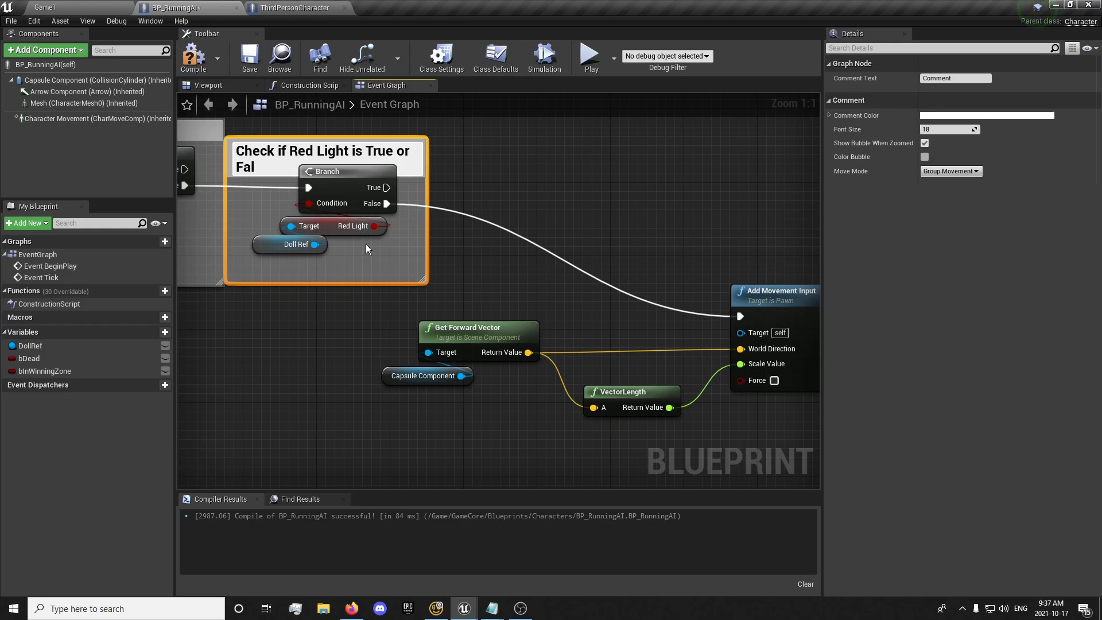
type("Check if Red Light is True or False")
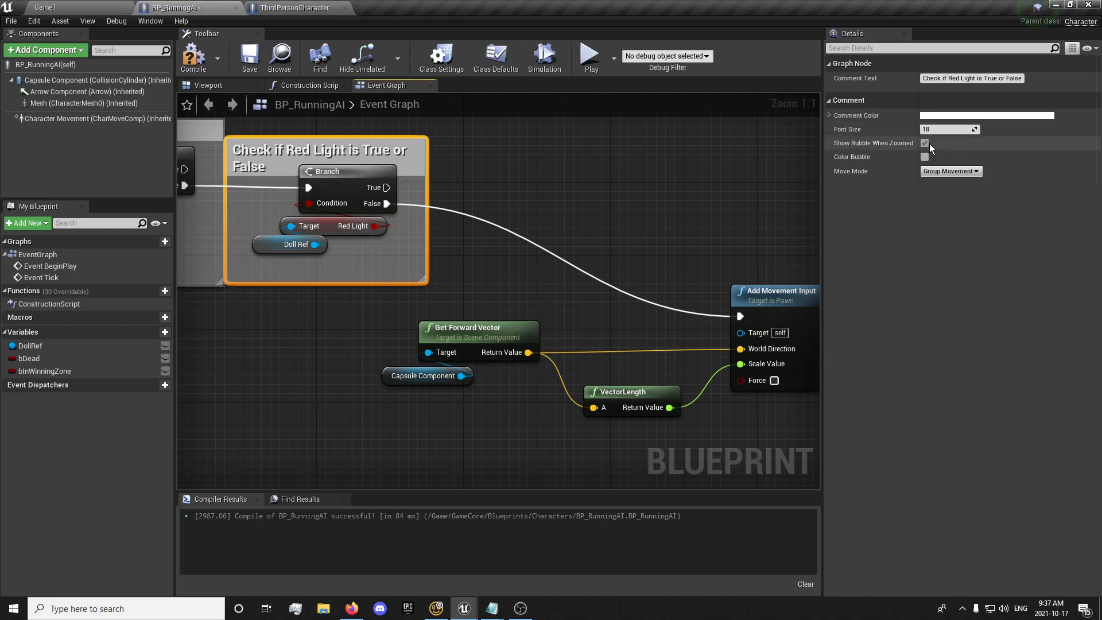
left_click(925, 143)
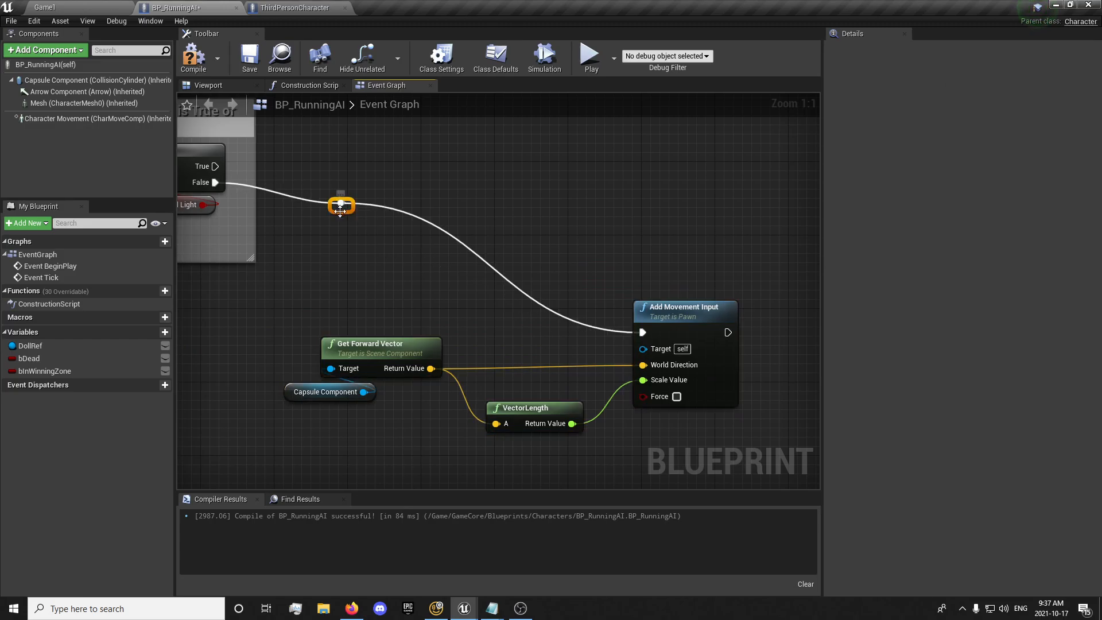
Reroute the exec wire beside the movement nodes and comment them 'Move Forward at current speed'
left_click_drag(341, 206, 303, 332)
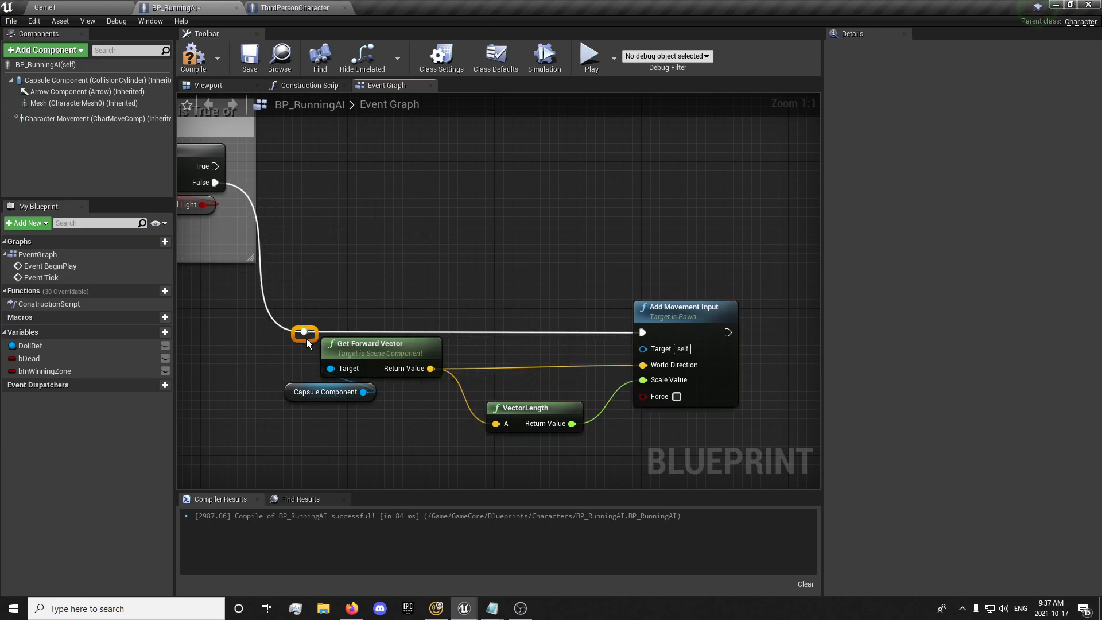
scroll("down", 3)
type("M")
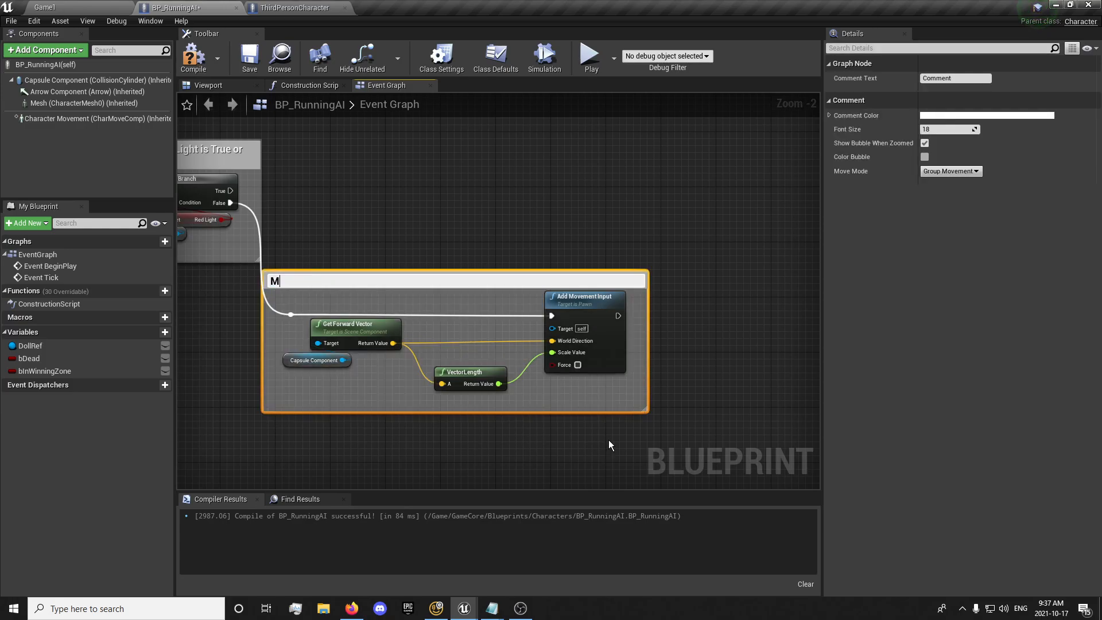
type("ove Forward at current speed")
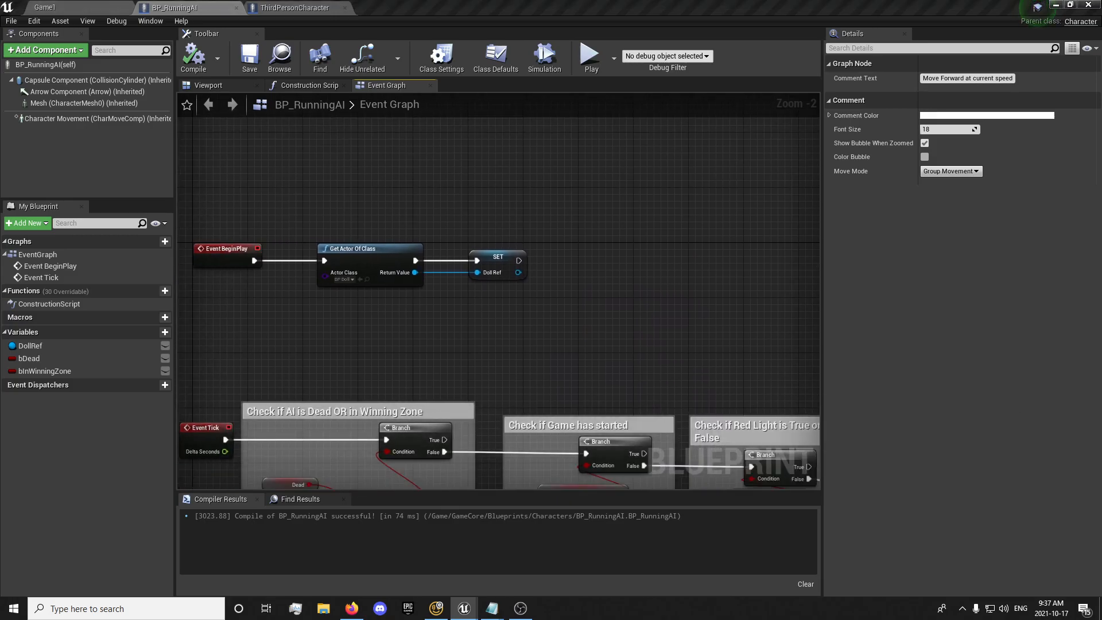
mouse_move(266, 156)
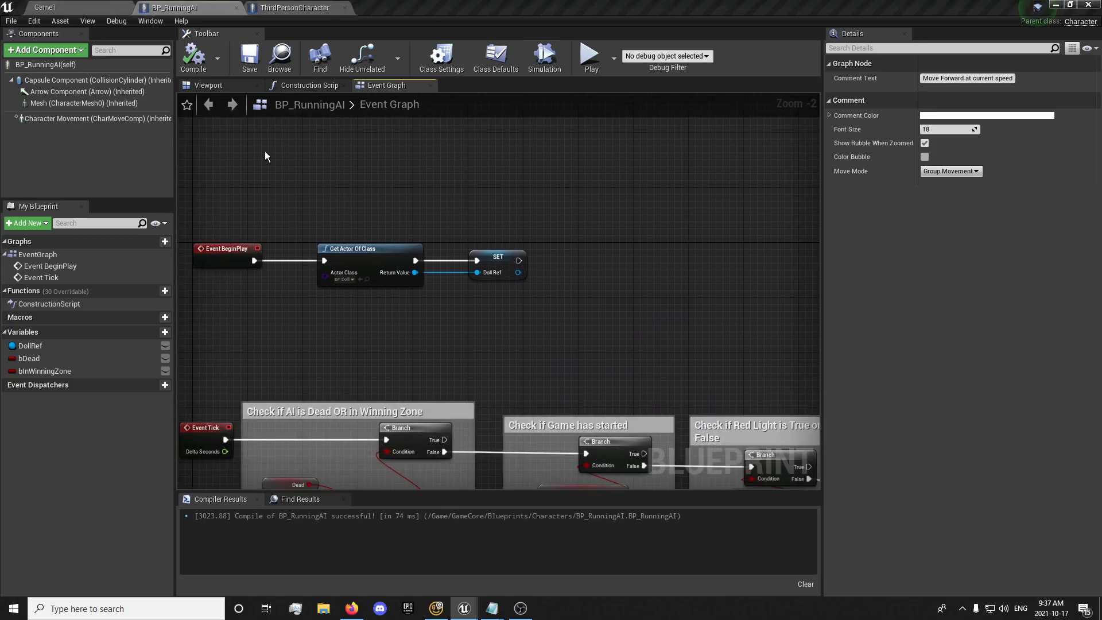
Set Max Walk Speed after SET Doll Ref from a Random Float in Range of 100 to 400
left_click(92, 118)
type("max walk speed")
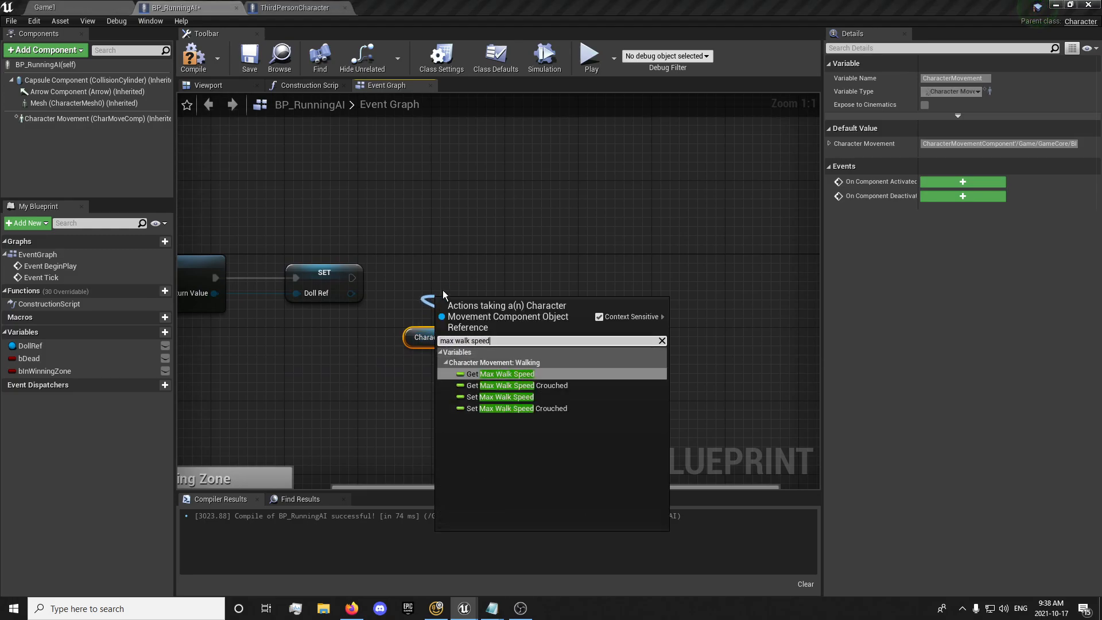
left_click(505, 396)
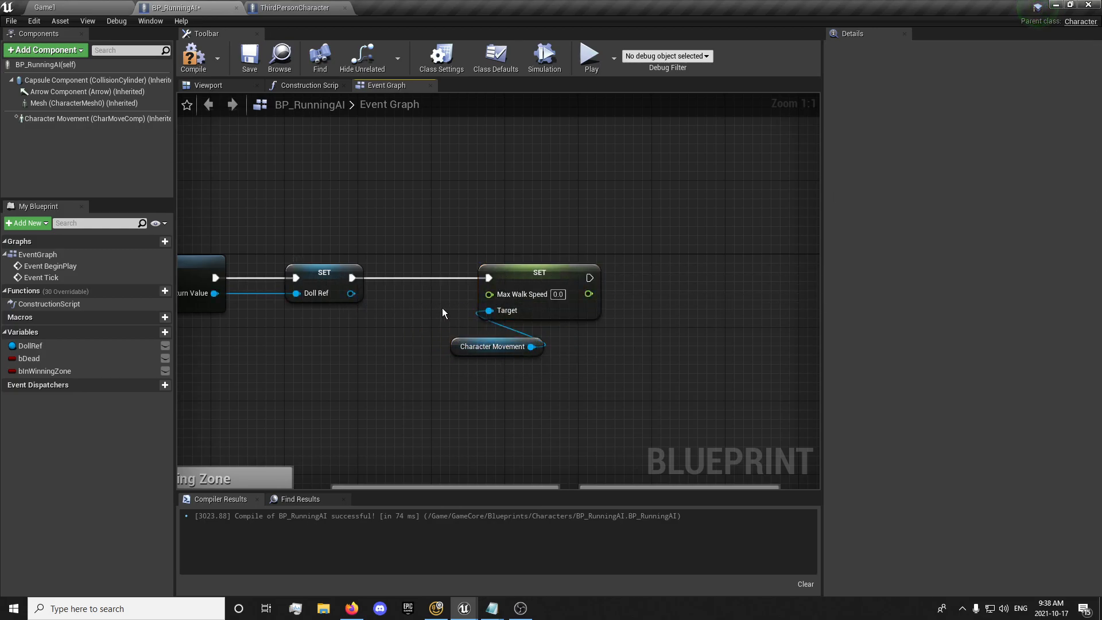
type("random")
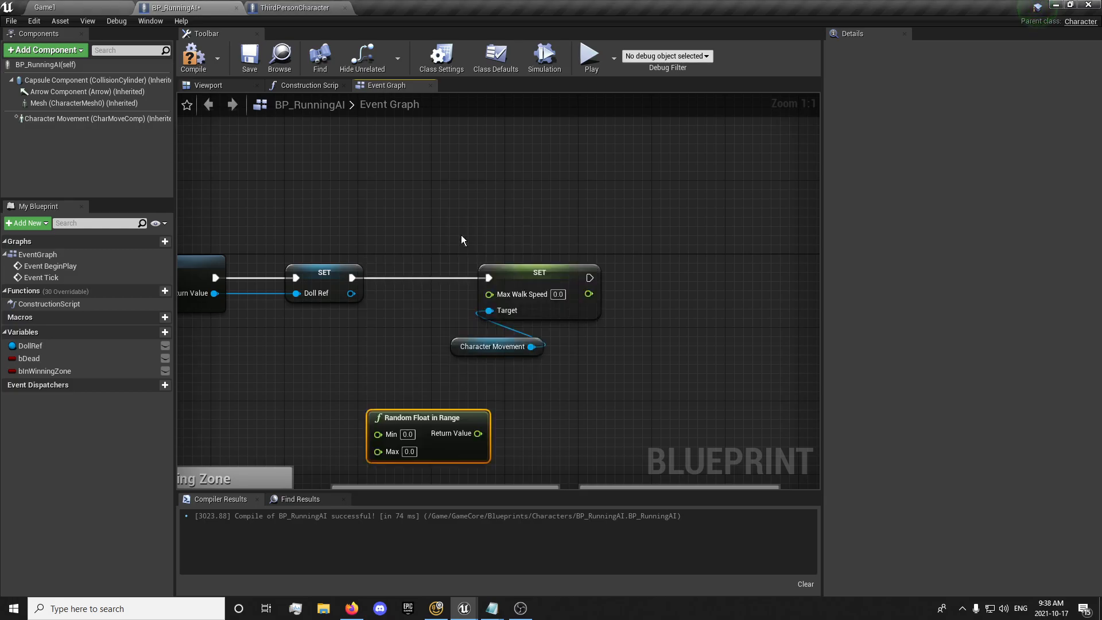
left_click_drag(477, 433, 489, 294)
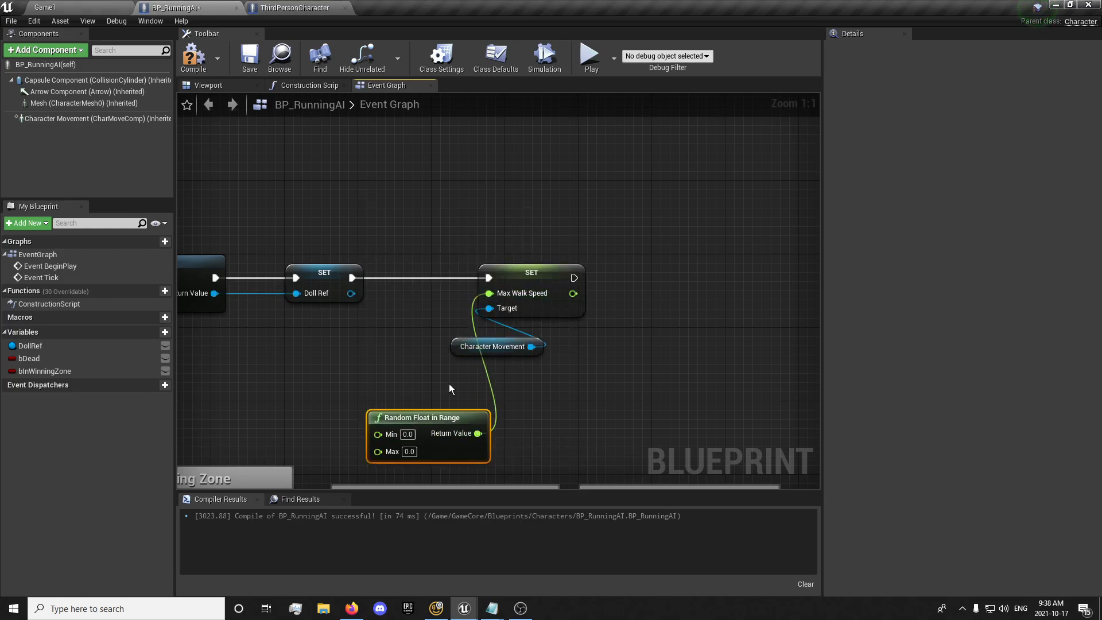
left_click_drag(427, 416, 401, 362)
type("100")
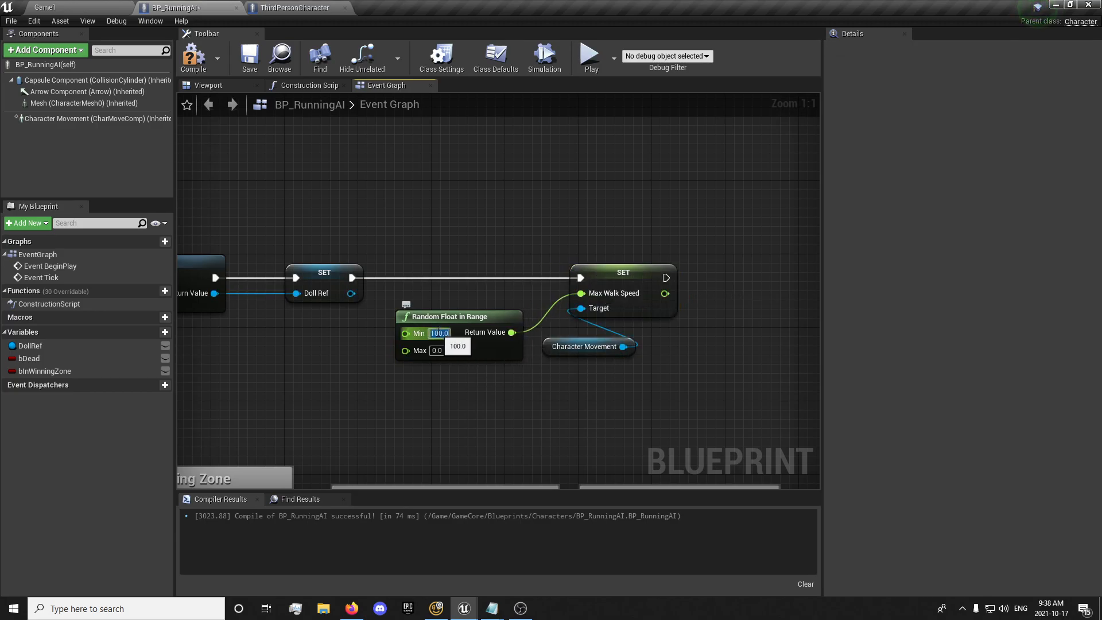
left_click(436, 350)
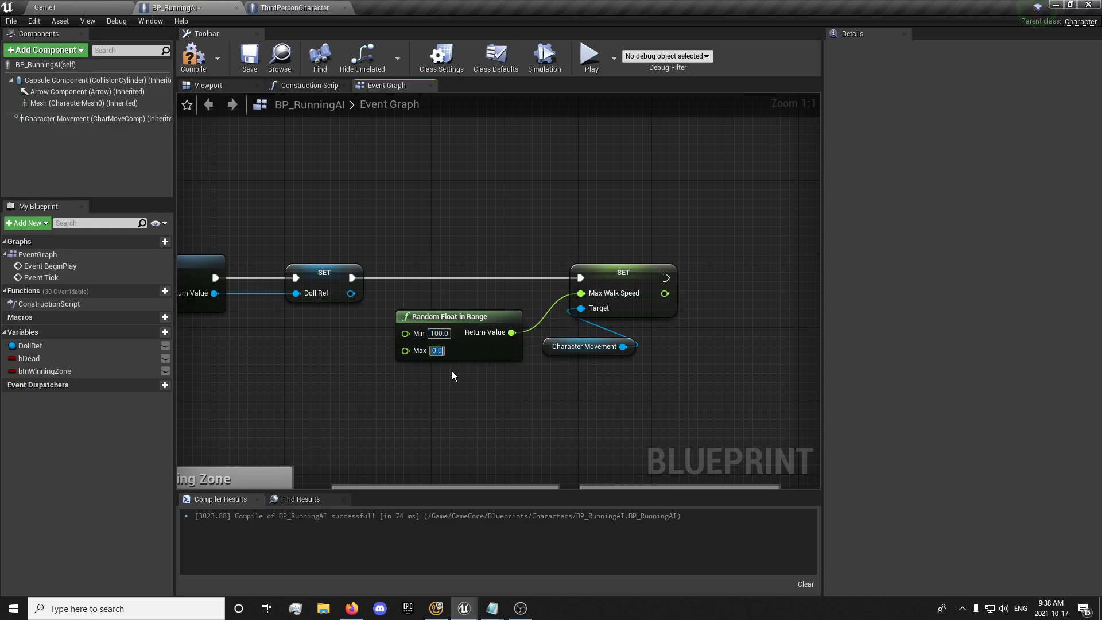
type("400.0")
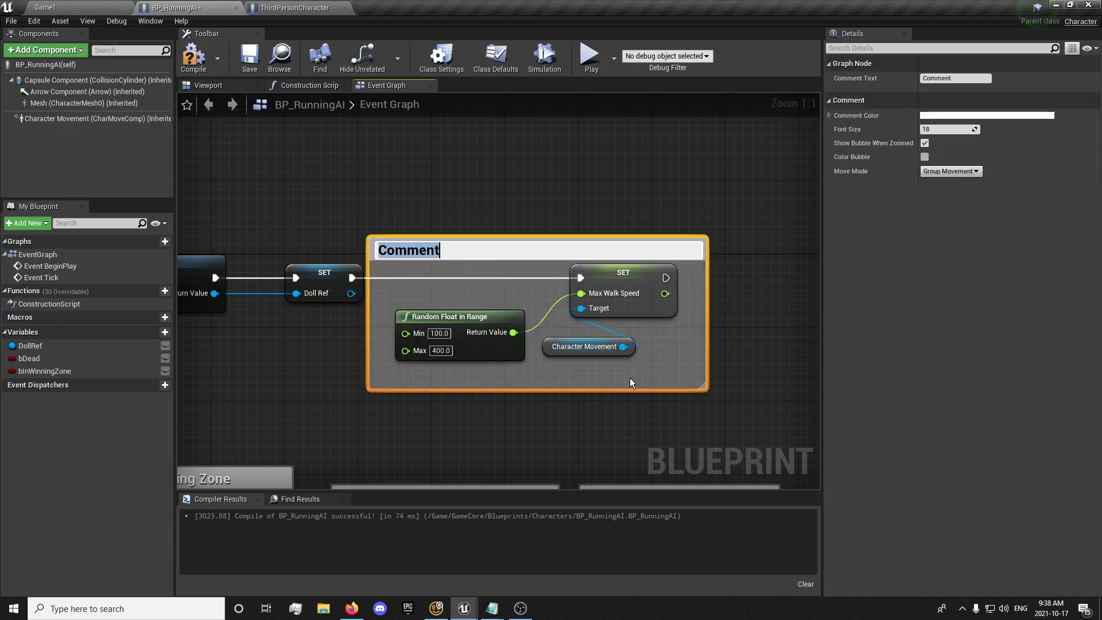
Title the speed comment 'Set a random movement speed for each spawned AI' and hide its zoomed bubble
type("Set a rando")
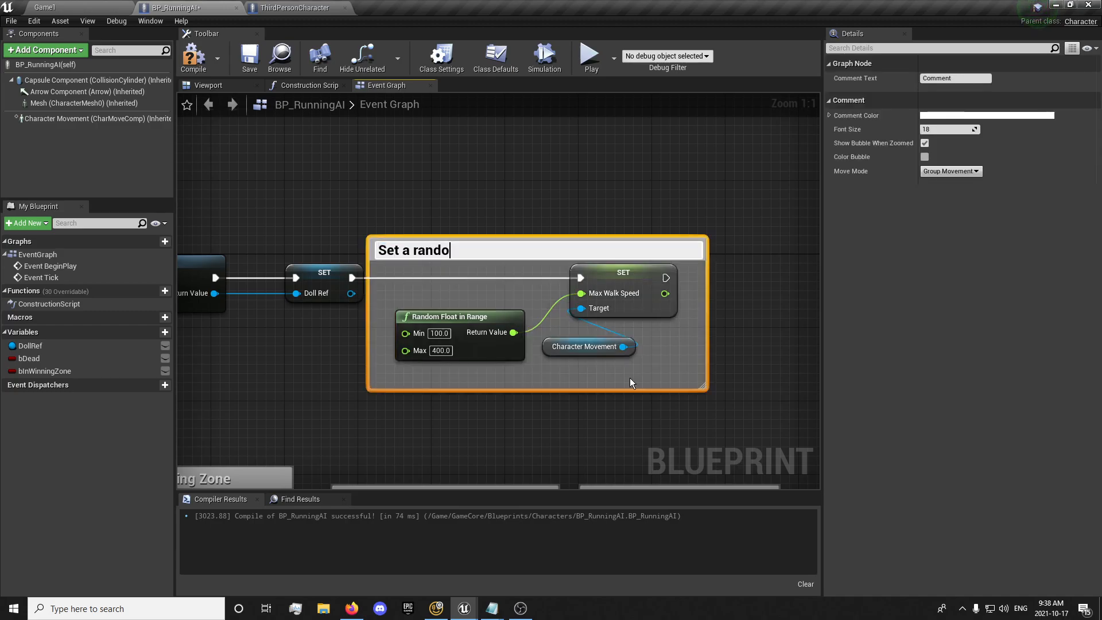
type("m movement speed")
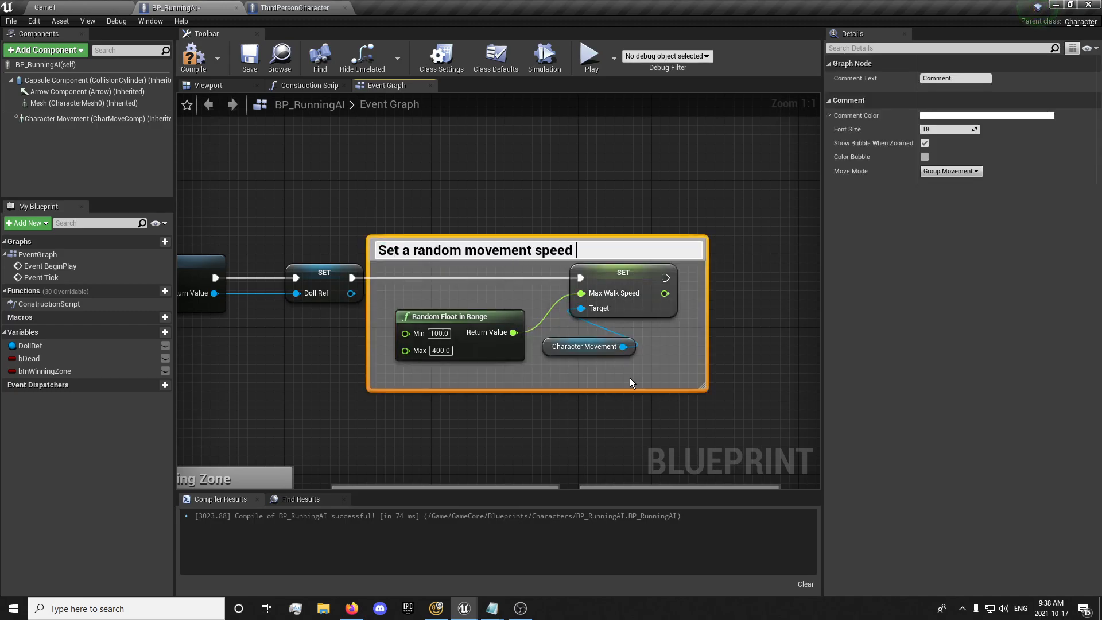
type("for each spawned")
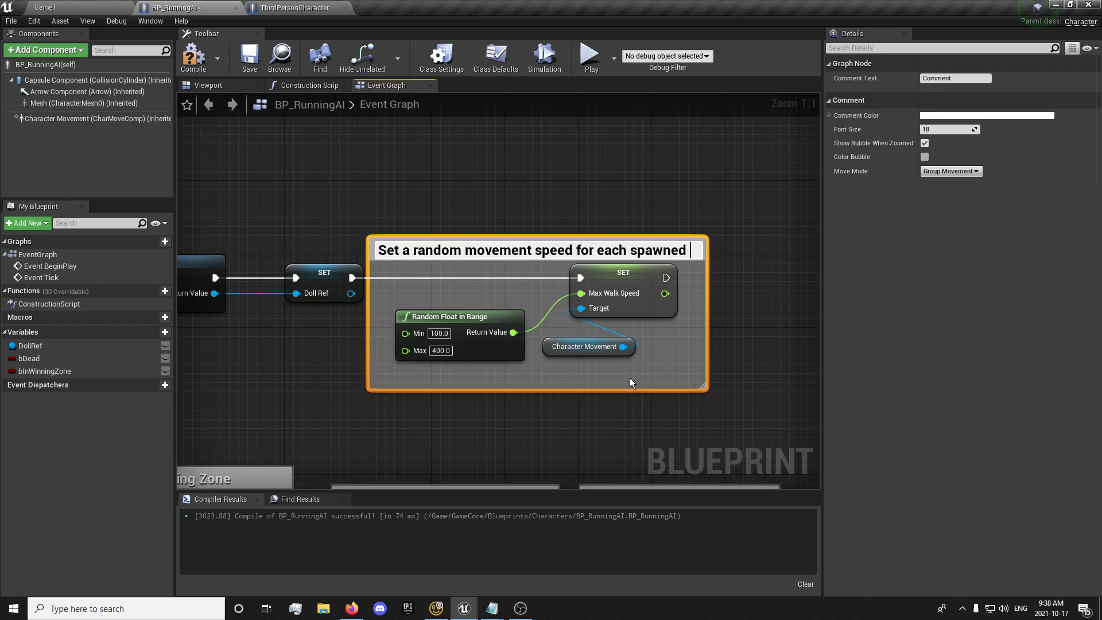
type("AI")
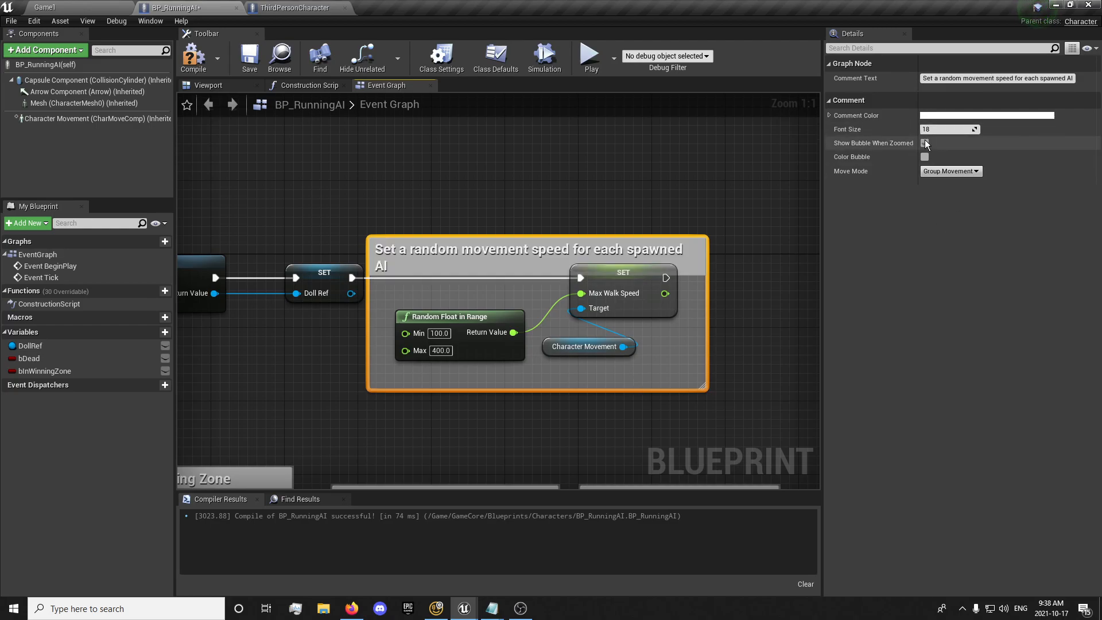
left_click(924, 144)
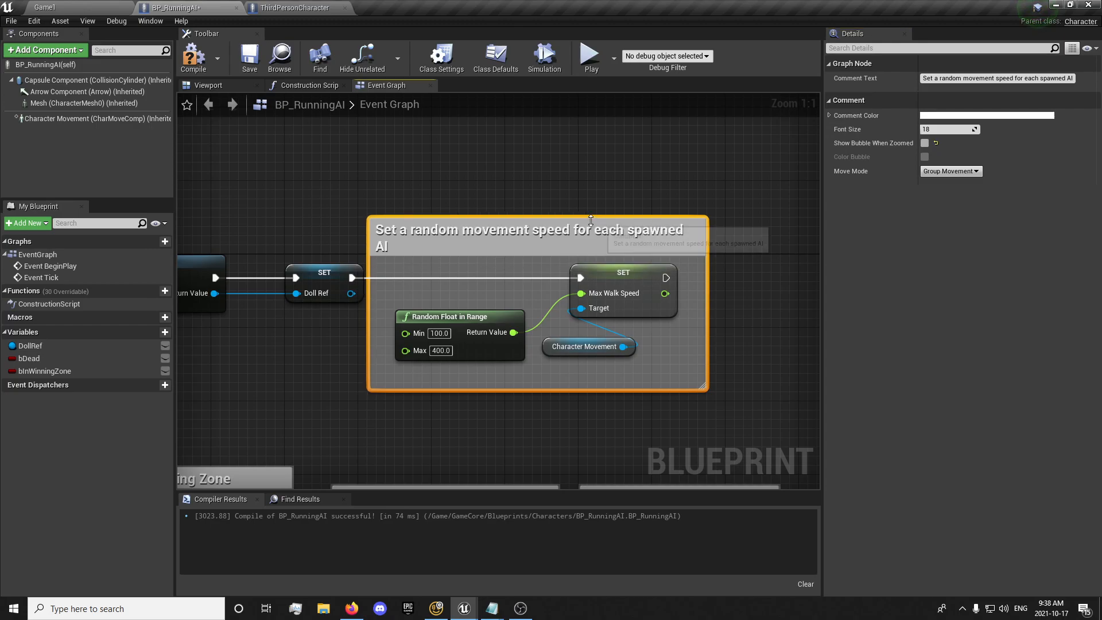
scroll("down", 3)
type("Create a Reference to the Doll")
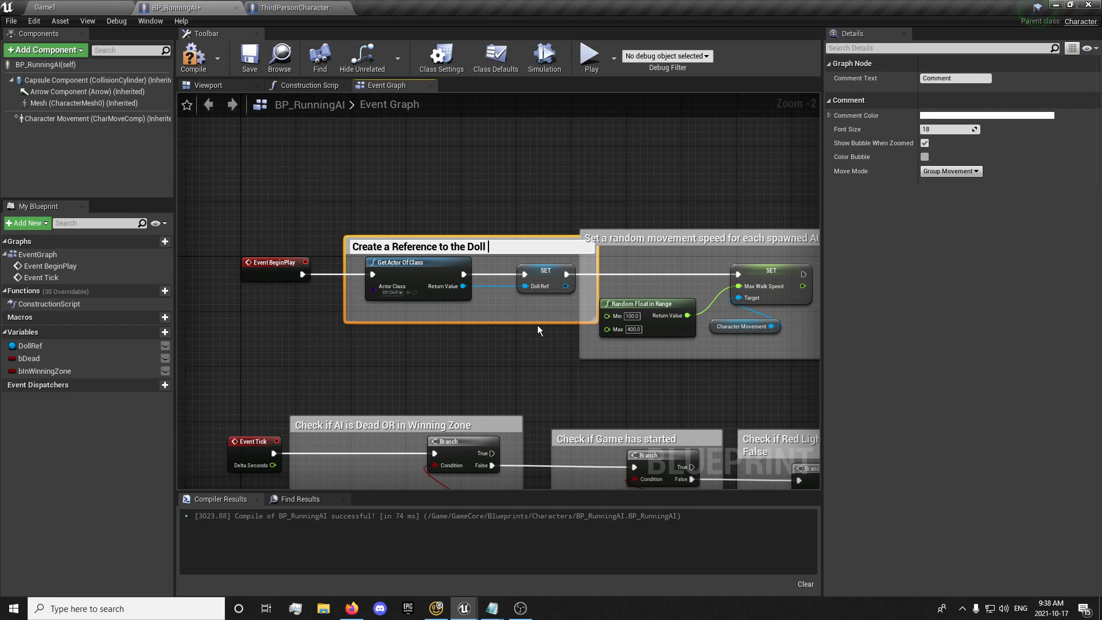
mouse_move(532, 228)
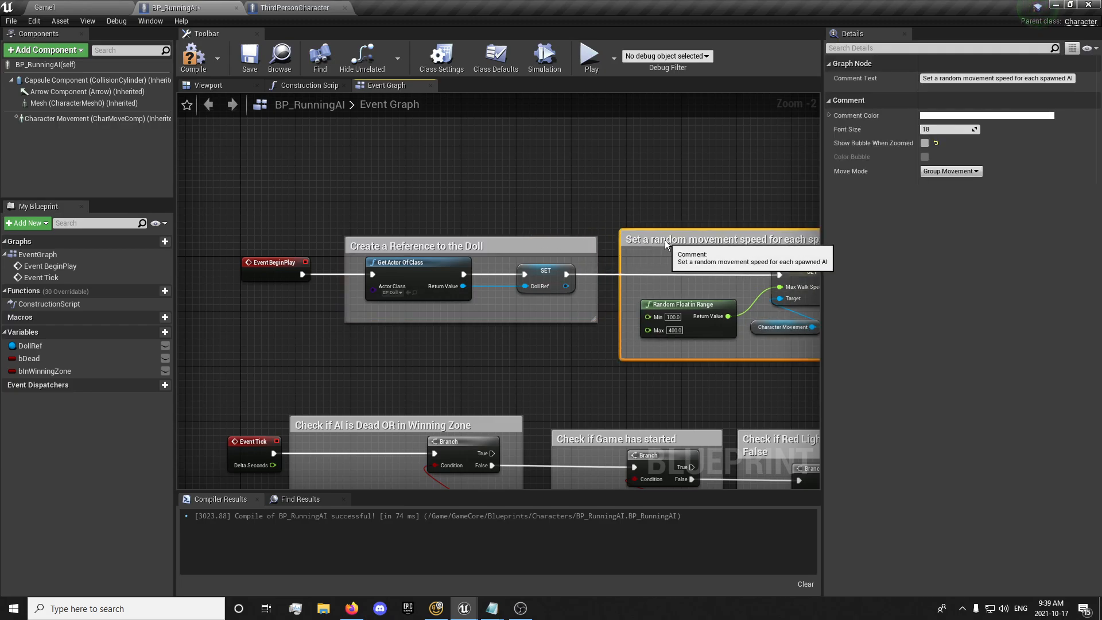
scroll("down", 3)
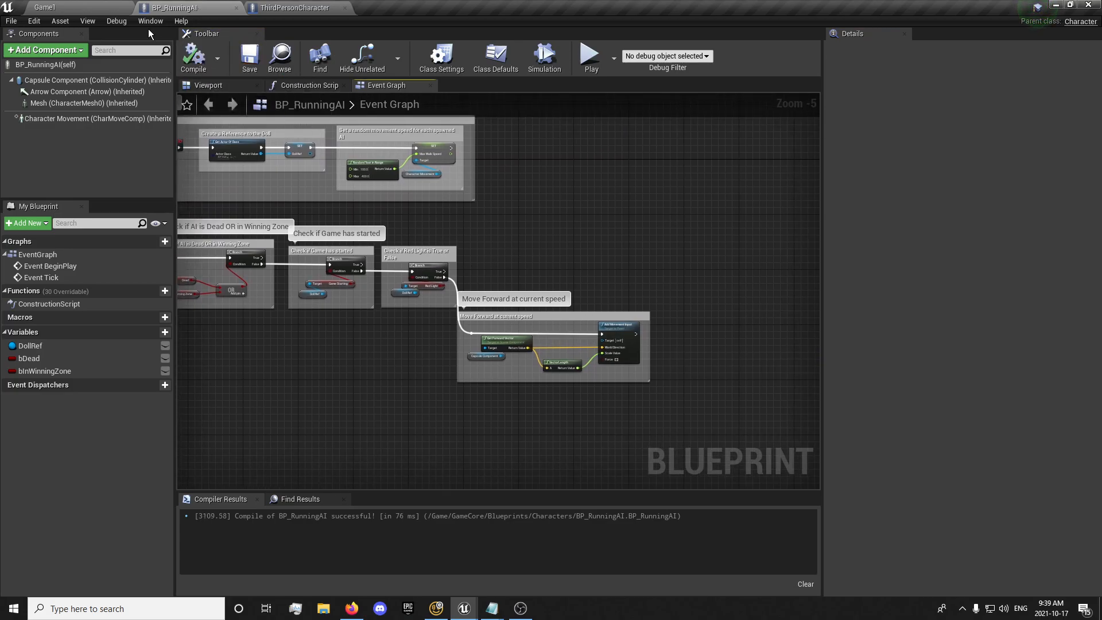
mouse_move(248, 57)
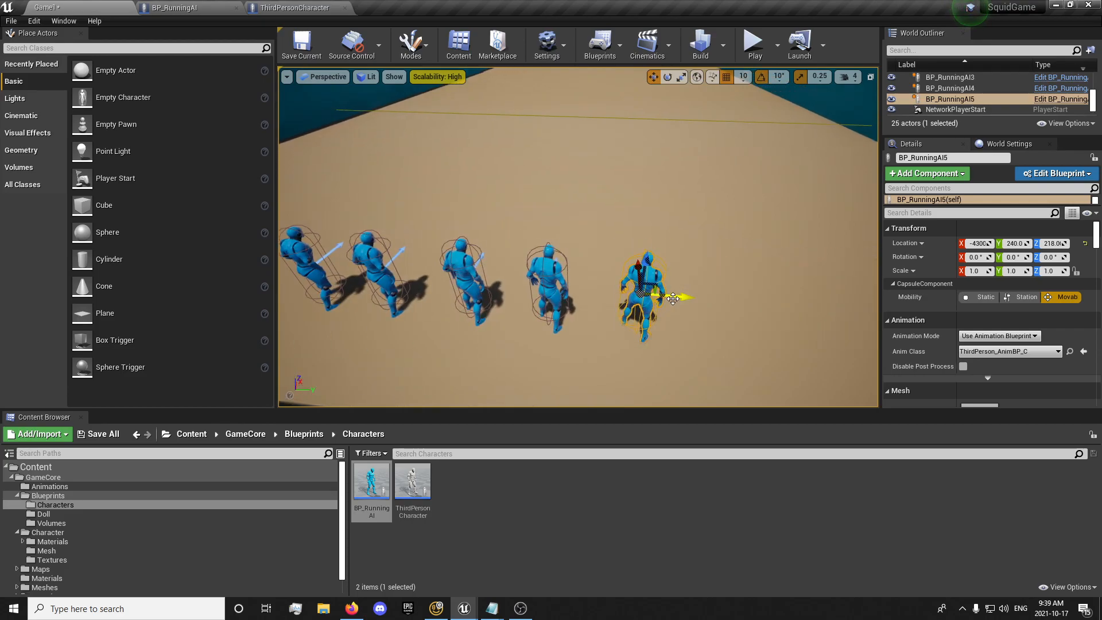
Duplicate BP_RunningAI5 into BP_RunningAI6 beside the other runners
left_click(752, 42)
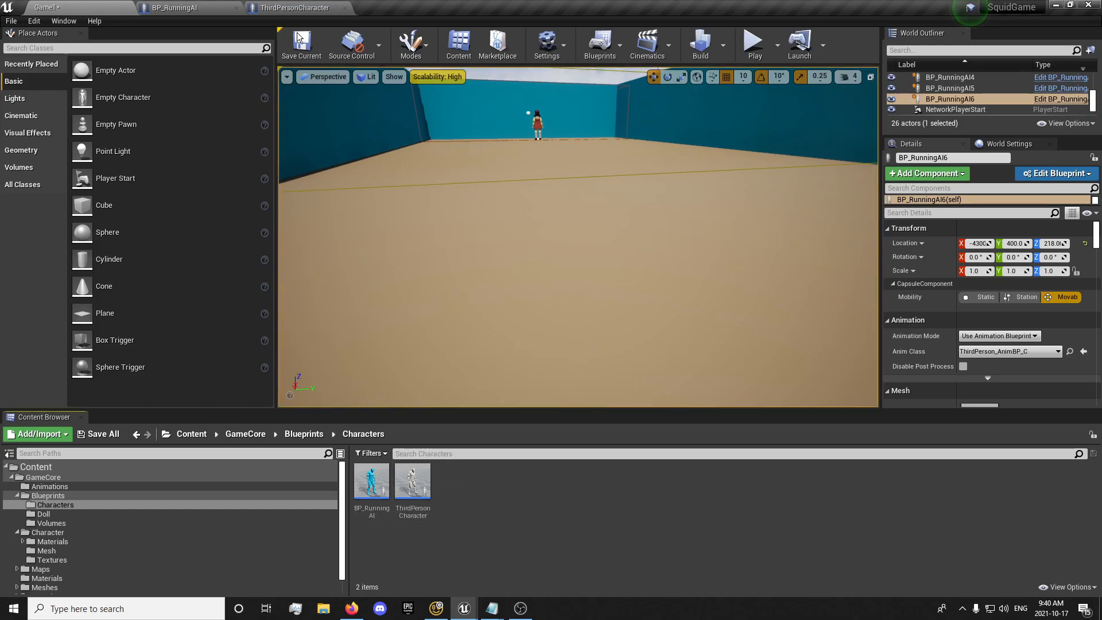
left_click(288, 7)
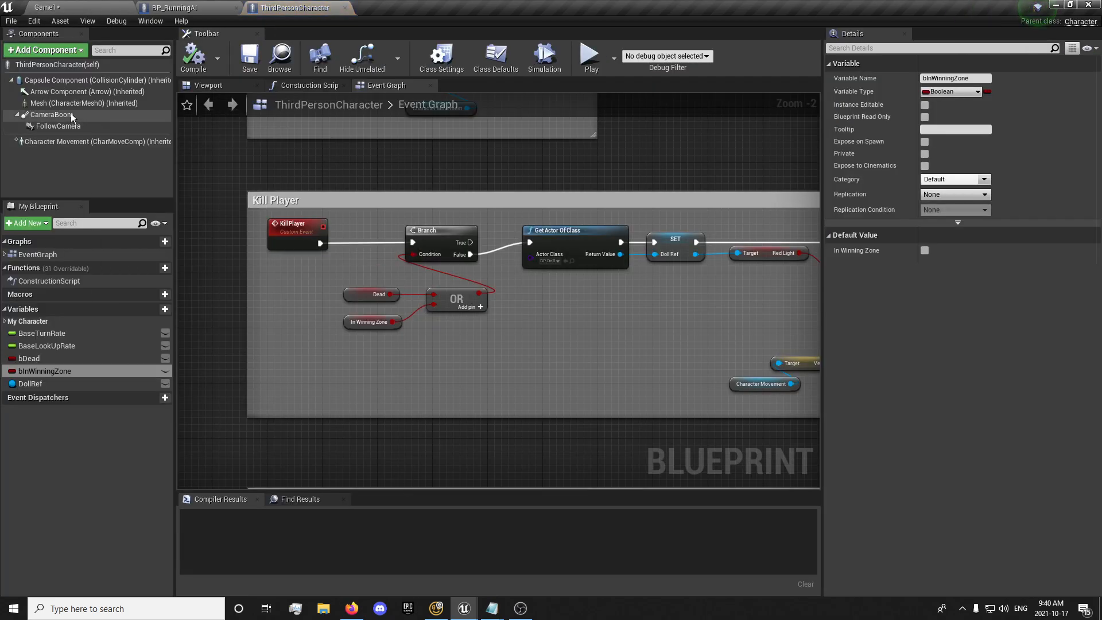
left_click(82, 103)
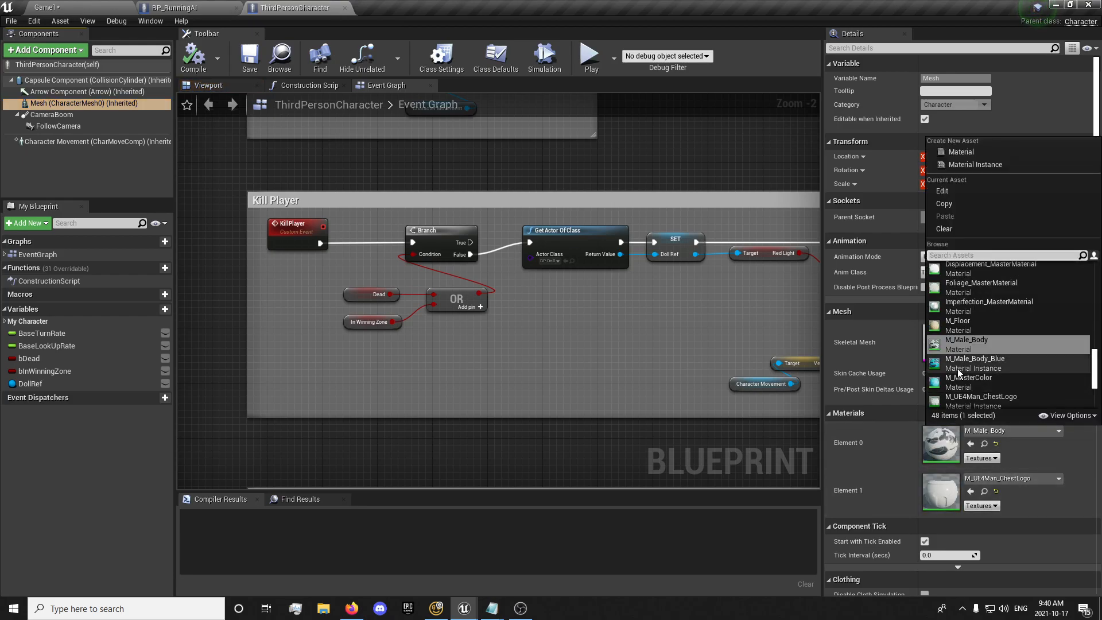
left_click(249, 59)
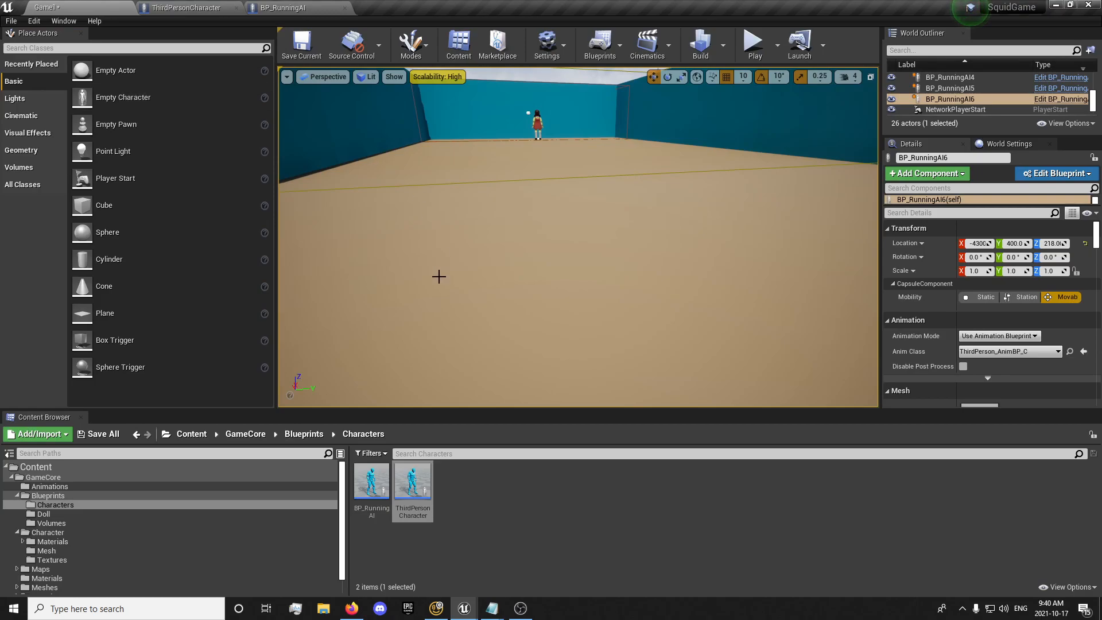
mouse_move(134, 451)
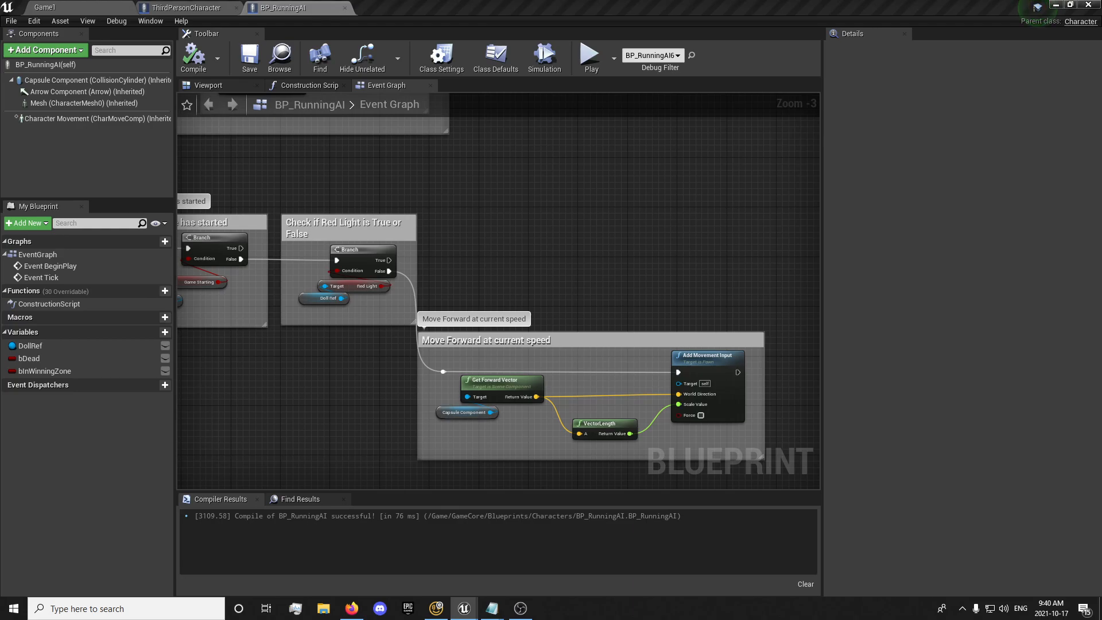
mouse_move(568, 264)
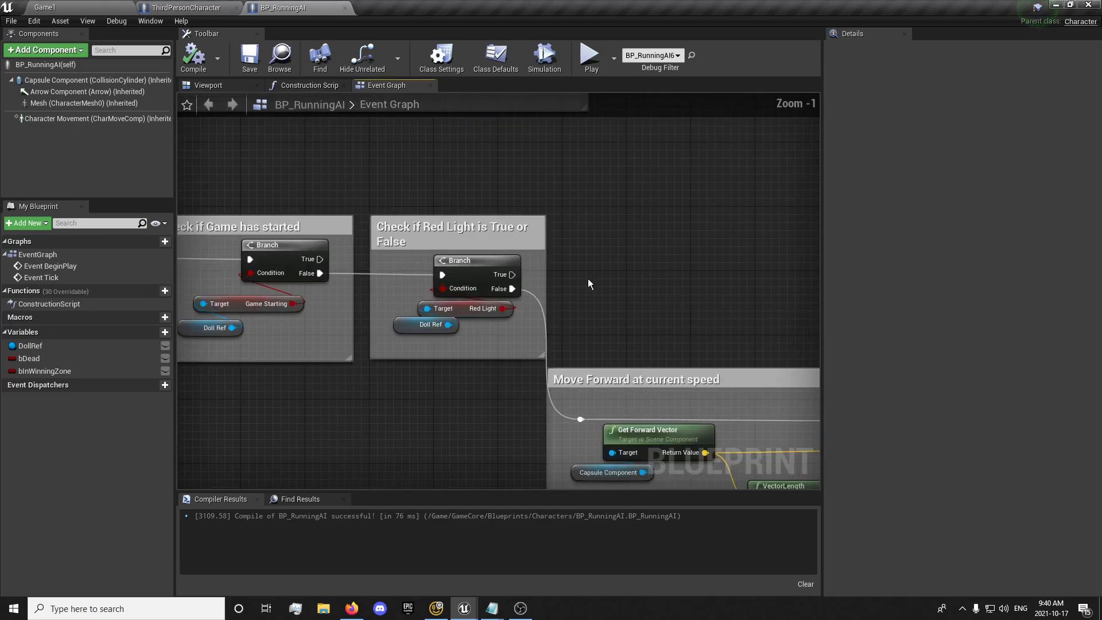
mouse_move(510, 274)
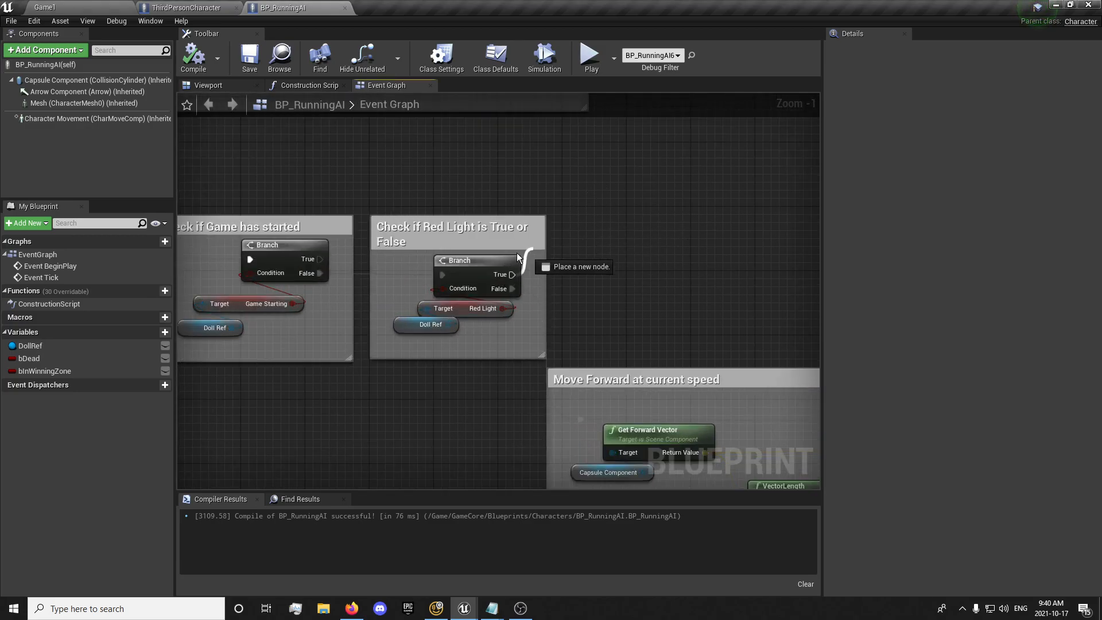
Pan to the red-light Branch and pull a new connection off its True output
left_click_drag(510, 274, 615, 246)
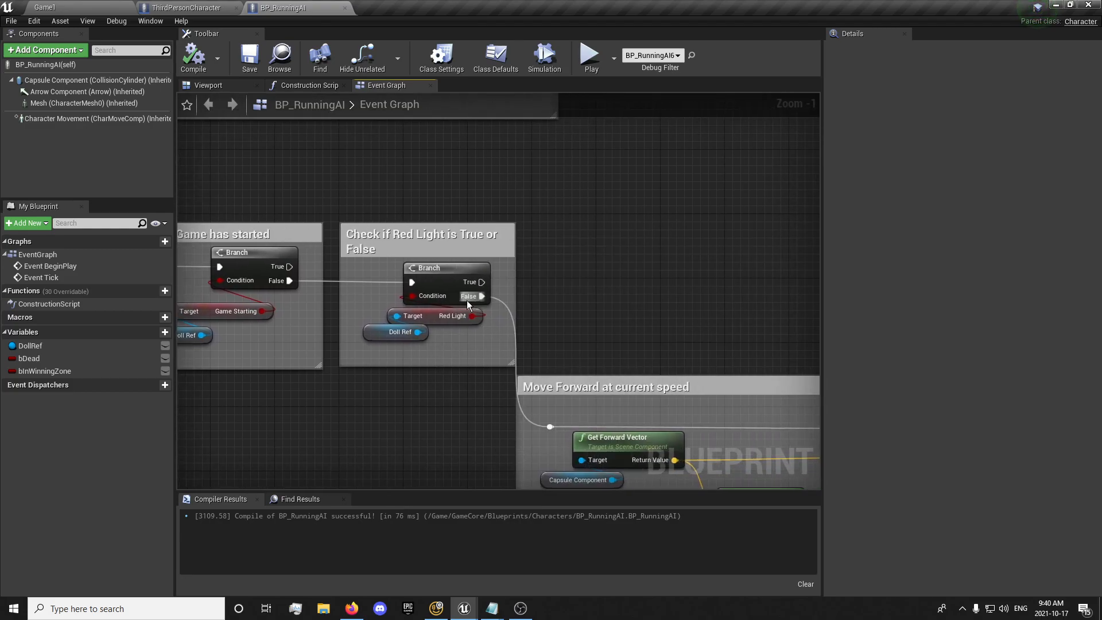
left_click_drag(483, 281, 621, 227)
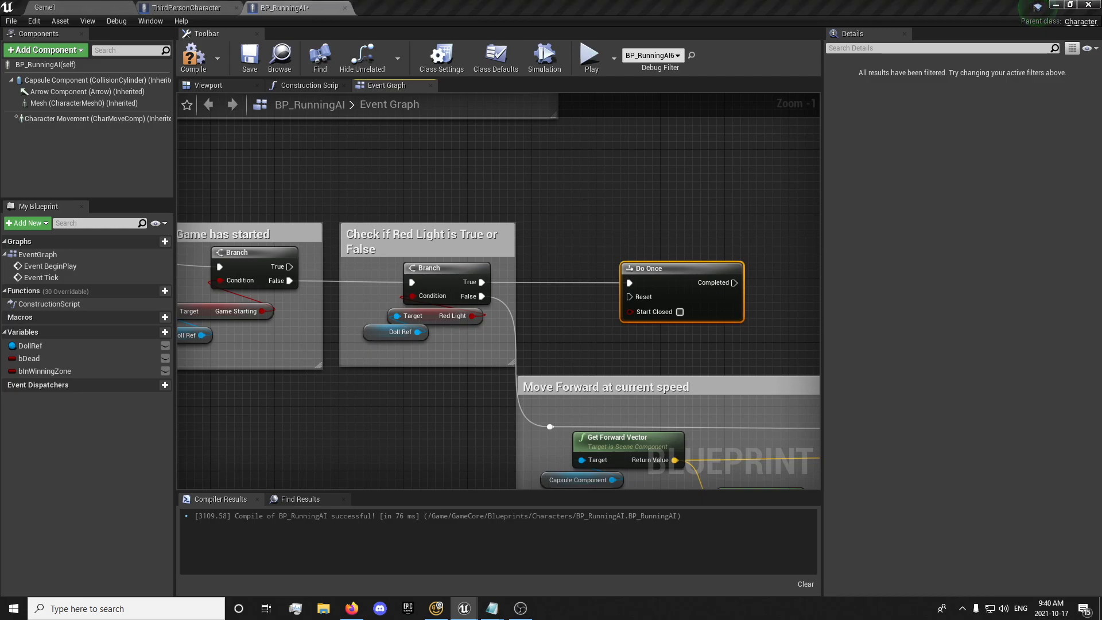
mouse_move(949, 348)
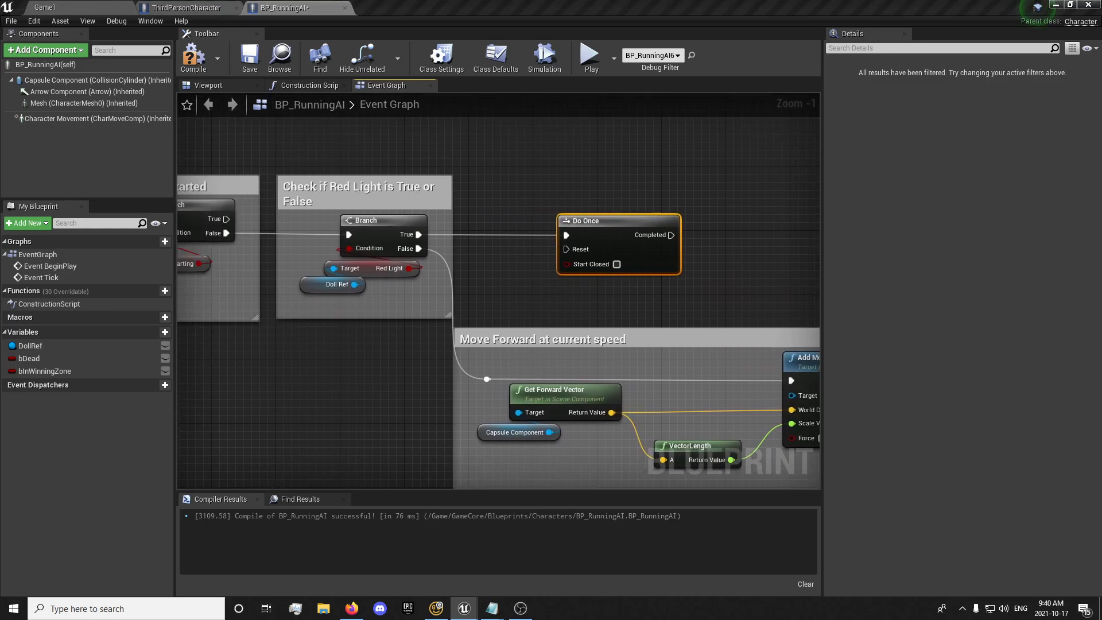
mouse_move(395, 376)
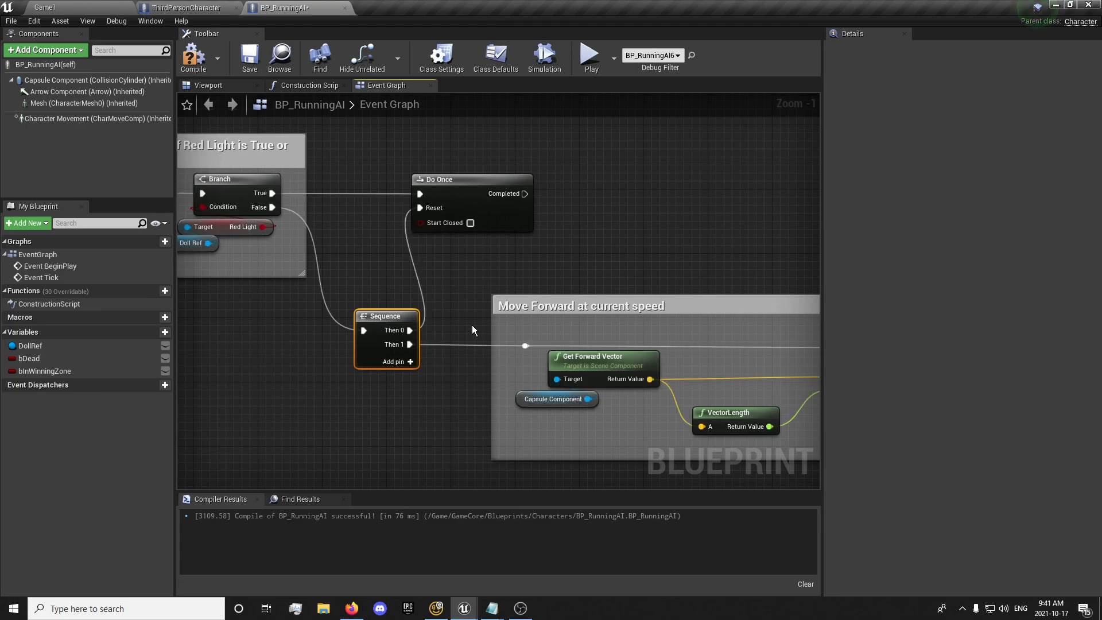
mouse_move(473, 195)
type("Reset the Do Once to allow death to be checked")
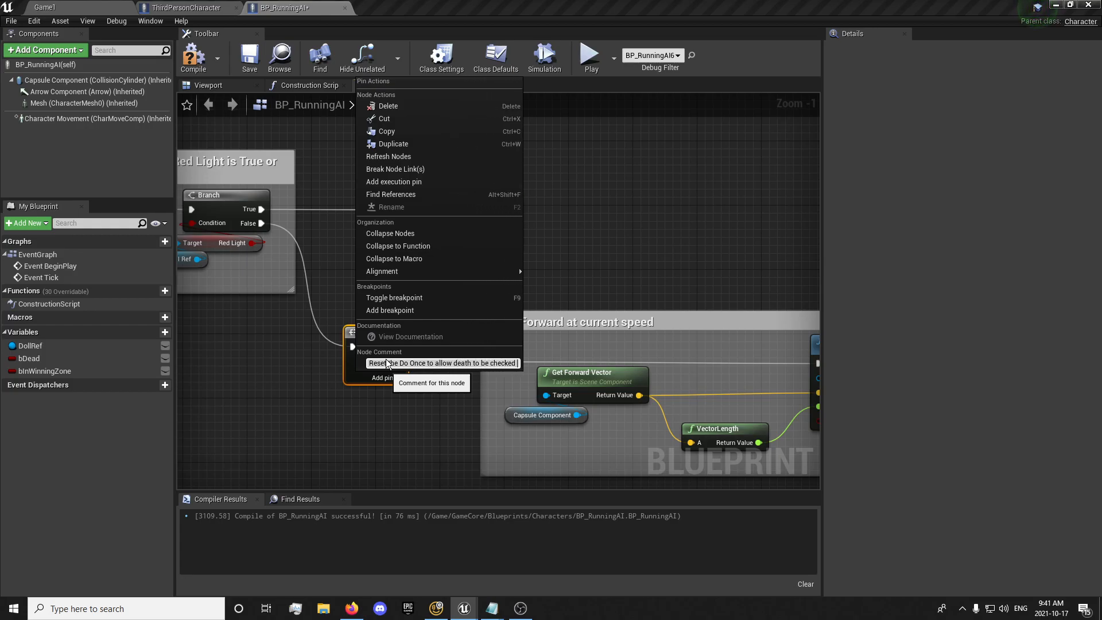
Add a node comment on the Sequence that resets Do Once before moving forward
type("by non-dead AI")
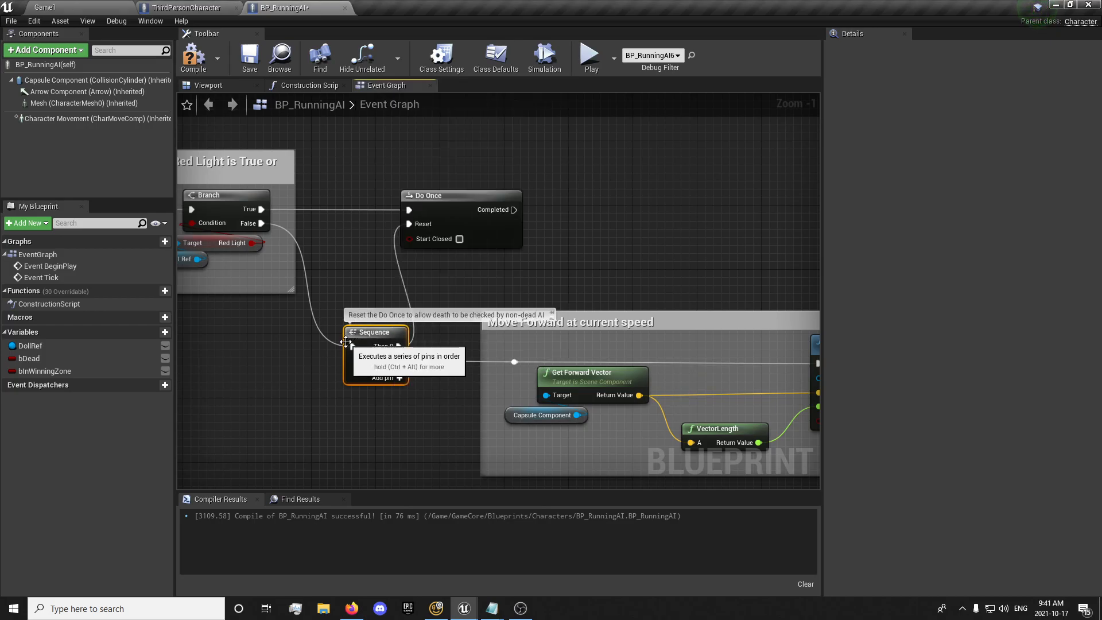
After Do Once, check Random Integer (max 5) >= 3 and comment it 'Death Chance'
left_click_drag(376, 332, 345, 331)
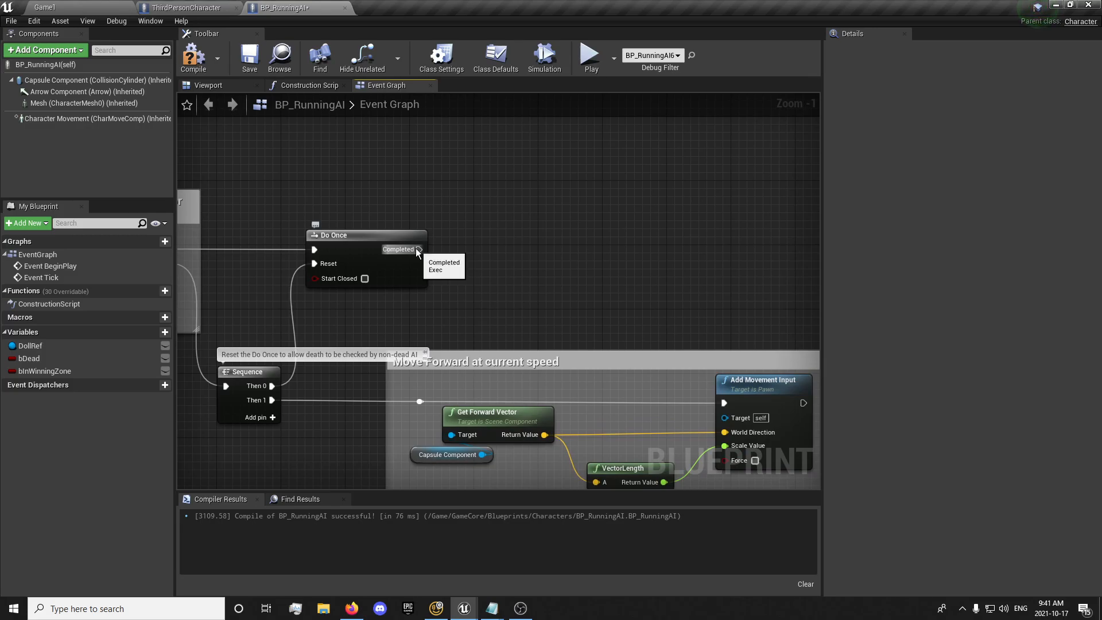
mouse_move(544, 260)
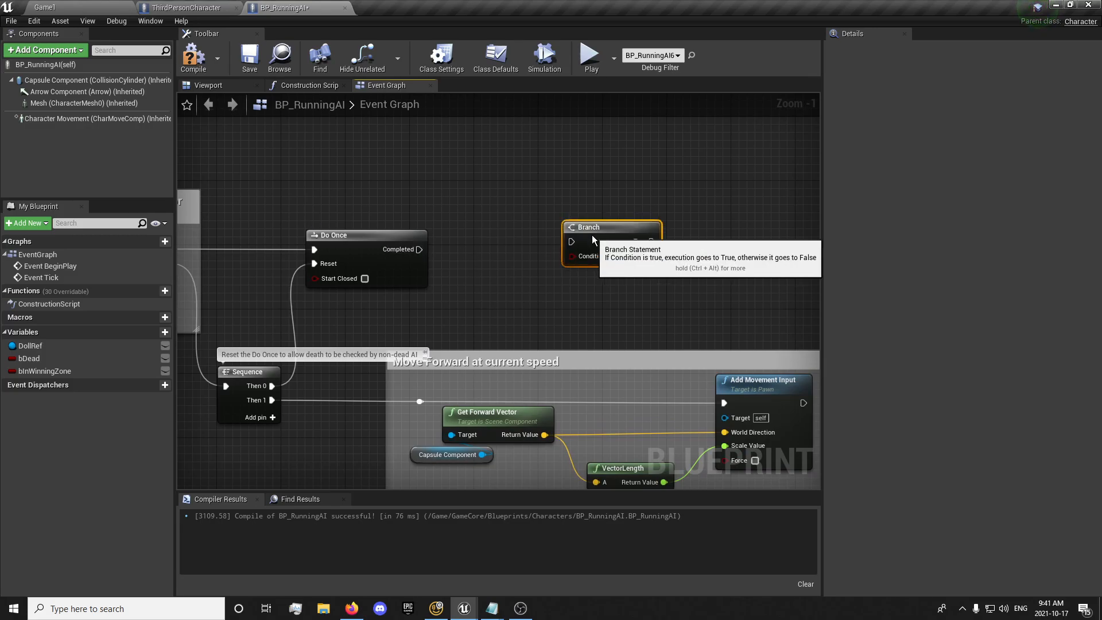
mouse_move(63, 373)
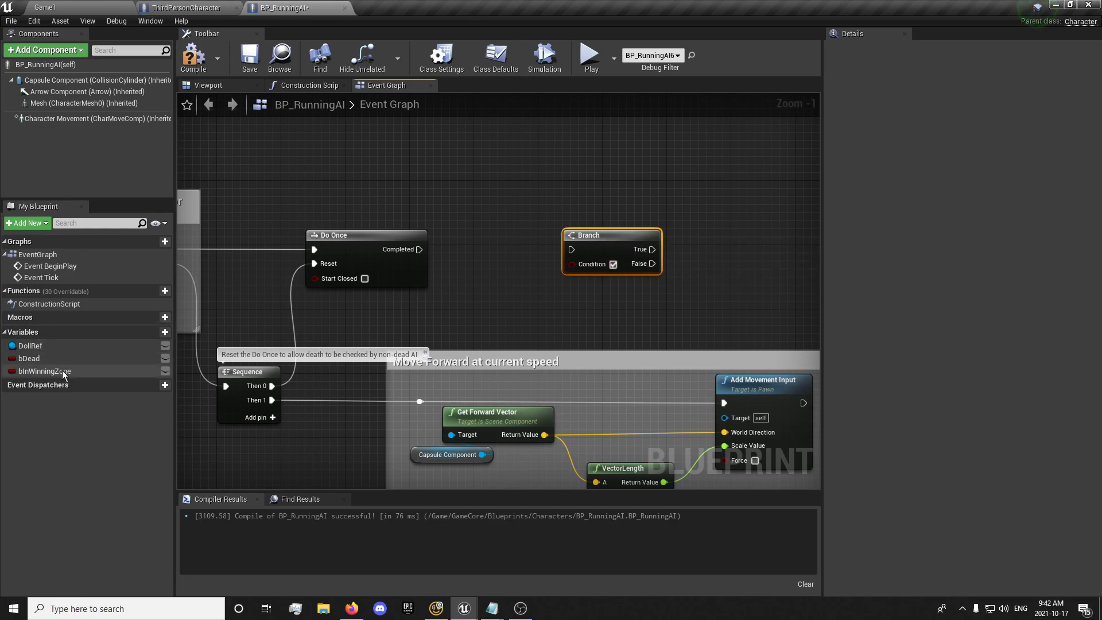
mouse_move(554, 326)
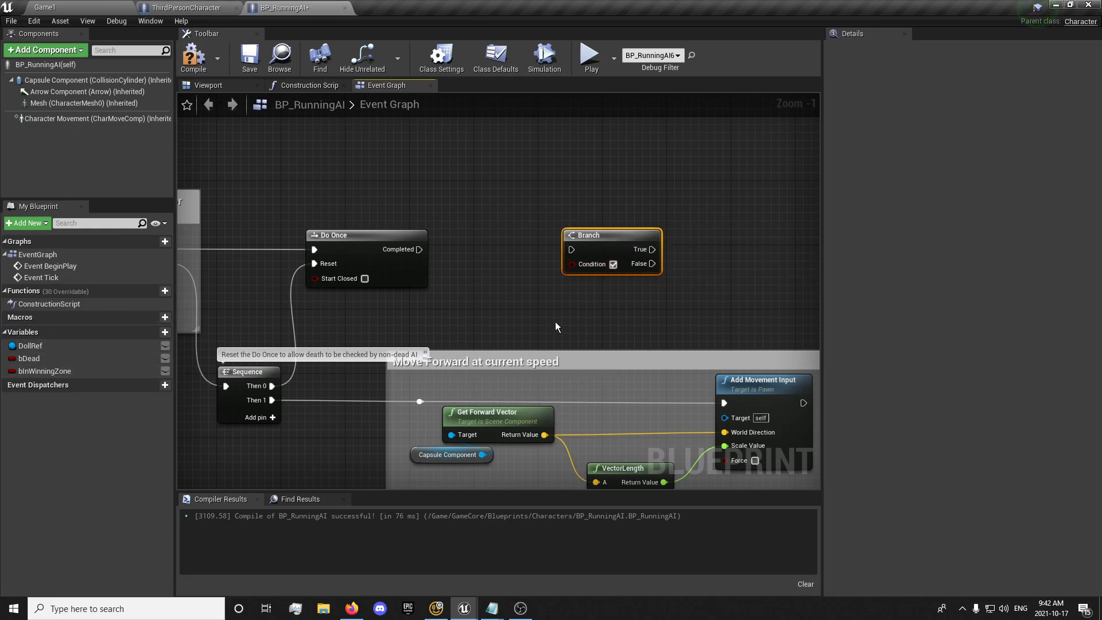
type("rando")
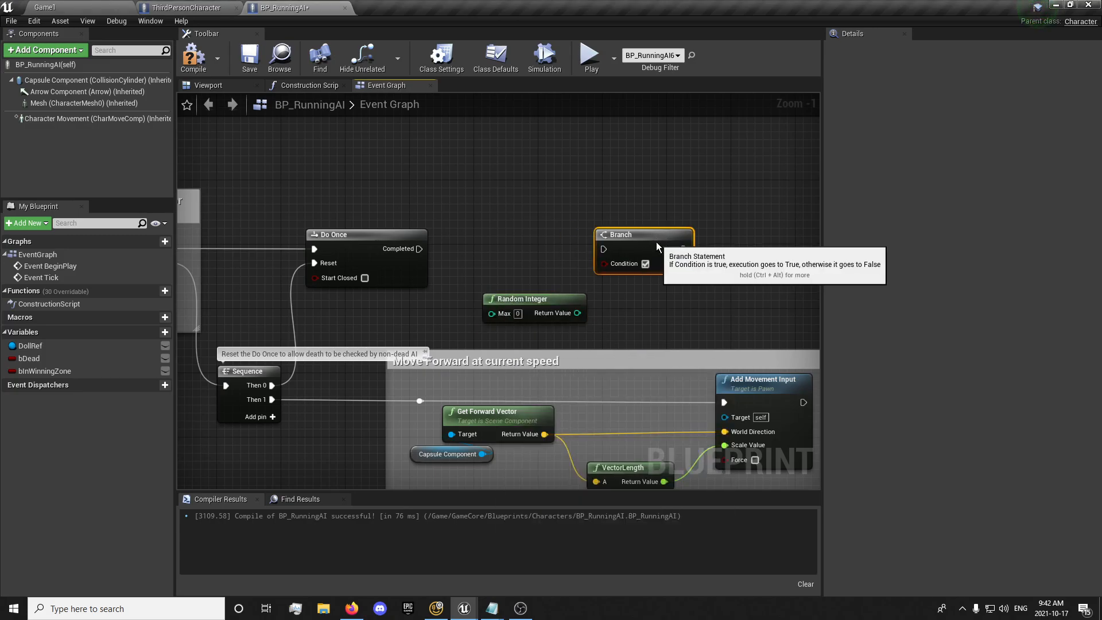
left_click_drag(575, 313, 638, 320)
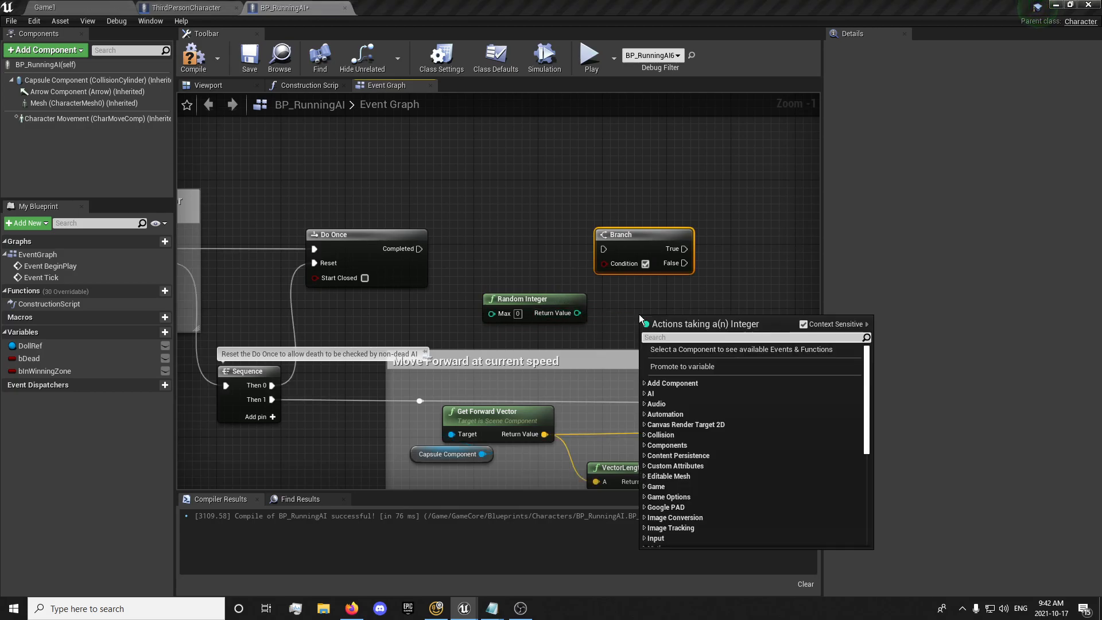
type(">")
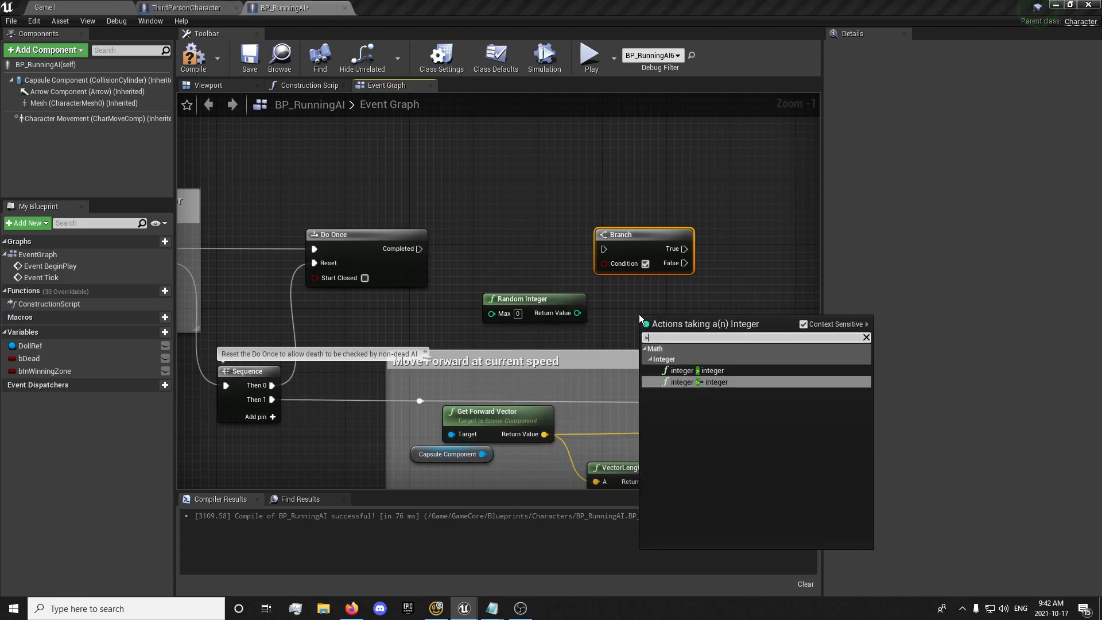
left_click(699, 382)
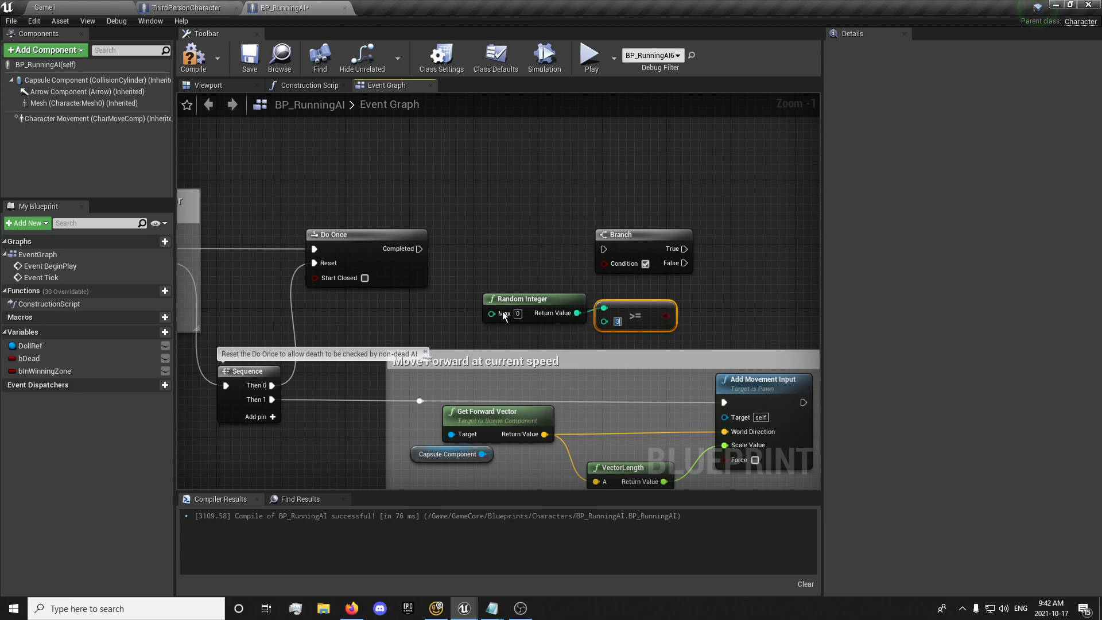
left_click(516, 314)
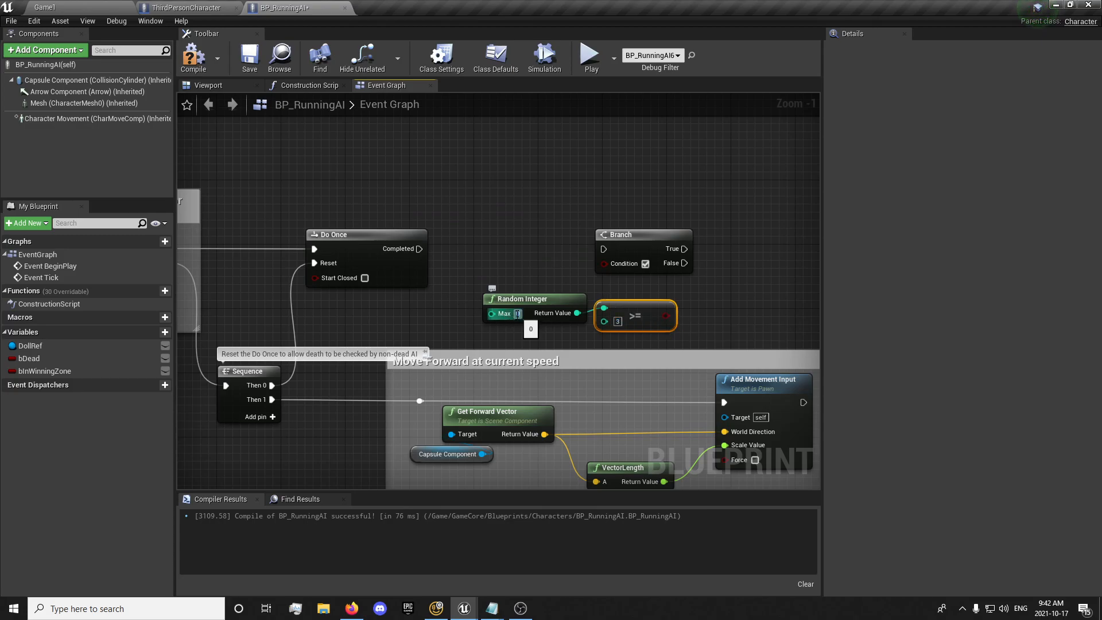
type("5")
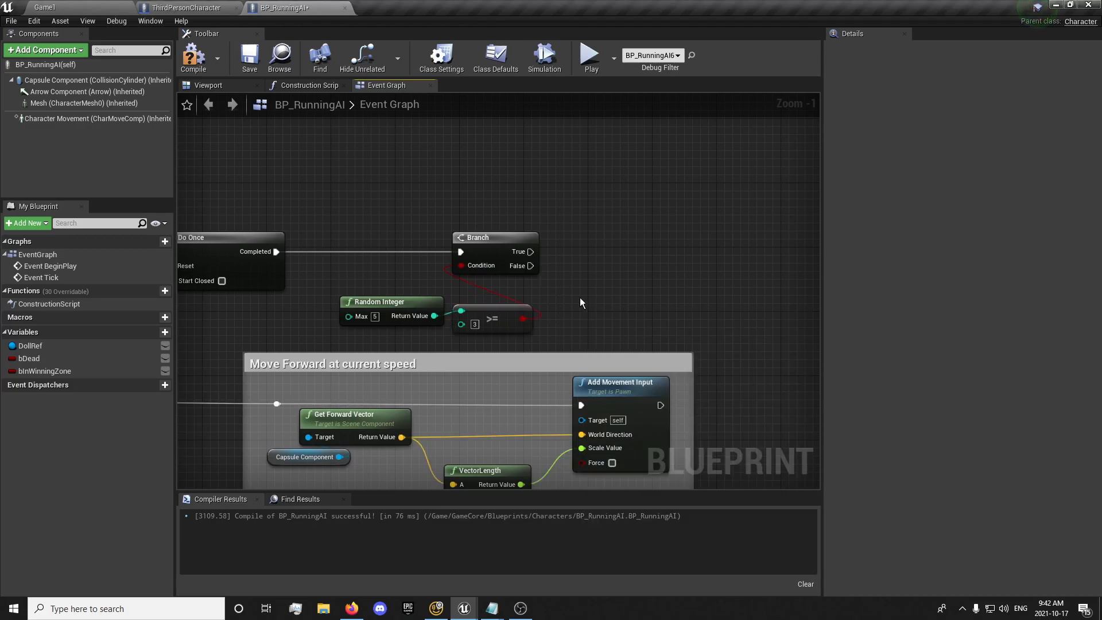
mouse_move(554, 255)
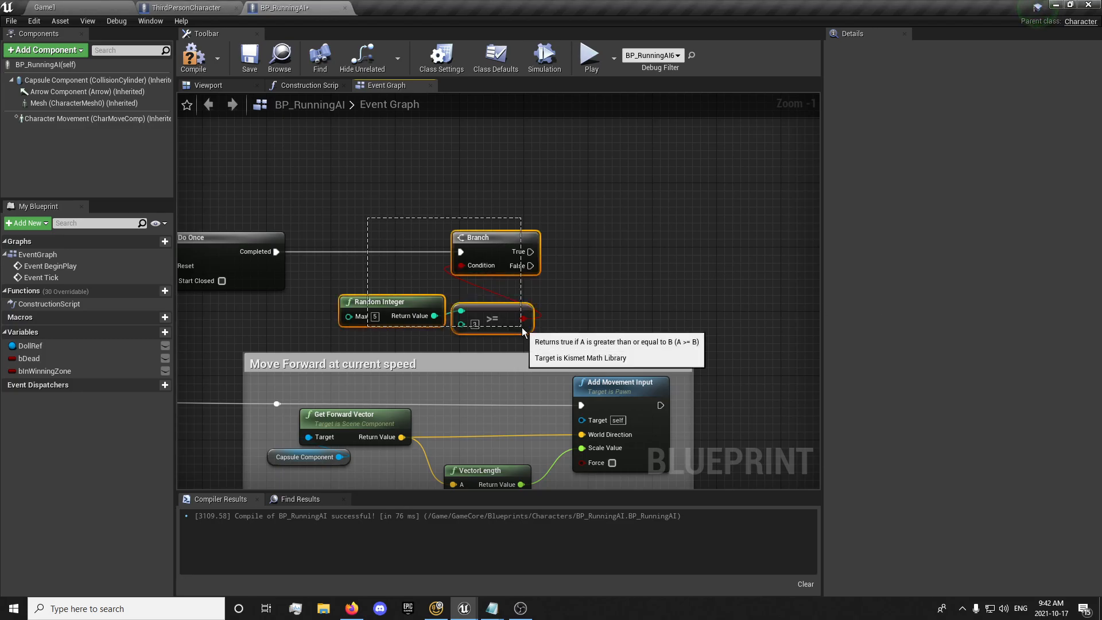
type("Death Cha")
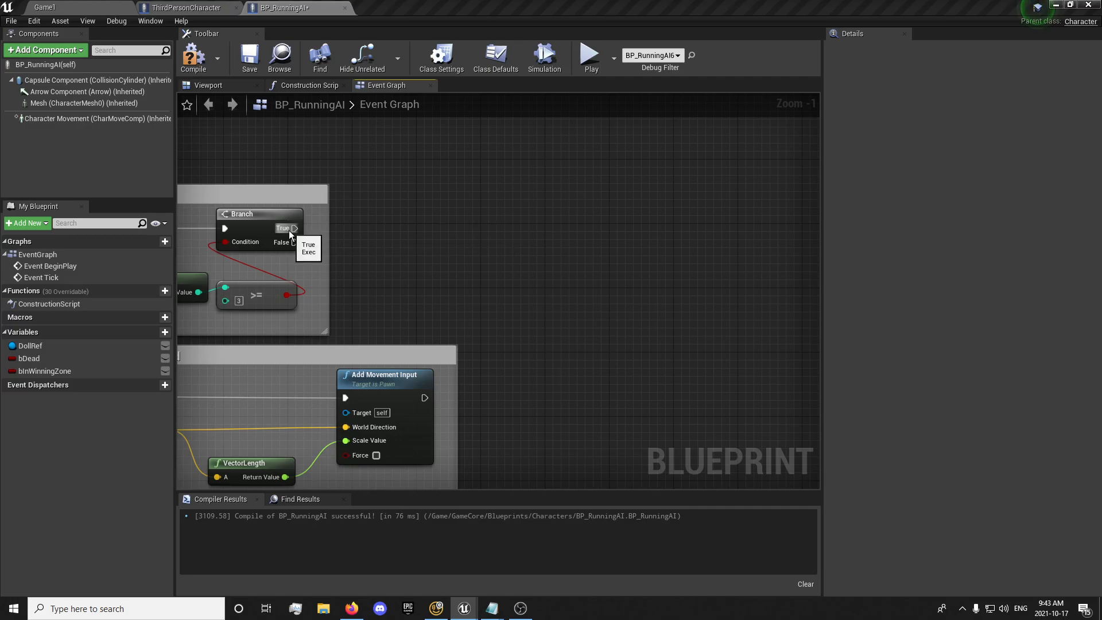
Add a Delay node off the death-chance Branch's True output
left_click_drag(297, 228, 453, 237)
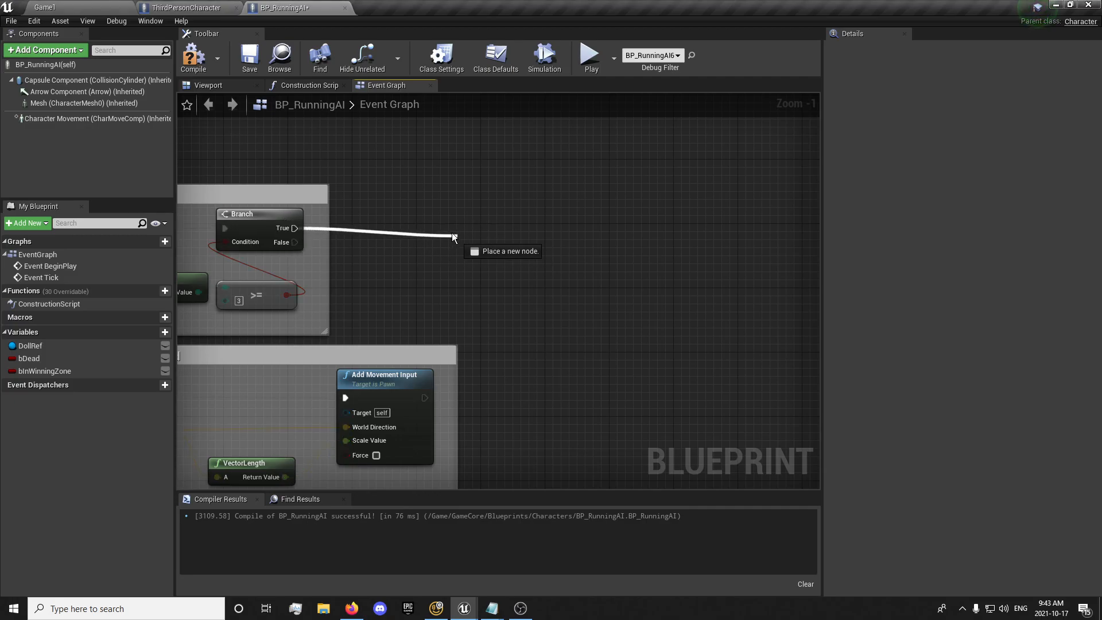
mouse_move(429, 232)
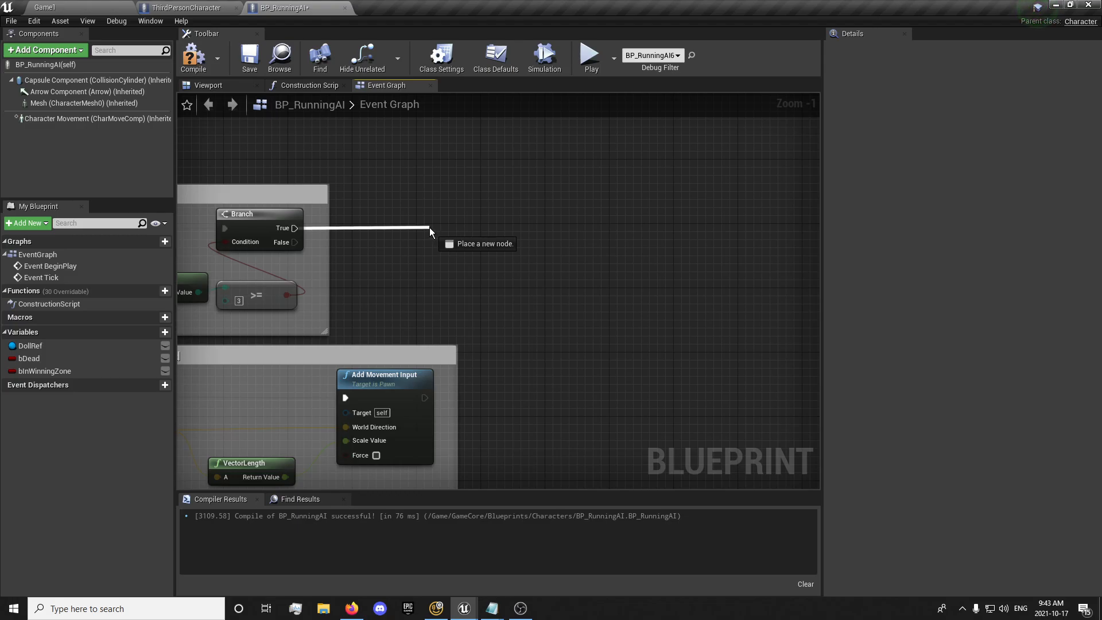
left_click(431, 231)
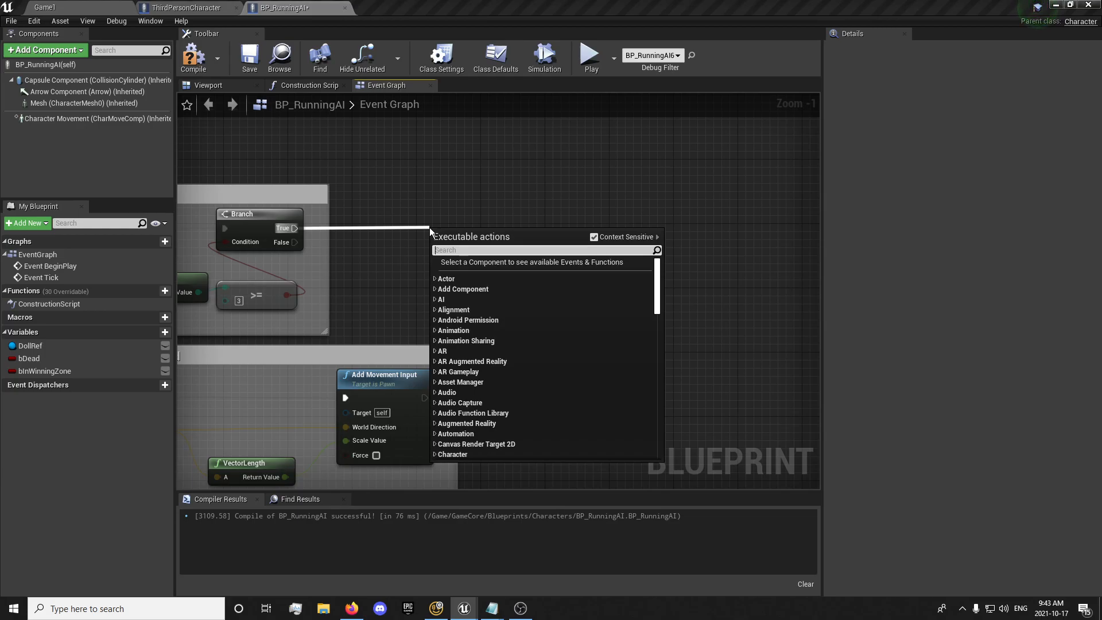
type("dela")
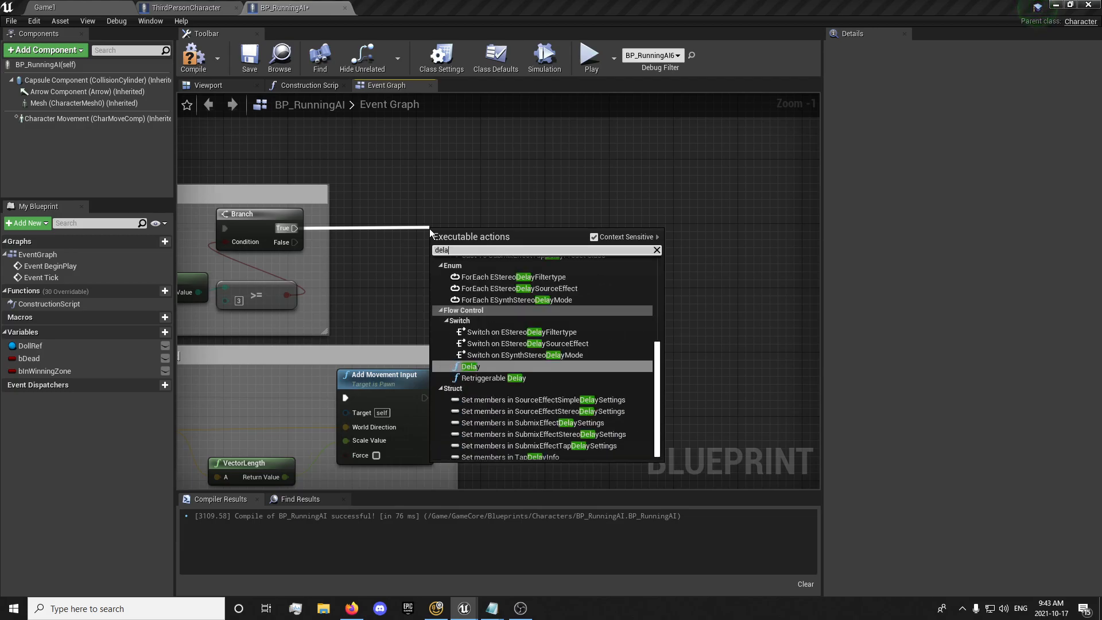
left_click(469, 366)
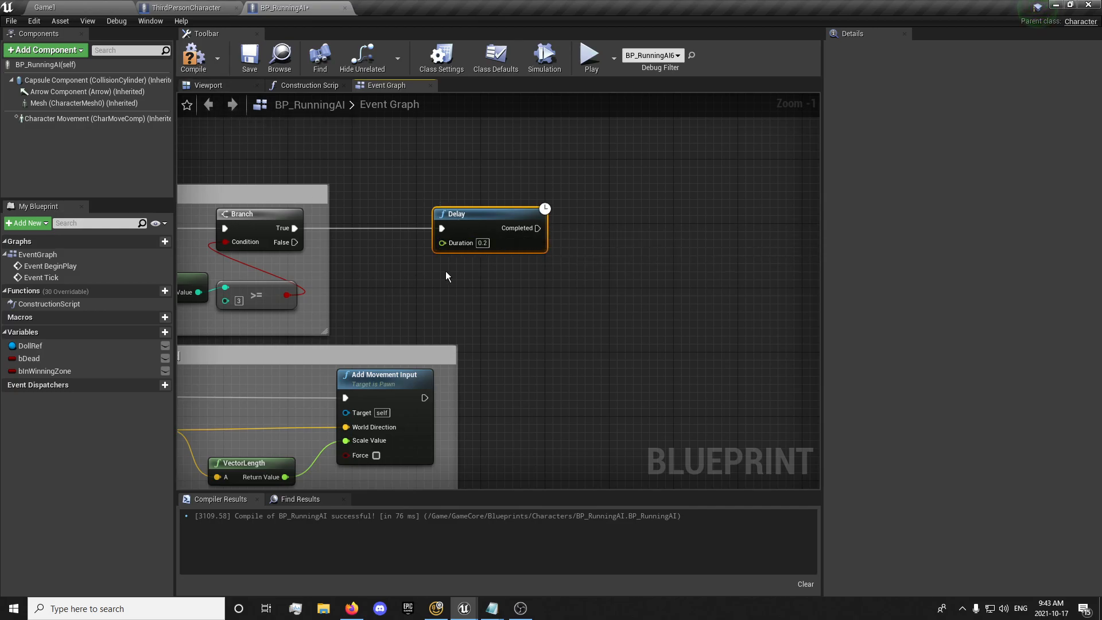
mouse_move(284, 7)
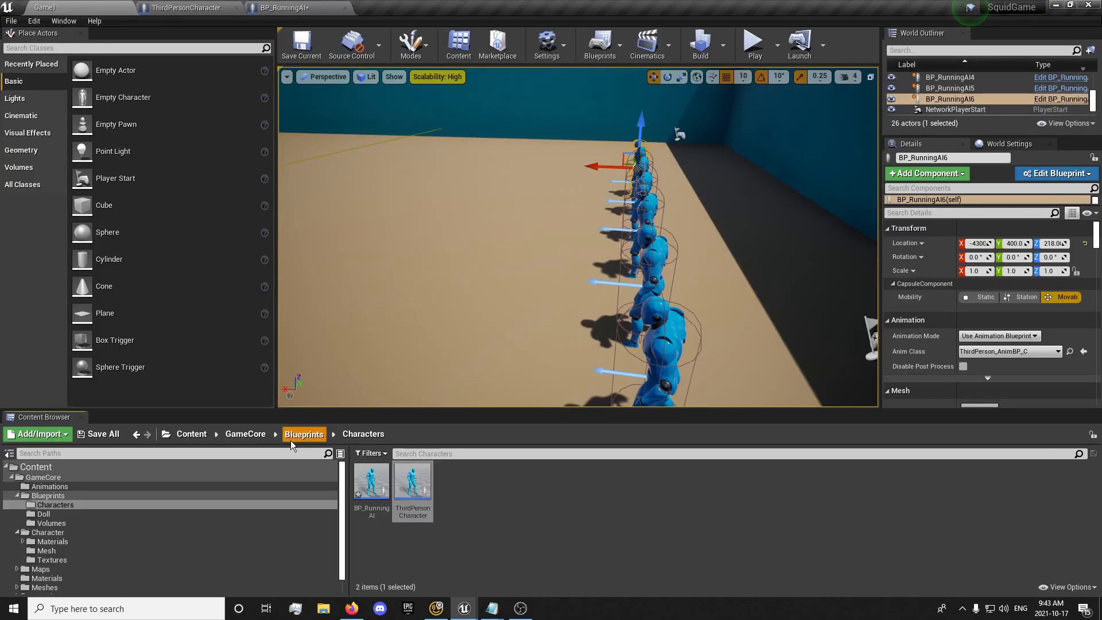
Open BP_Doll's Event Graph to review its random head-rotation delay
left_click(380, 7)
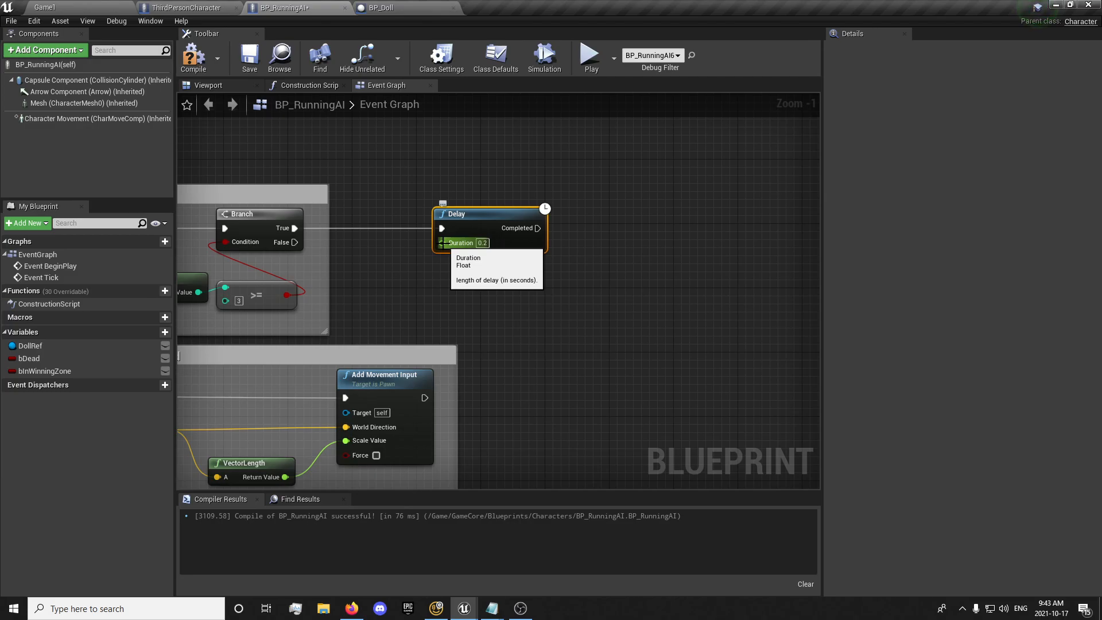
left_click(382, 7)
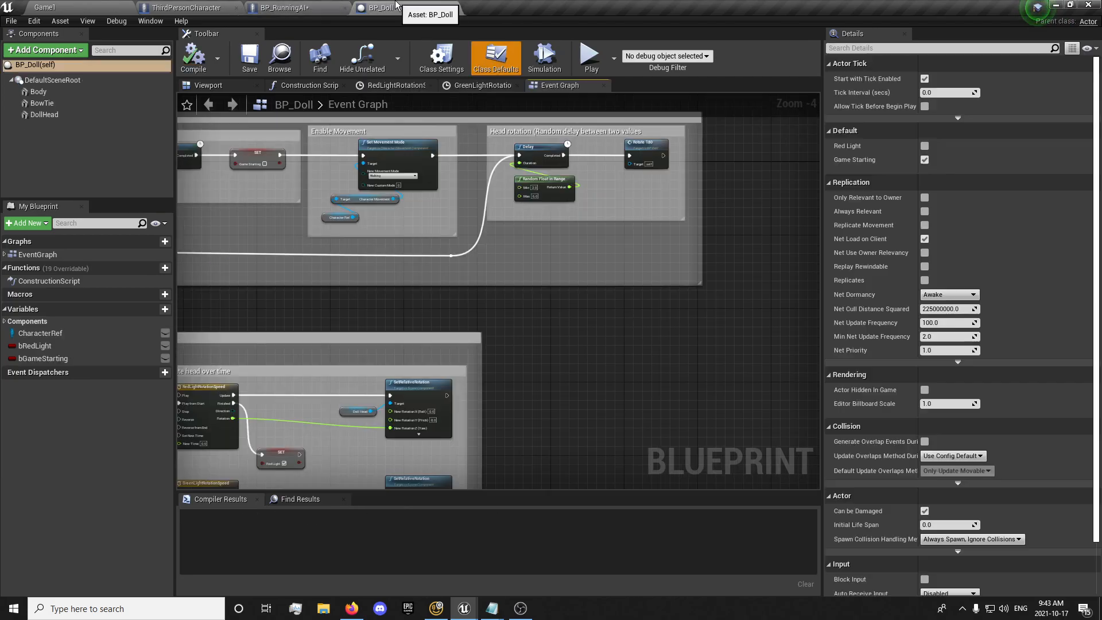
mouse_move(335, 27)
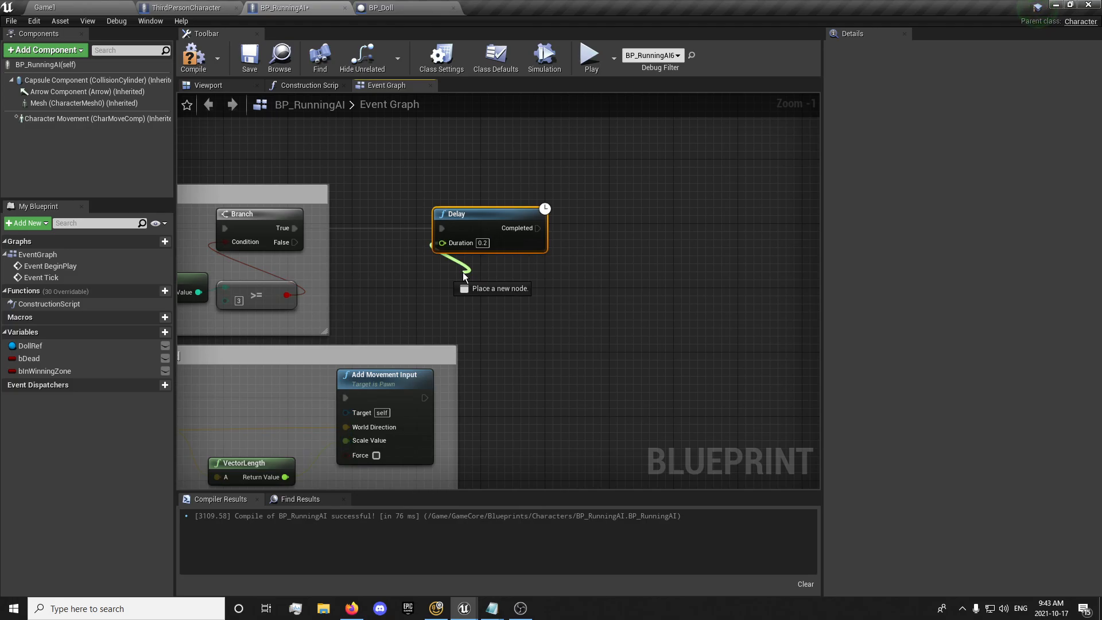
Feed the Delay duration a Random Float in Range 0.1–3.0, commented 'Random delay between deaths'
type("random float in ran")
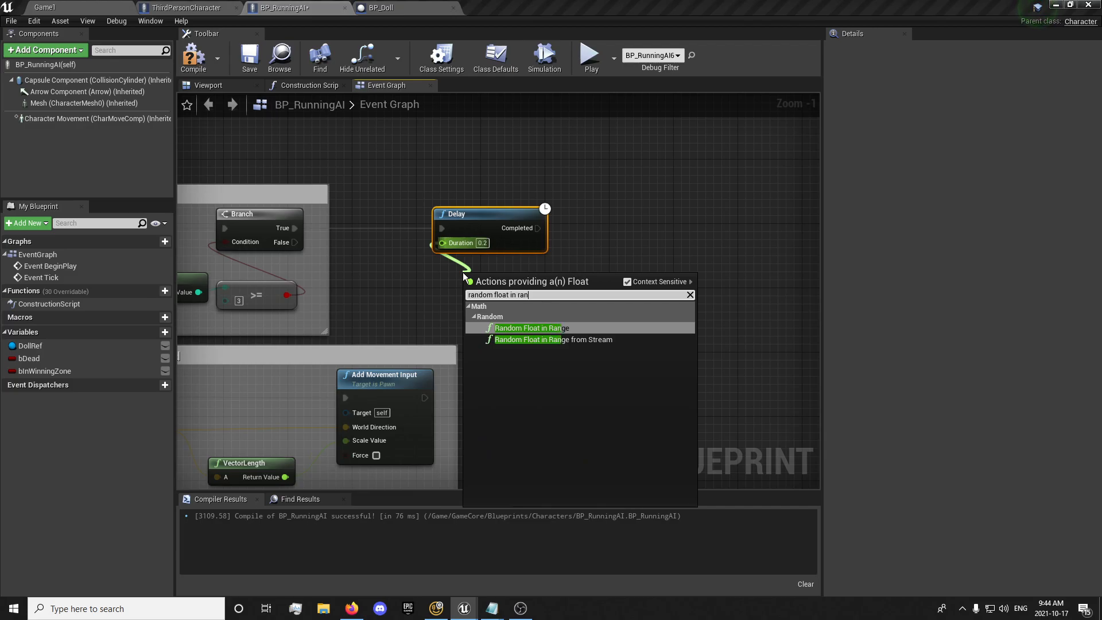
left_click(529, 328)
type("0.1")
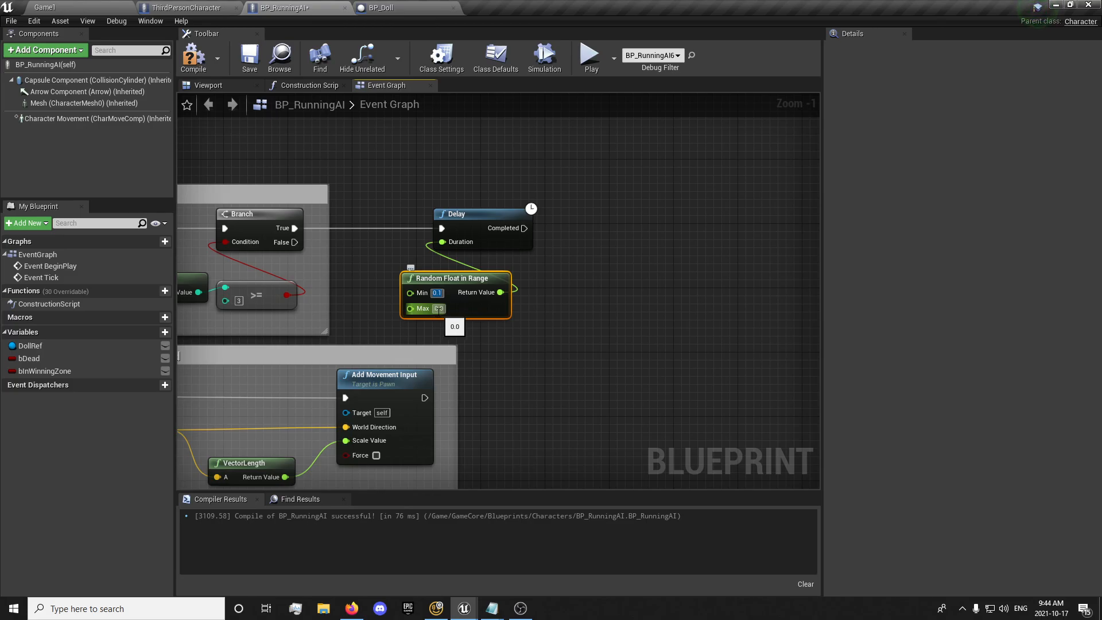
left_click(439, 307)
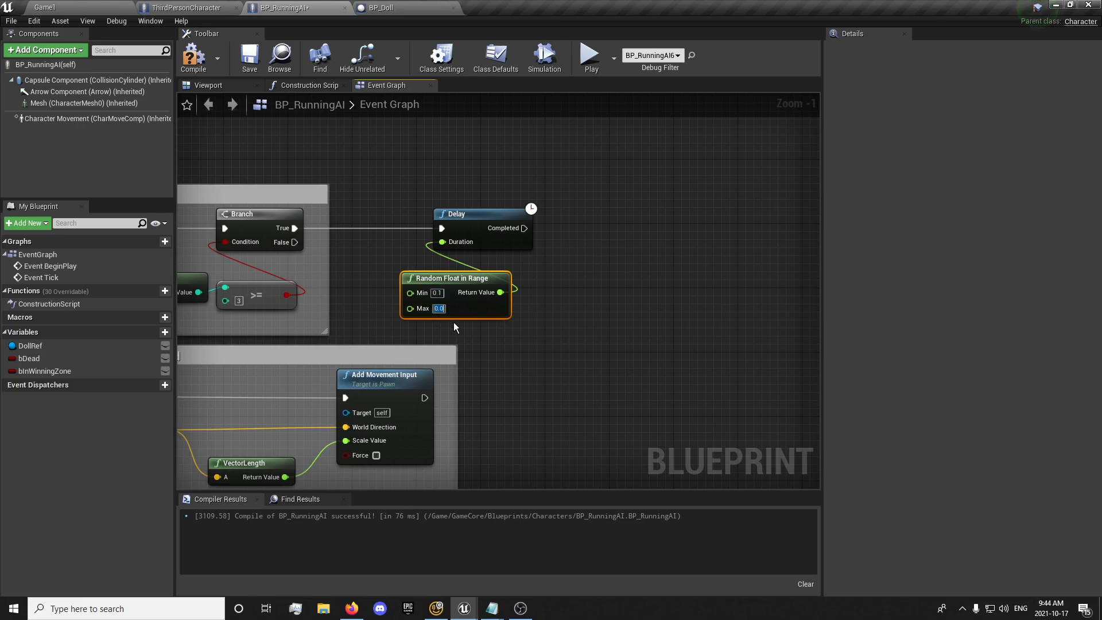
type("3.0")
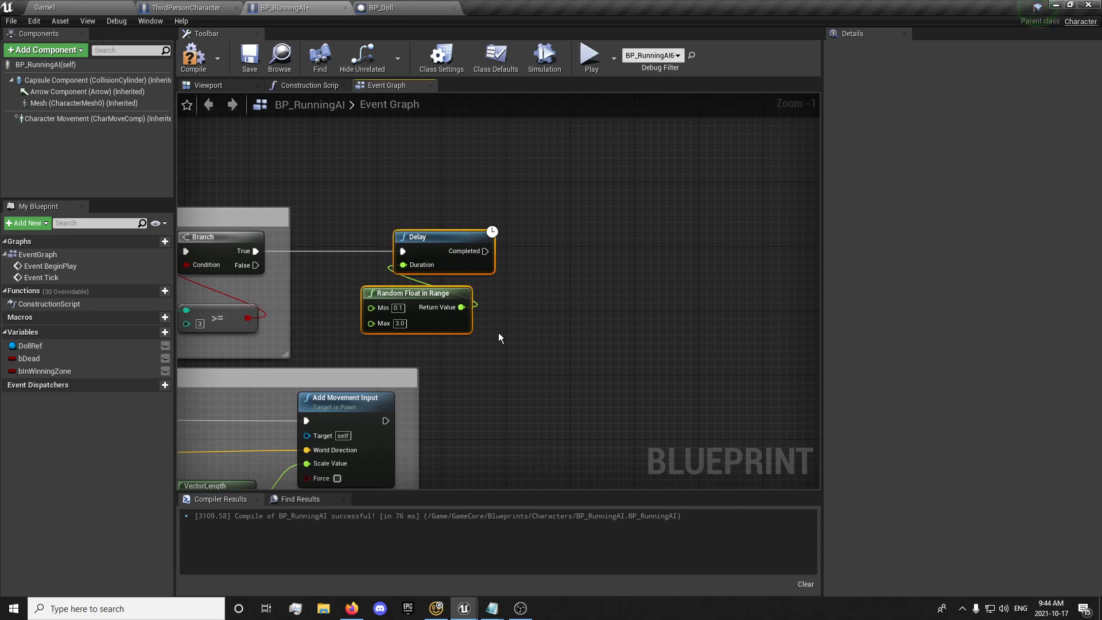
type("Random d")
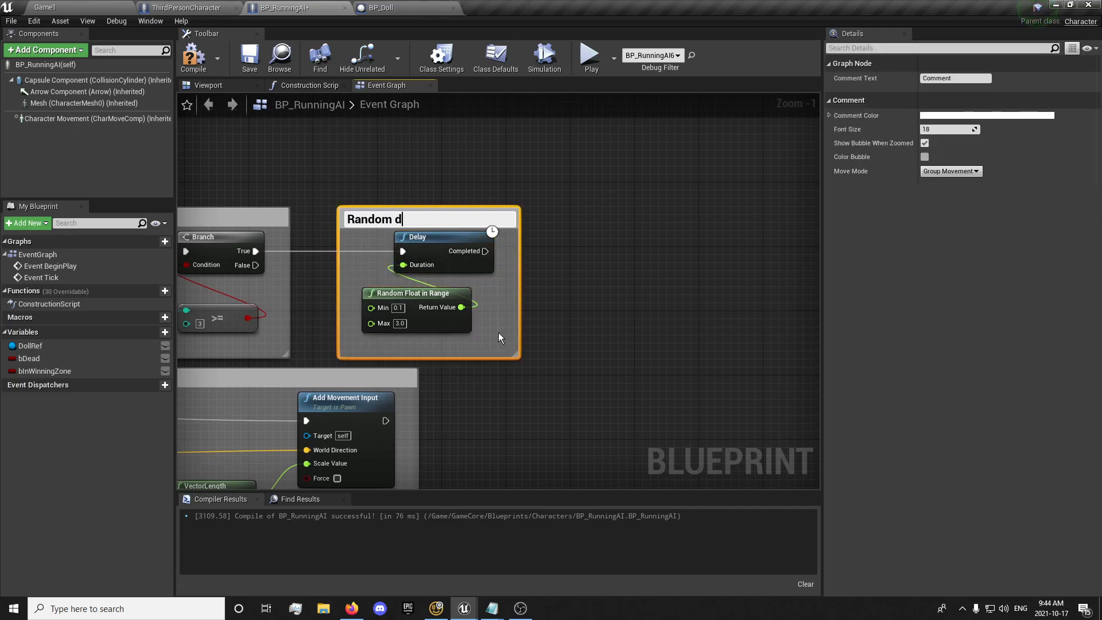
type("elay between deaths")
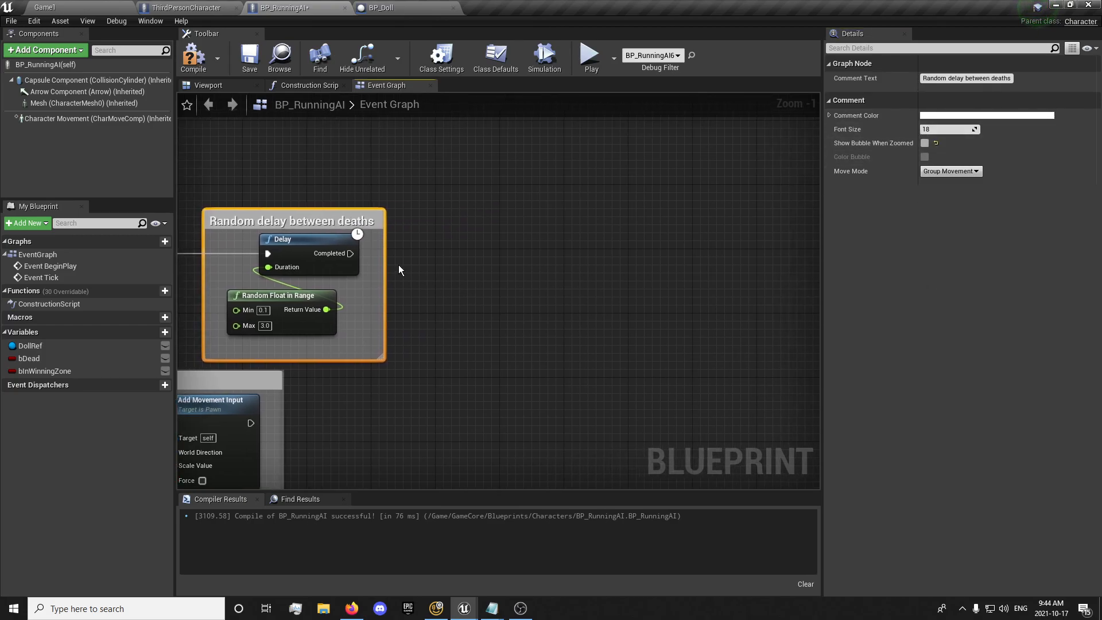
mouse_move(350, 254)
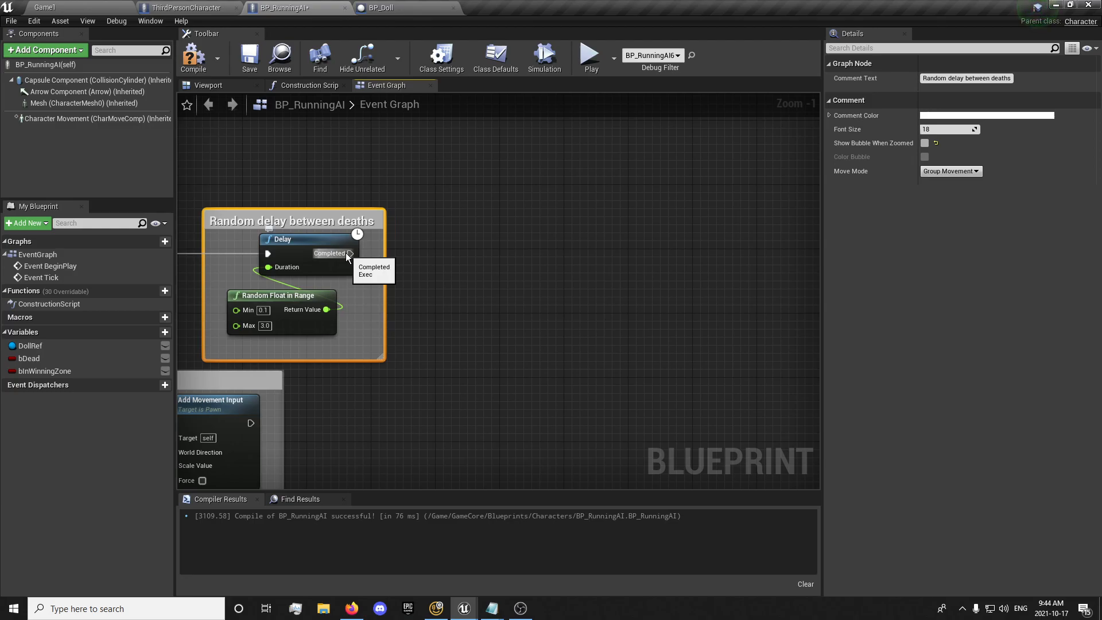
Add a Set Simulate Physics node for the Capsule Component off the Delay's Completed output
left_click_drag(350, 253, 513, 255)
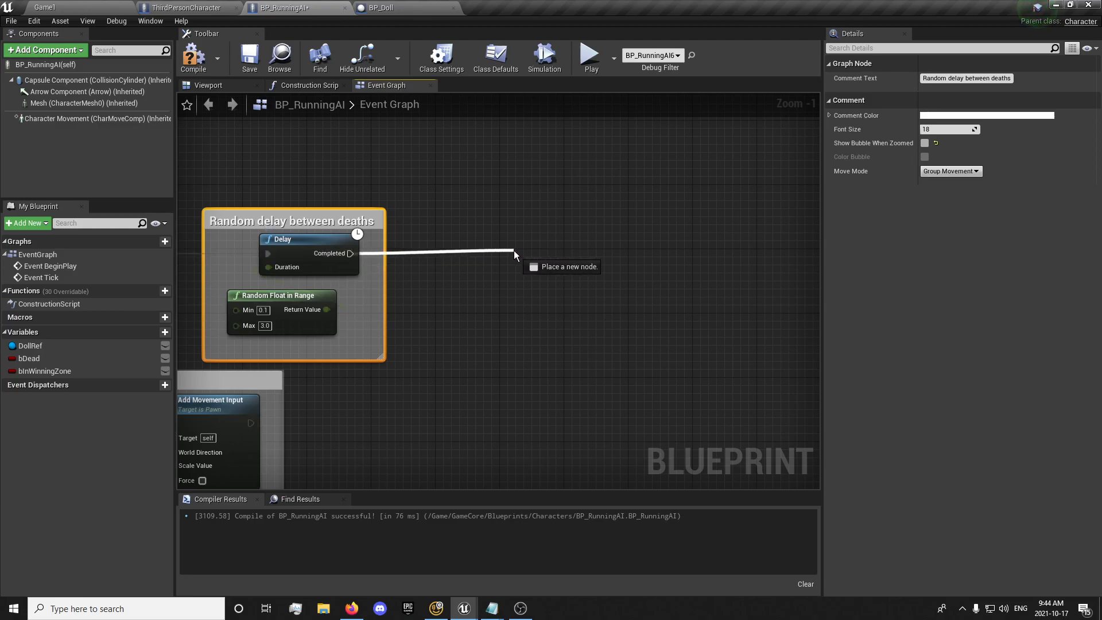
left_click(515, 254)
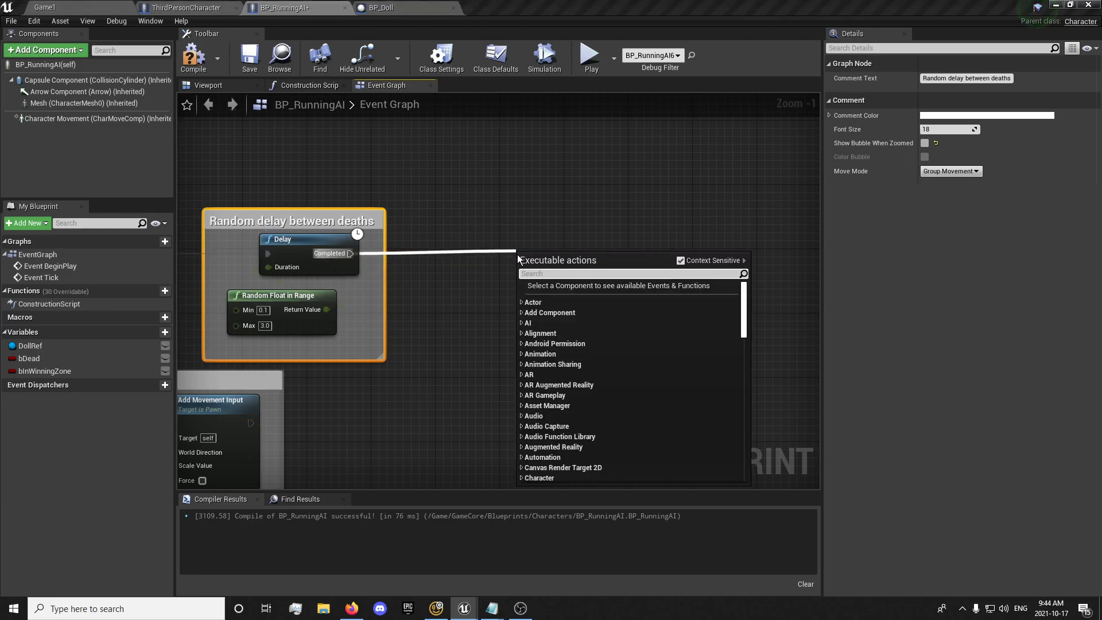
type("simulate ph")
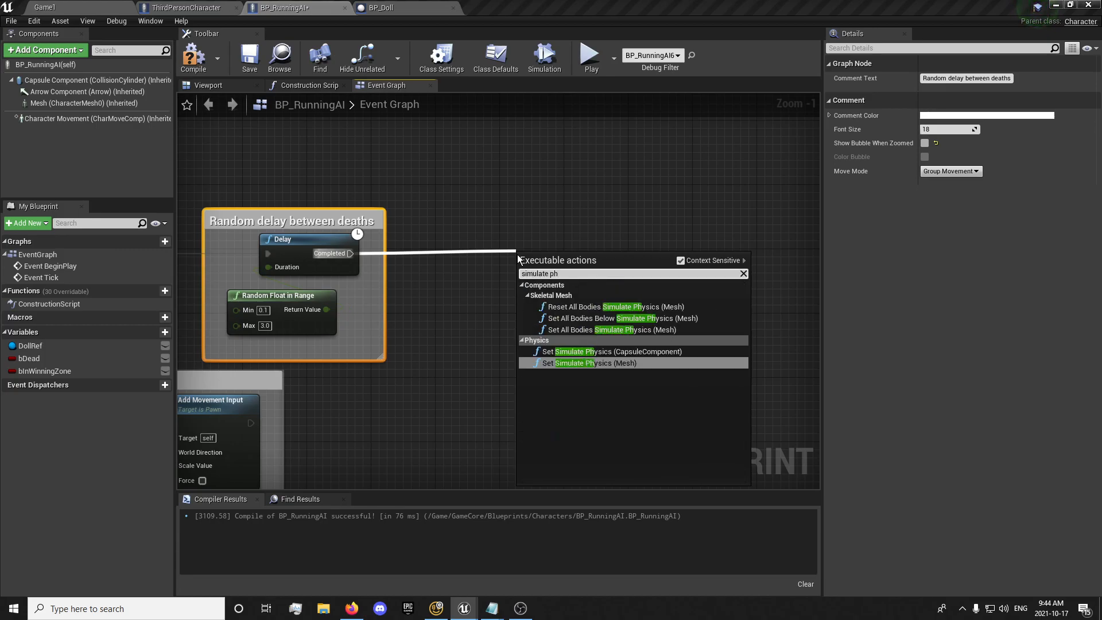
mouse_move(615, 351)
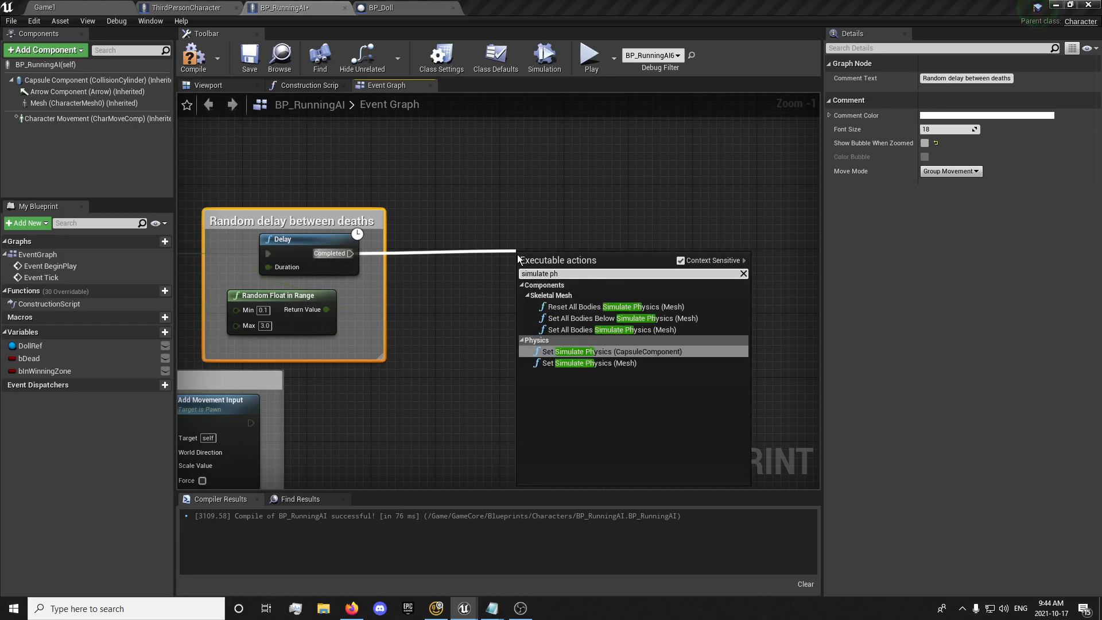
left_click(614, 351)
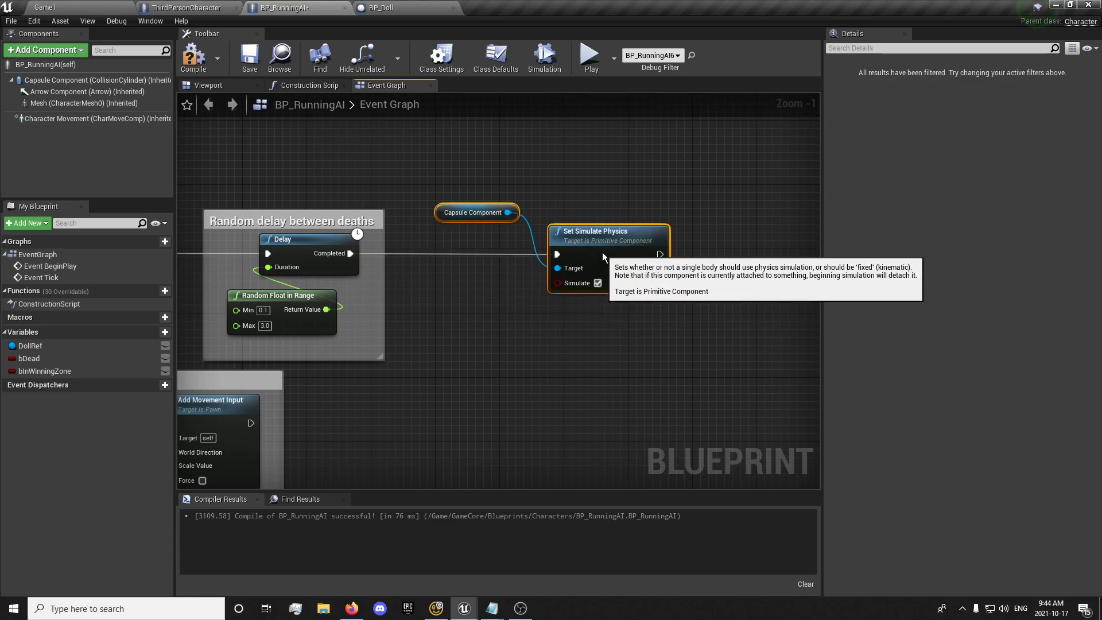
left_click(477, 212)
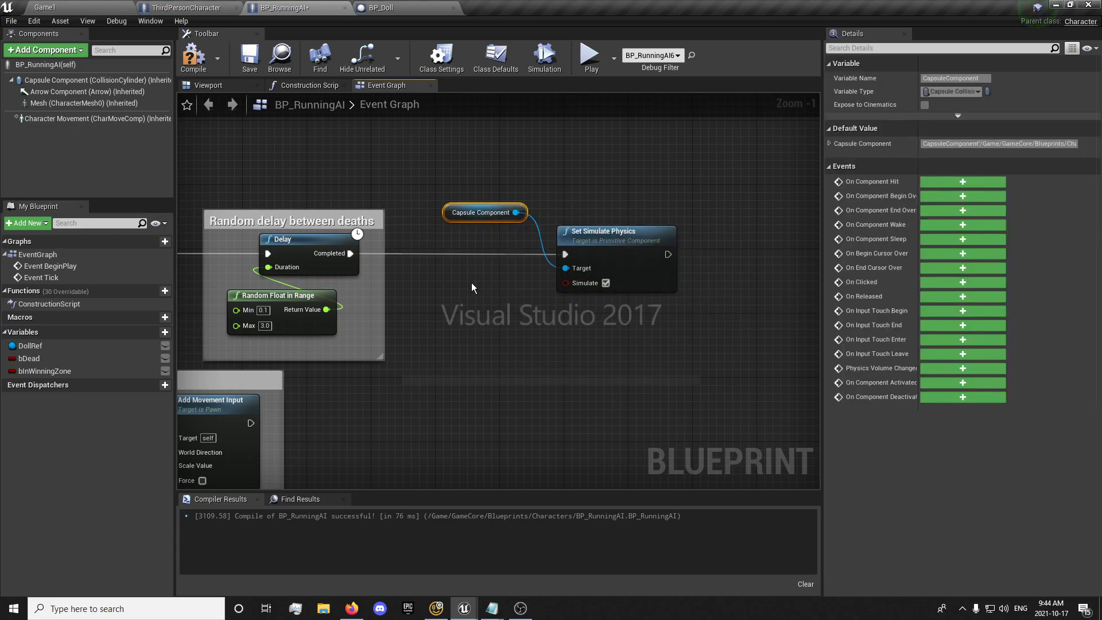
left_click(547, 608)
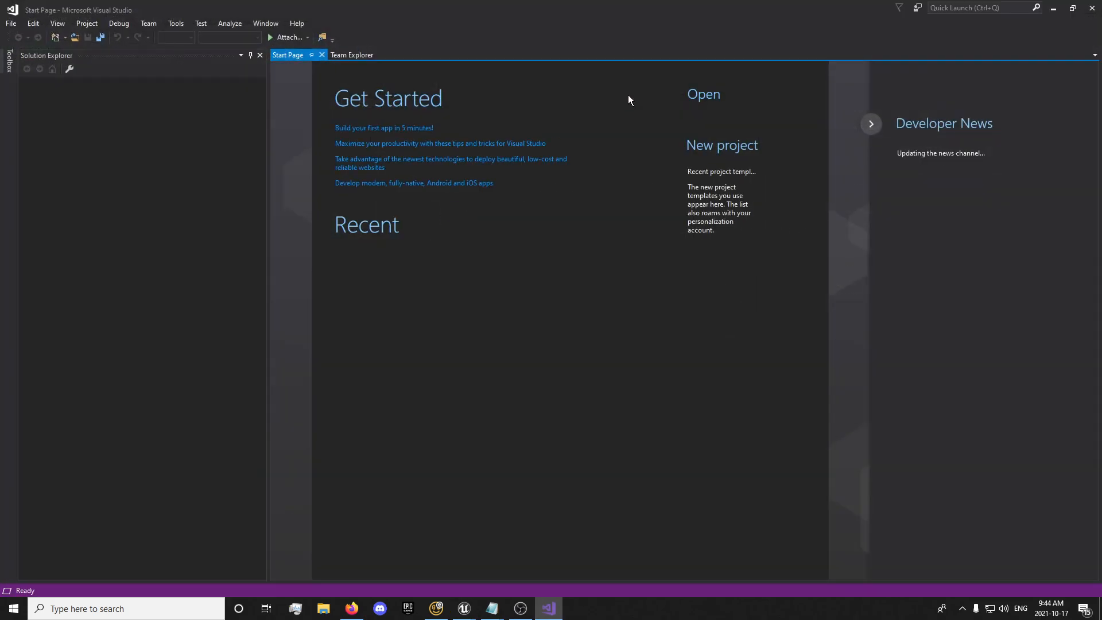
mouse_move(1094, 11)
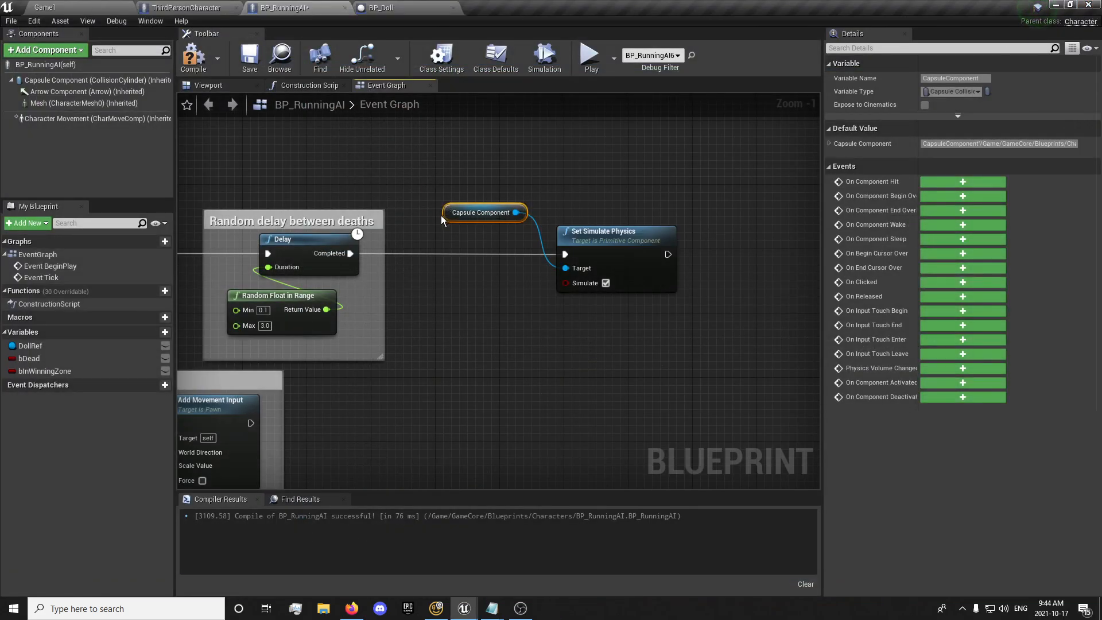
Add the Mesh as a Set Simulate Physics target and title the comment 'Ragdoll'
left_click_drag(483, 212, 501, 297)
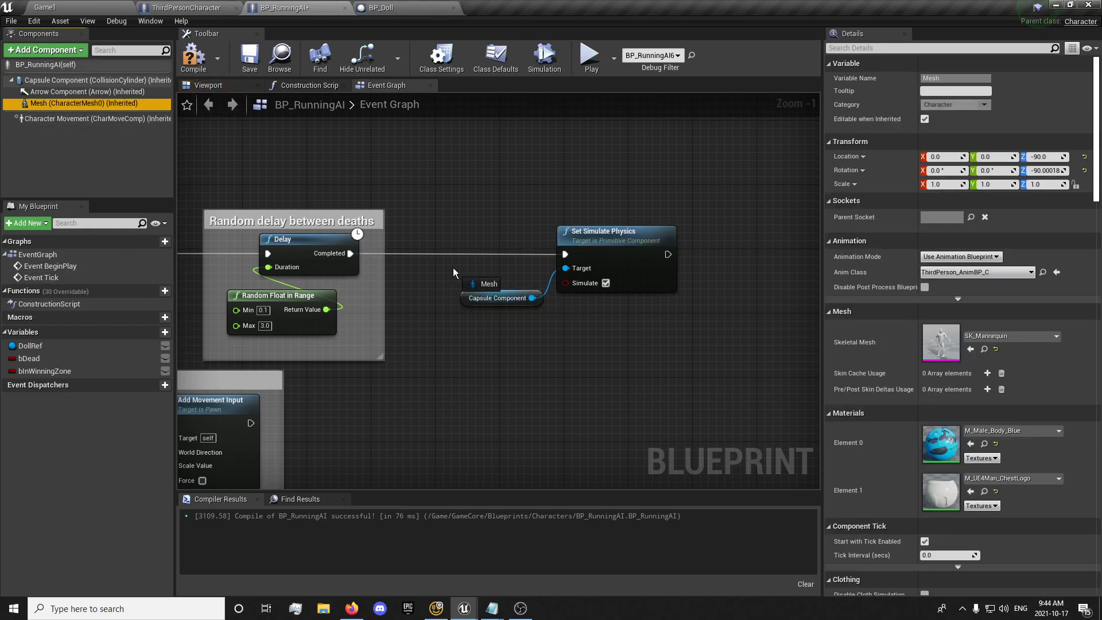
left_click(485, 273)
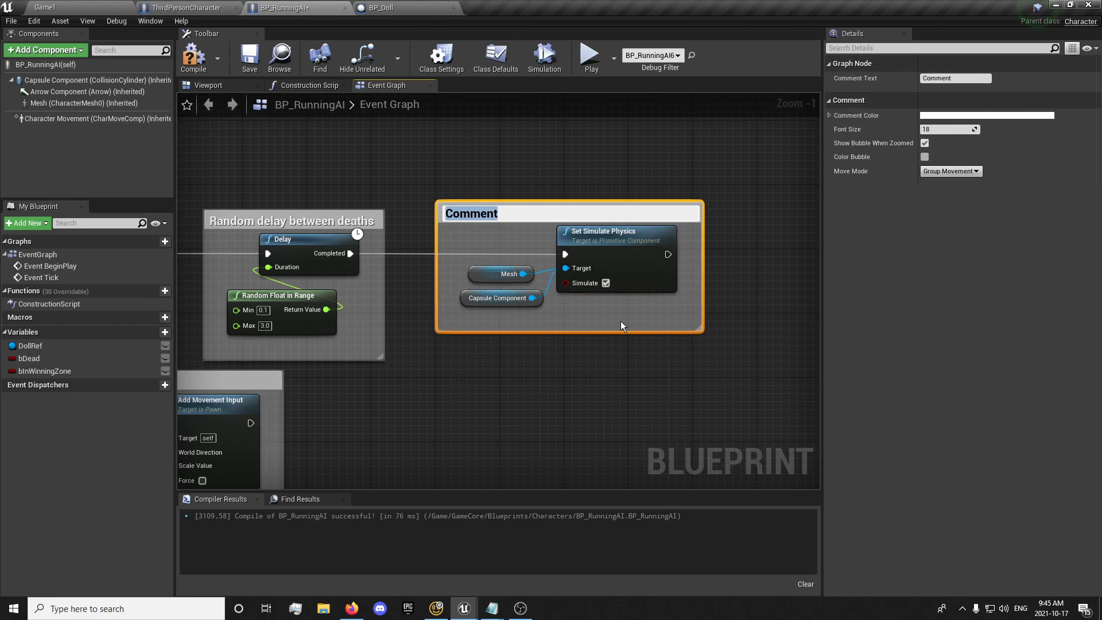
type("Ragdoll")
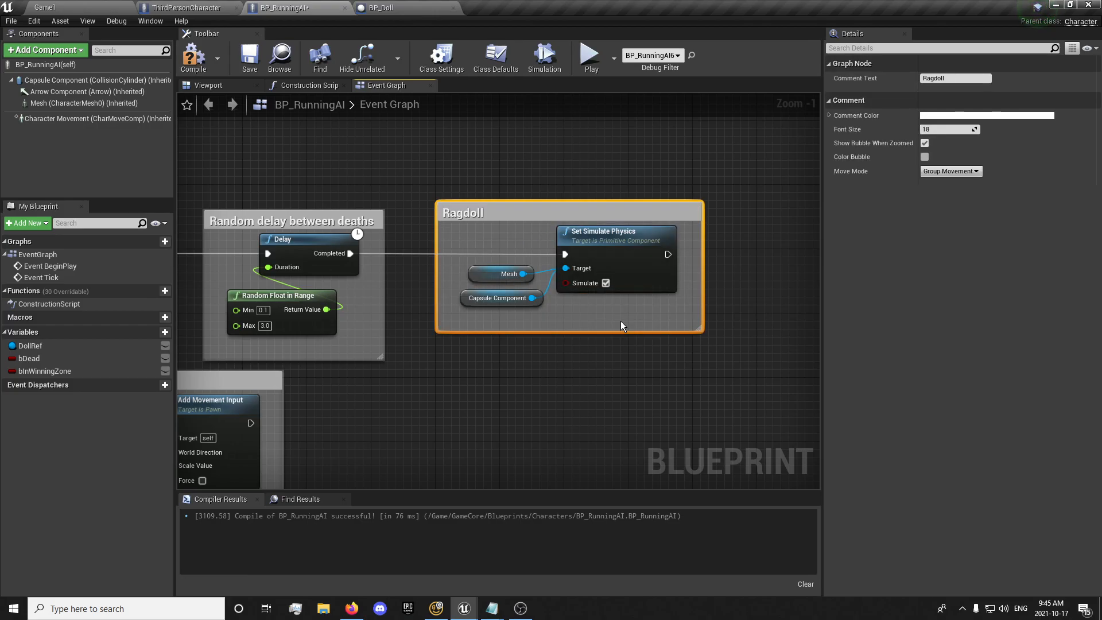
left_click(924, 143)
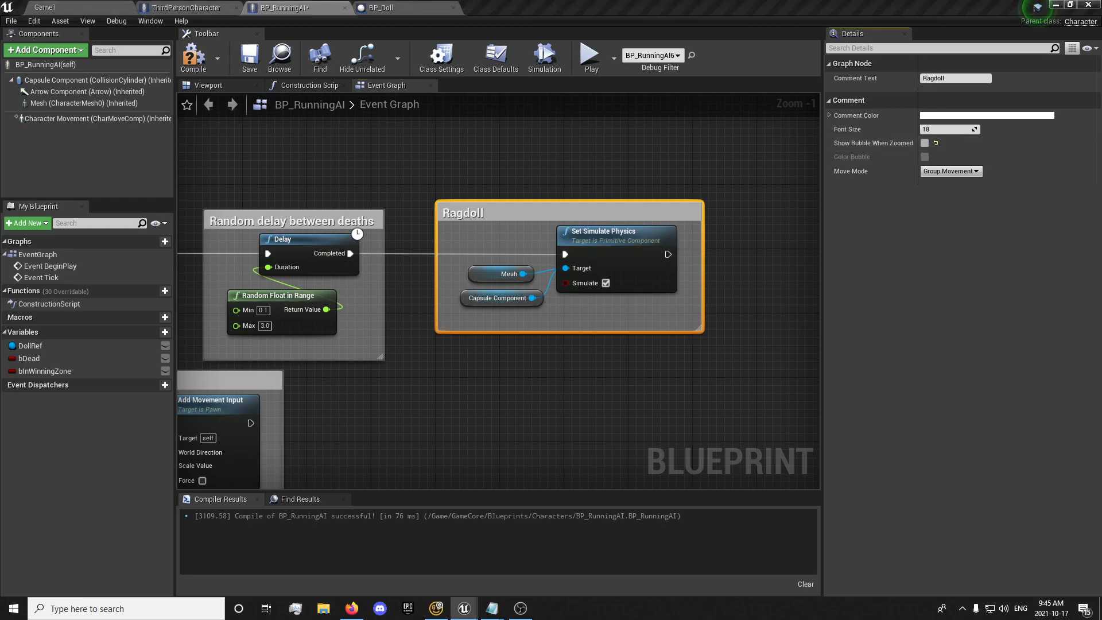
mouse_move(539, 358)
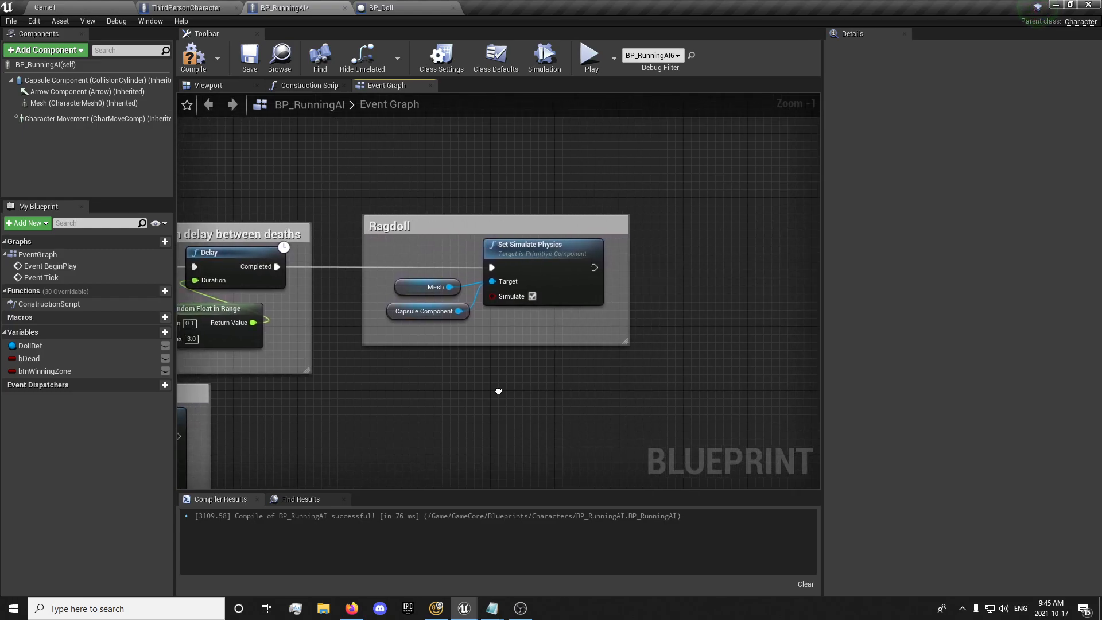
Wire a Set bDead node between Delay and ragdoll, commented 'Set that the AI is Dead'
left_click(500, 226)
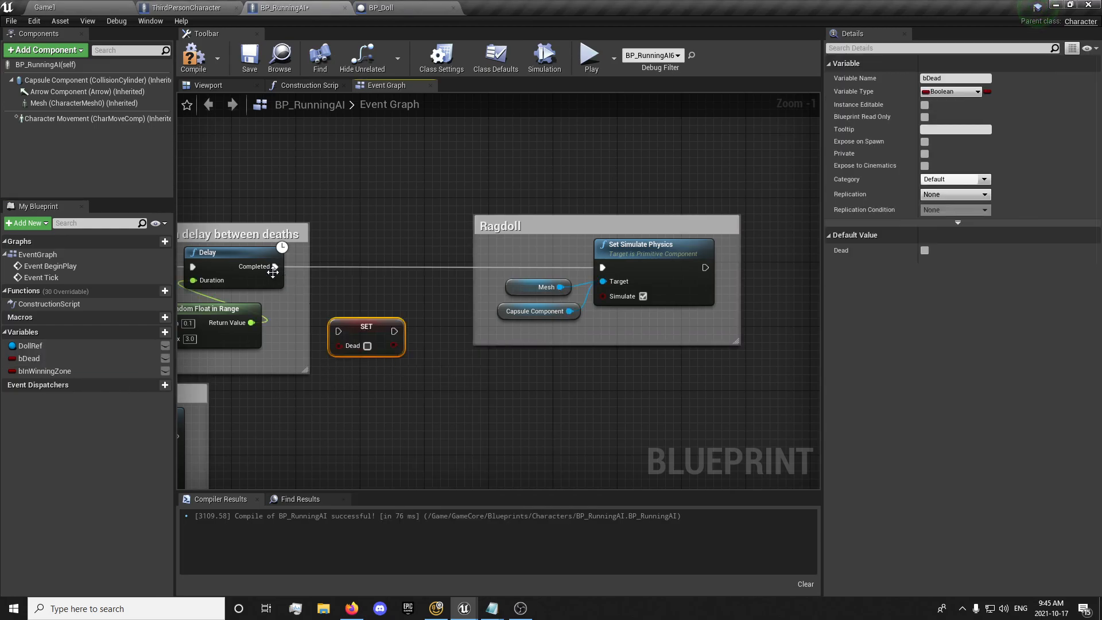
left_click_drag(276, 266, 338, 331)
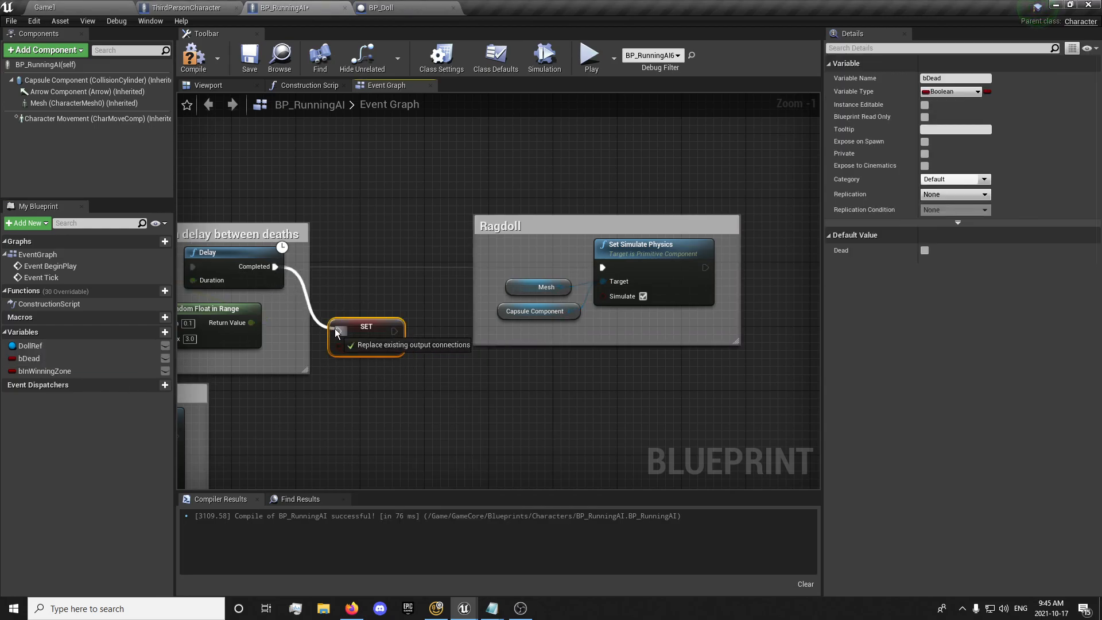
left_click_drag(365, 326, 382, 263)
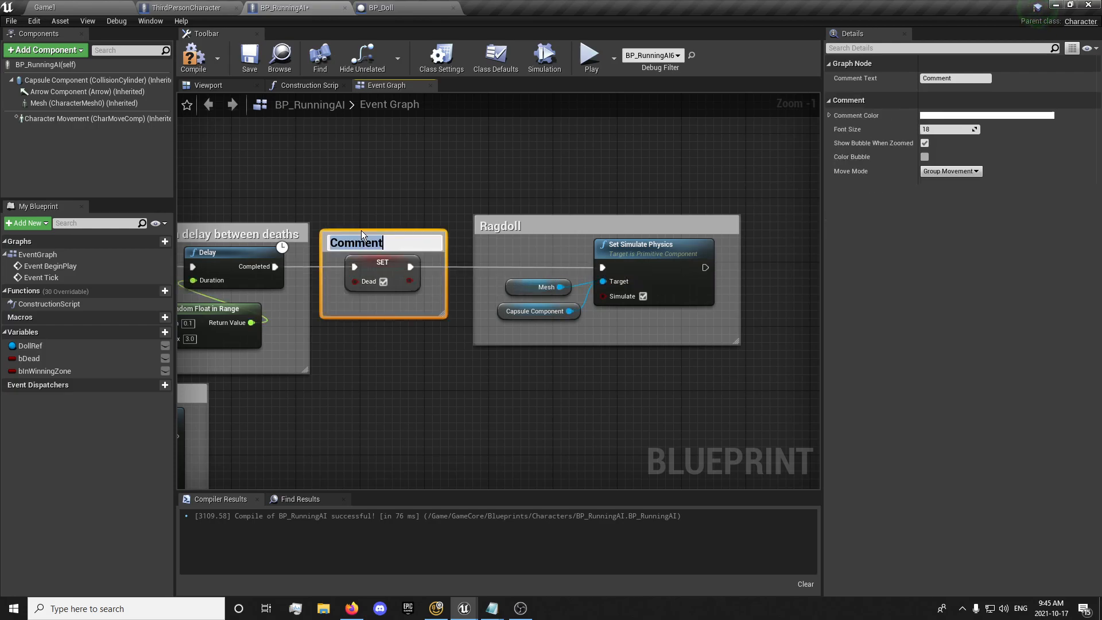
type("Set that the AI is Dead")
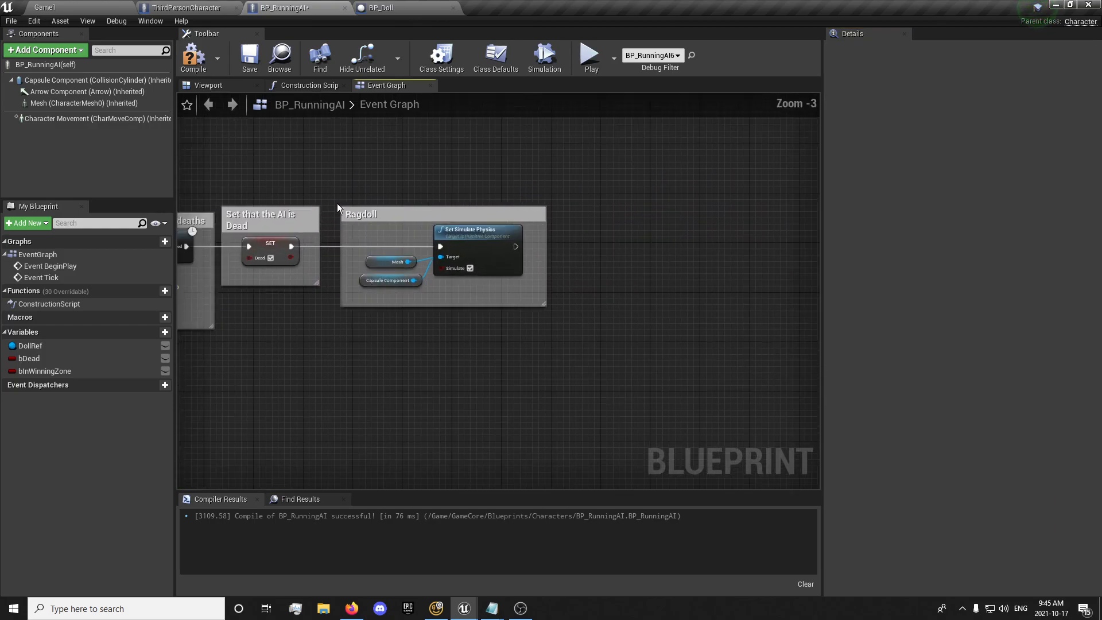
scroll("up", 3)
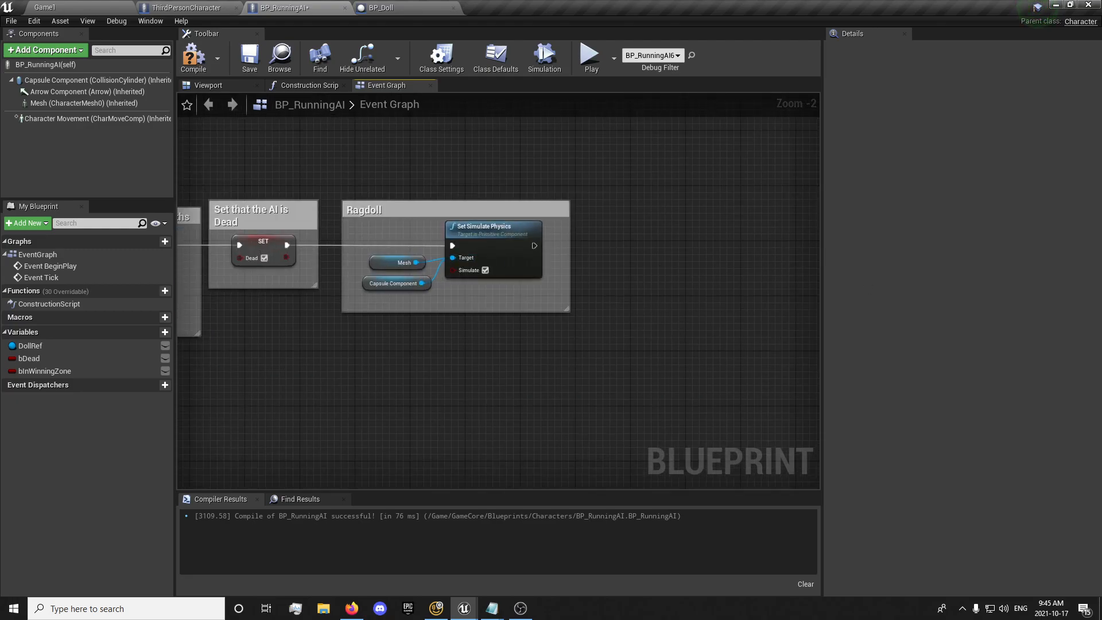
left_click_drag(632, 281, 524, 276)
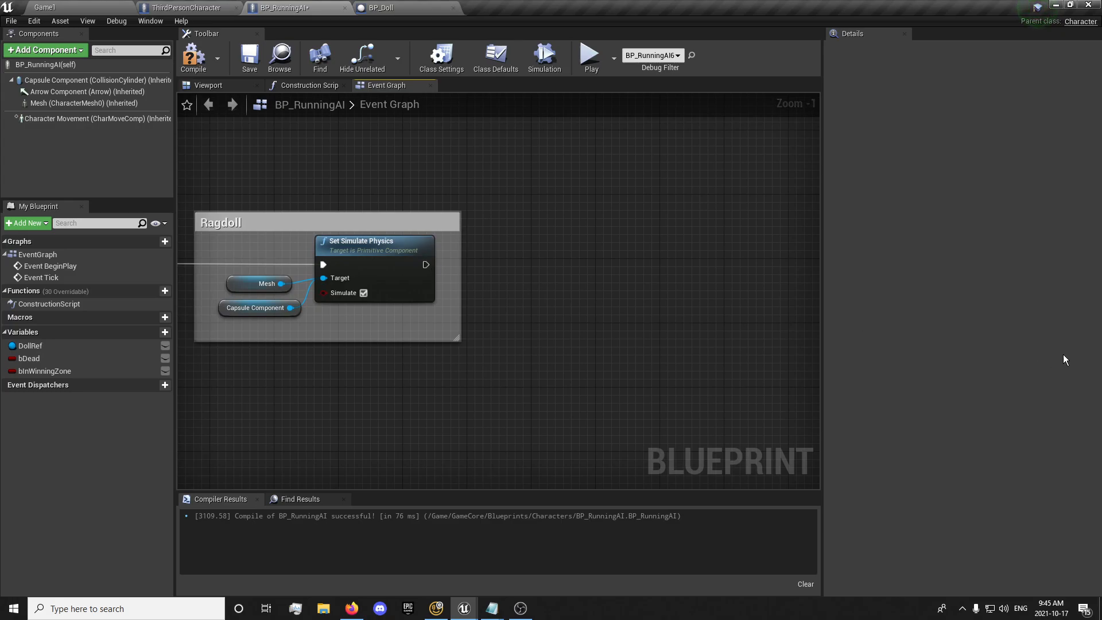
Add a Play Sound at Location node after the ragdoll, playing RifleB_Fire_Cue
right_click(561, 261)
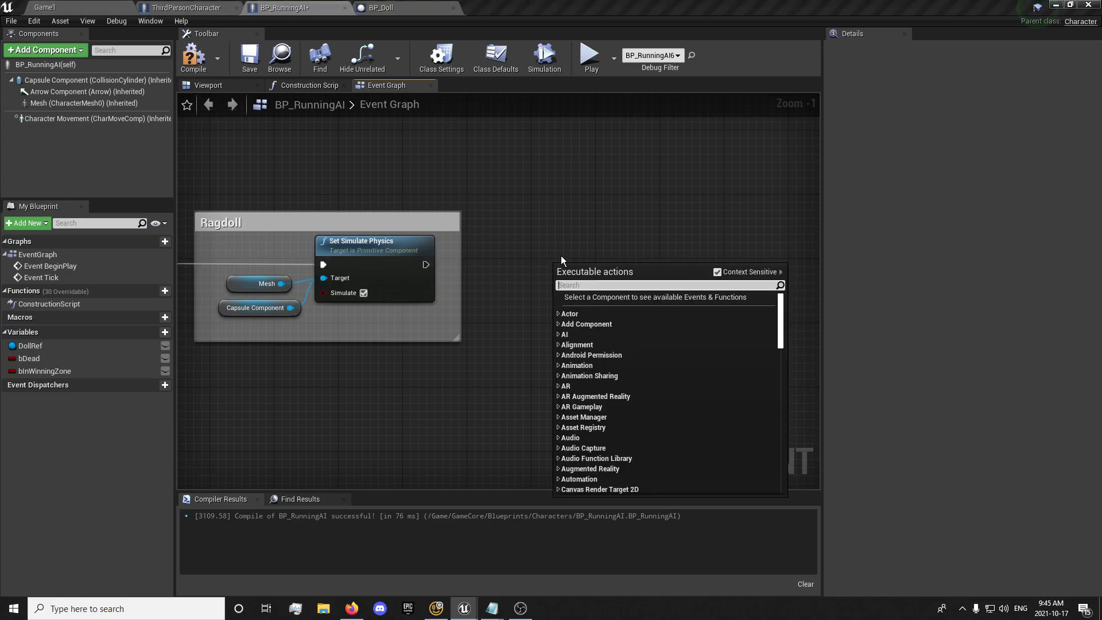
type("play sound at")
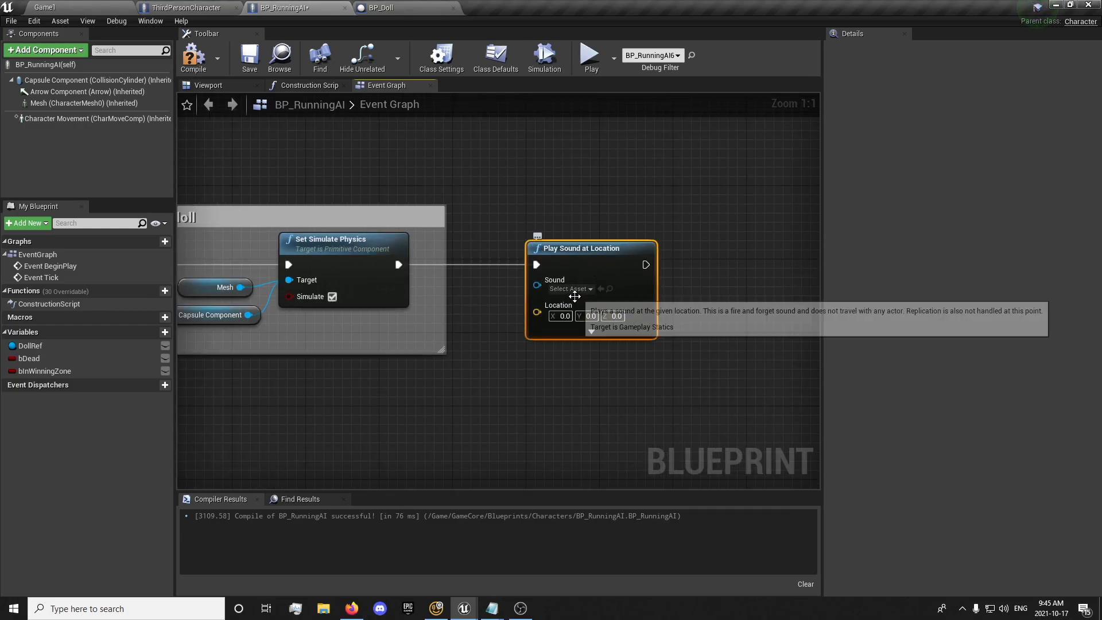
left_click(567, 288)
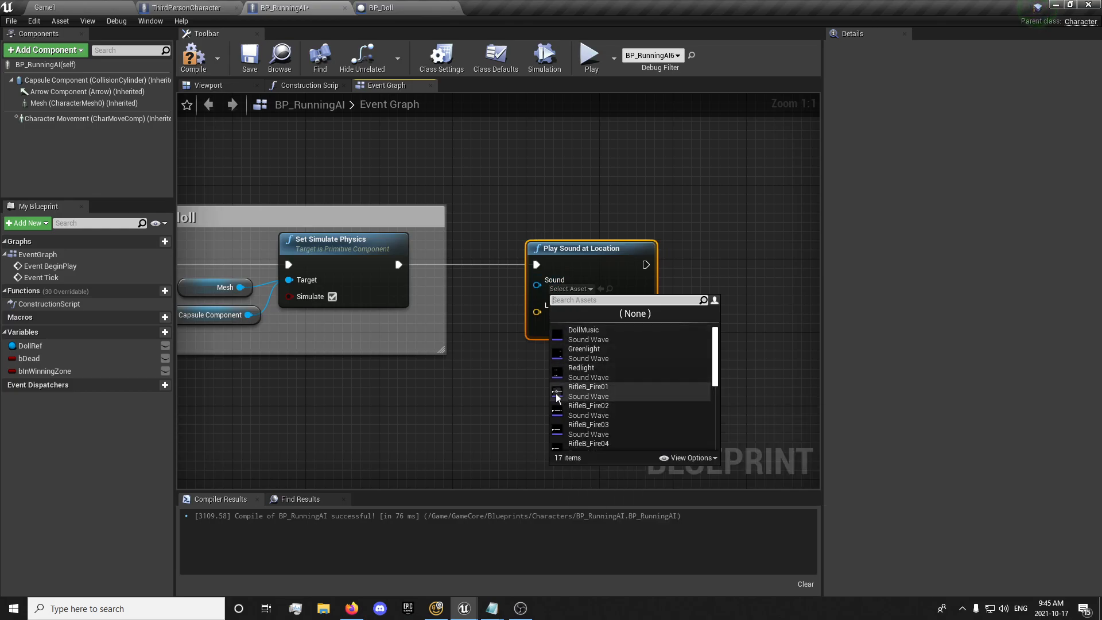
mouse_move(556, 396)
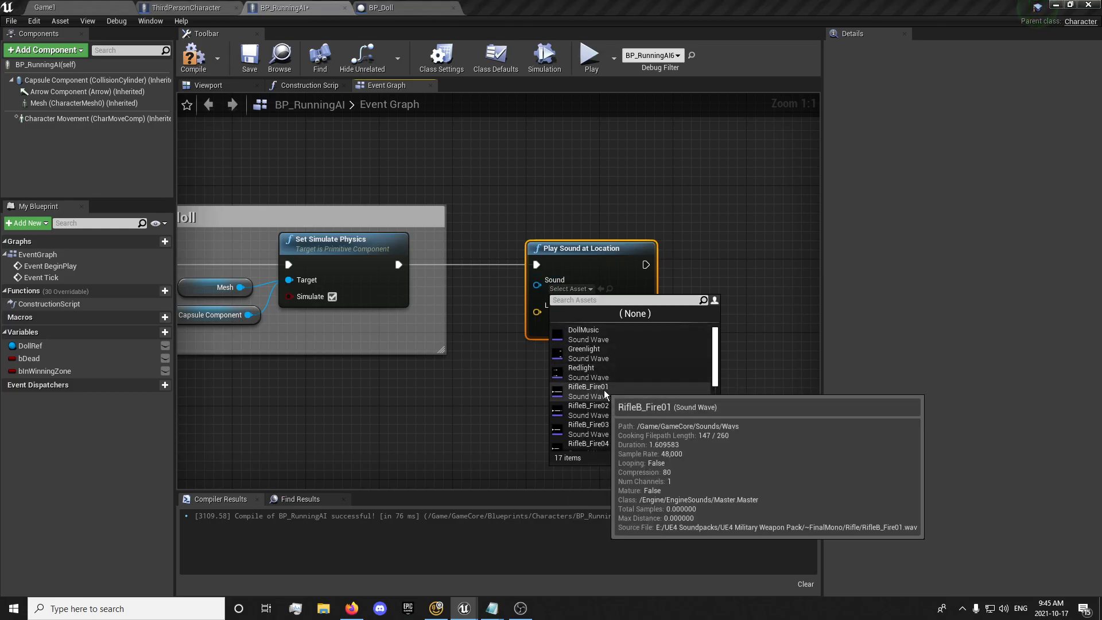
scroll("down", 3)
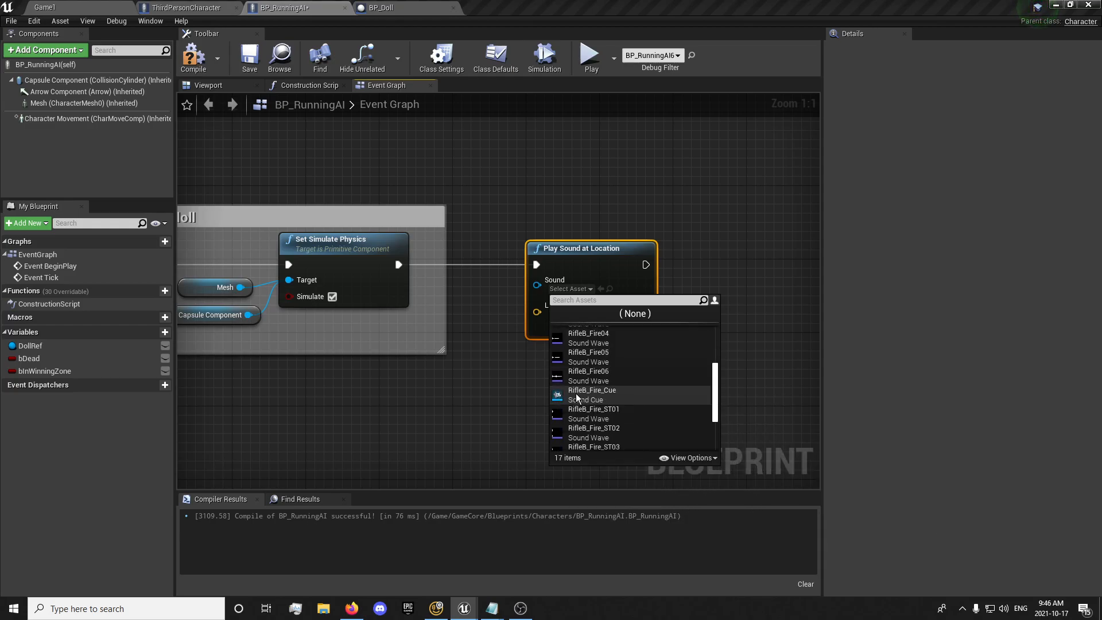
left_click(591, 390)
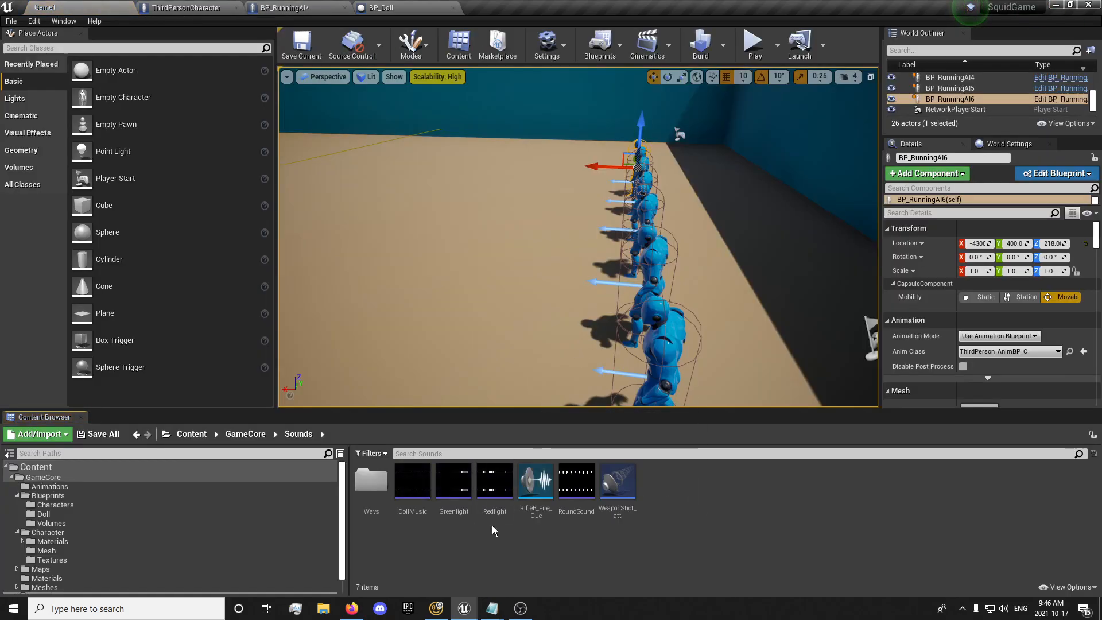
Open RifleB_Fire_Cue to inspect its stereo wave player, then go back to BP_RunningAI
double_click(535, 481)
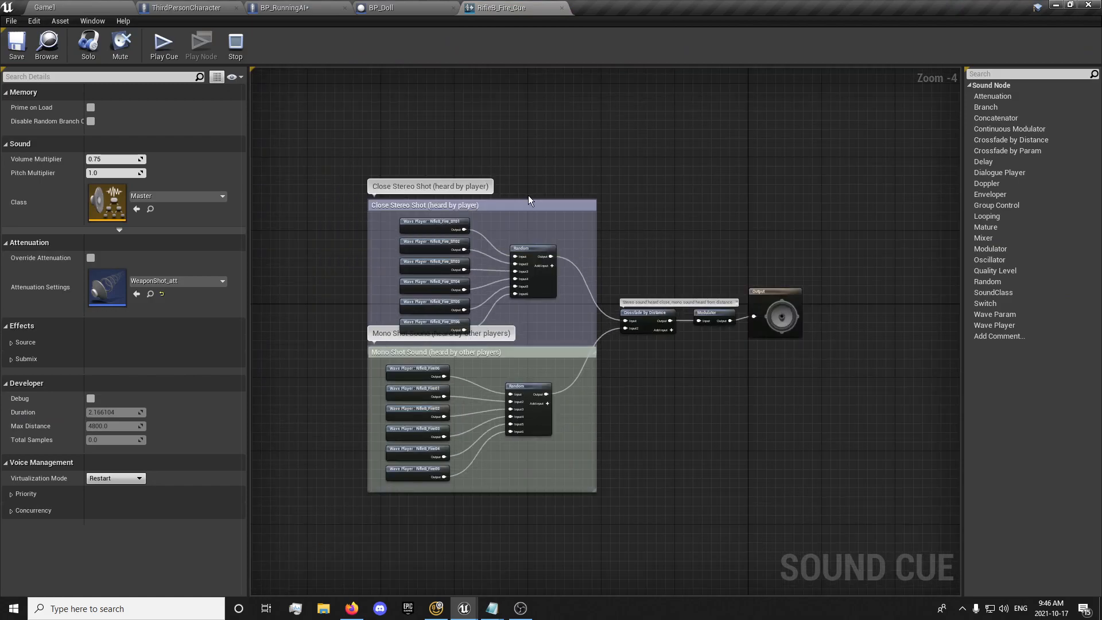
left_click(425, 214)
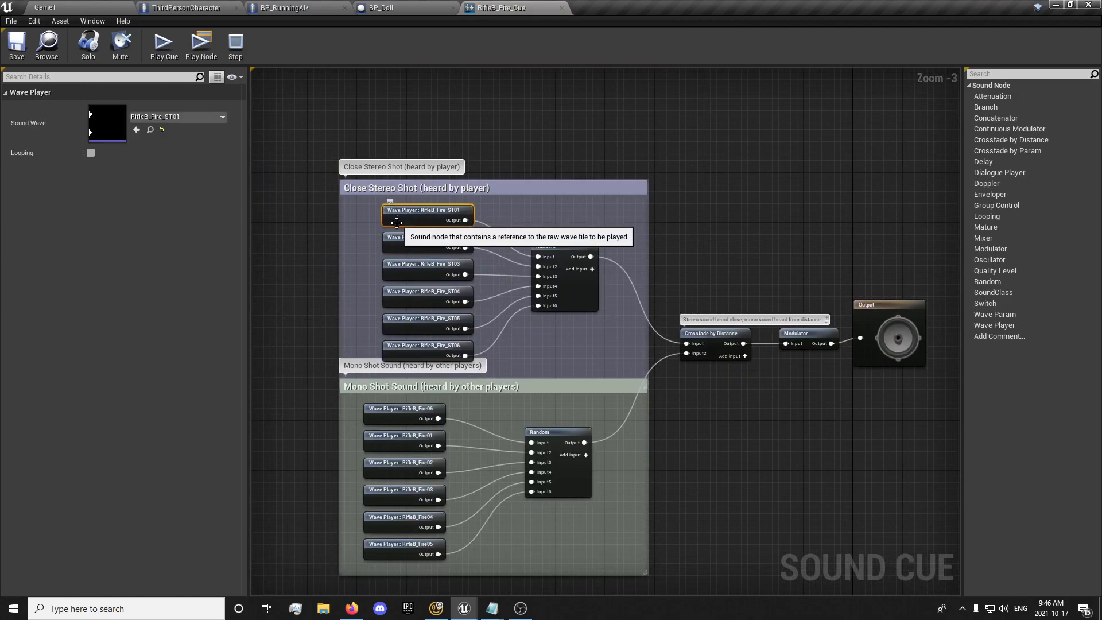
mouse_move(422, 329)
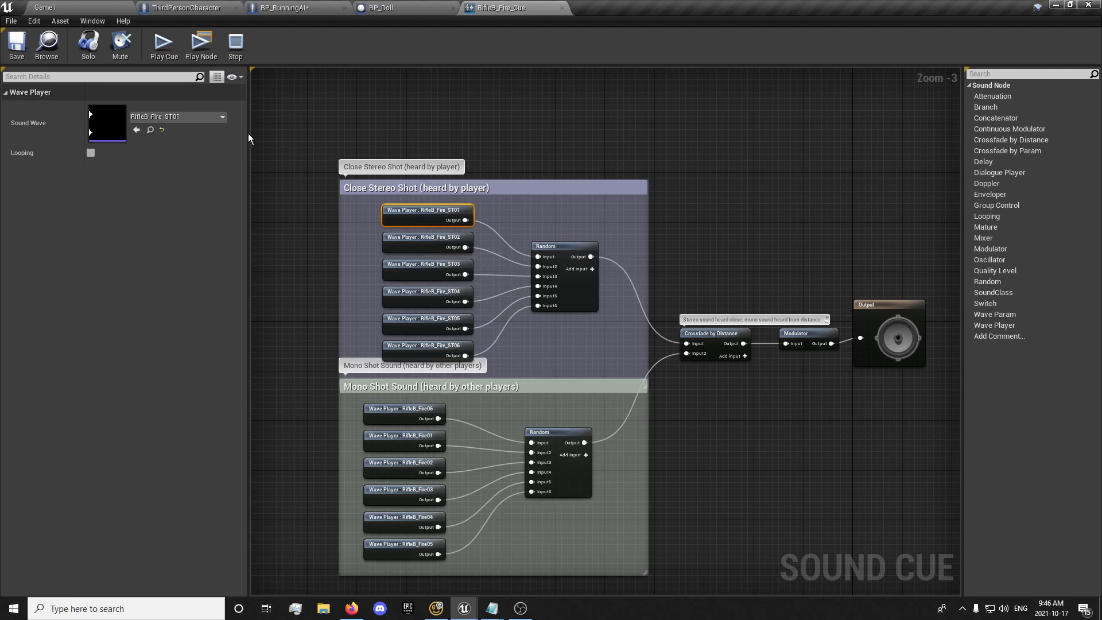
left_click(379, 8)
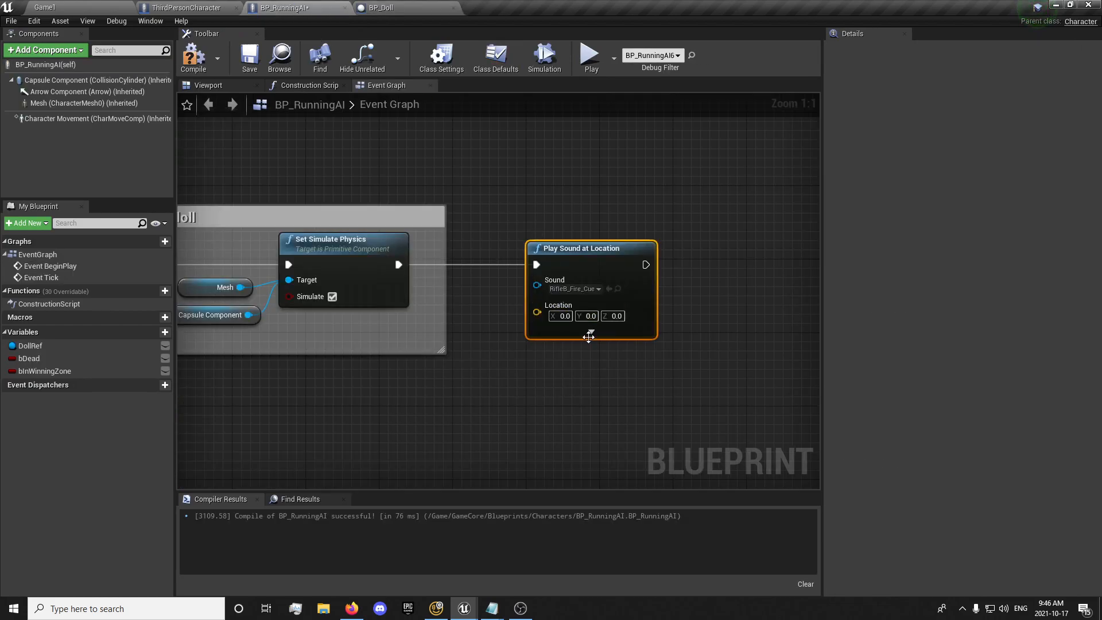
Expand the Play Sound at Location node's advanced pins and comment it 'Play Gunshot sound'
left_click(589, 335)
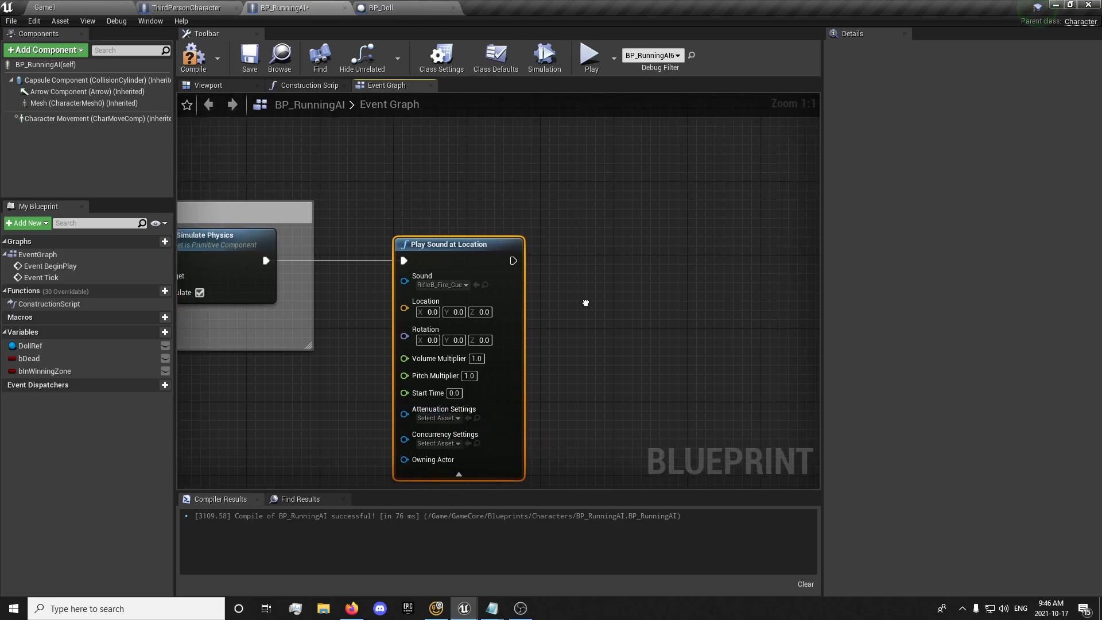
scroll("down", 3)
type("Play Gunshot")
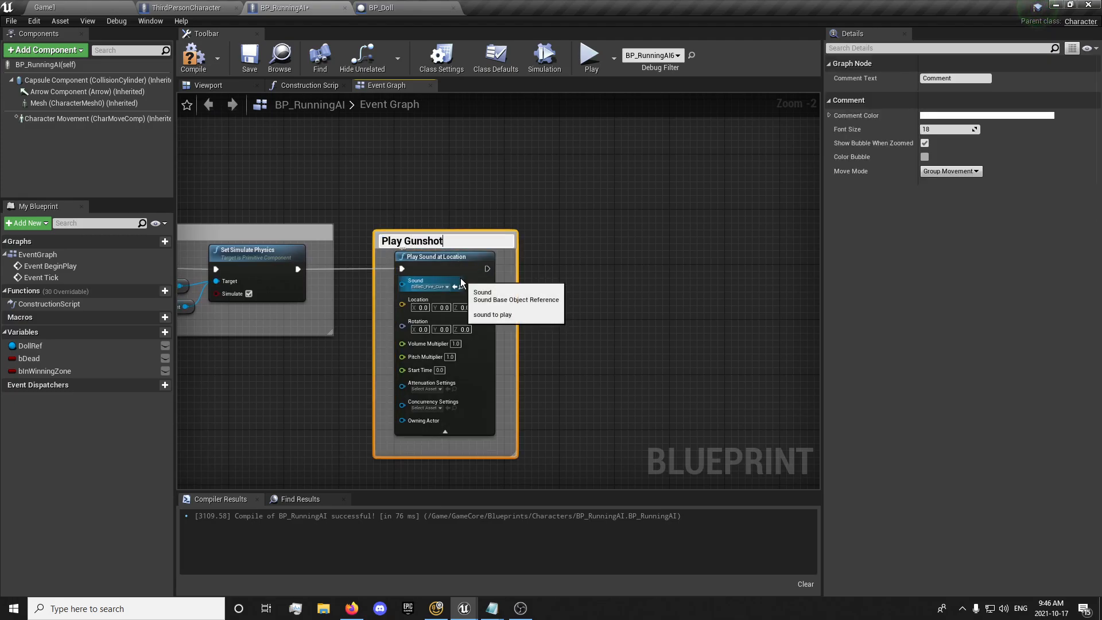
type("sound")
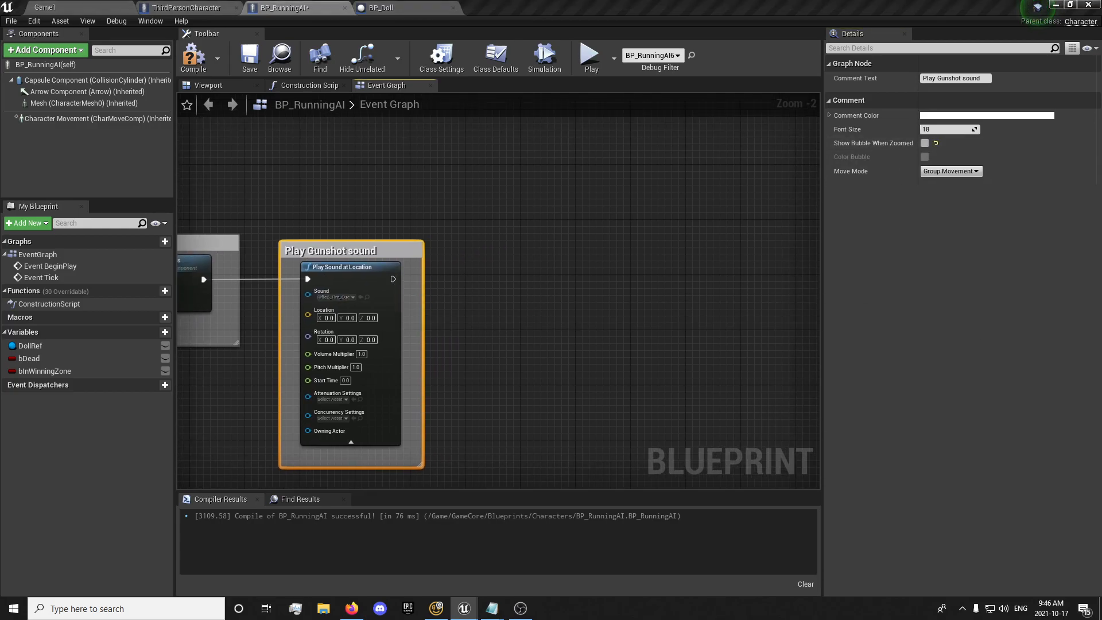
left_click_drag(331, 250, 283, 247)
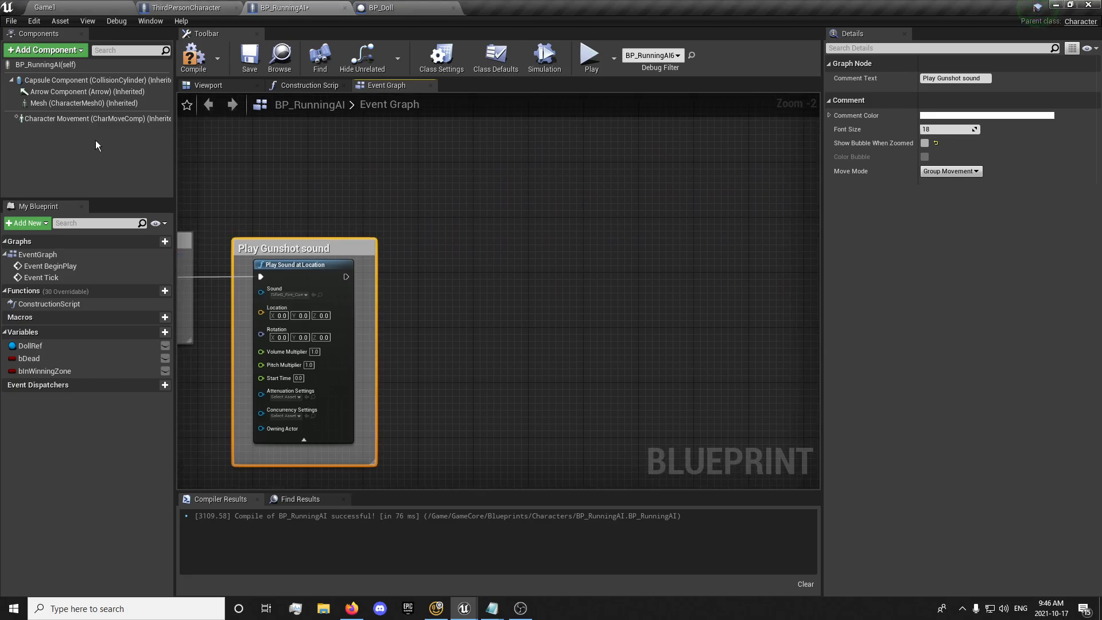
Add a Mesh GetWorldLocation node and a Spawn Decal at Location node after the gunshot
left_click(83, 103)
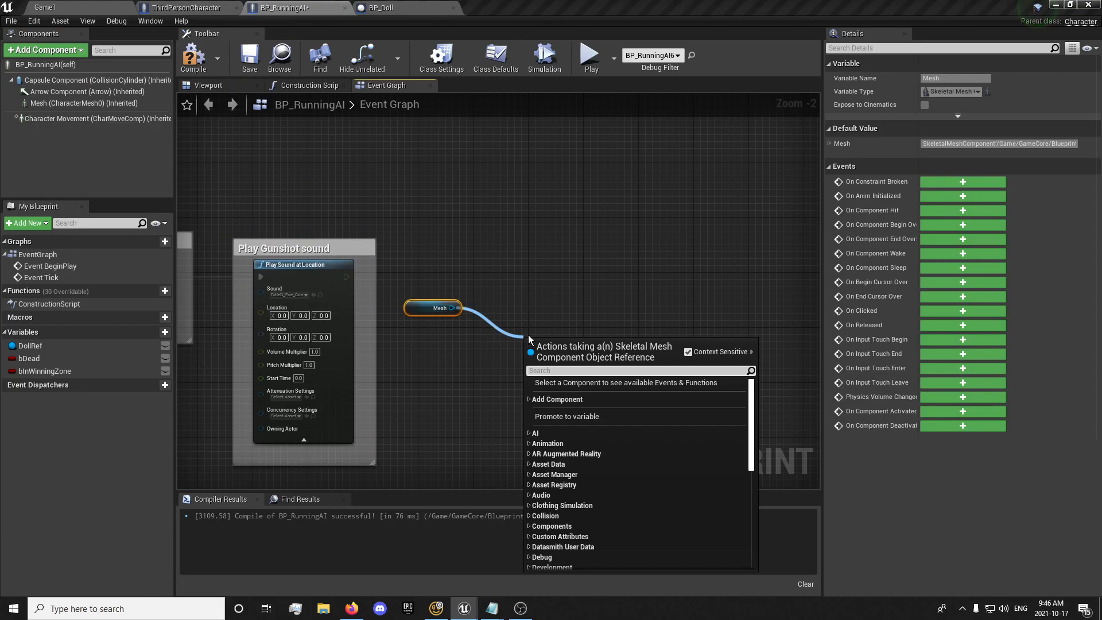
type("get world locat")
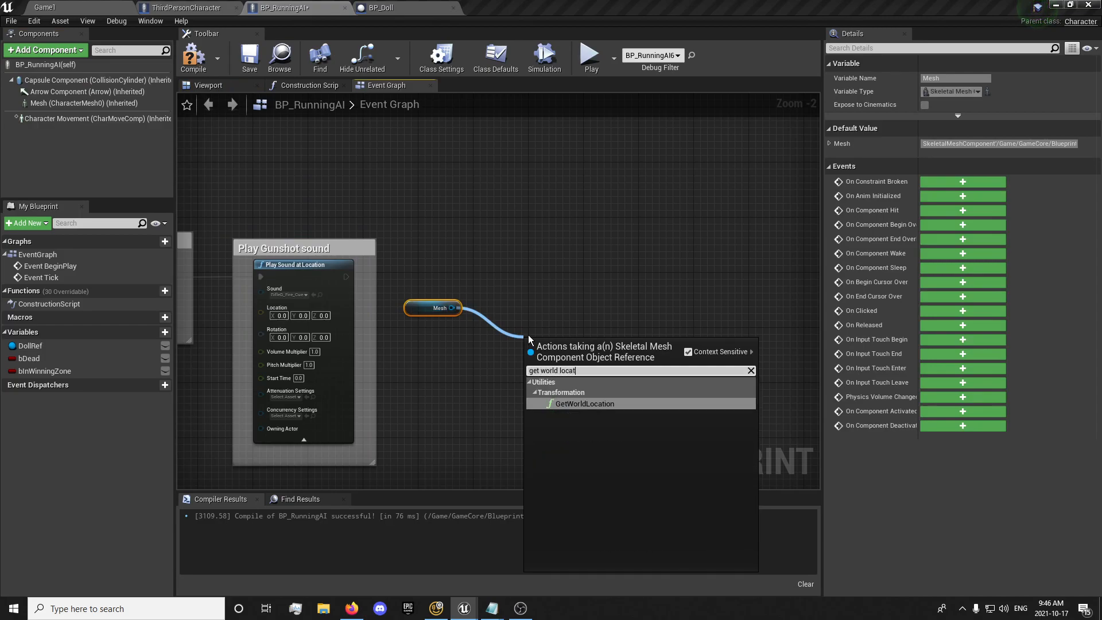
left_click(584, 403)
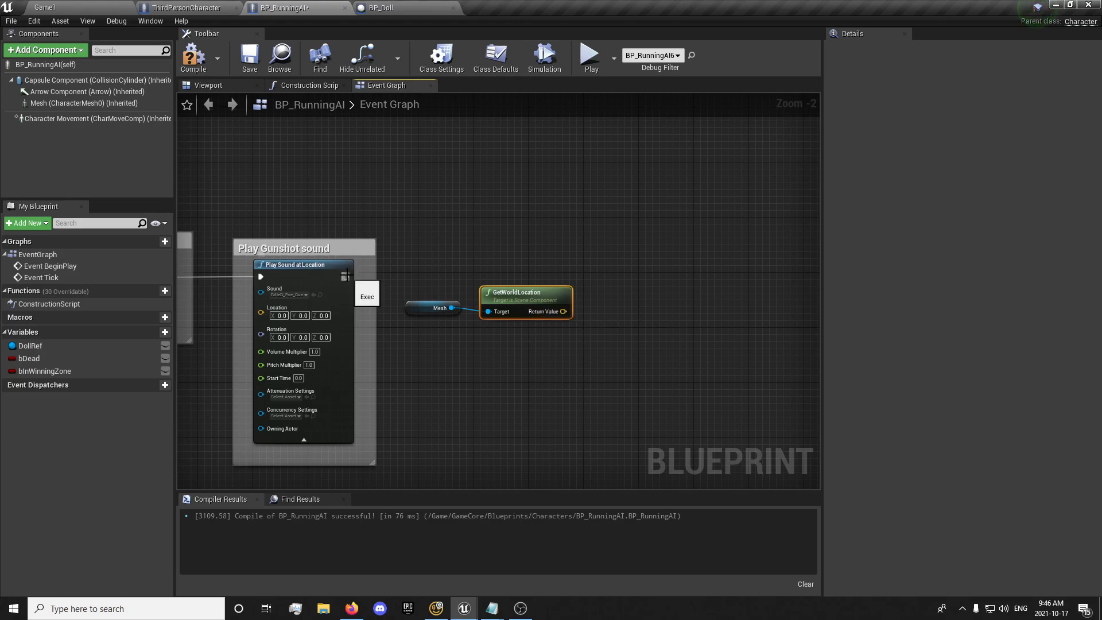
type("spawn decal")
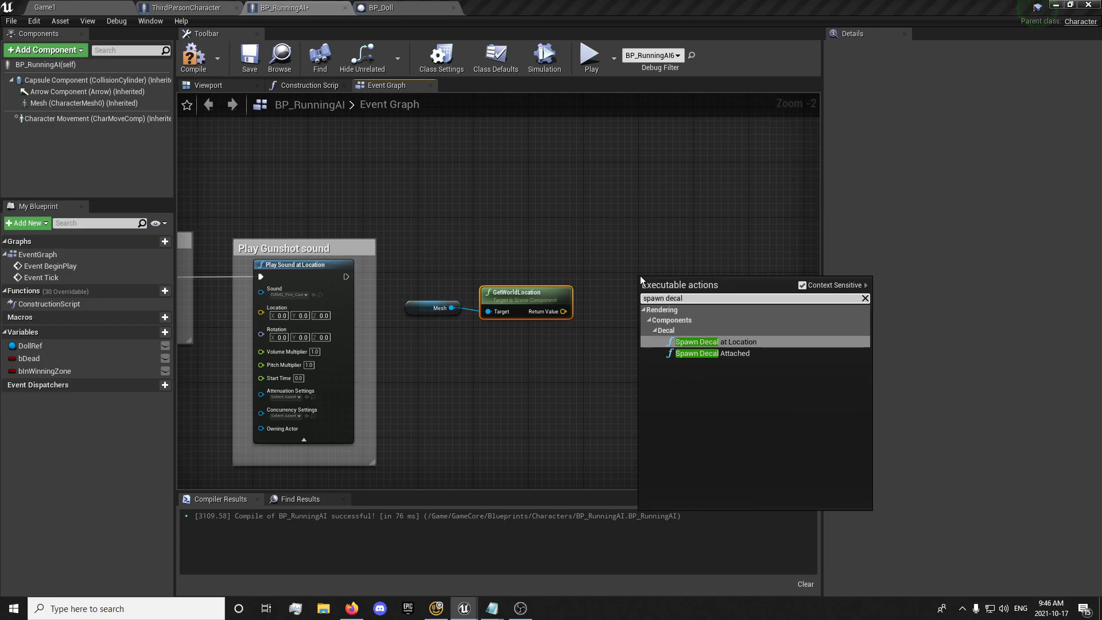
left_click(717, 341)
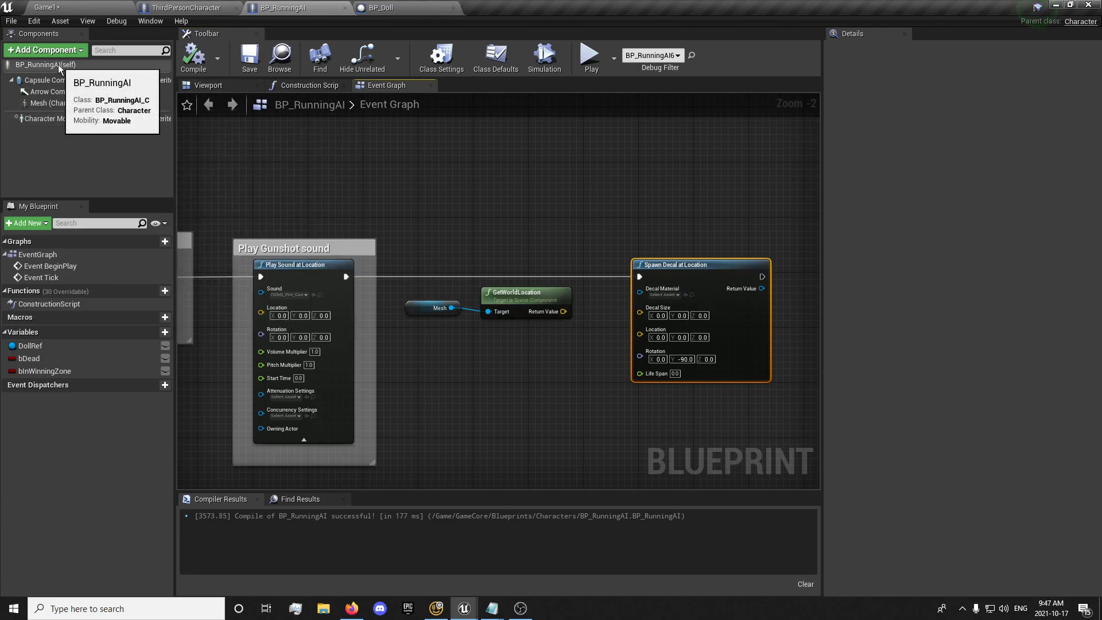
Turn off Receives Decals on the Mesh component and recompile BP_RunningAI
left_click(46, 103)
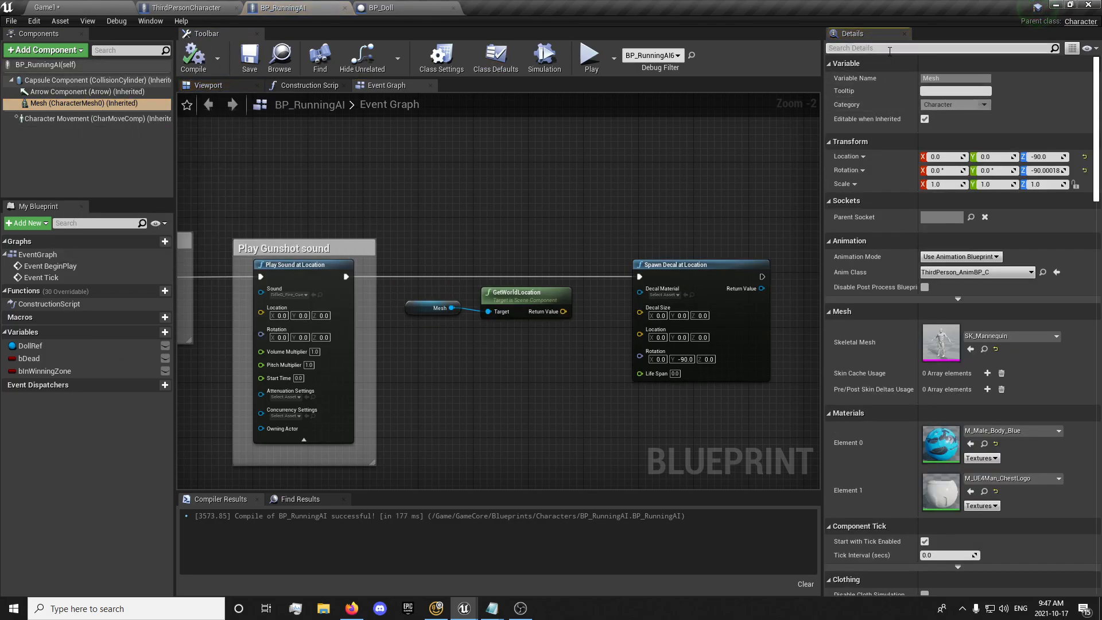
type("decal")
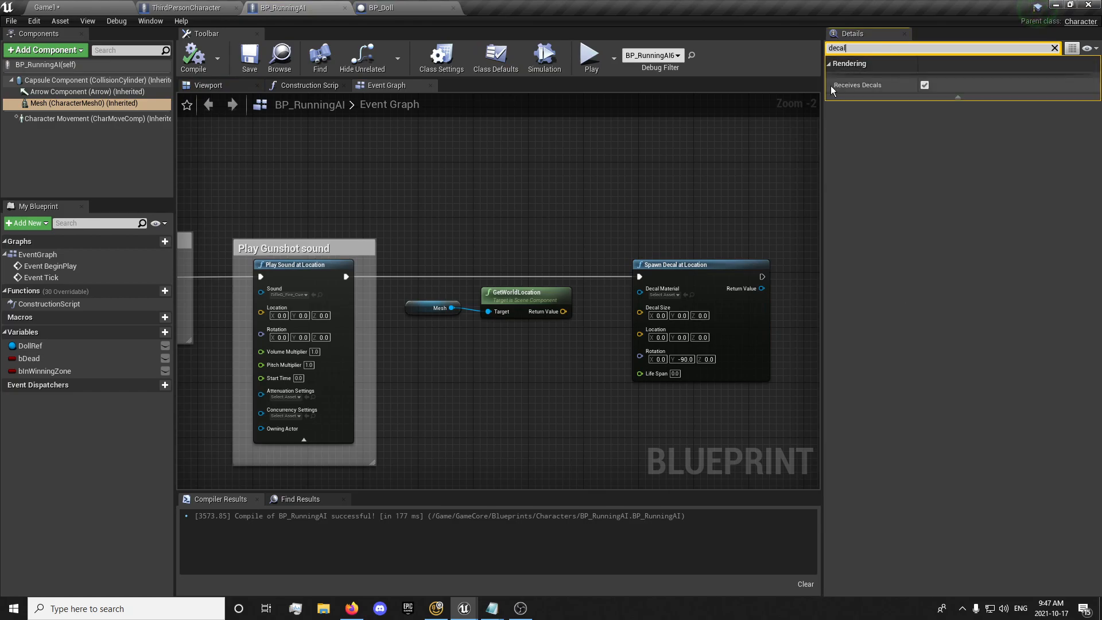
left_click(925, 85)
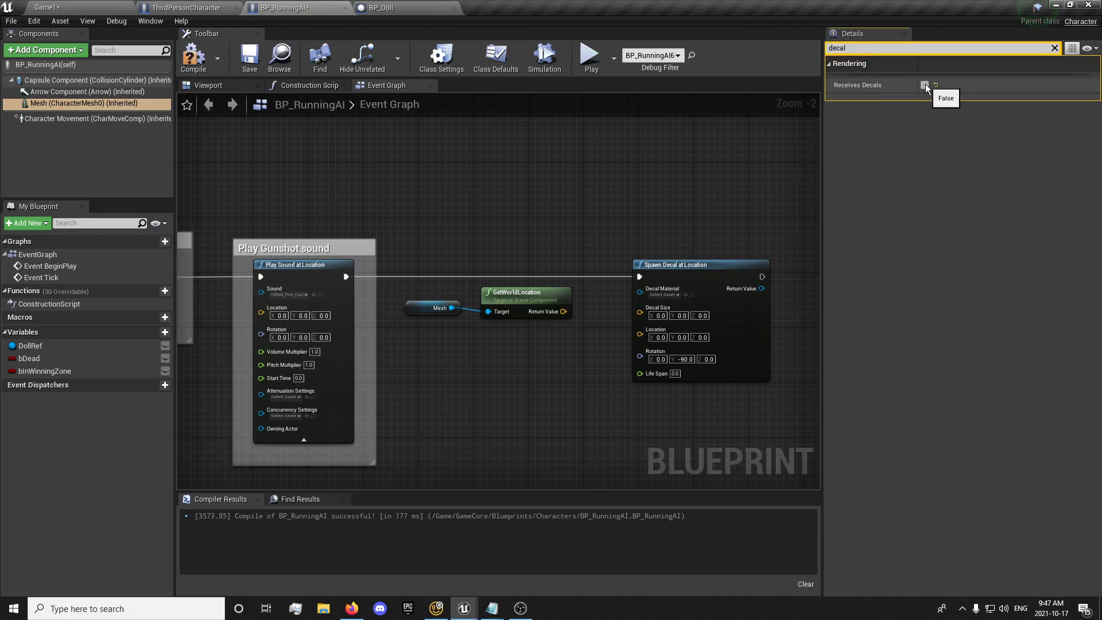
left_click(925, 84)
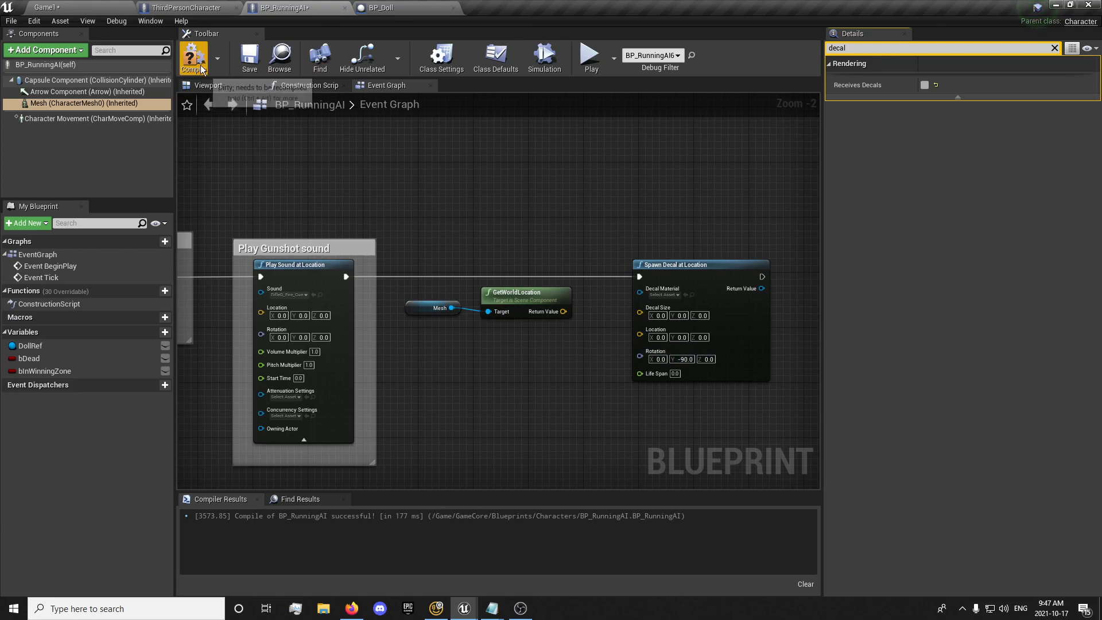
left_click(193, 57)
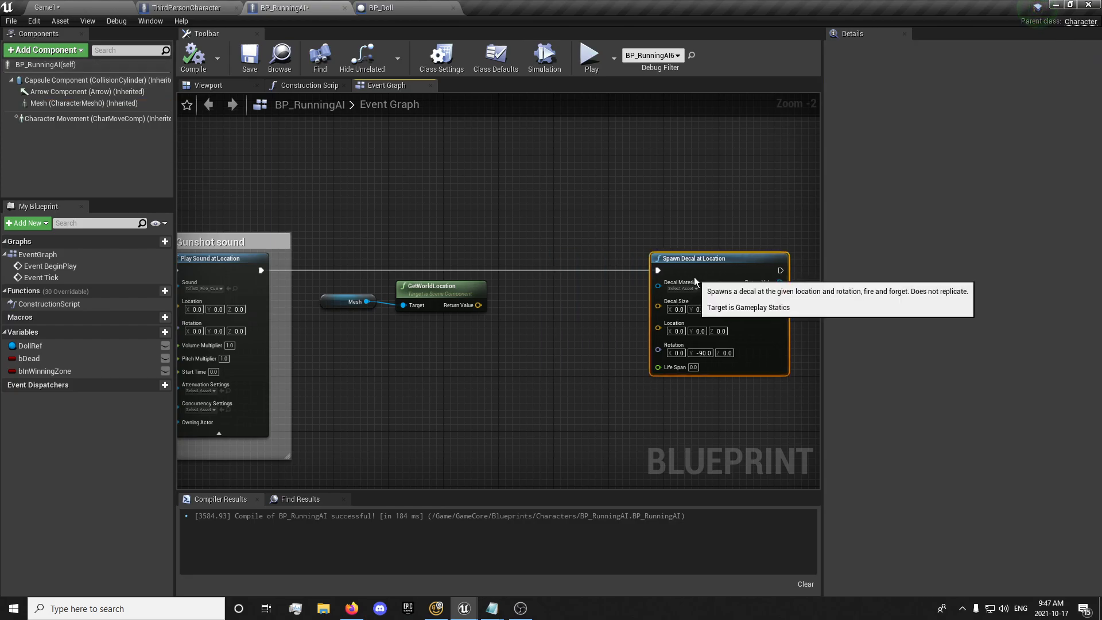
mouse_move(569, 369)
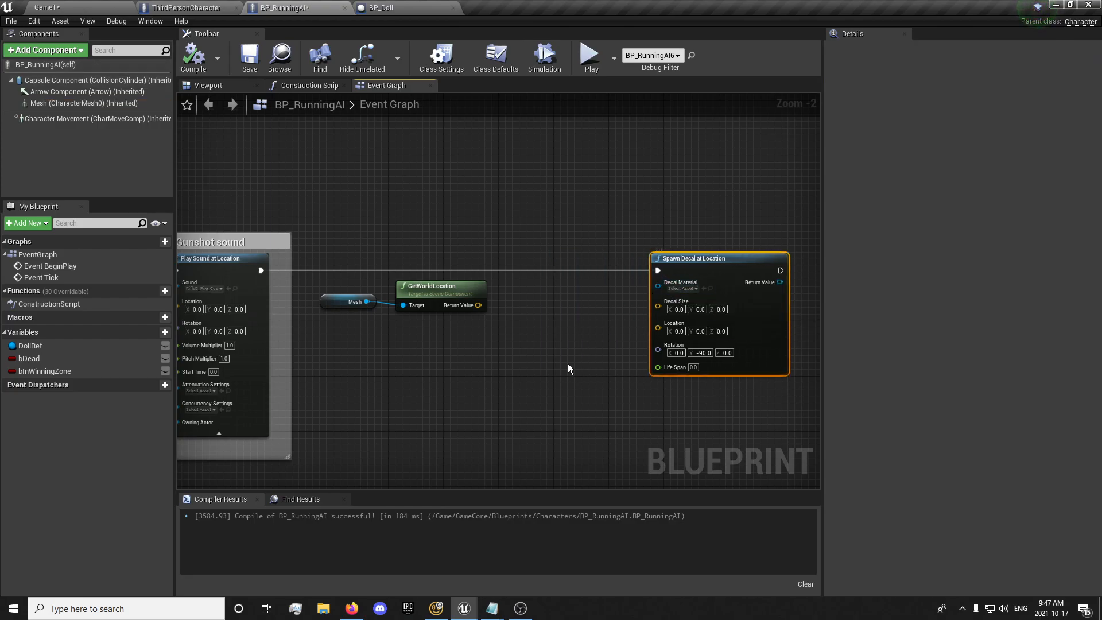
mouse_move(488, 314)
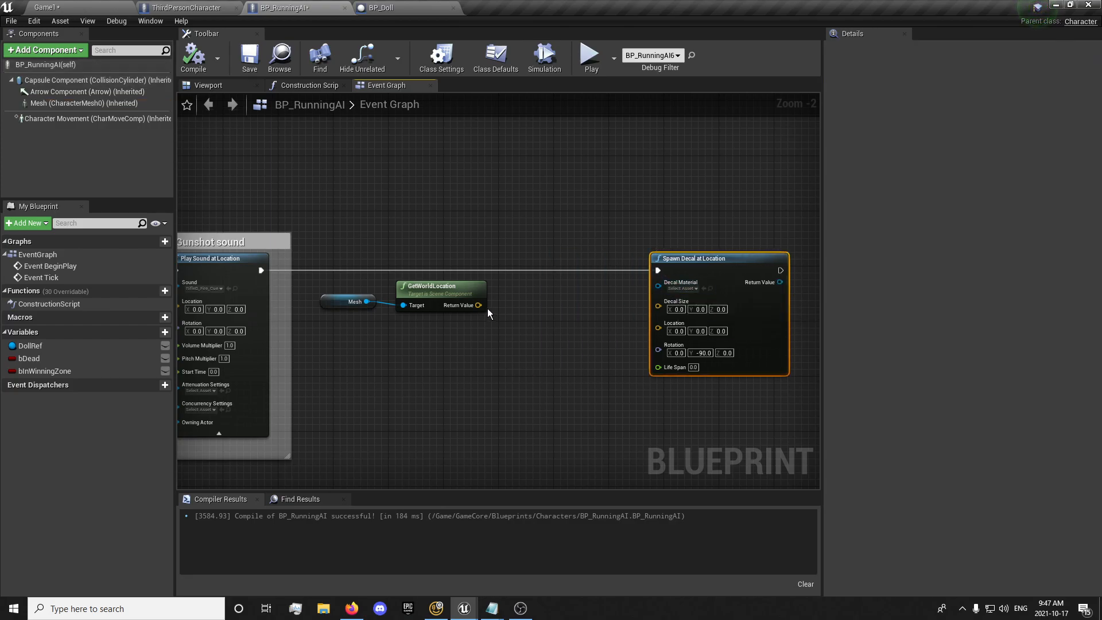
Add a vector + vector node off the mesh's world location and a Random Float in Range node
left_click_drag(479, 304, 526, 353)
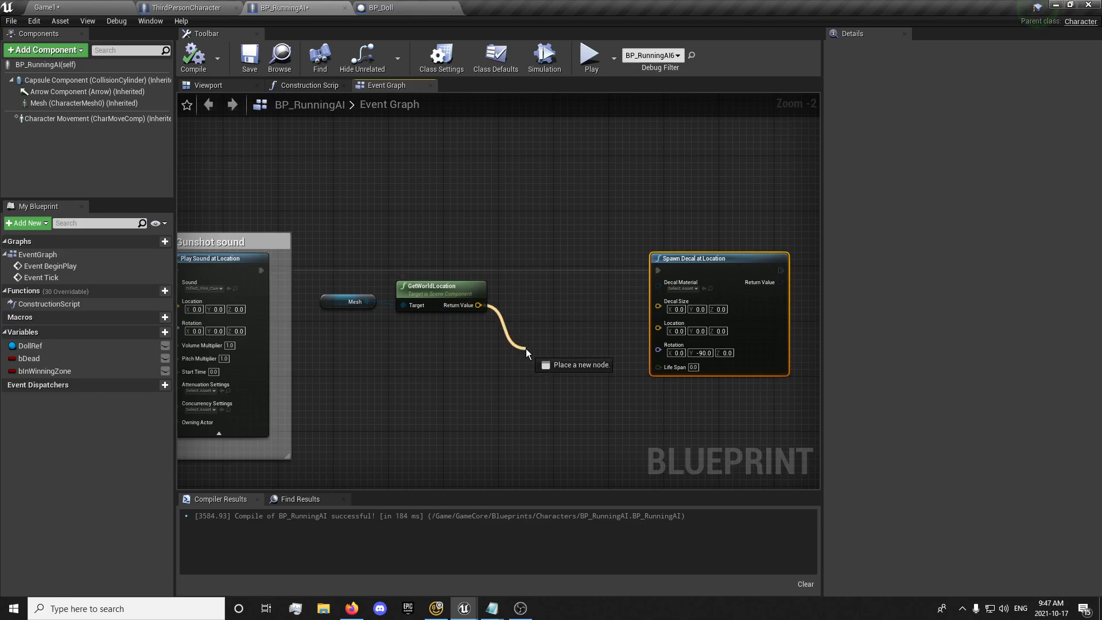
left_click_drag(479, 305, 527, 353)
type("+")
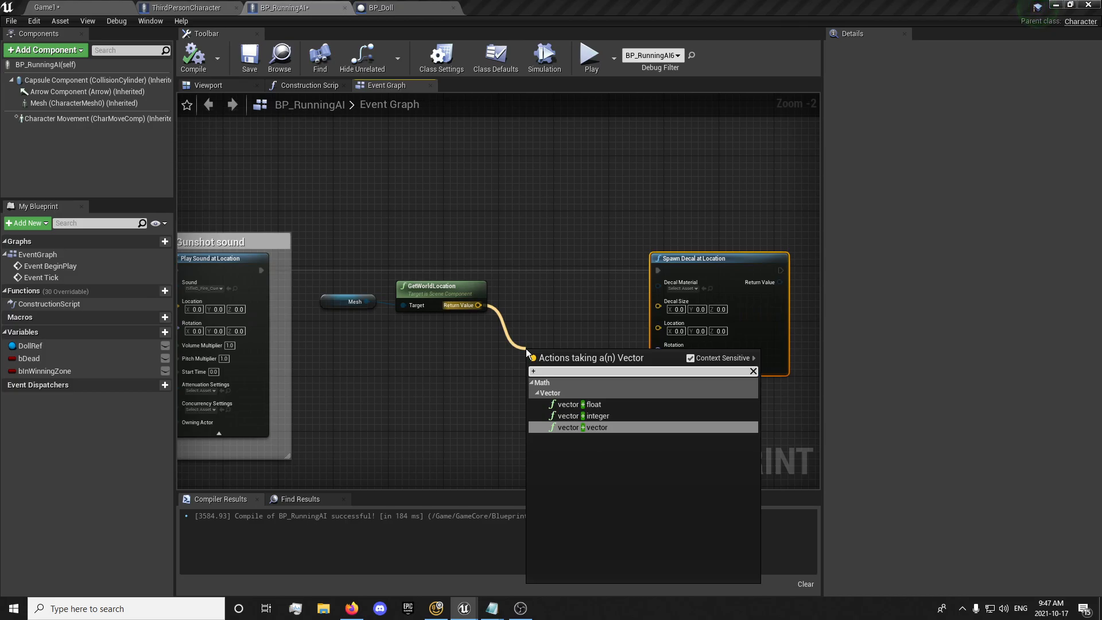
left_click(582, 426)
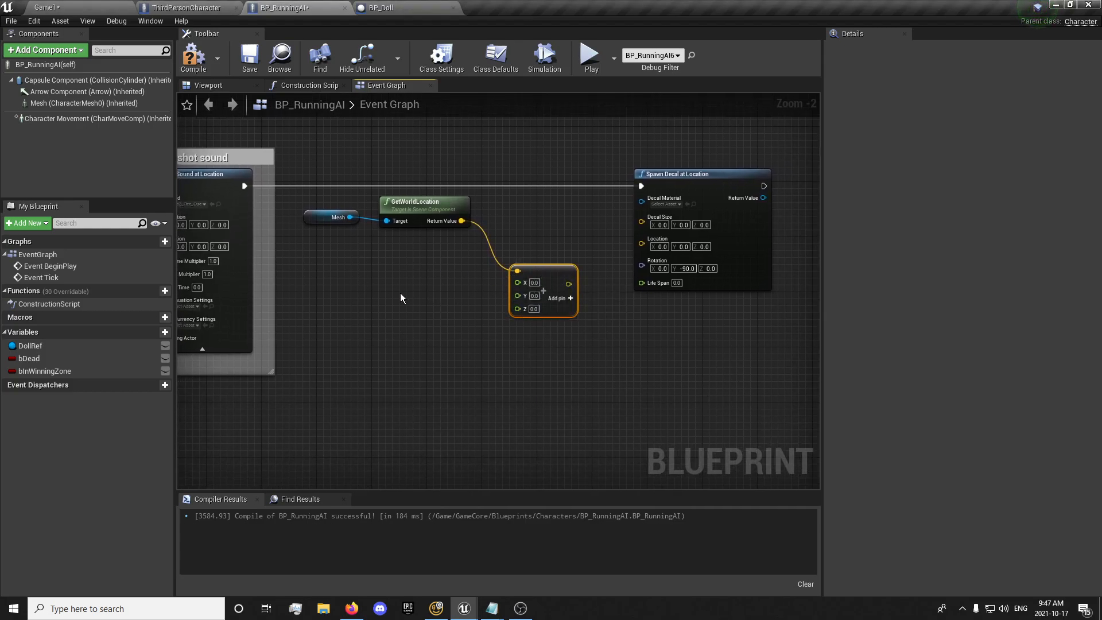
mouse_move(518, 283)
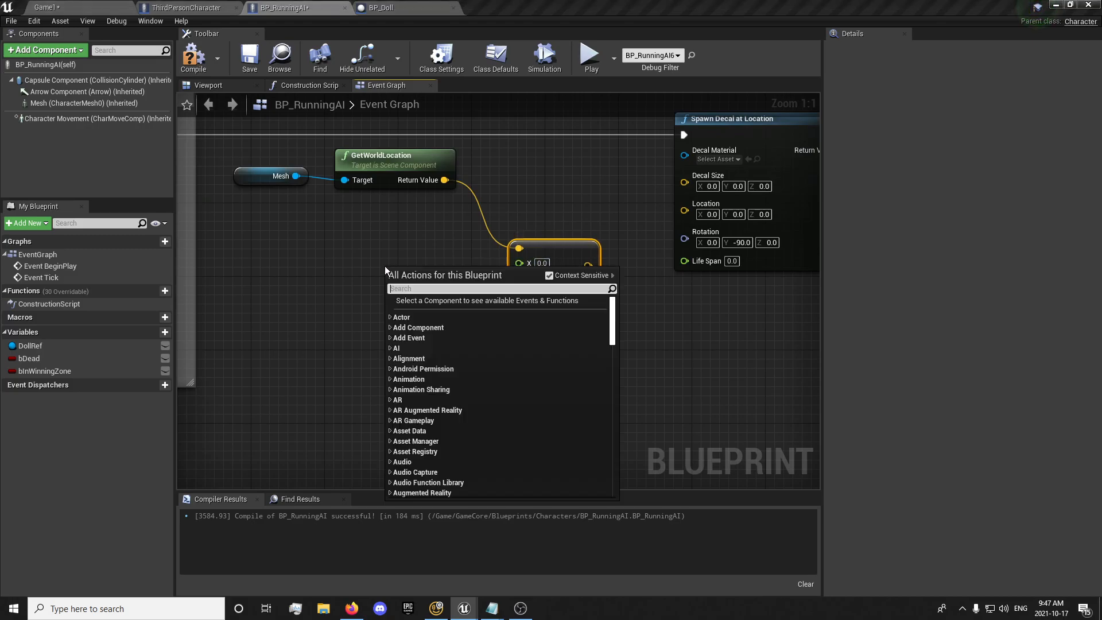
type("random floa")
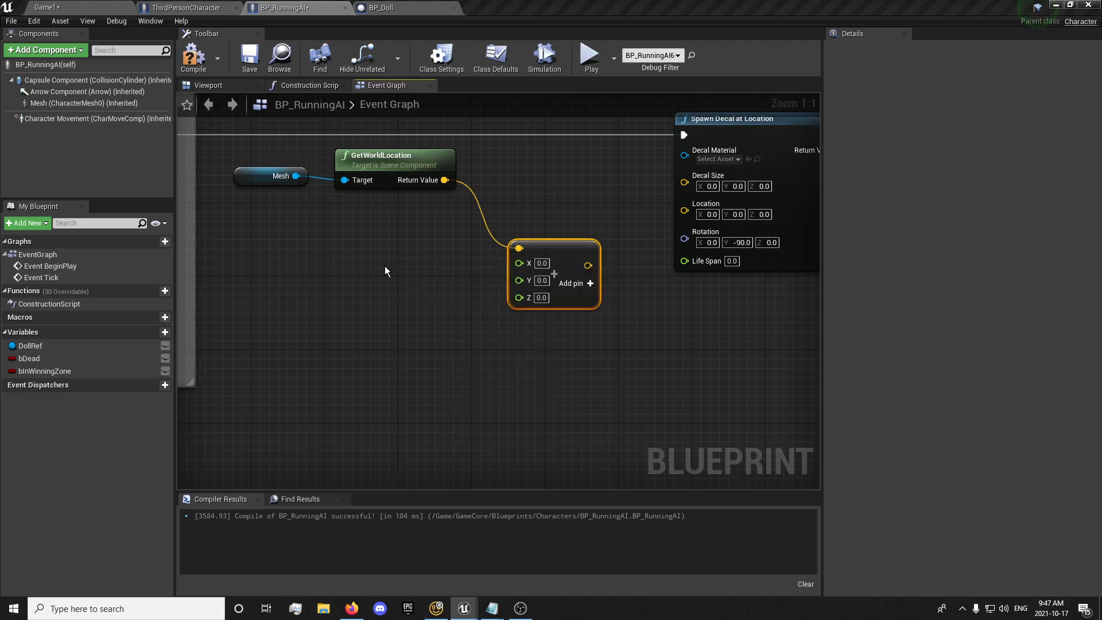
left_click(384, 272)
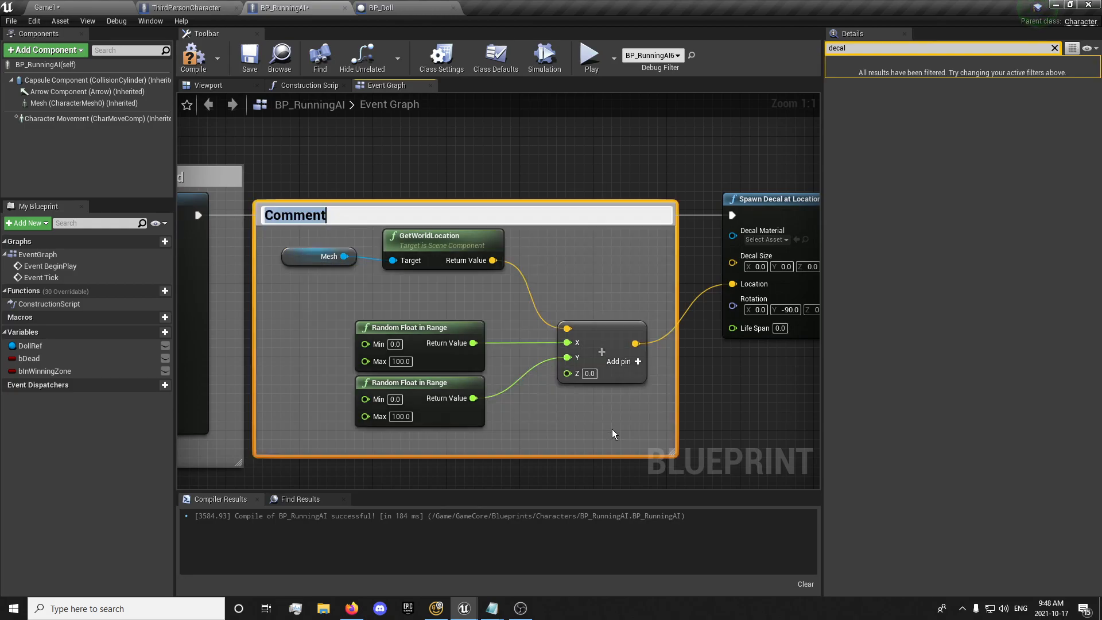
Title the comment 'Gets a random location and adjusts the X and Y values up to…', set decal Life Span 20
type("Gets a random")
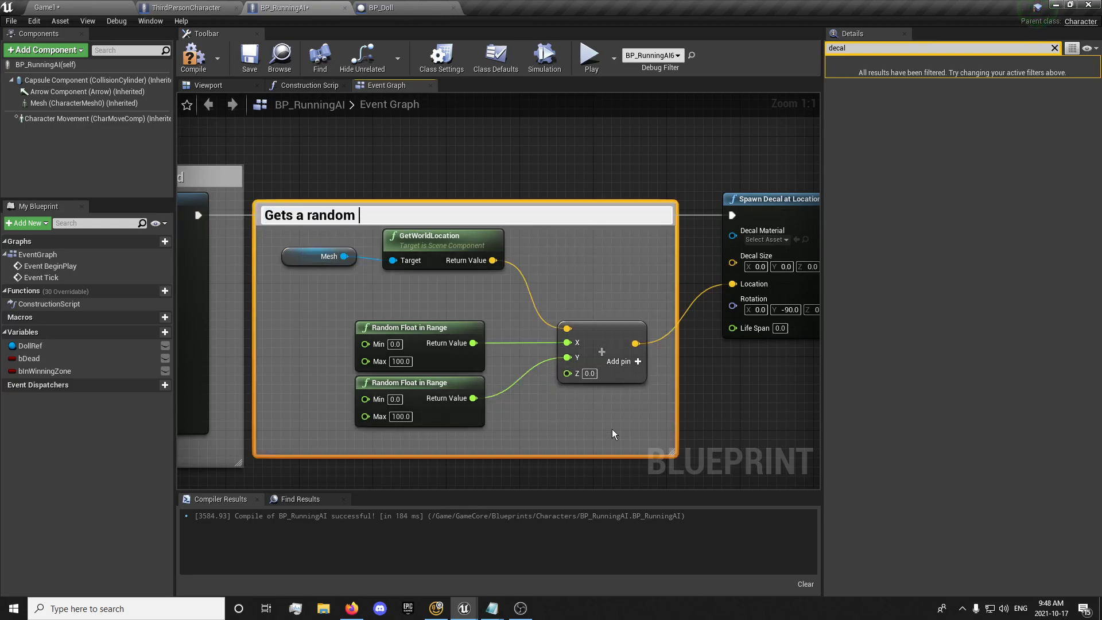
type("location an")
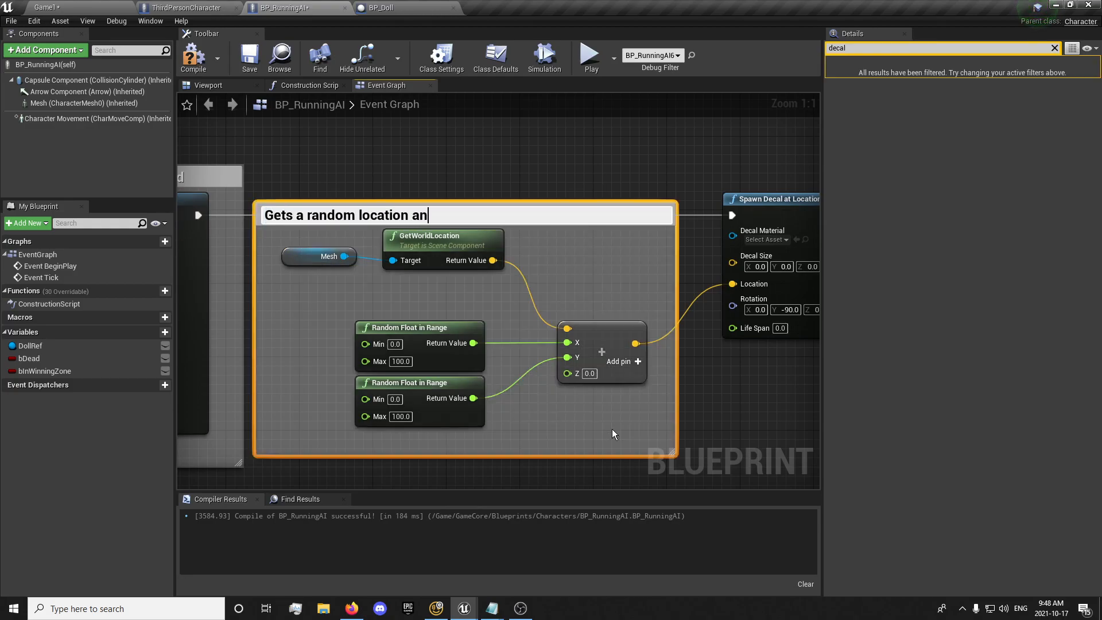
type("d adjusts the")
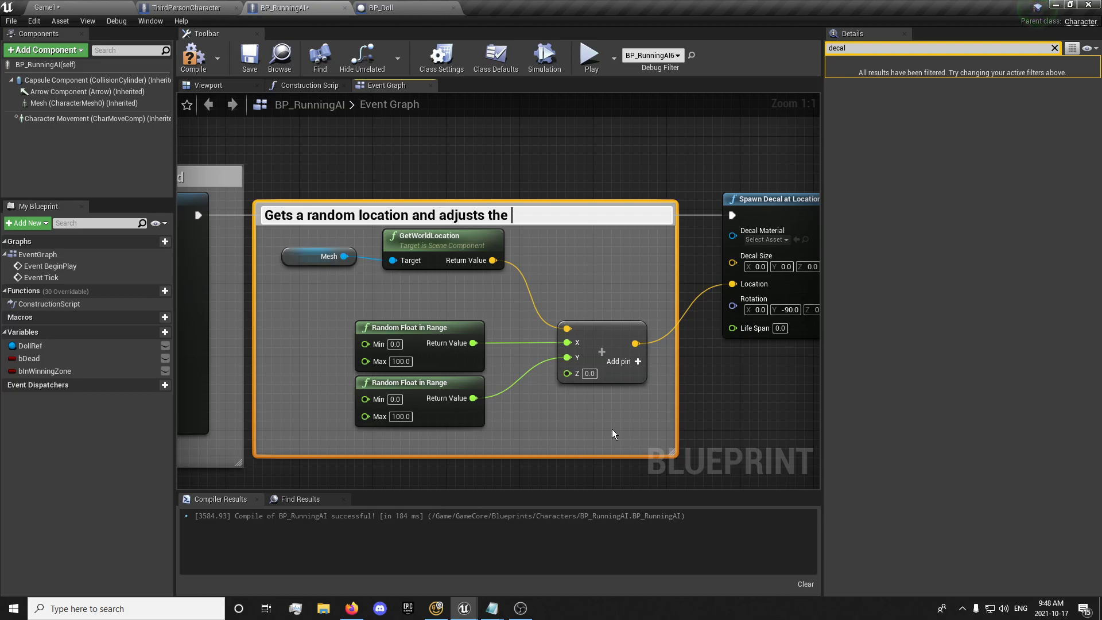
type("X and Y value by")
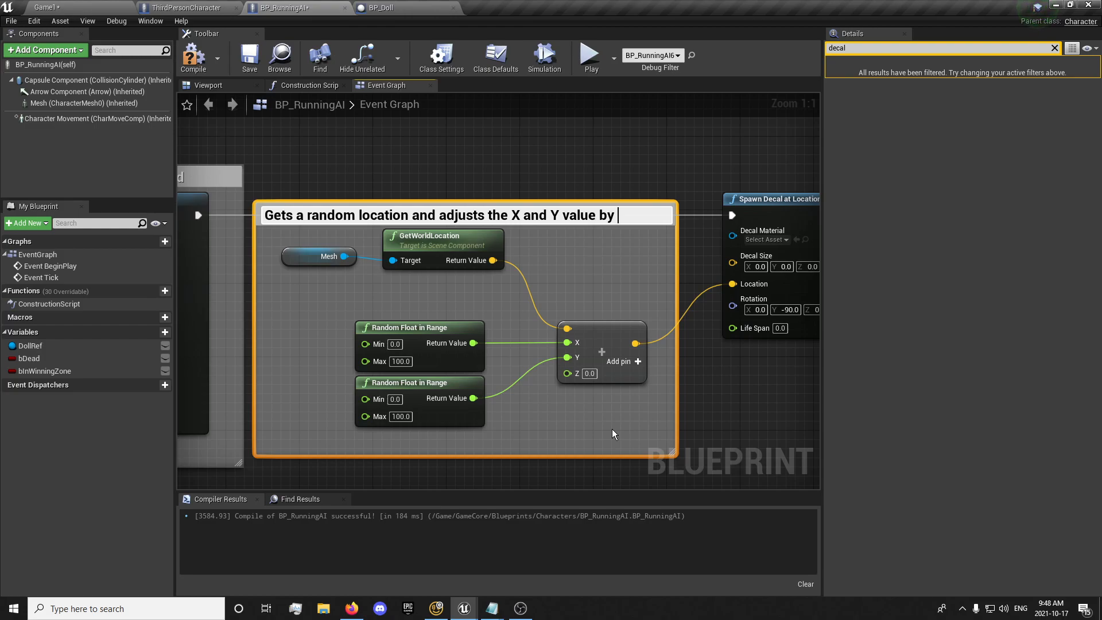
type("up to 100 units away from the center")
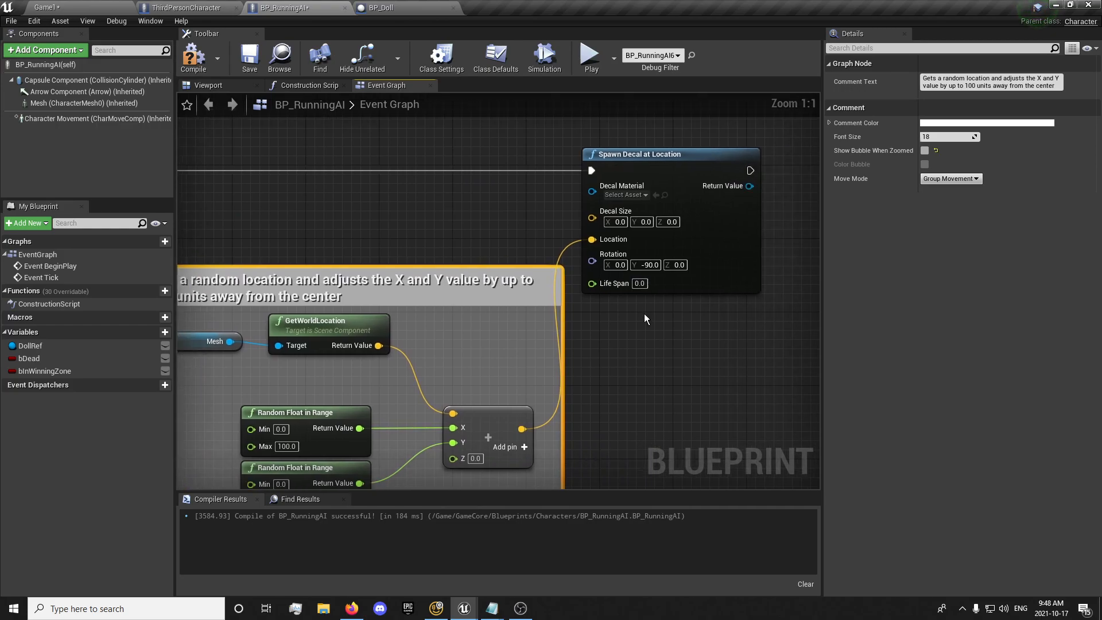
left_click(640, 283)
type("20")
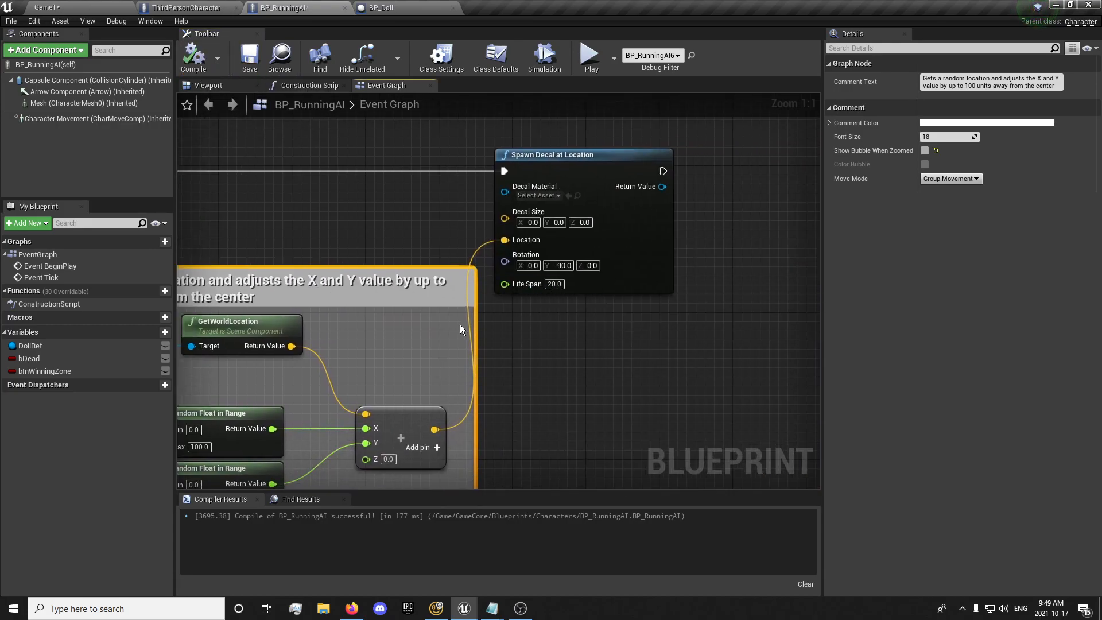
scroll("down", 3)
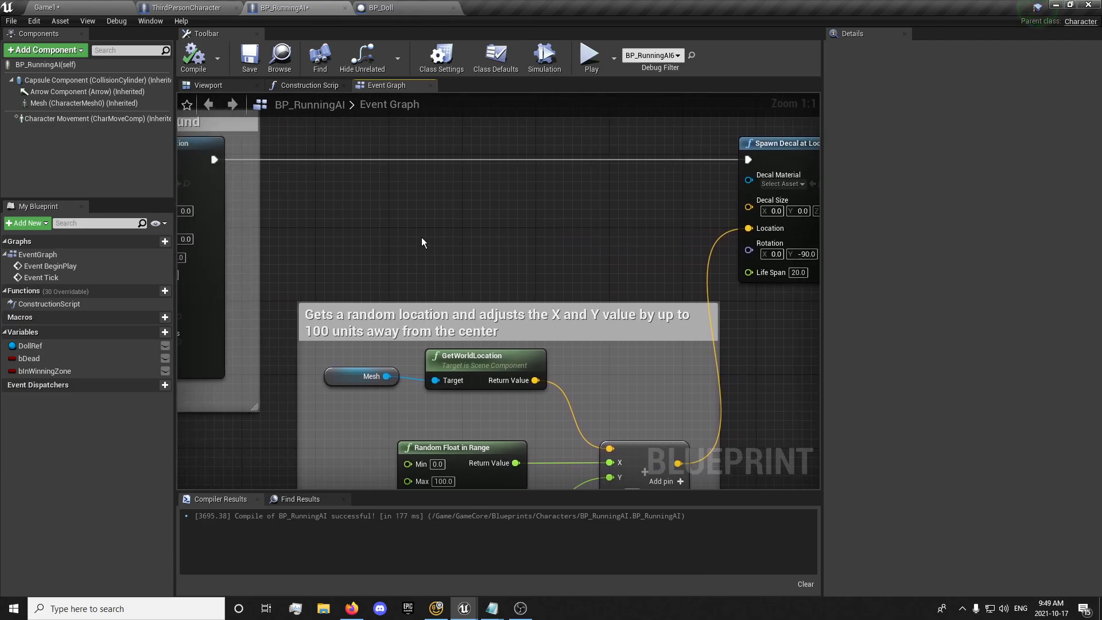
Create the BloodArray variable and set its type to Material Interface
left_click(153, 332)
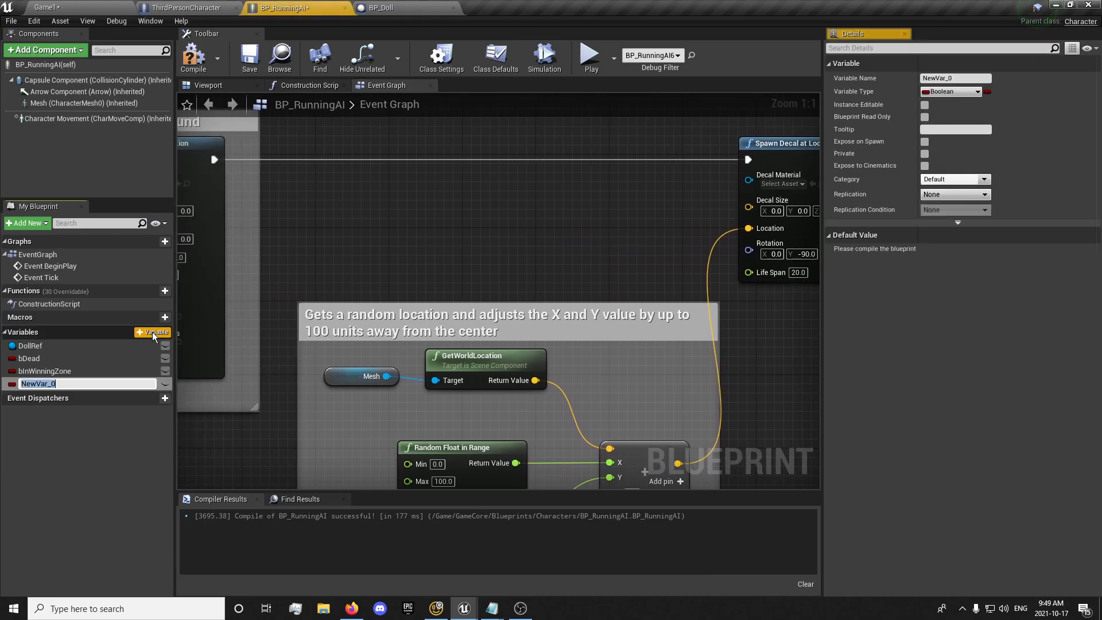
type("BloodArray")
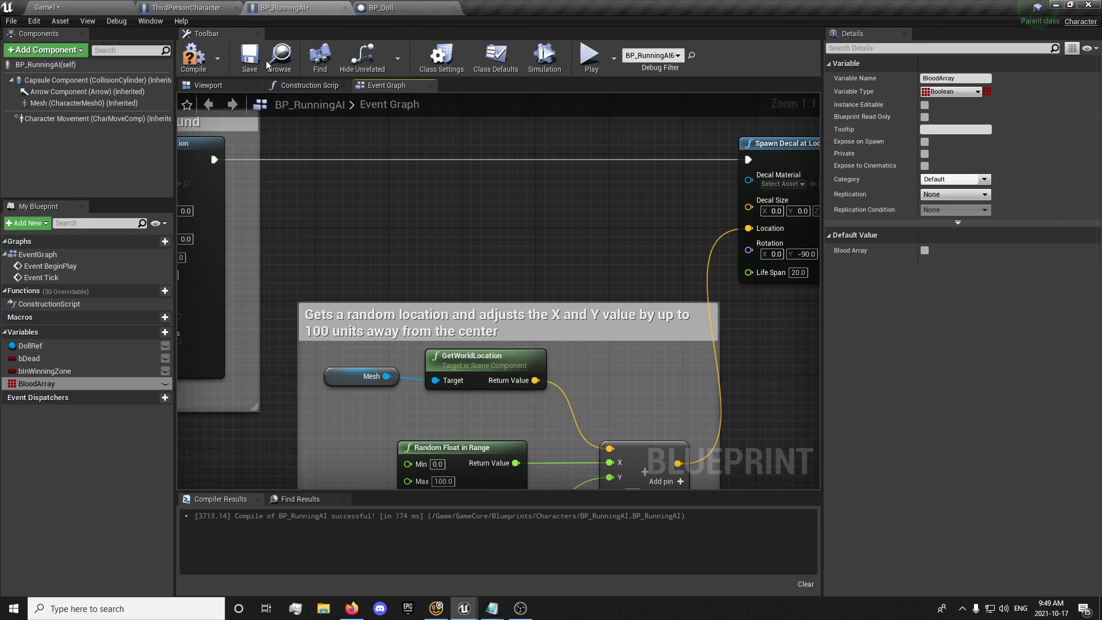
mouse_move(987, 120)
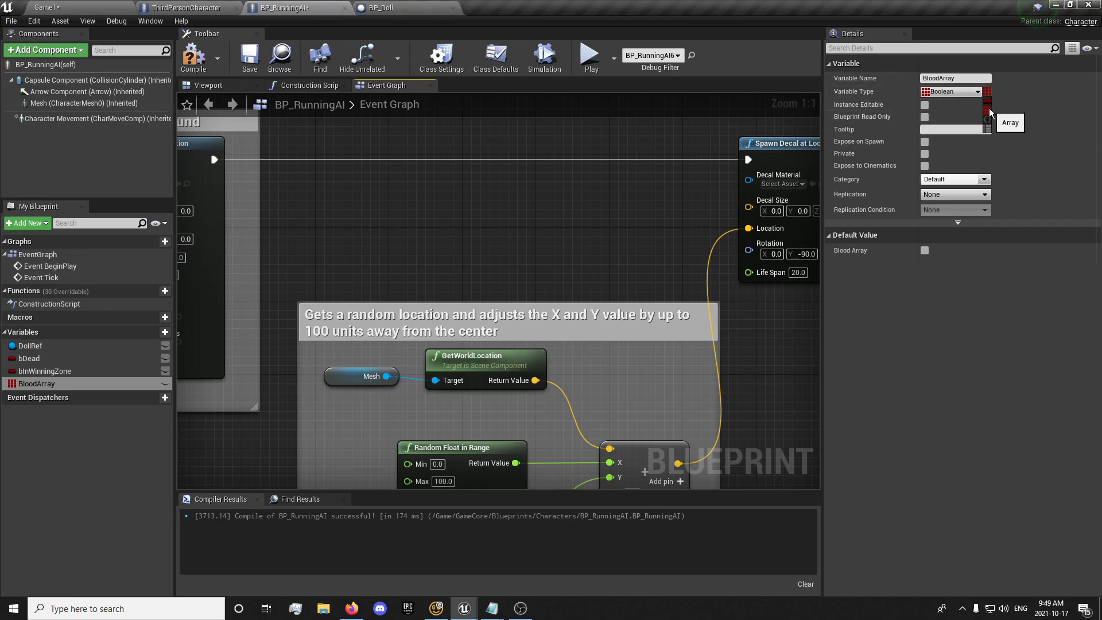
left_click(948, 91)
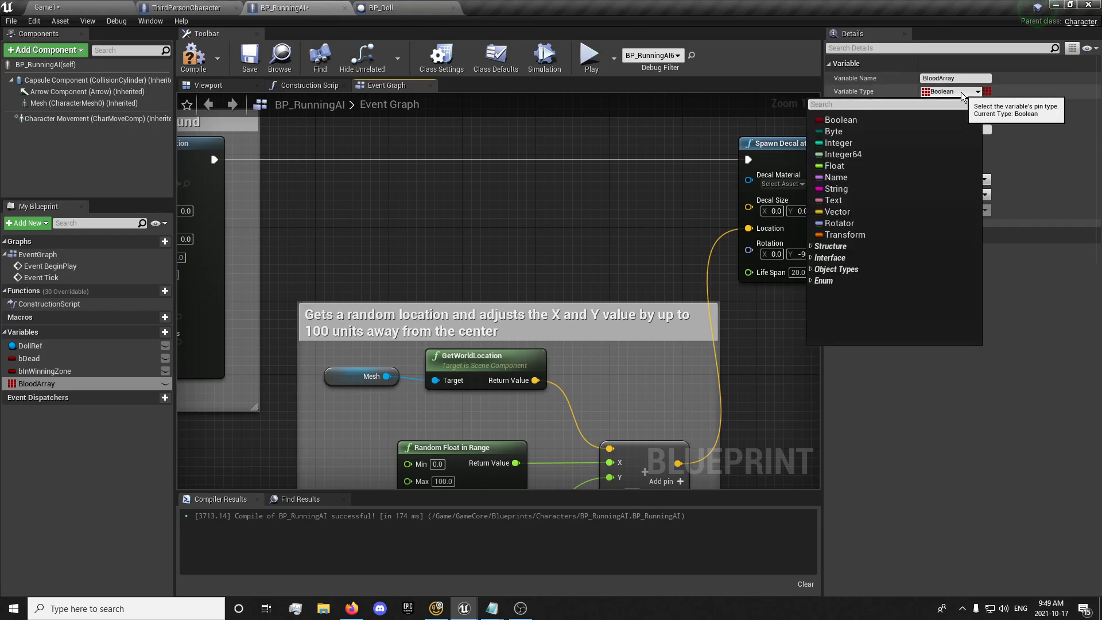
type("materal")
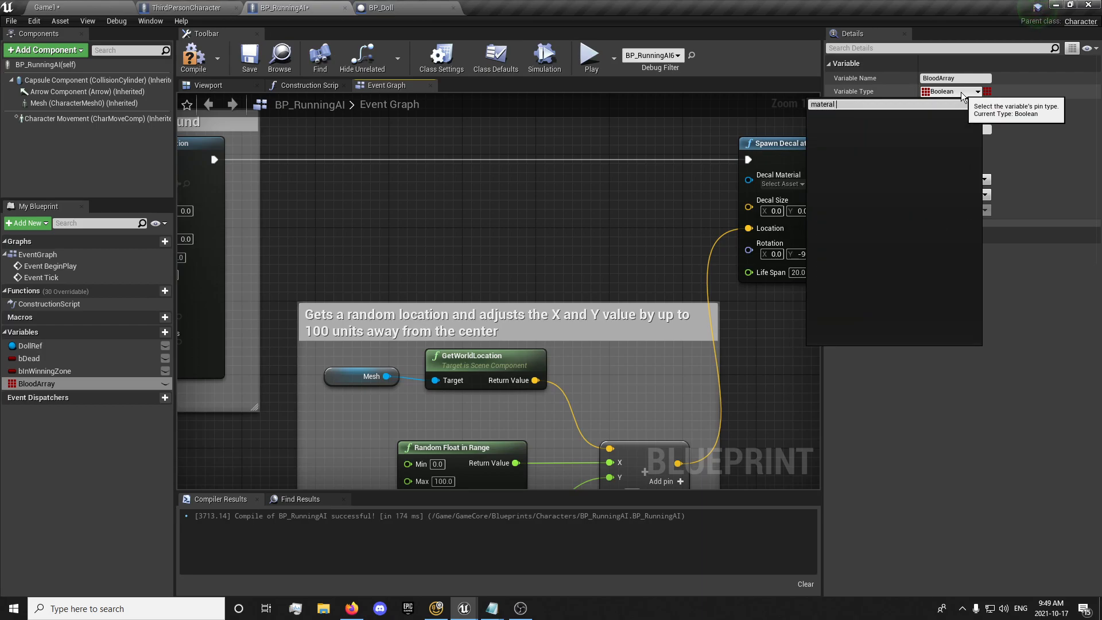
type("mat")
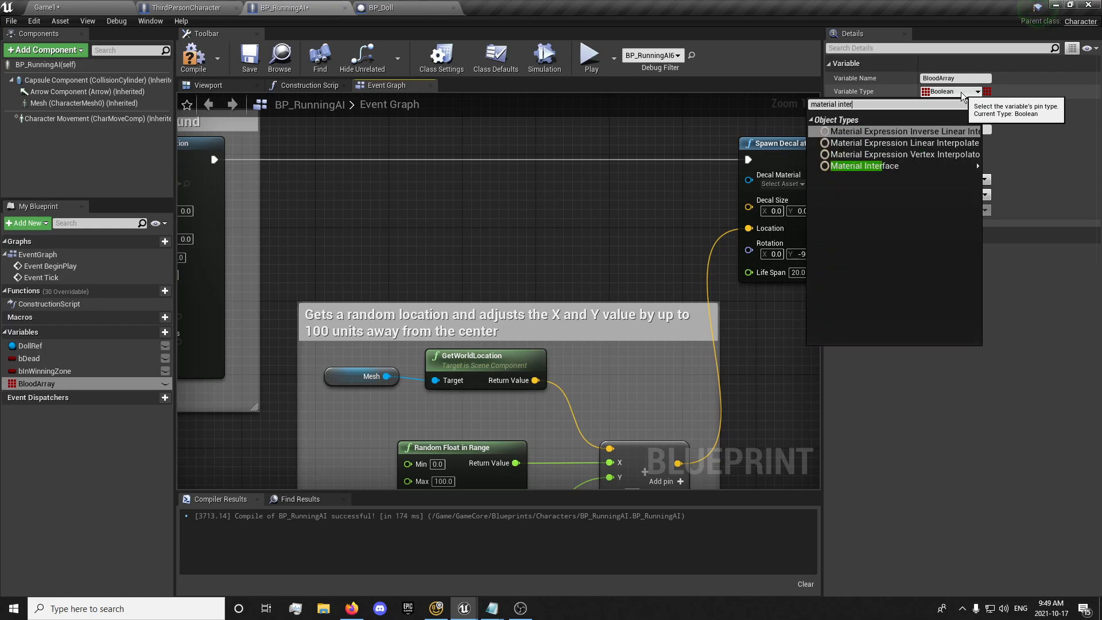
left_click(864, 166)
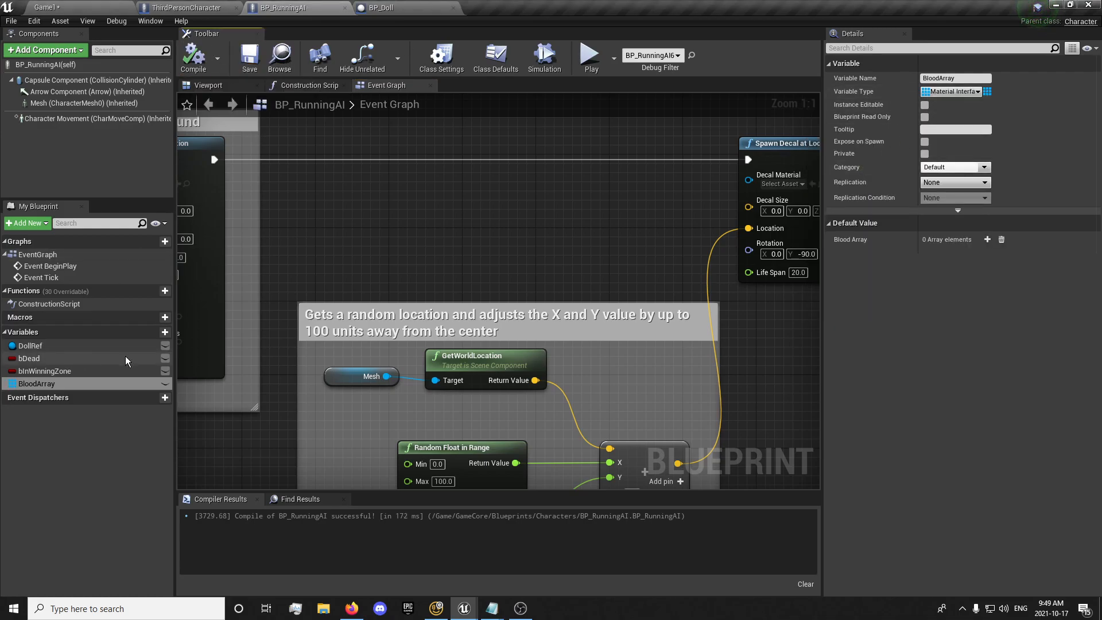
Add elements to BloodArray and assign a blood spatter material to the first
left_click(986, 239)
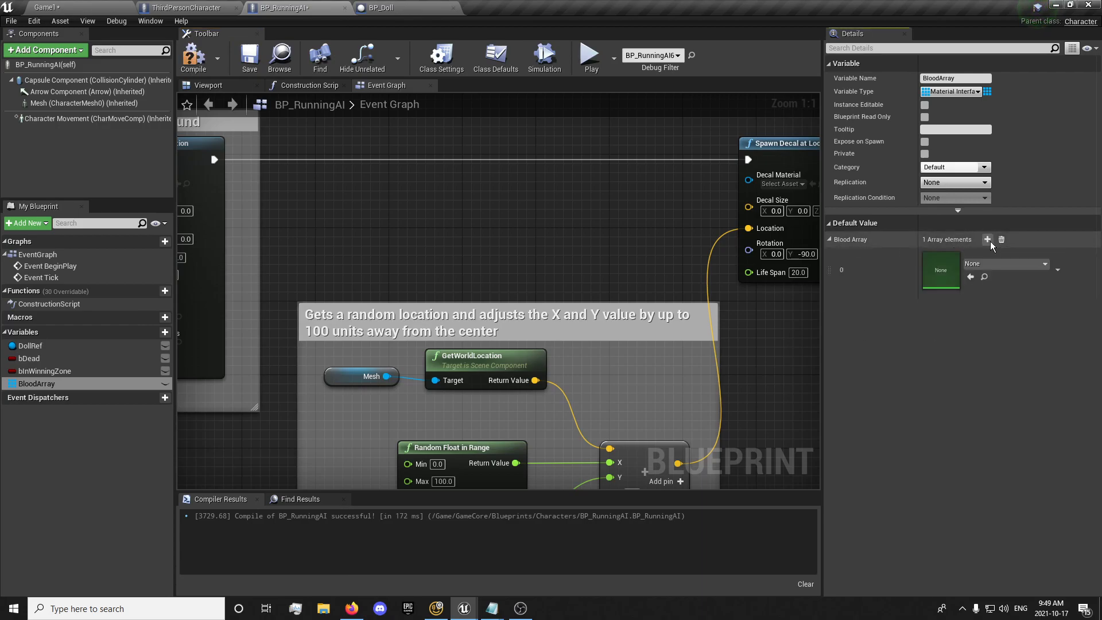
left_click(987, 239)
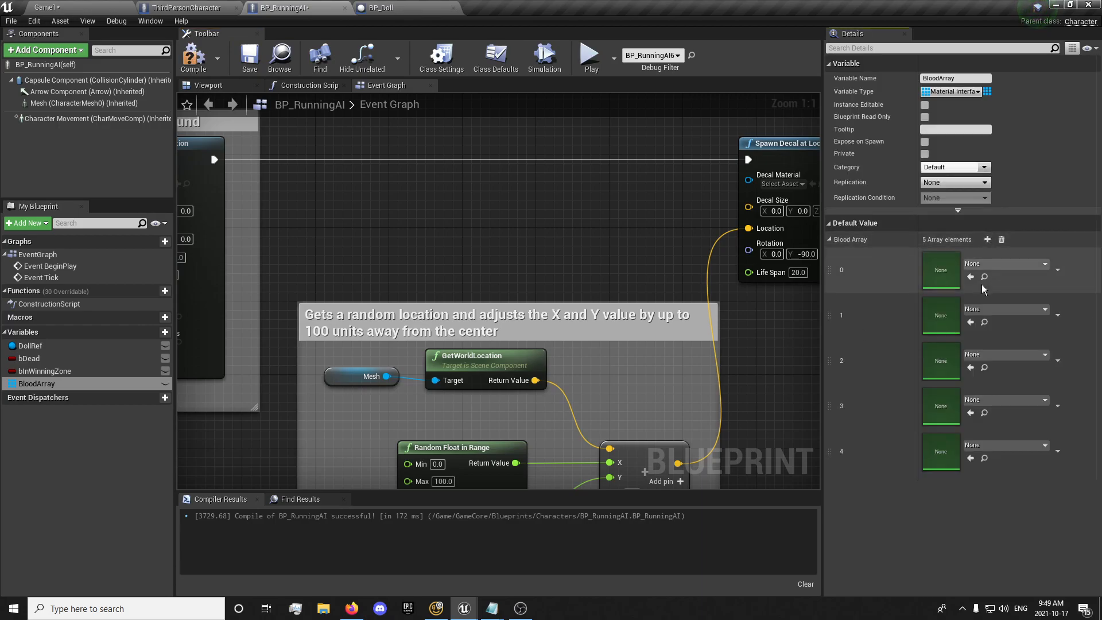
left_click(1005, 264)
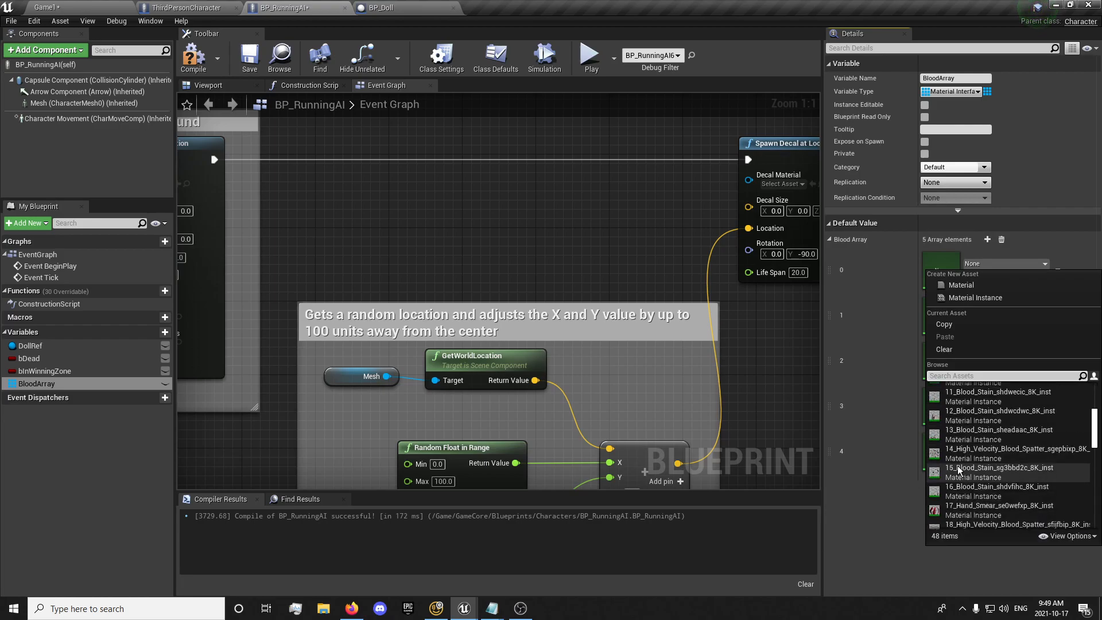
scroll("down", 3)
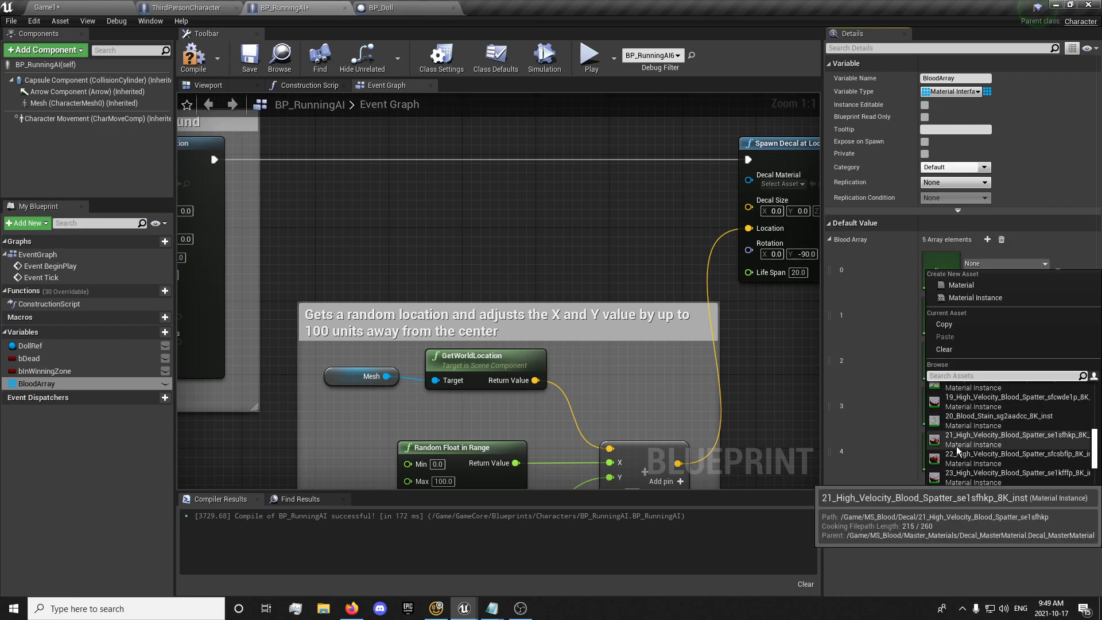
left_click(1017, 435)
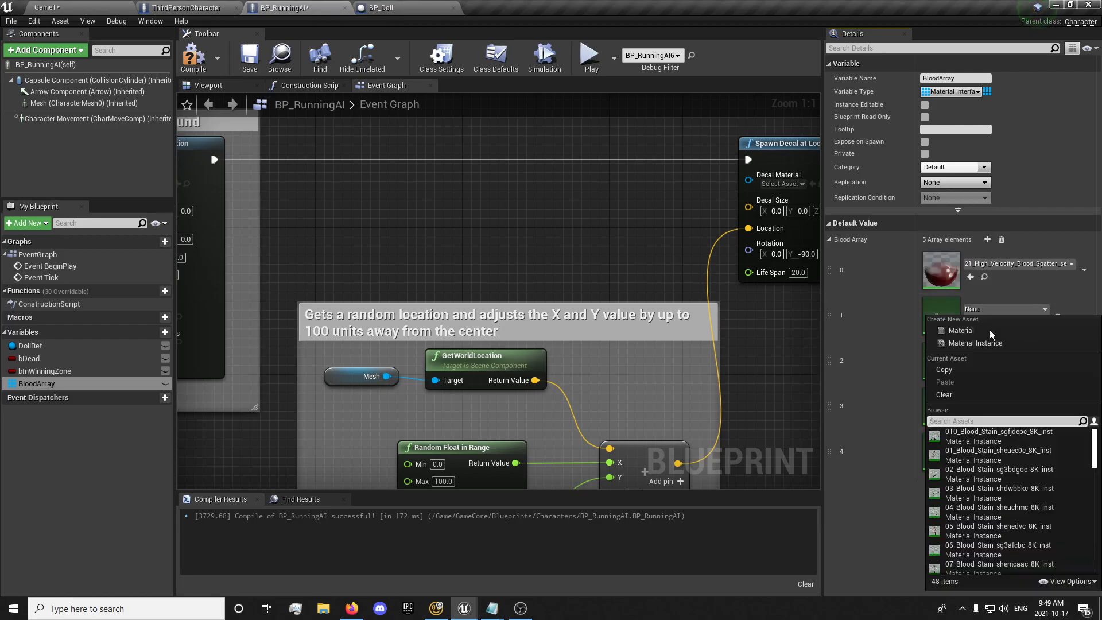
Assign blood spatter materials to the second, third and fourth BloodArray elements
scroll("down", 3)
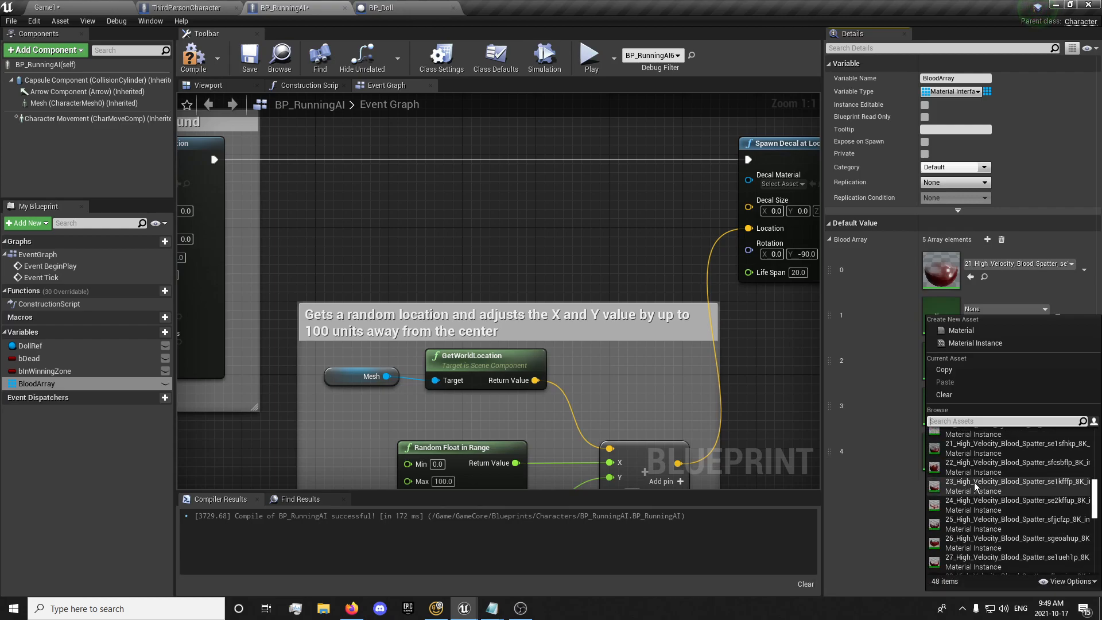
left_click(1017, 457)
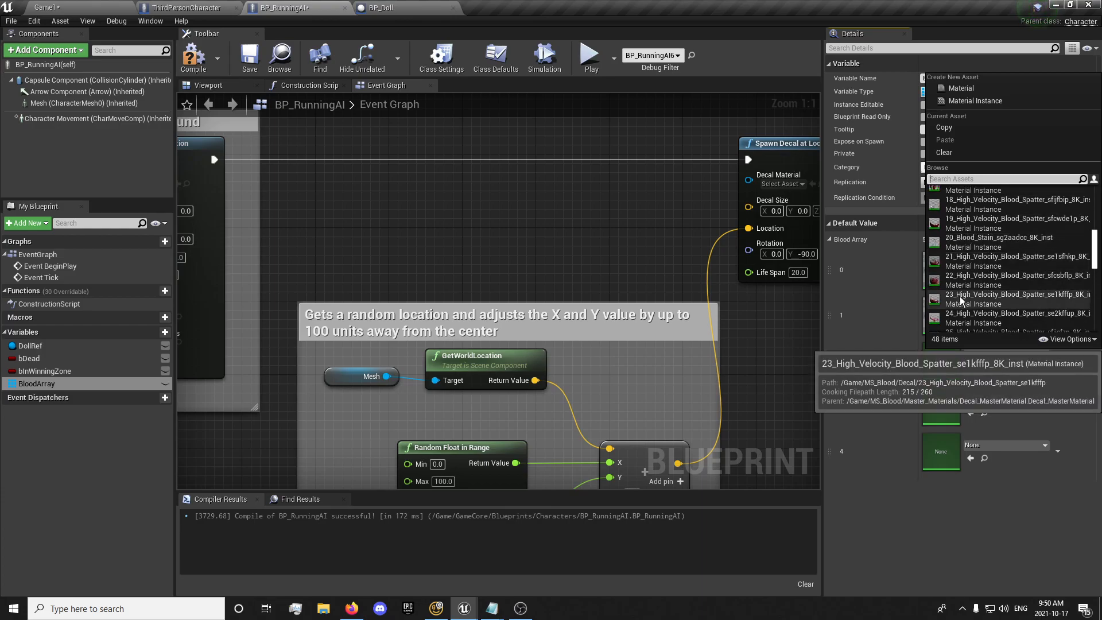
left_click(1015, 294)
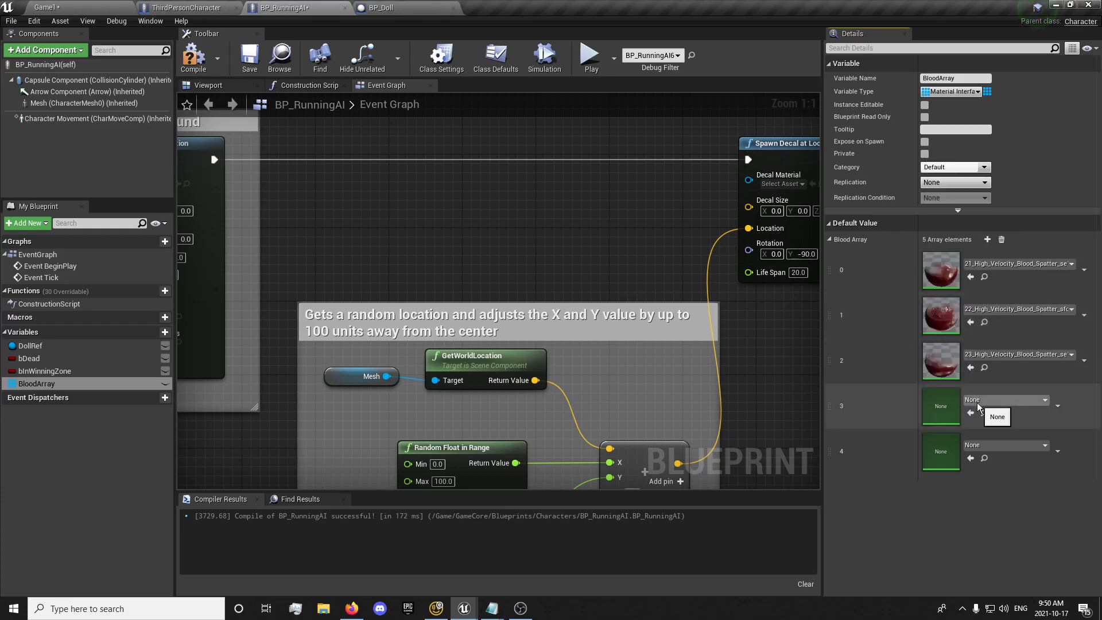
left_click(1058, 406)
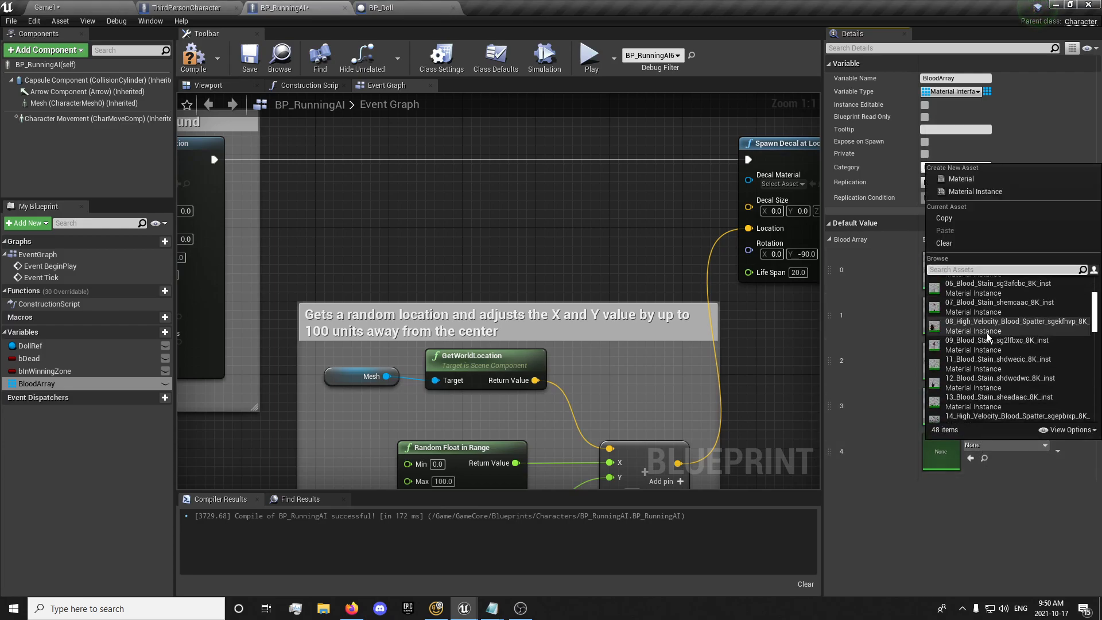
scroll("down", 3)
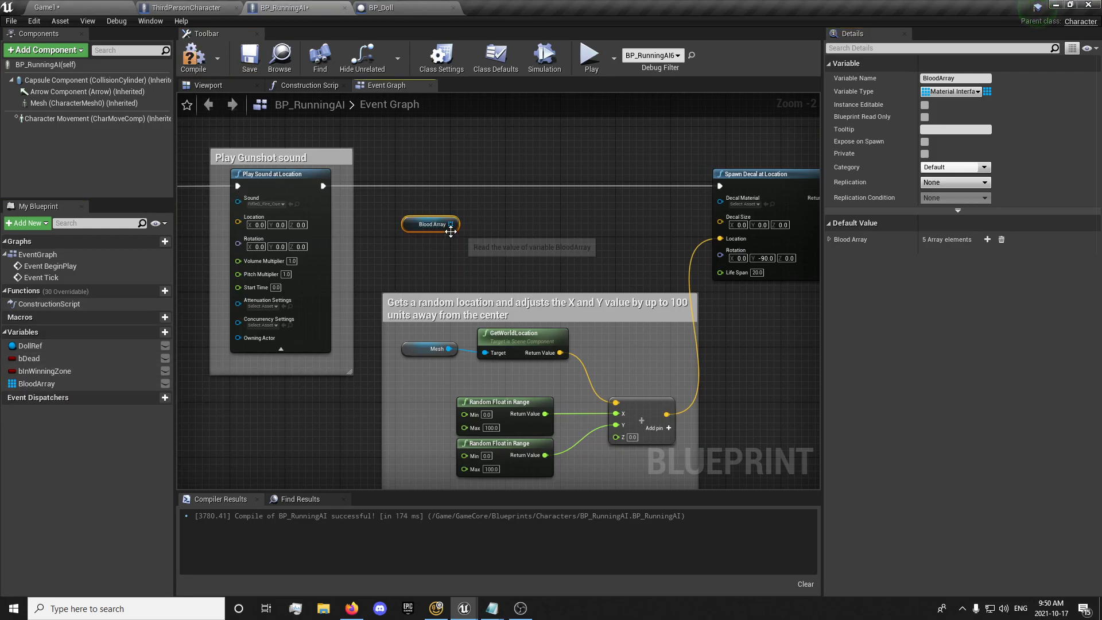
Pull a GET node from Blood Array and add a Random Integer in Range node
left_click_drag(455, 224, 506, 225)
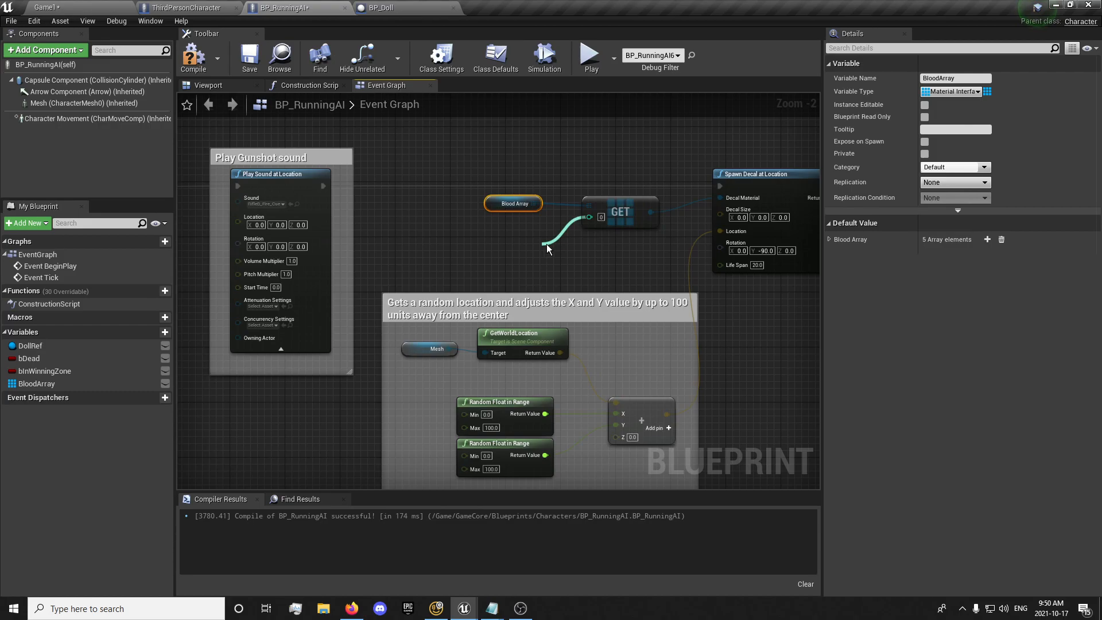
left_click_drag(594, 216, 552, 253)
type("random inte")
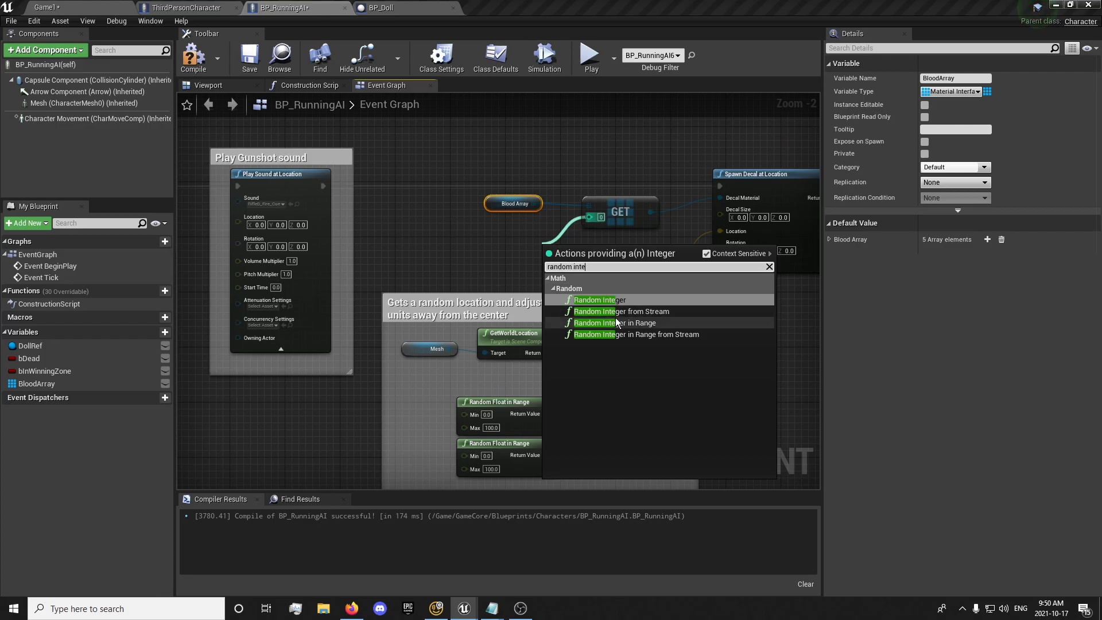
left_click(616, 323)
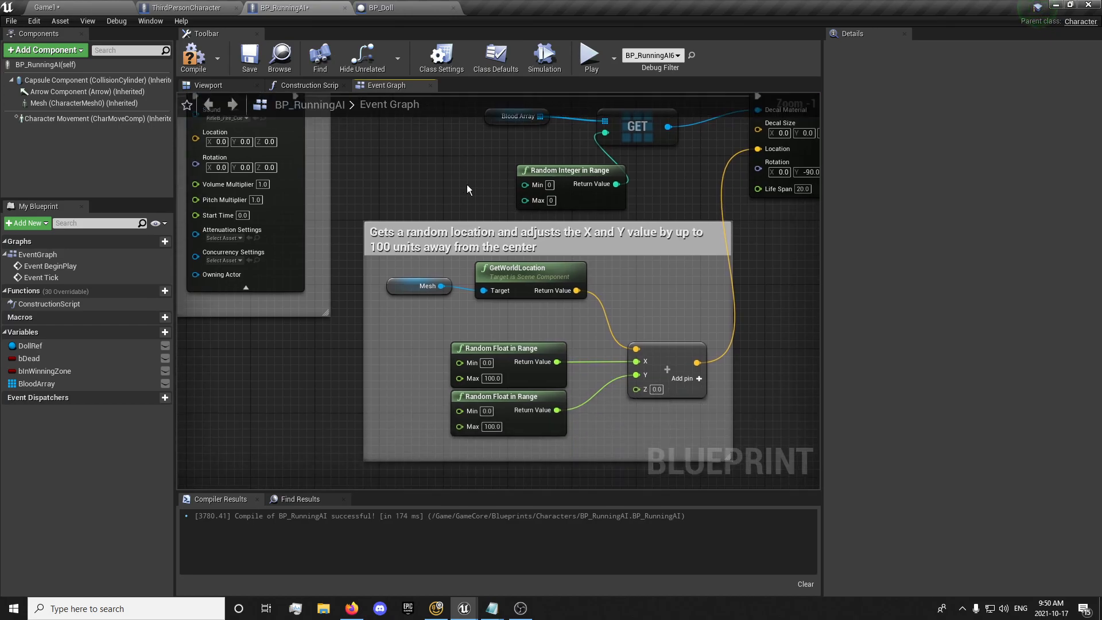
mouse_move(558, 195)
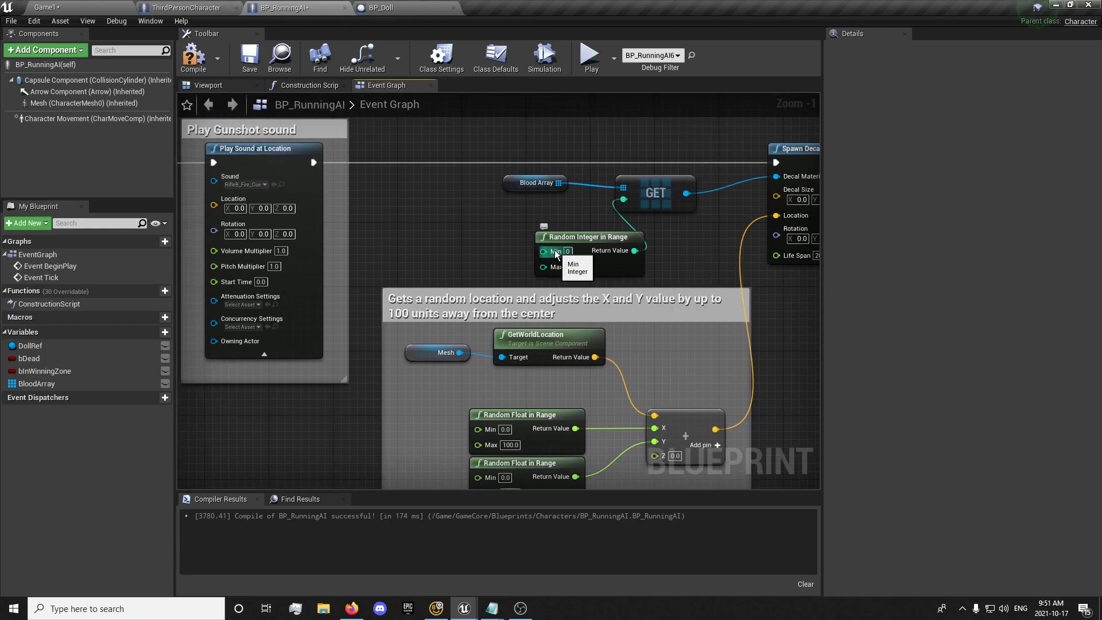
Add Length and Random Integer nodes, with the array length feeding the random Max
left_click_drag(554, 182, 454, 223)
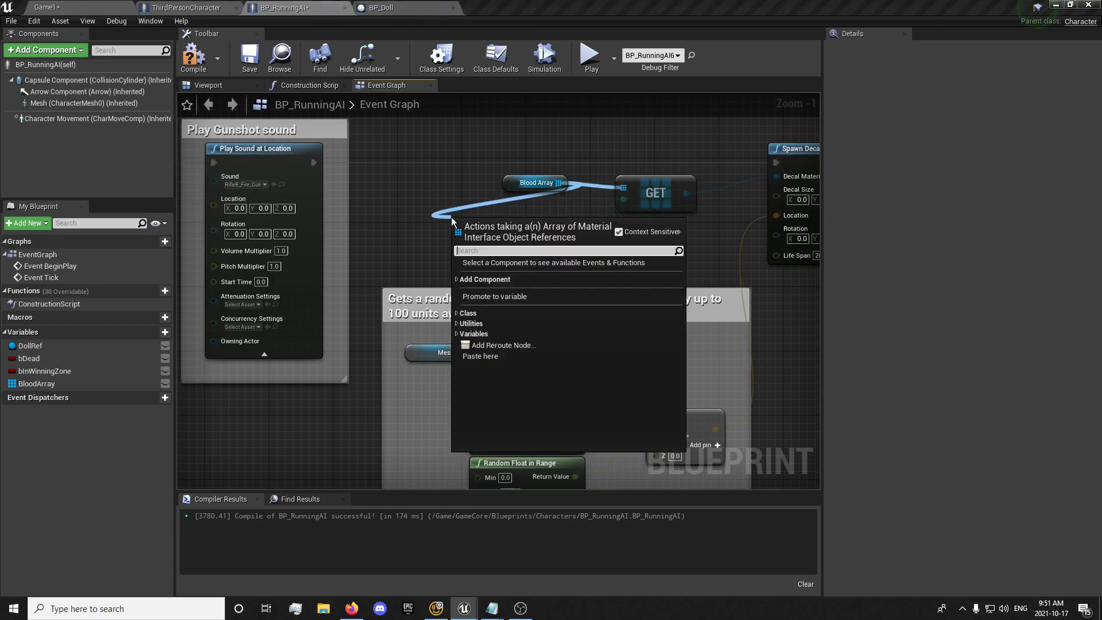
type("length")
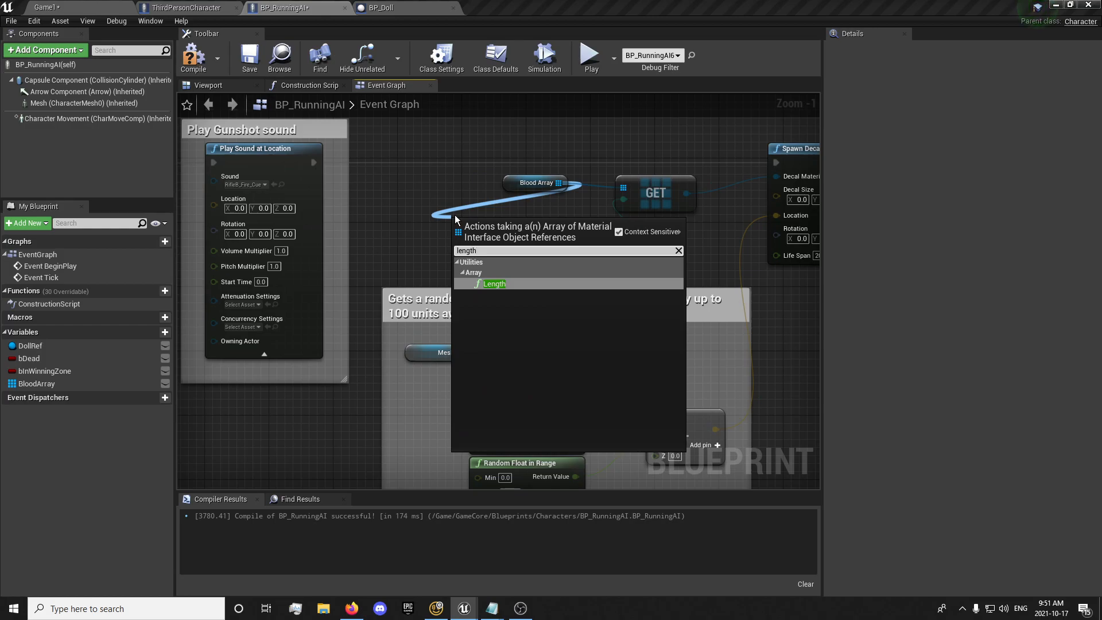
left_click(494, 282)
type("random int")
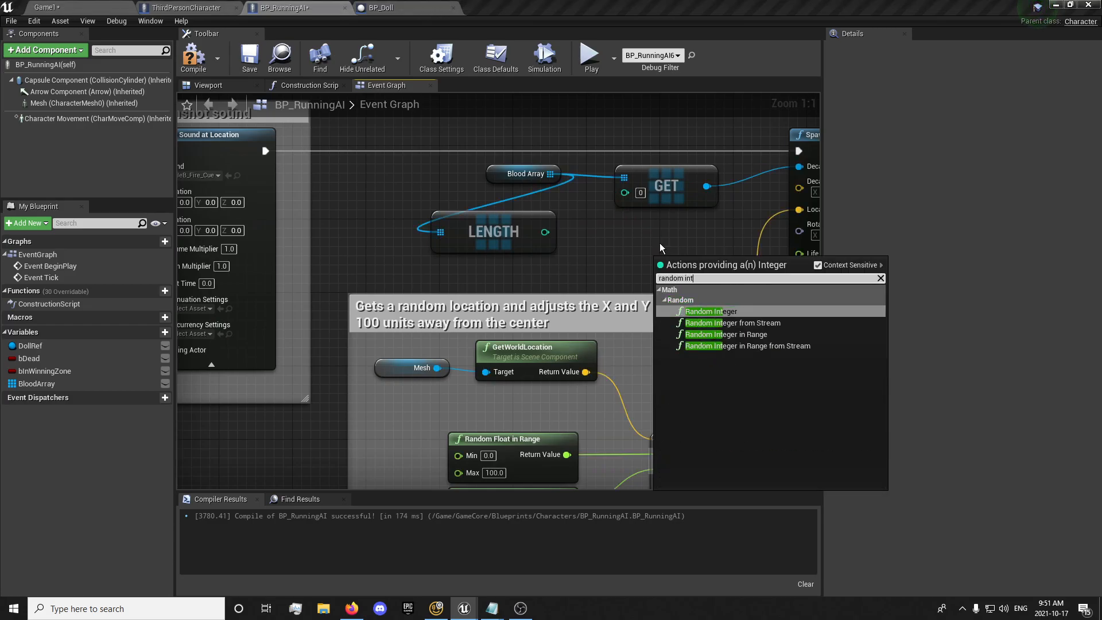
left_click(710, 311)
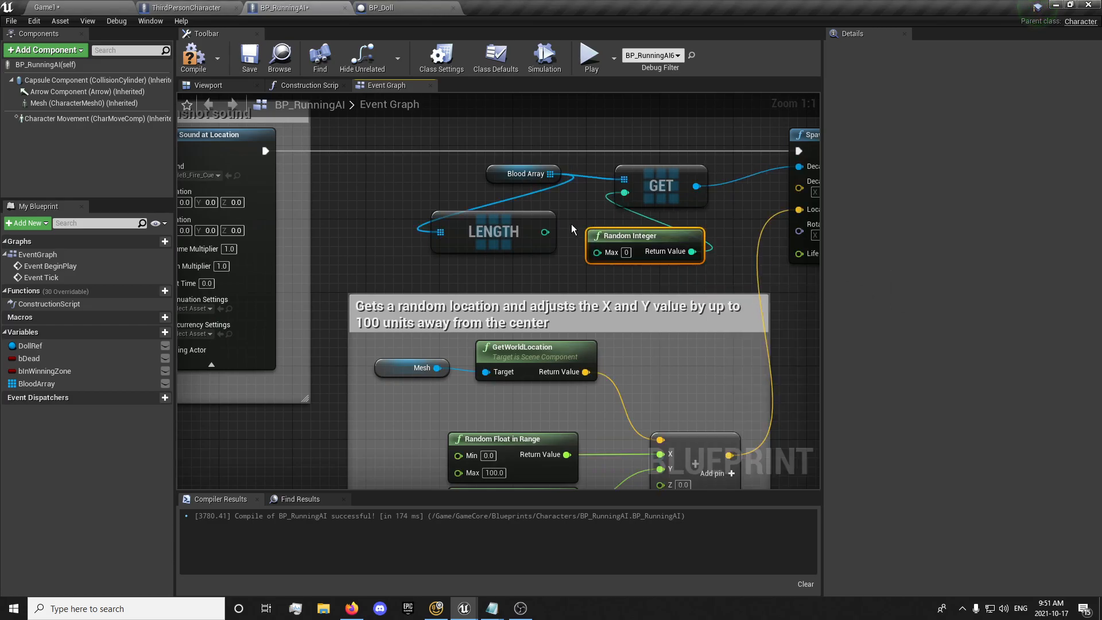
left_click_drag(491, 231, 501, 250)
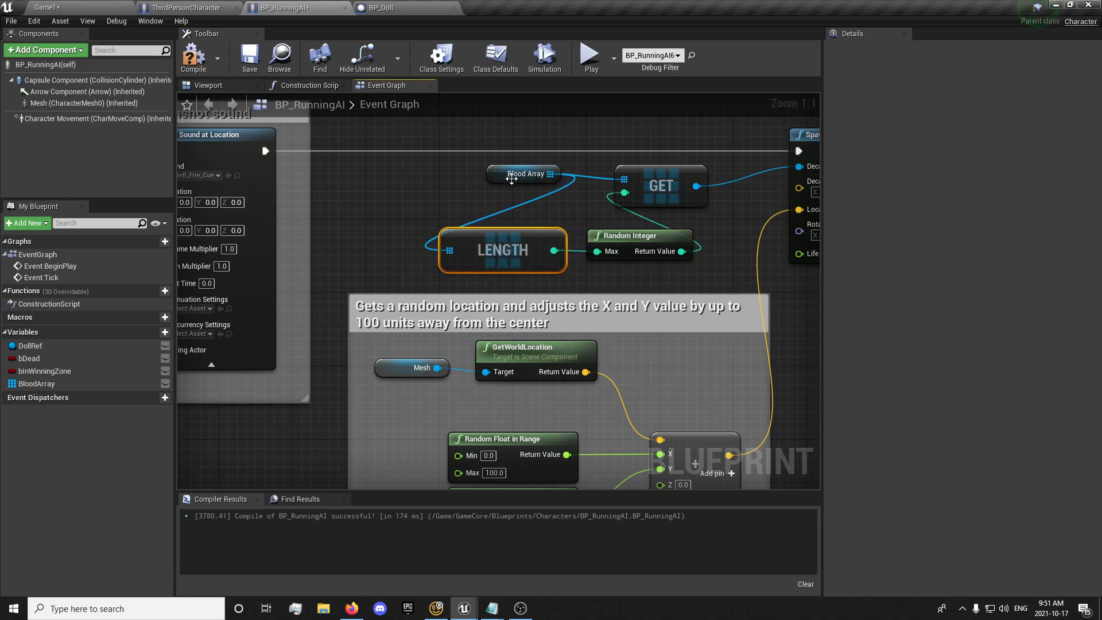
left_click(522, 174)
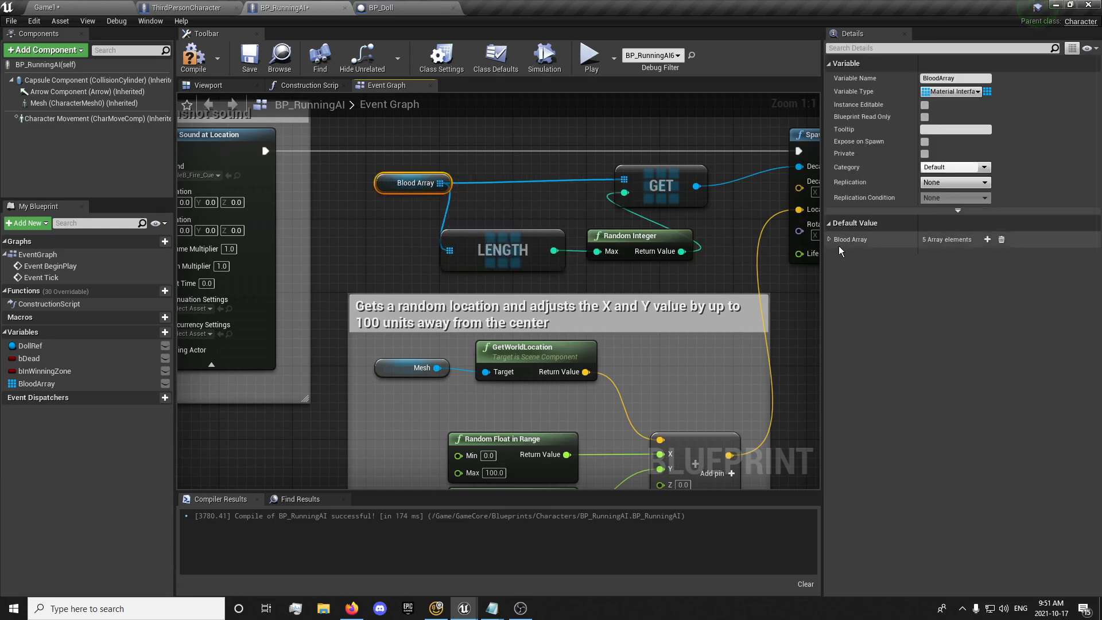
left_click(830, 239)
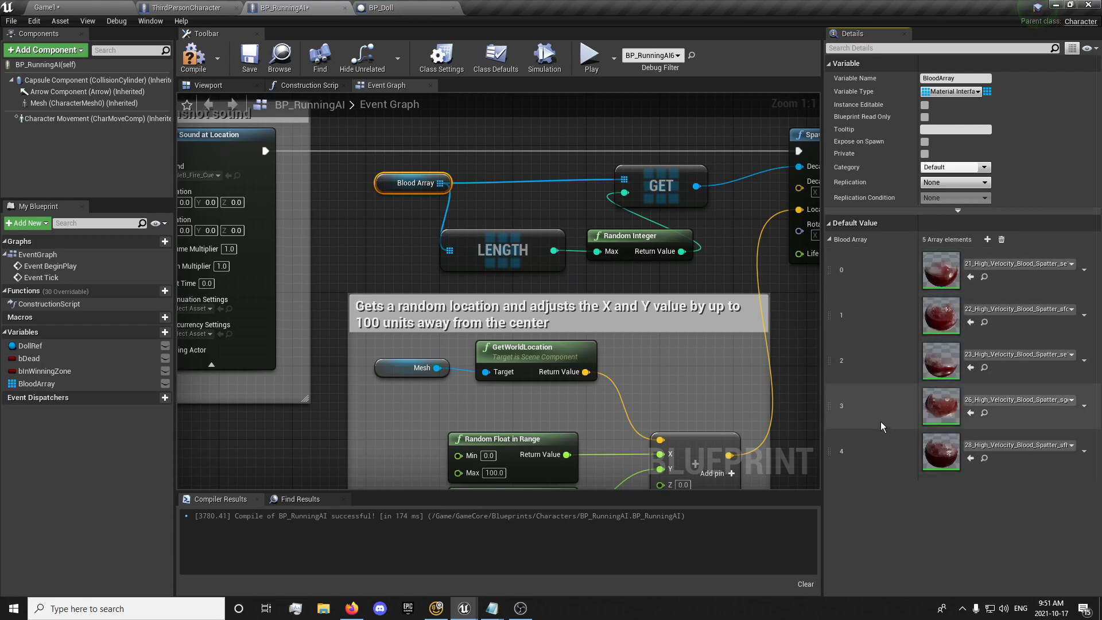
mouse_move(761, 205)
type("Get a random")
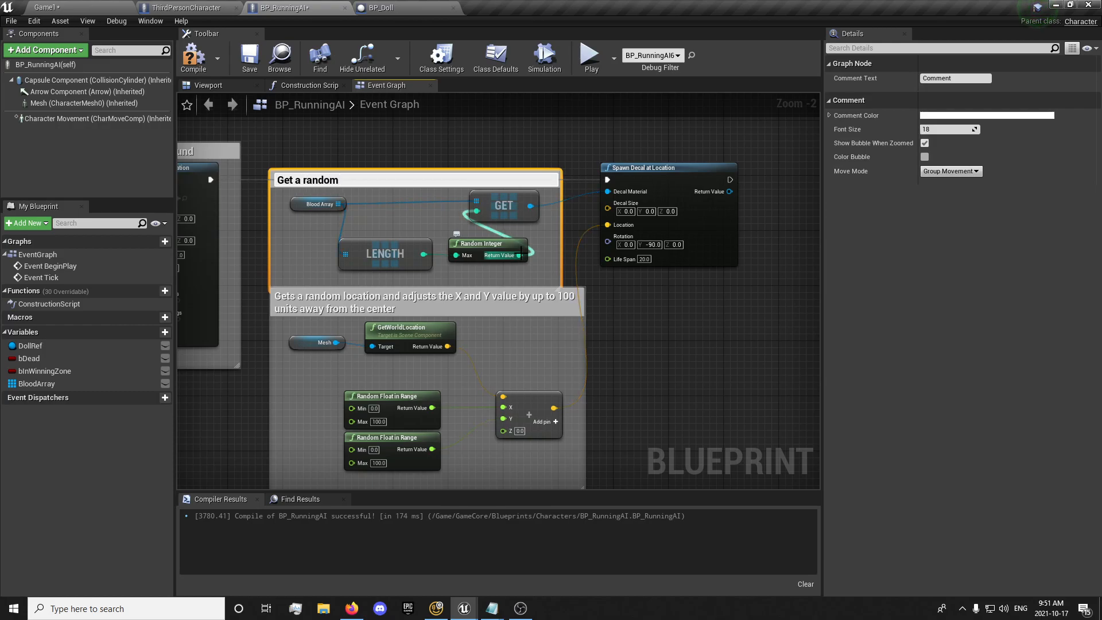
Comment the nodes 'Get a random blood material from the array' and 'Spawn Blood Decals'
type("blood material")
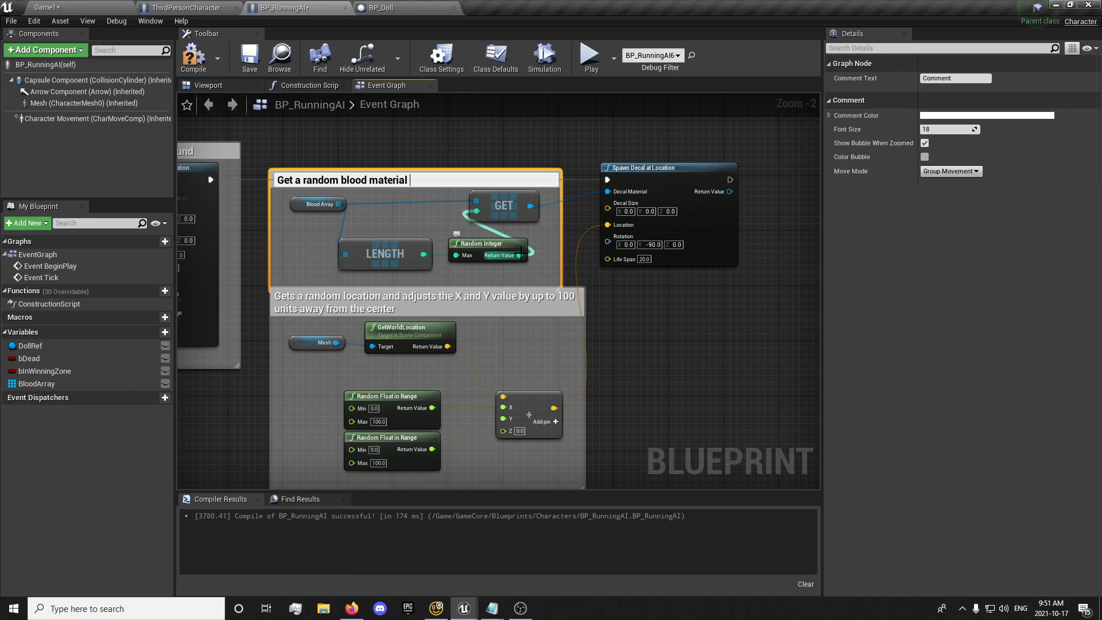
type("from the array")
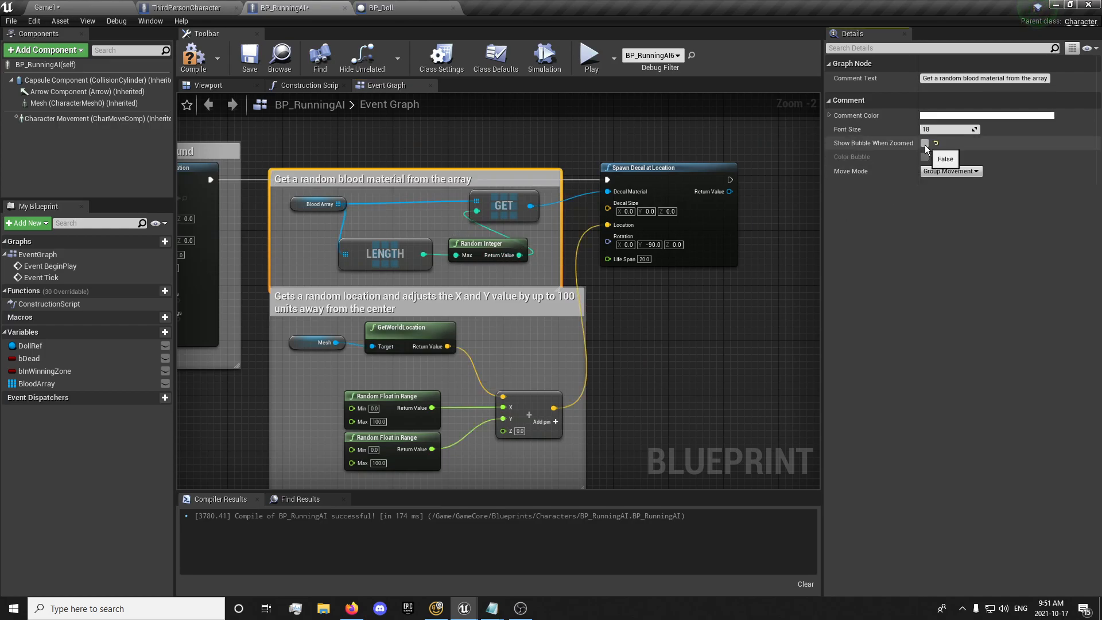
scroll("down", 3)
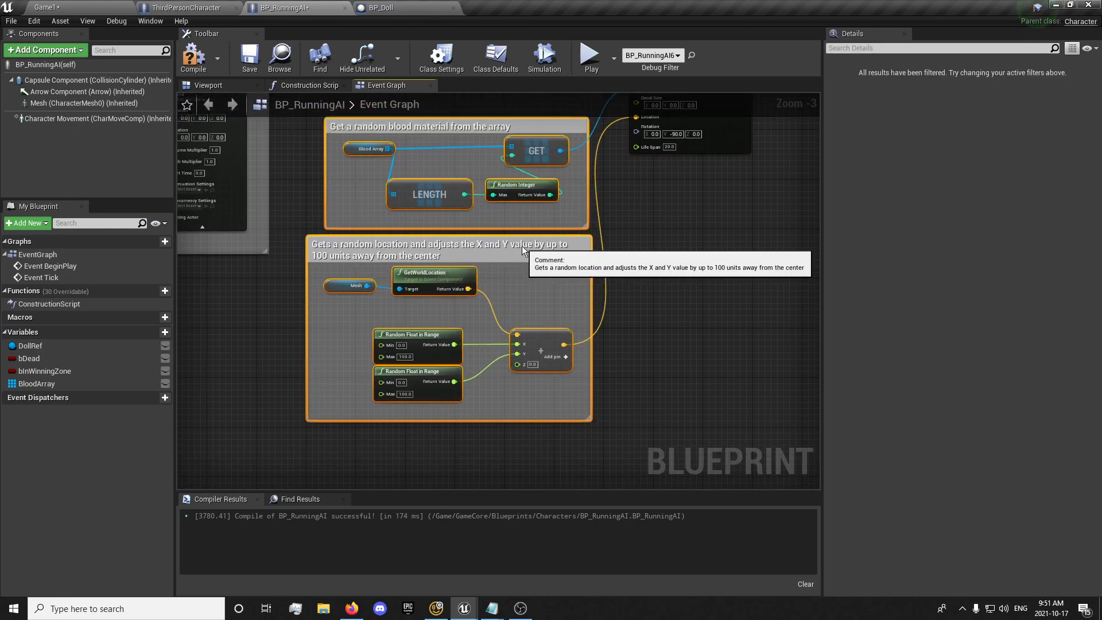
scroll("down", 3)
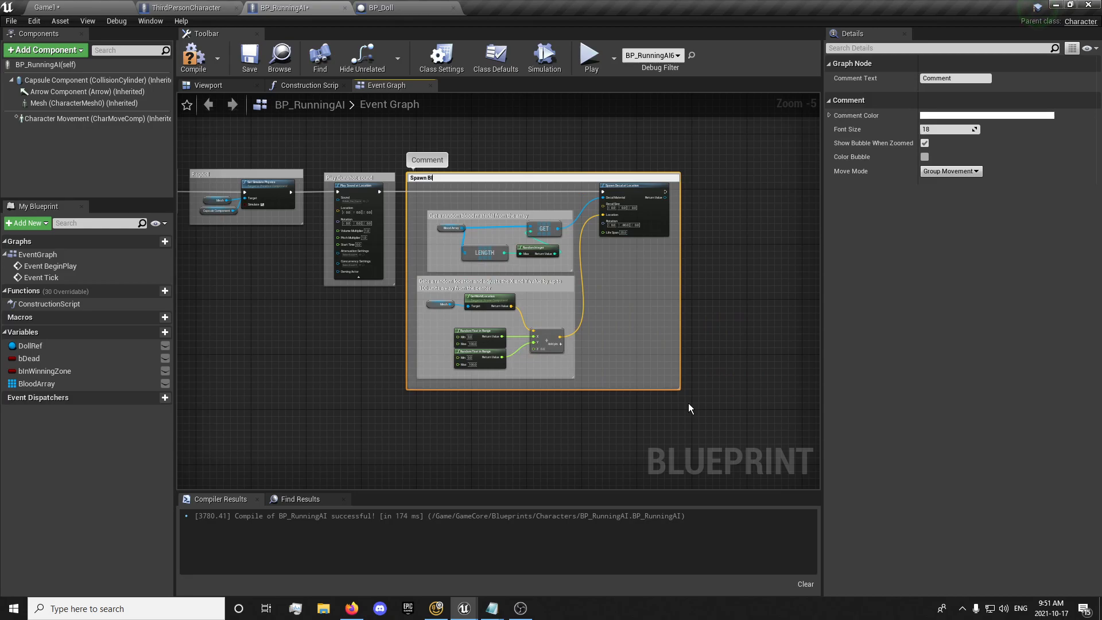
type("Spawn Blood Decals")
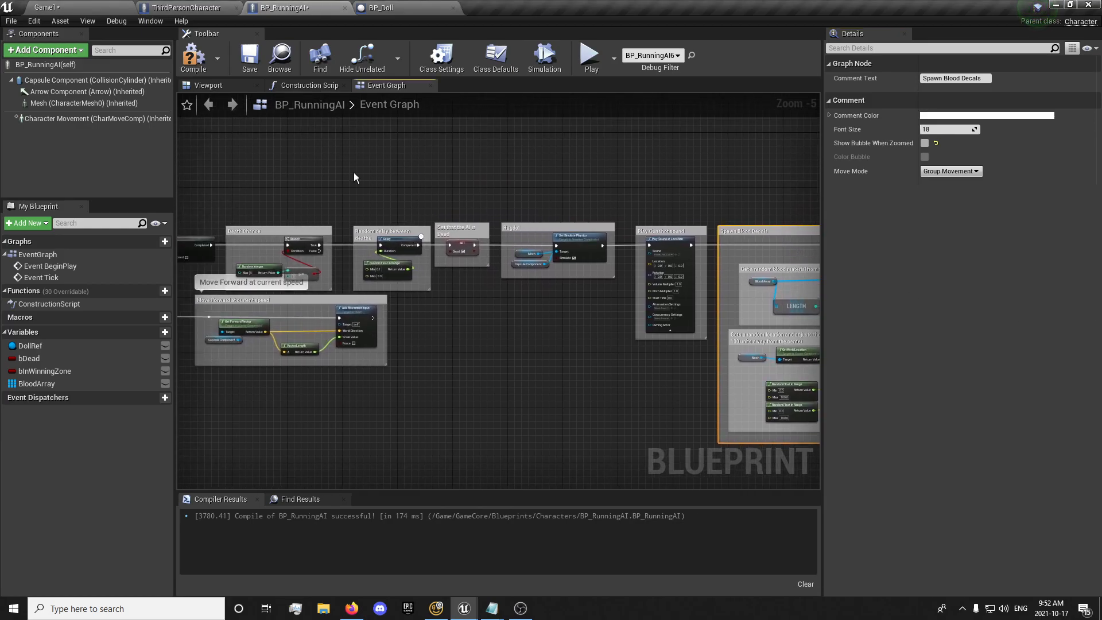
Compile BP_RunningAI with the new blood decal logic
left_click(193, 57)
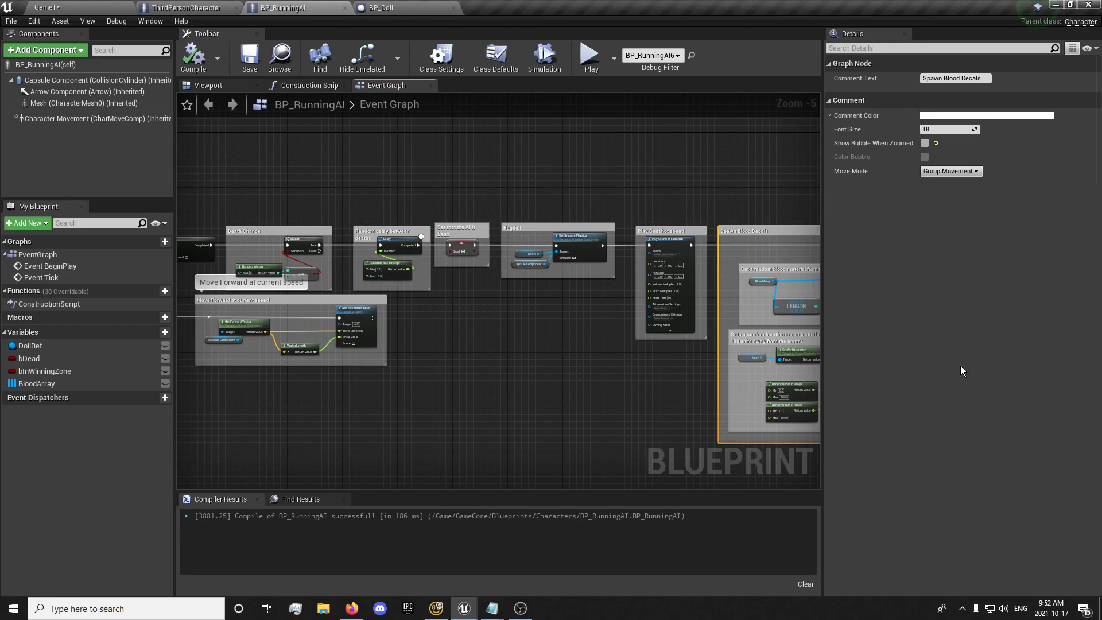
mouse_move(501, 399)
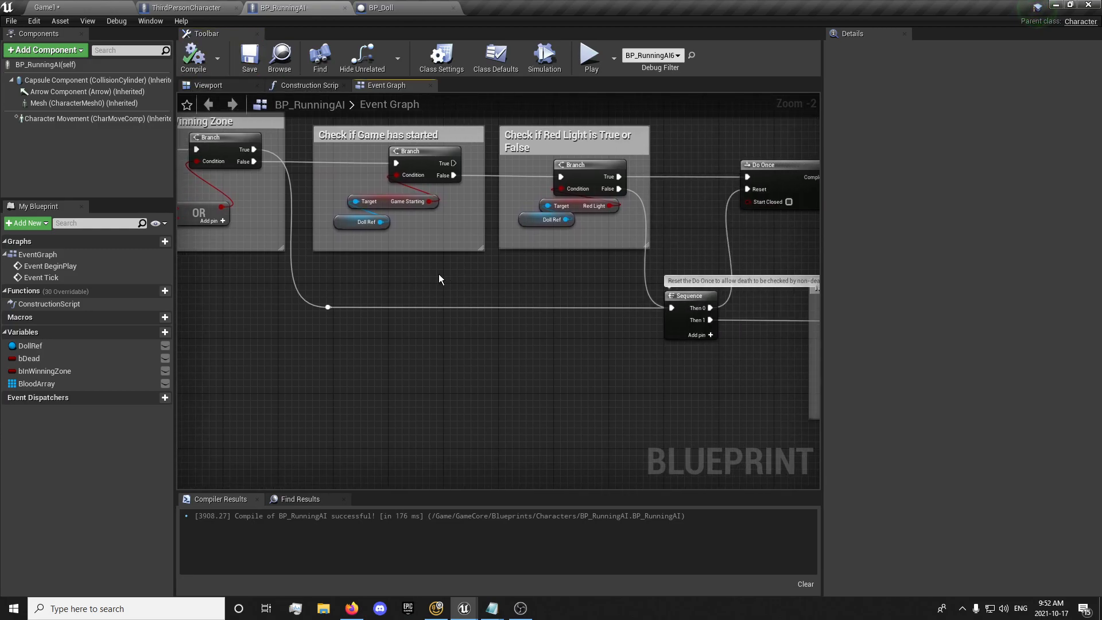
mouse_move(528, 375)
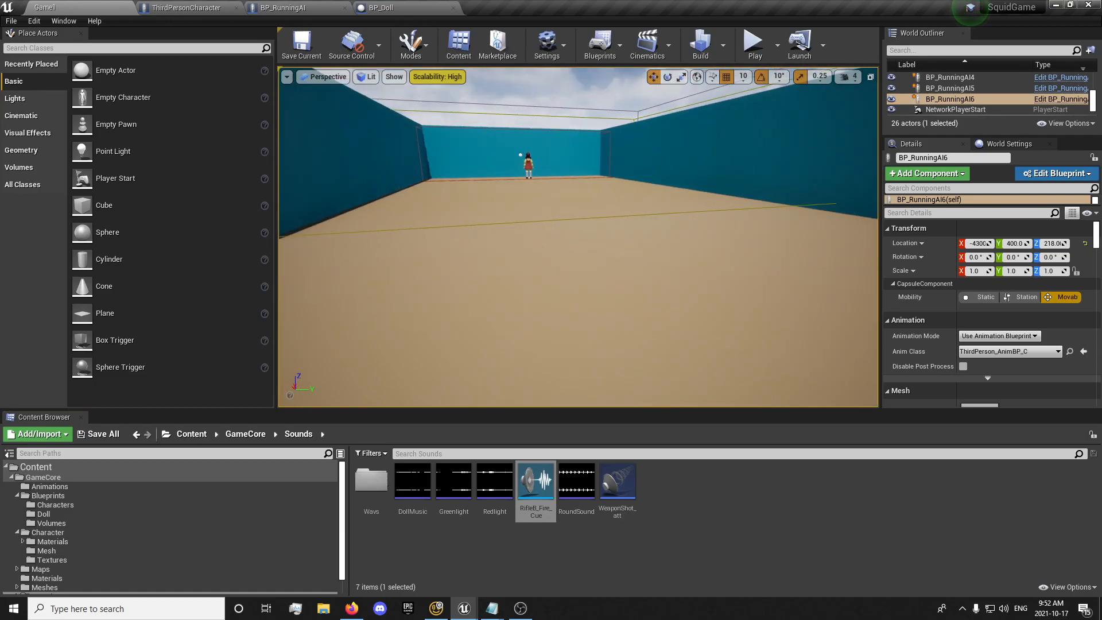
Play the Game1 level to test the running AI, then return to BP_RunningAI
left_click(752, 40)
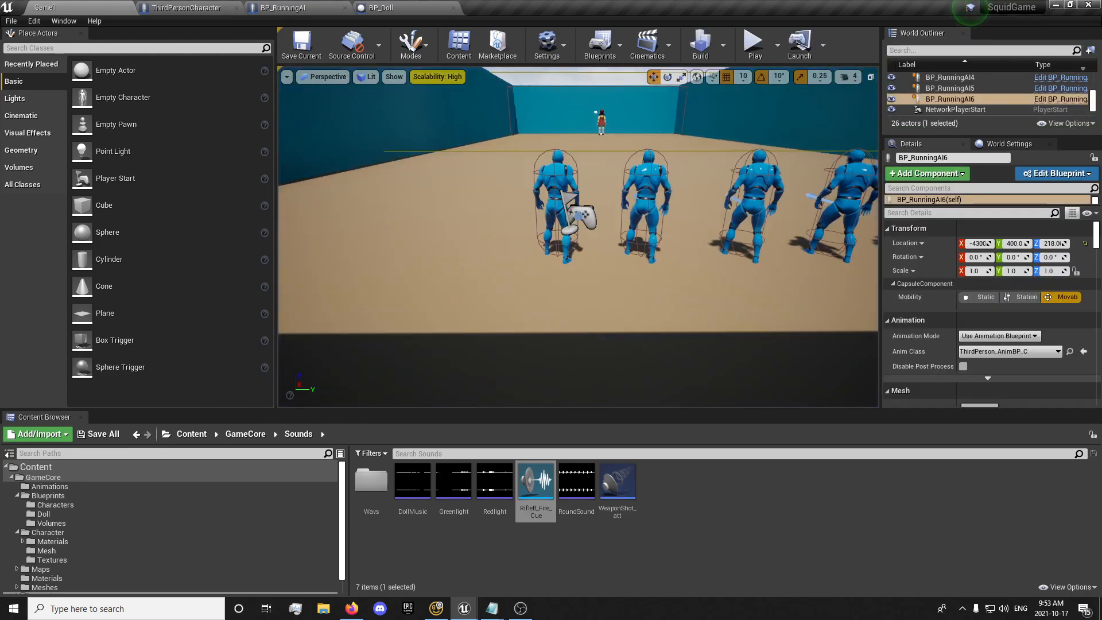
left_click(295, 7)
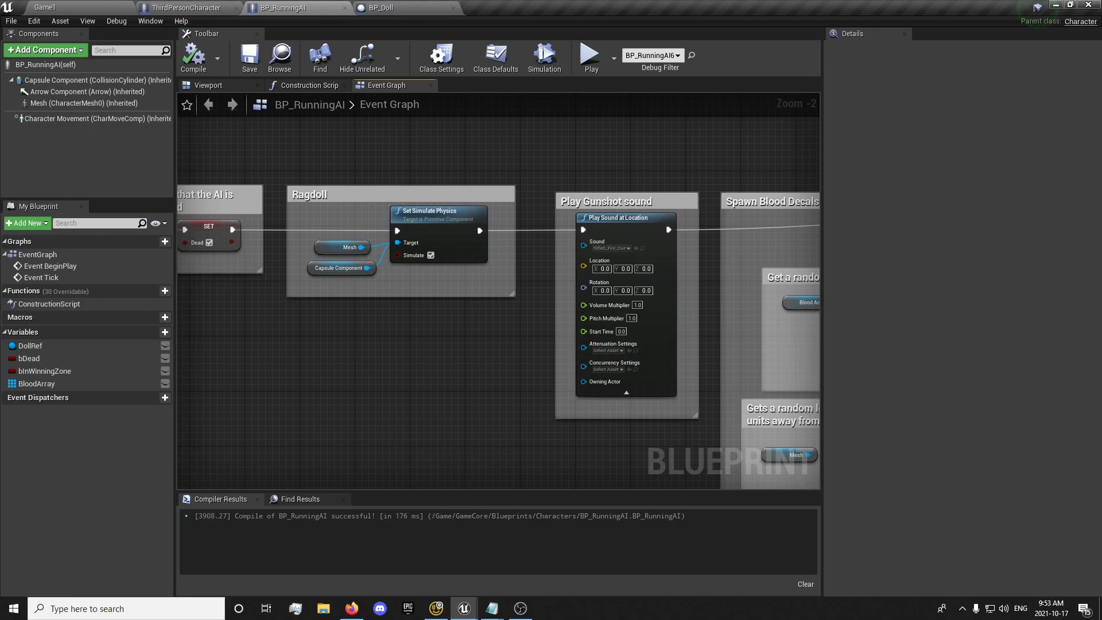
Set the Mesh's Collision Enabled to Query and Physics, then return to Game1
left_click(495, 57)
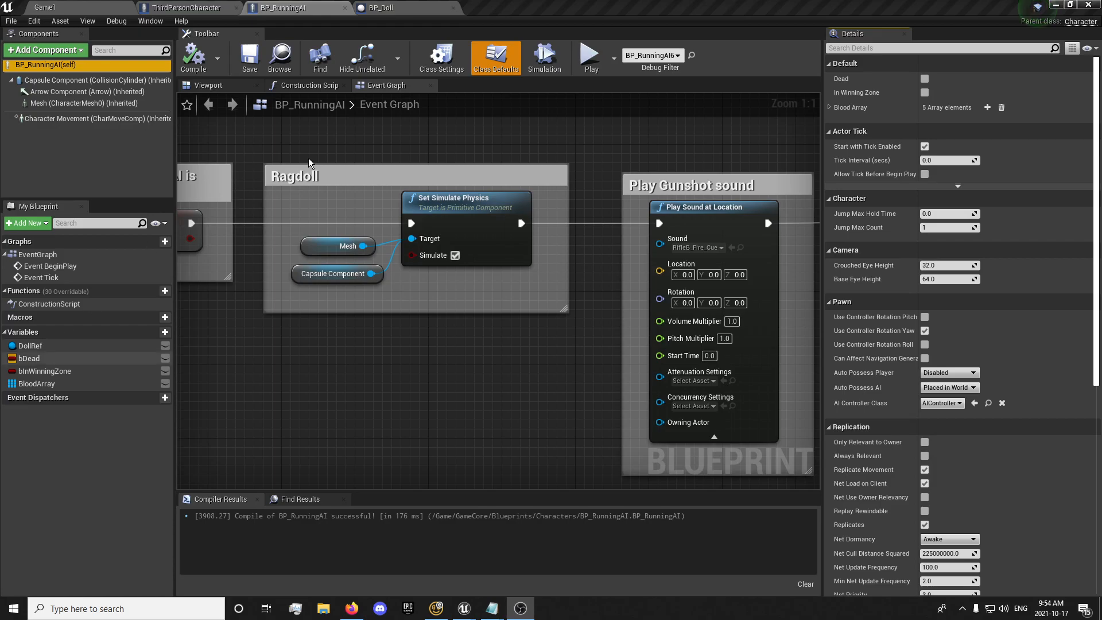
left_click(68, 102)
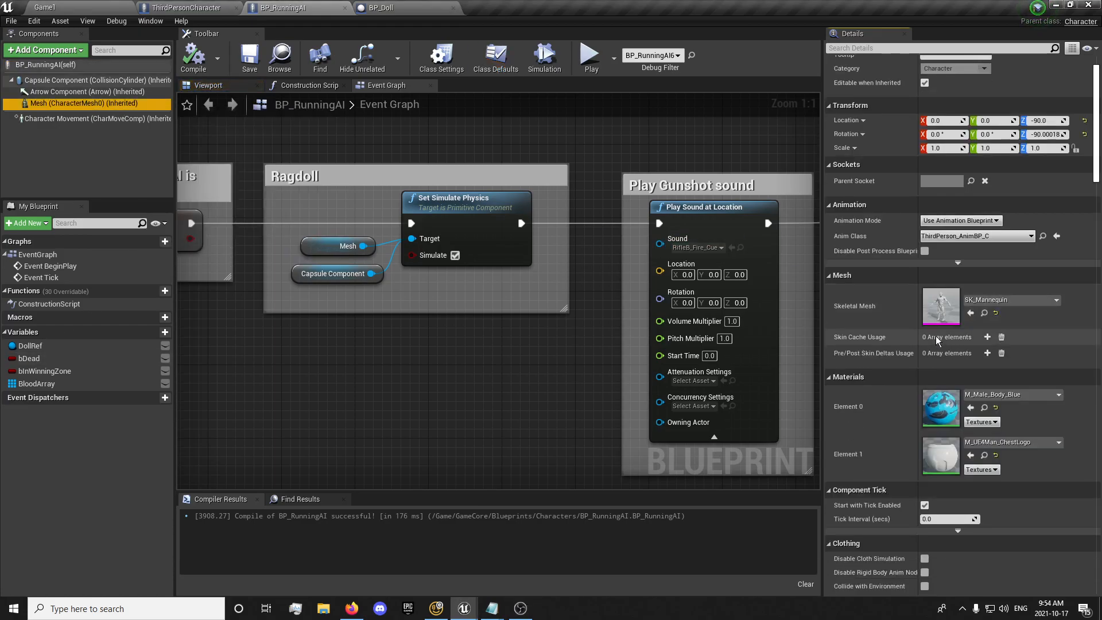
scroll("down", 3)
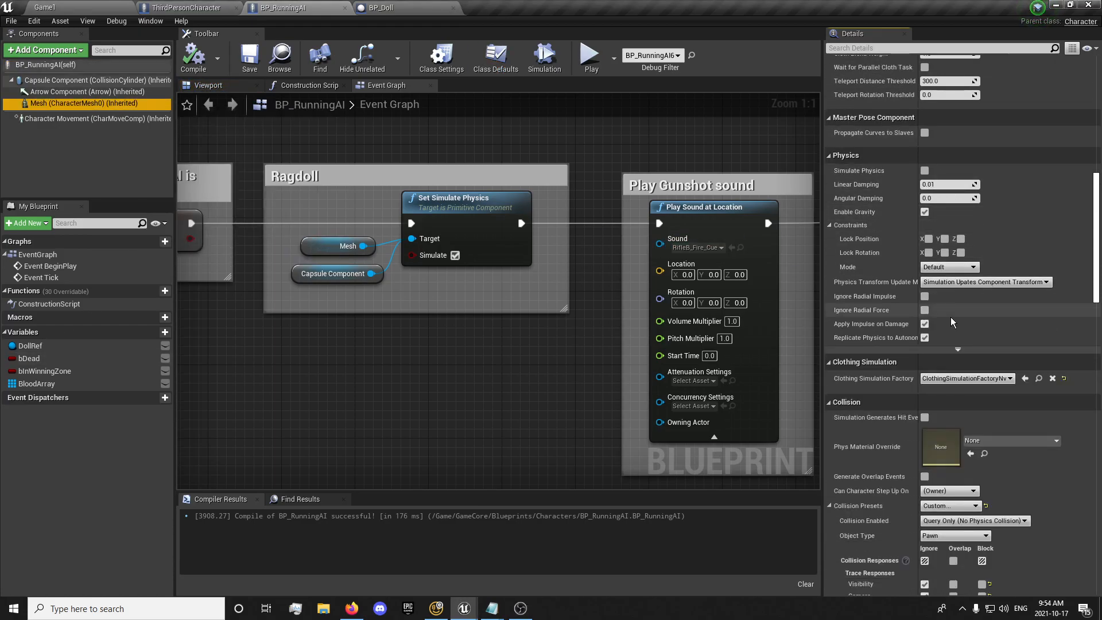
scroll("down", 3)
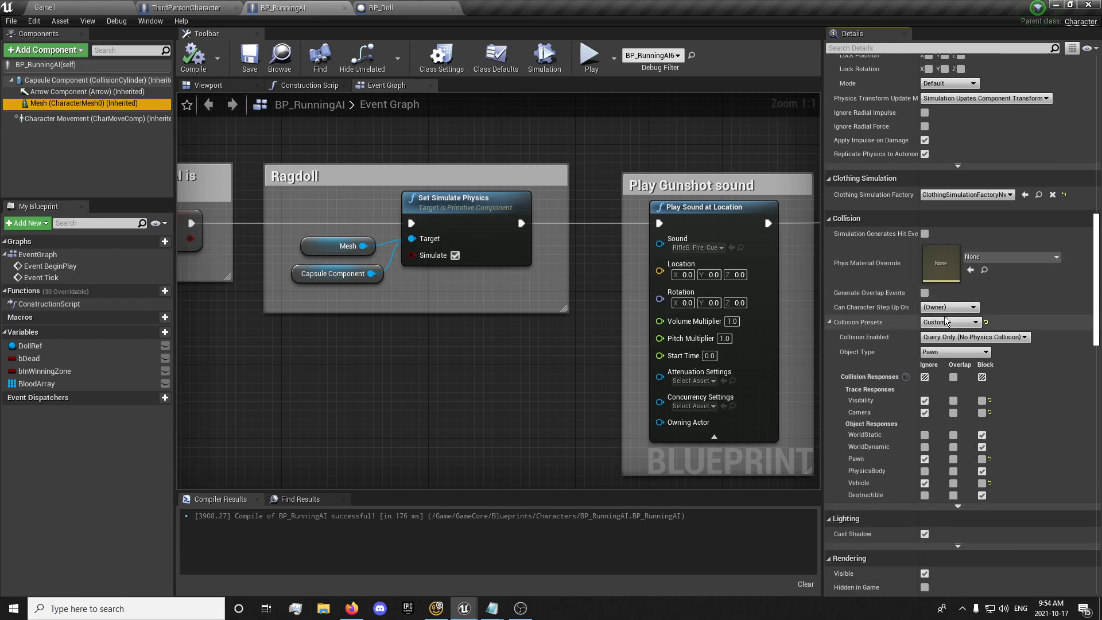
left_click(973, 337)
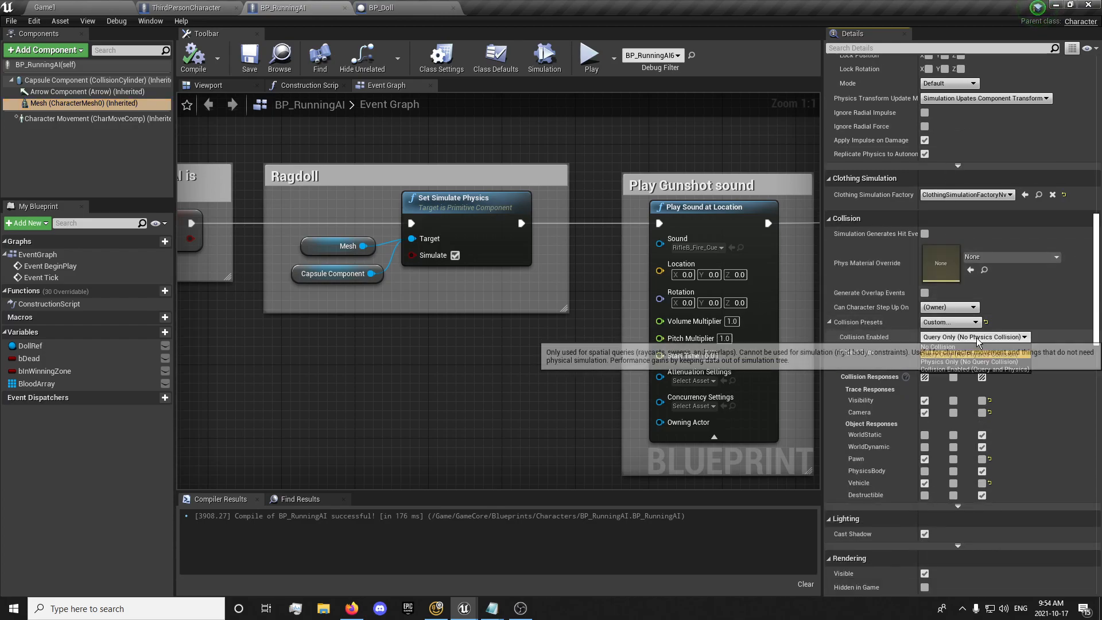
left_click(973, 369)
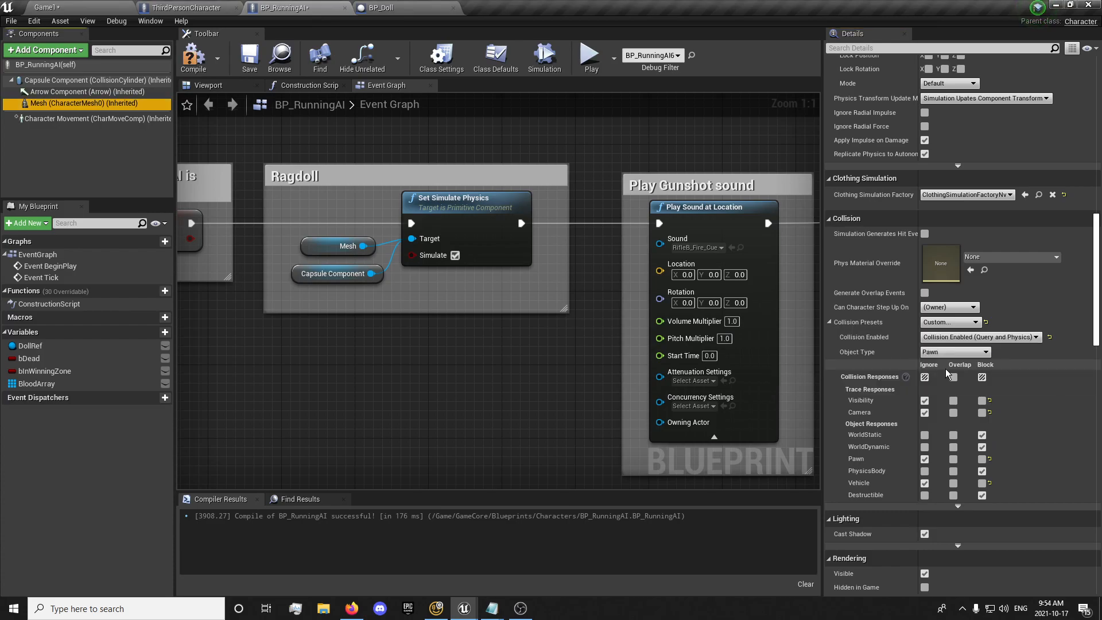
left_click(248, 58)
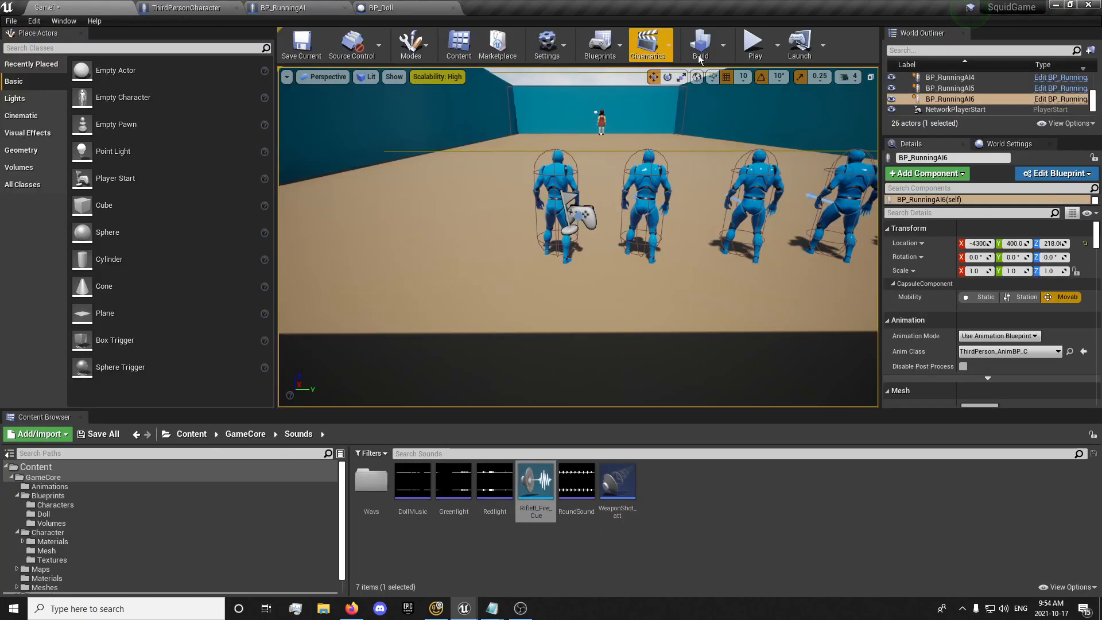
left_click(752, 42)
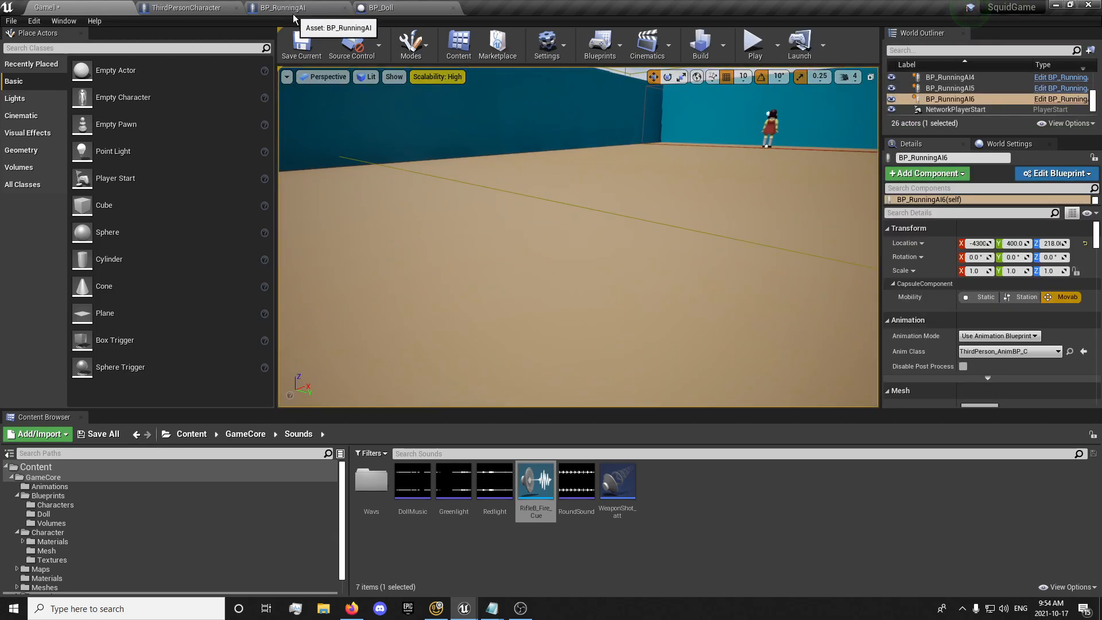
left_click(283, 7)
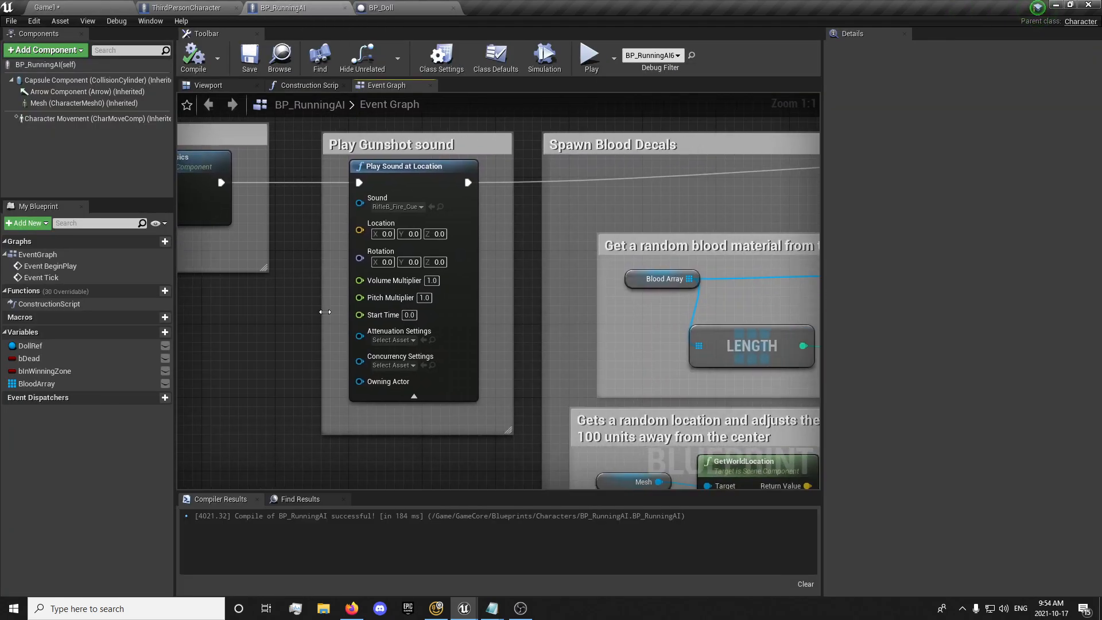
Add a GetWorldLocation node from the Mesh for the gunshot's Play Sound at Location
scroll("down", 3)
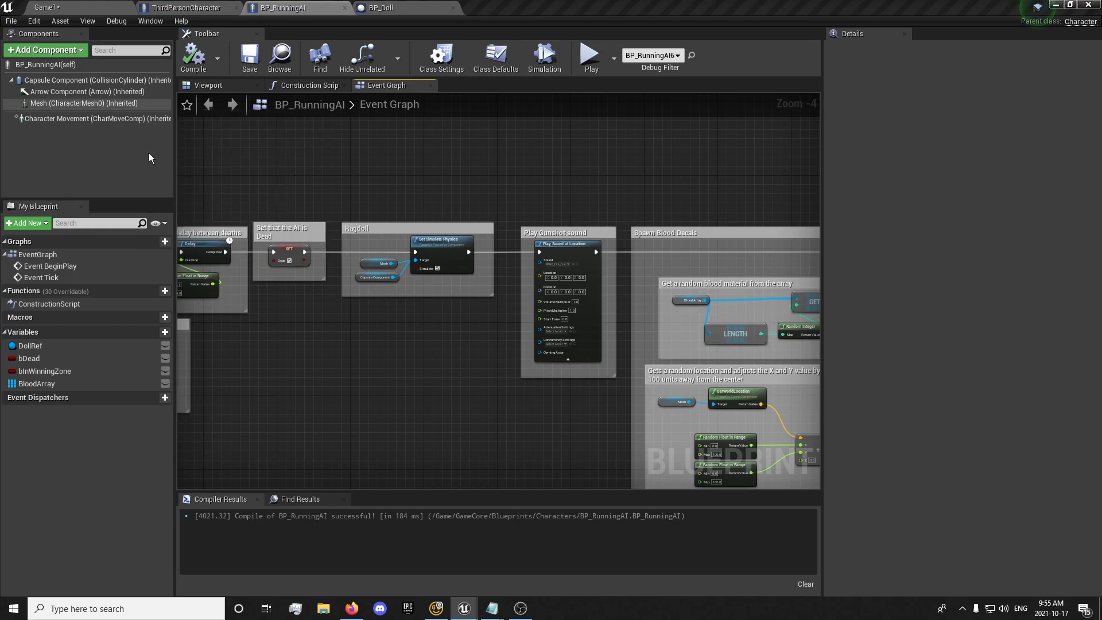
left_click(84, 104)
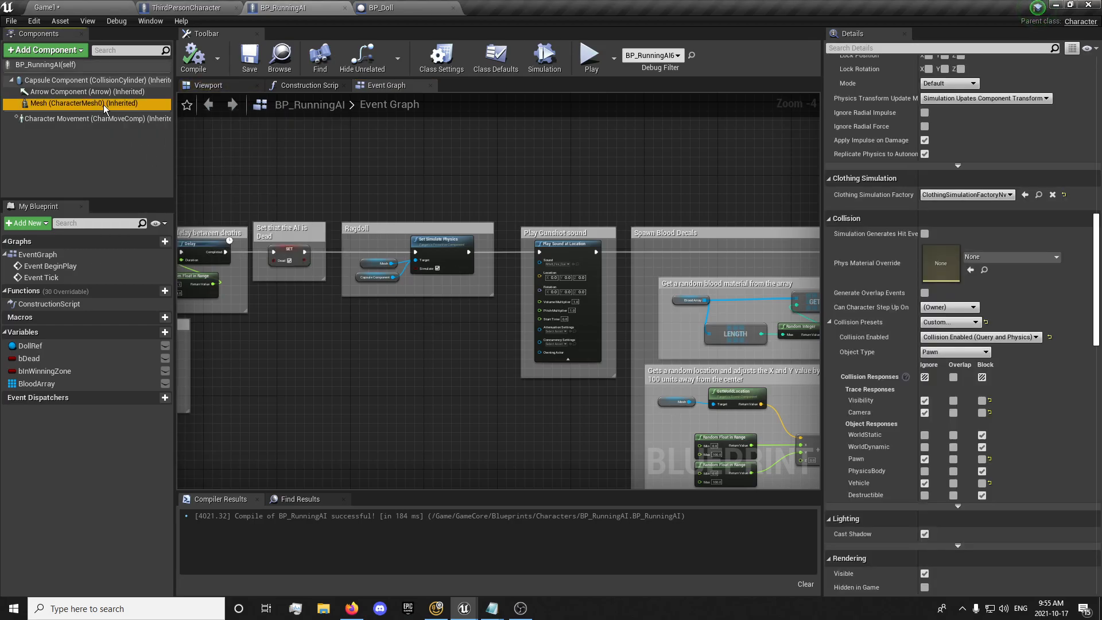
mouse_move(87, 103)
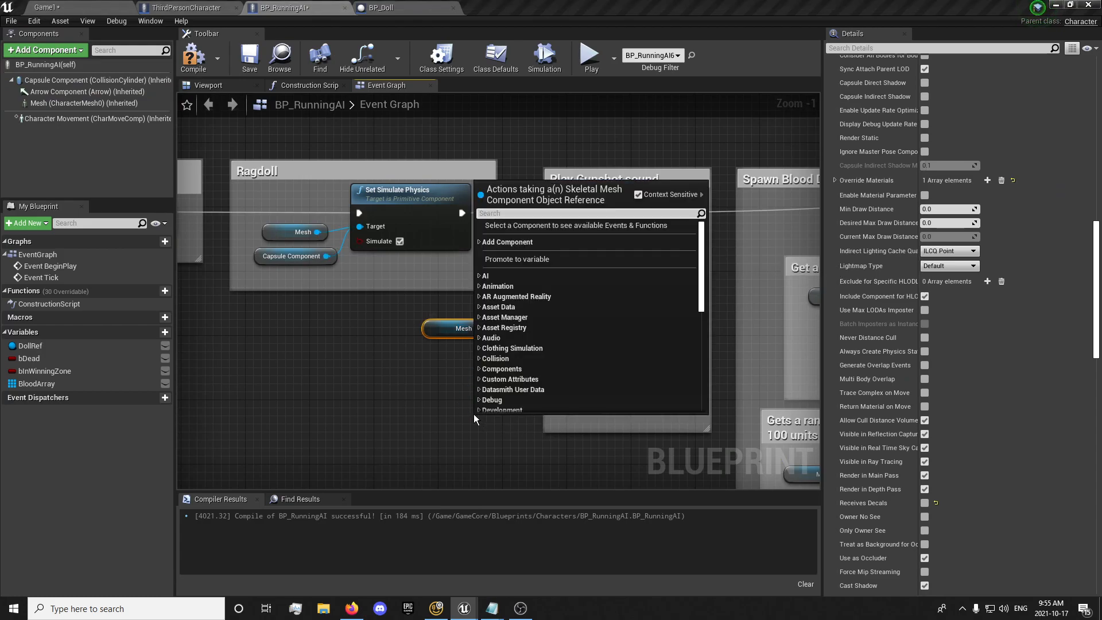
type("get location")
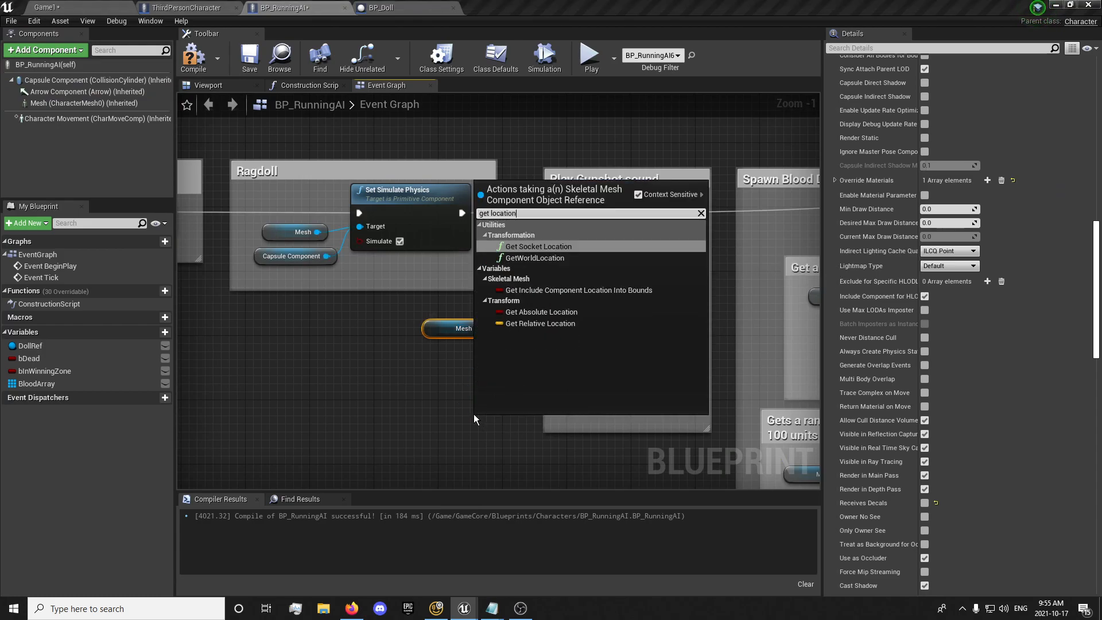
left_click(536, 257)
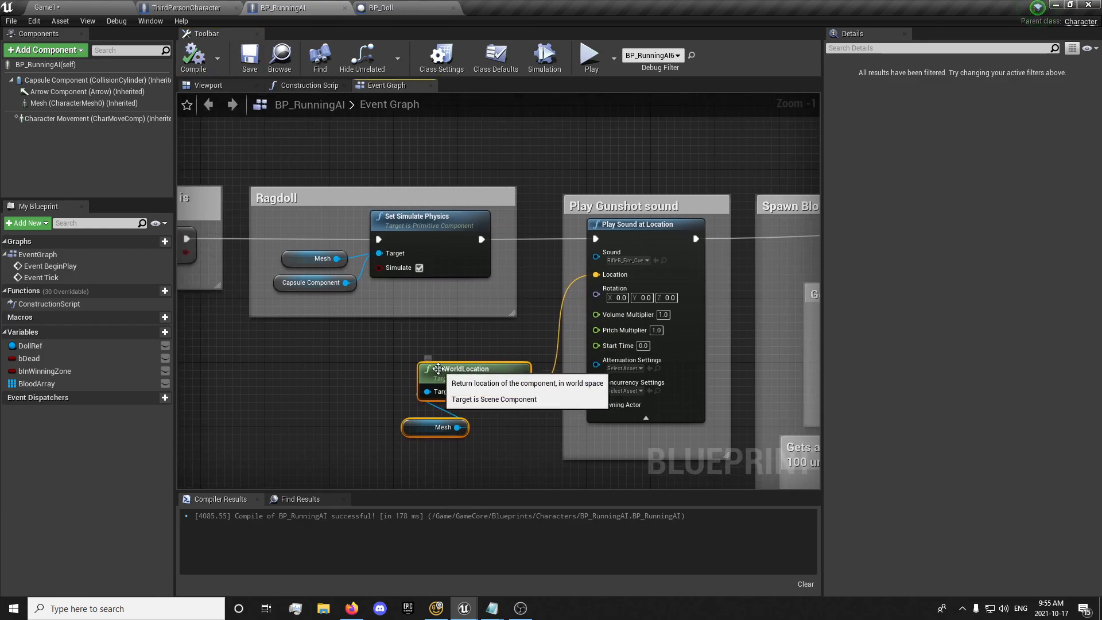
scroll("down", 3)
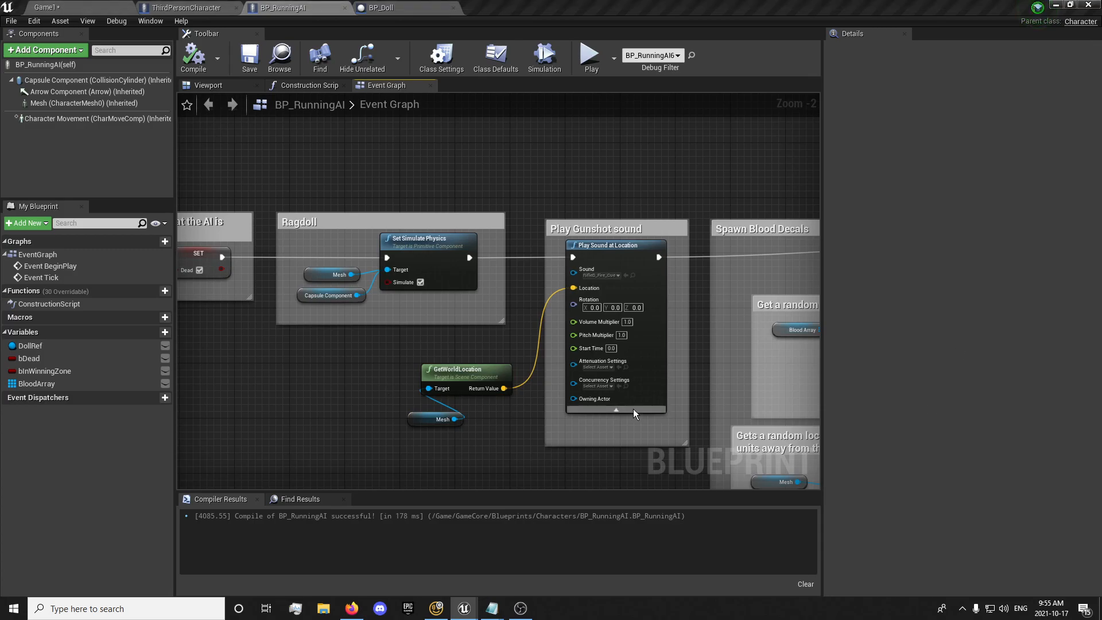
left_click(31, 345)
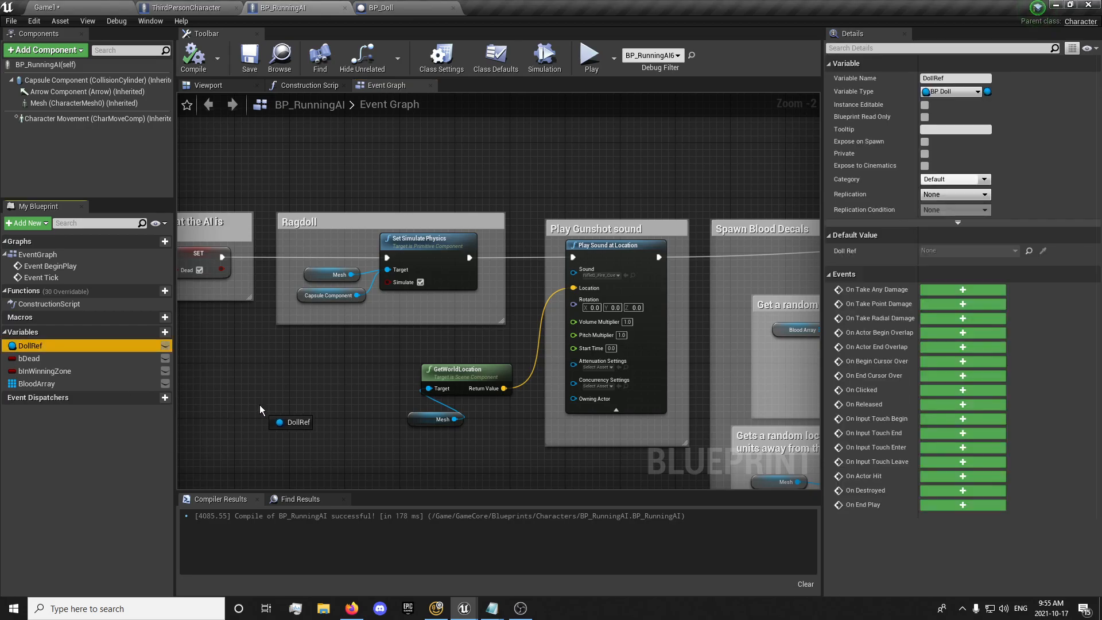
Cast Get Player Character to ThirdPersonCharacter, promote it to CharacterRef, and comment it
left_click_drag(290, 422, 422, 389)
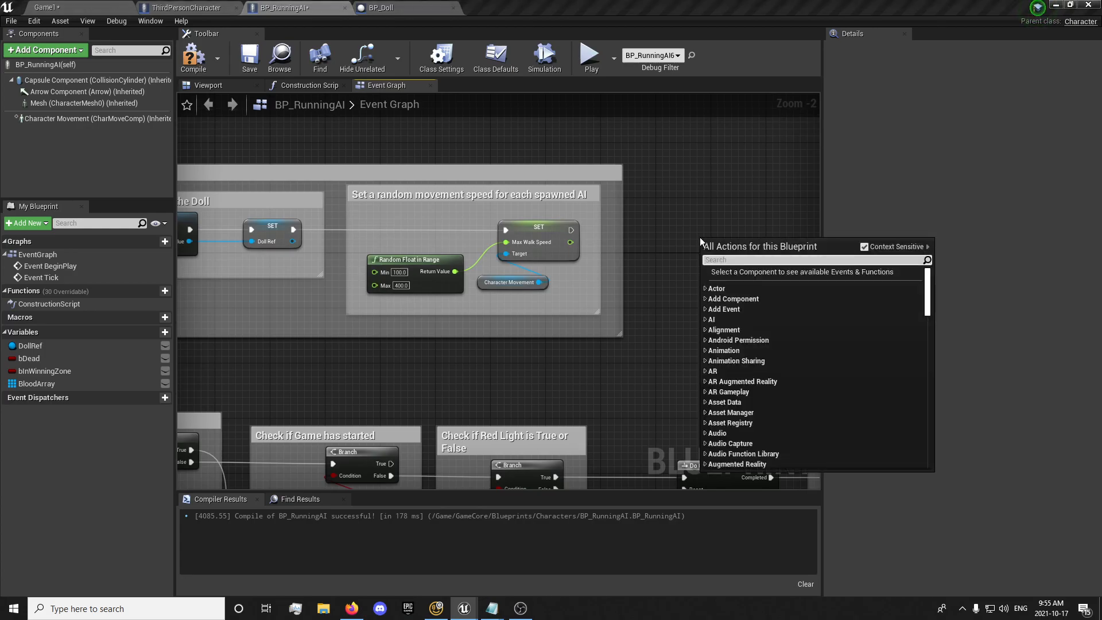
type("cas tto master")
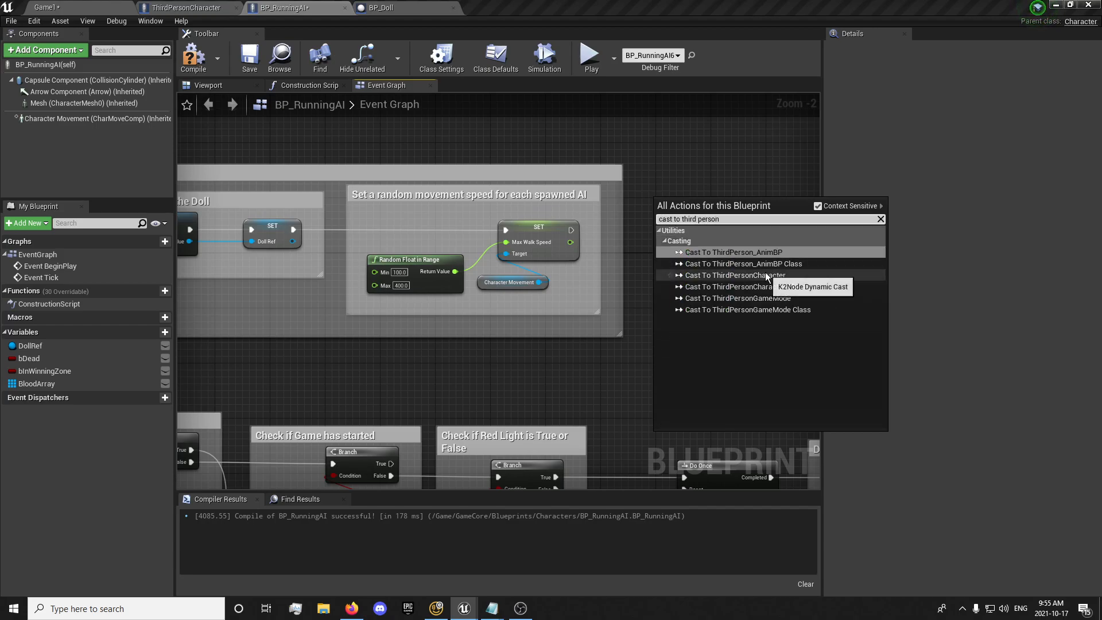
left_click(736, 275)
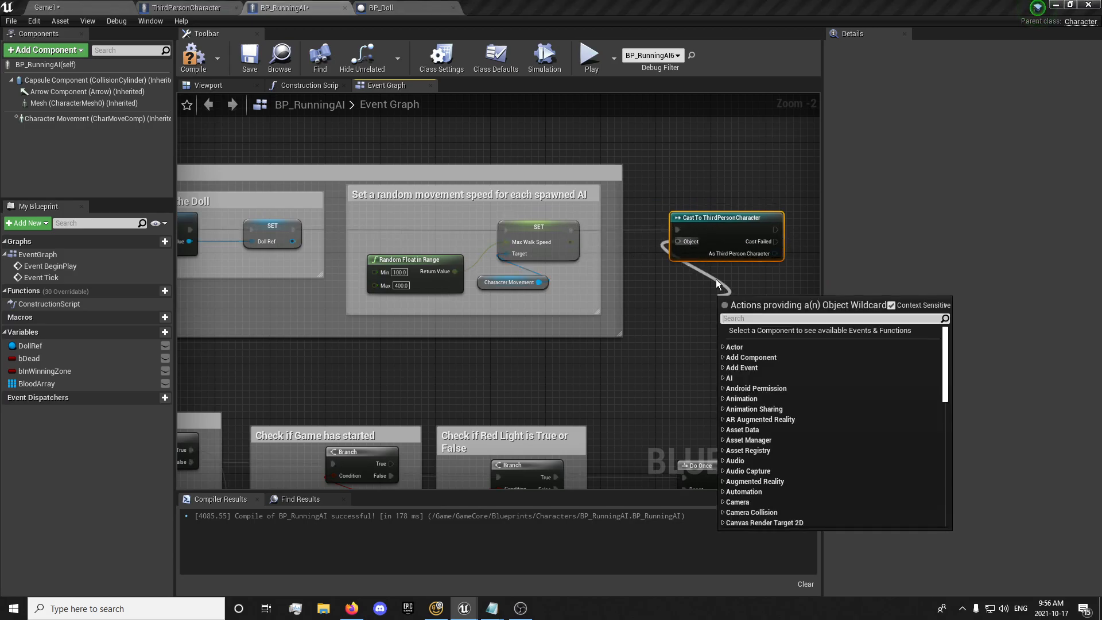
type("player")
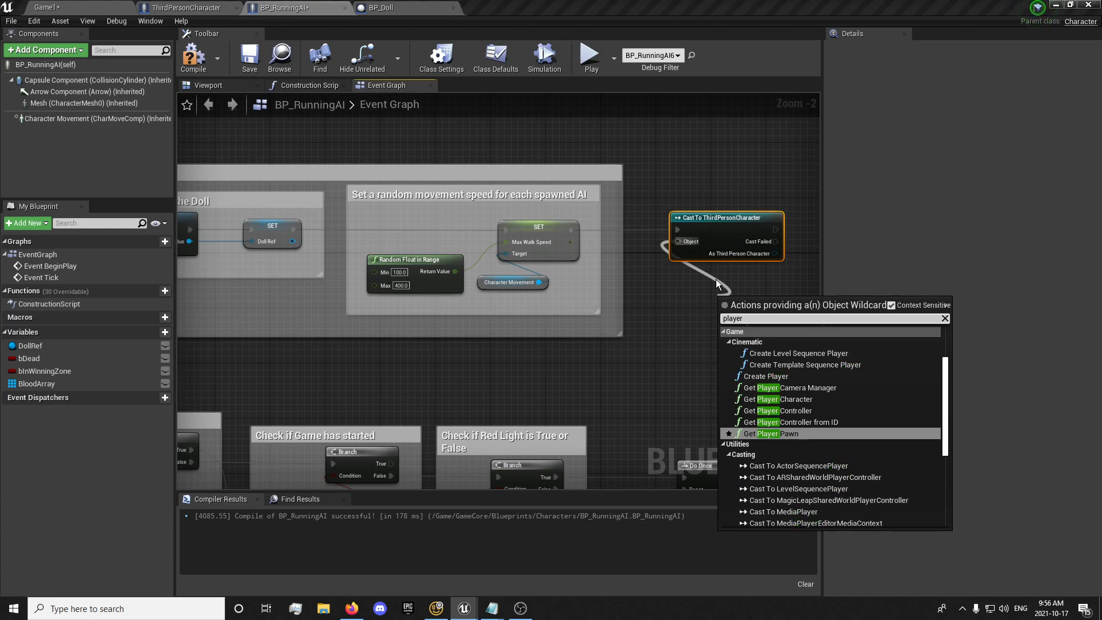
left_click(776, 399)
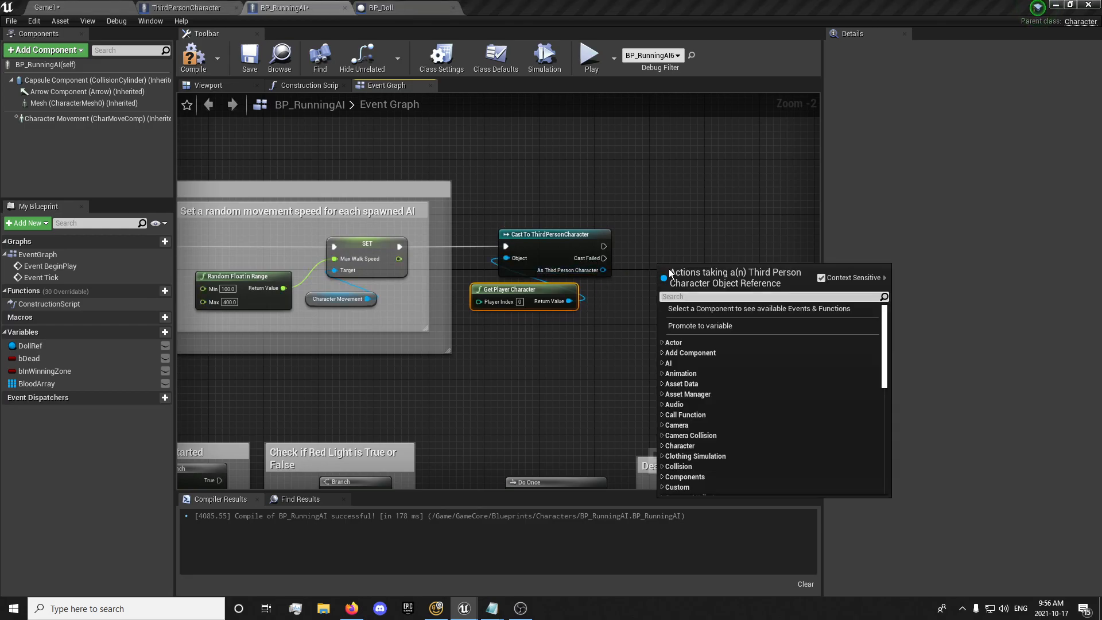
left_click(699, 325)
type("Sets a ref to the player")
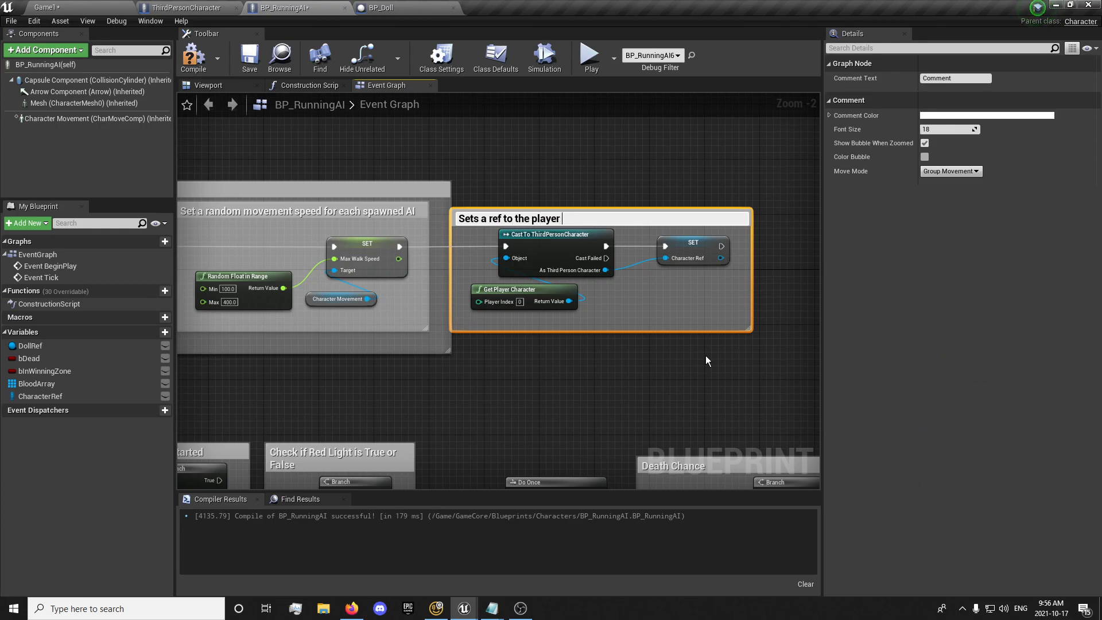
type("character")
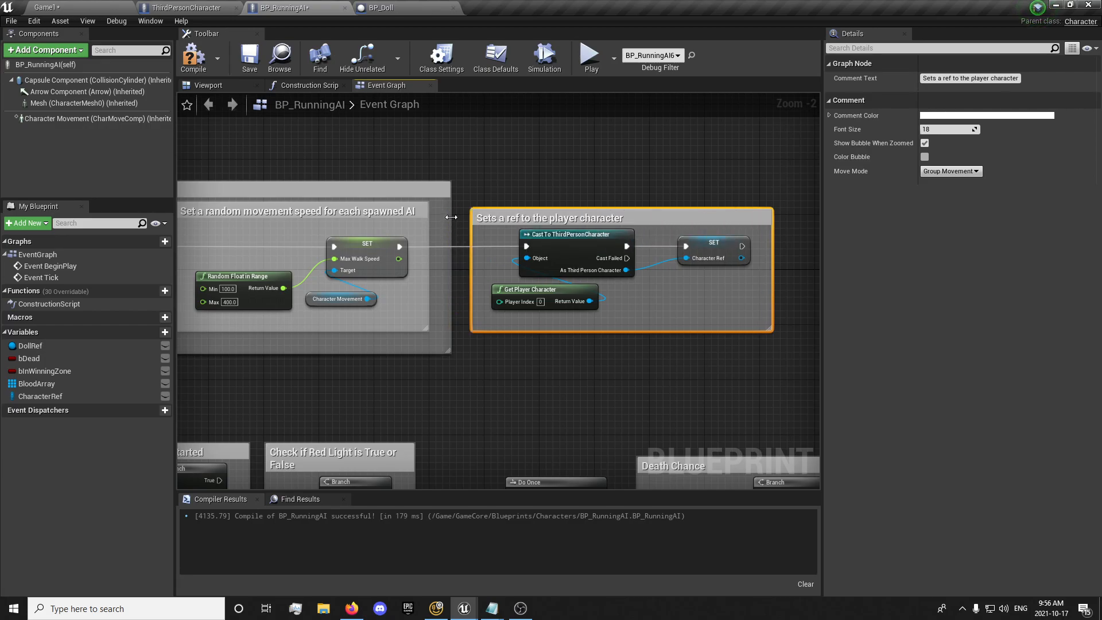
left_click(248, 57)
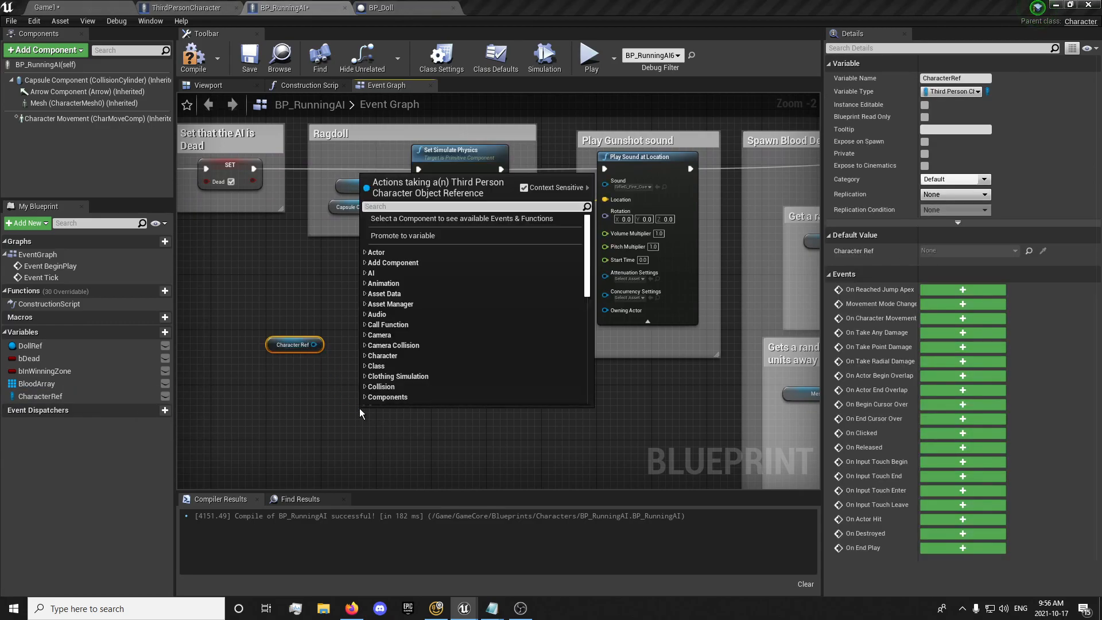
Add a Get Mesh node from the CharacterRef player reference
type("play sound")
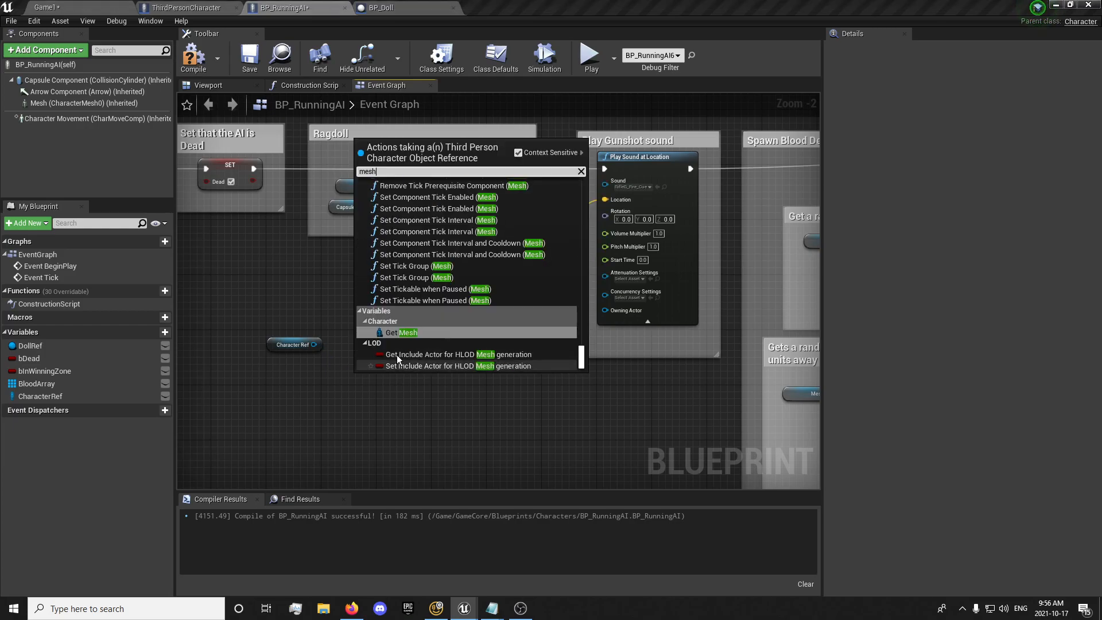
left_click(403, 332)
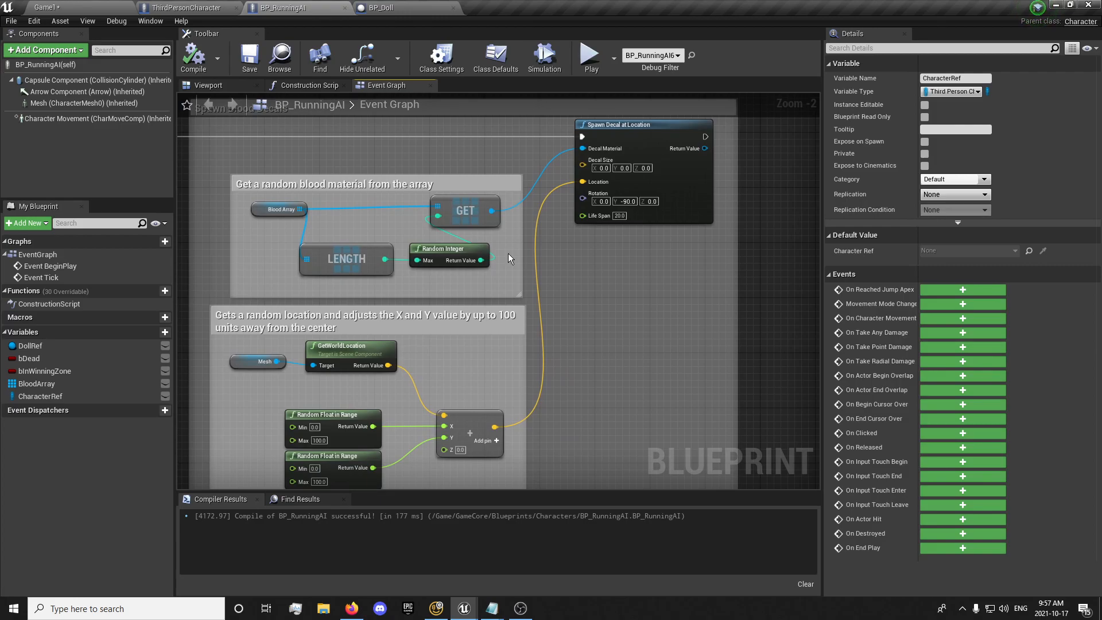
Switch to the Game1 level editor showing the arena and BP_RunningAI6
left_click(279, 209)
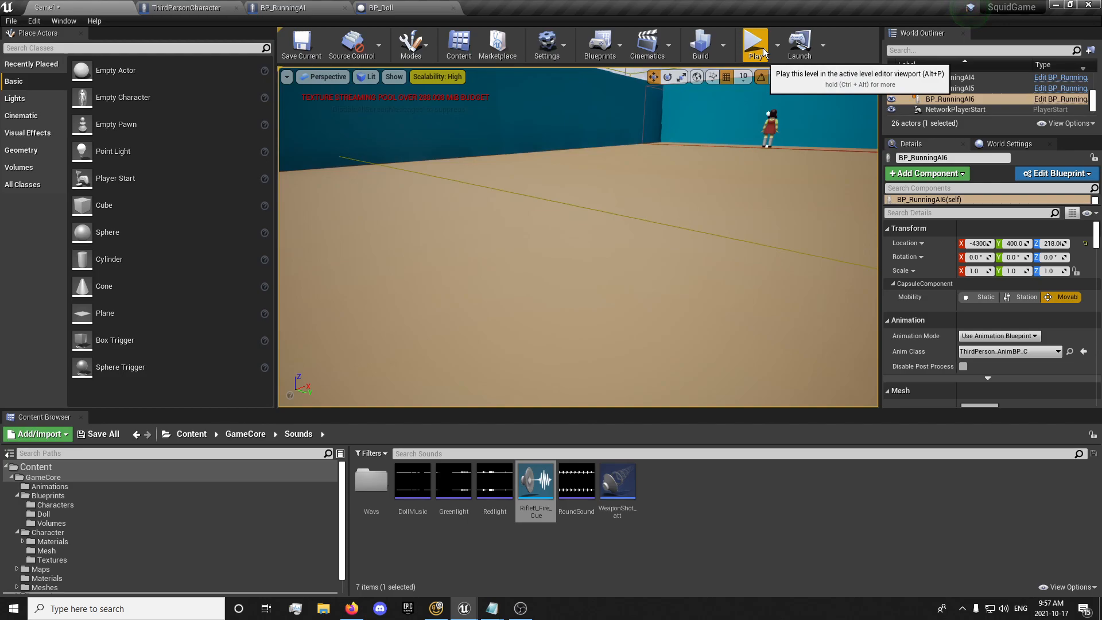
Play-test AI deaths in Game1, then go back to the BP_RunningAI blueprint
left_click(754, 40)
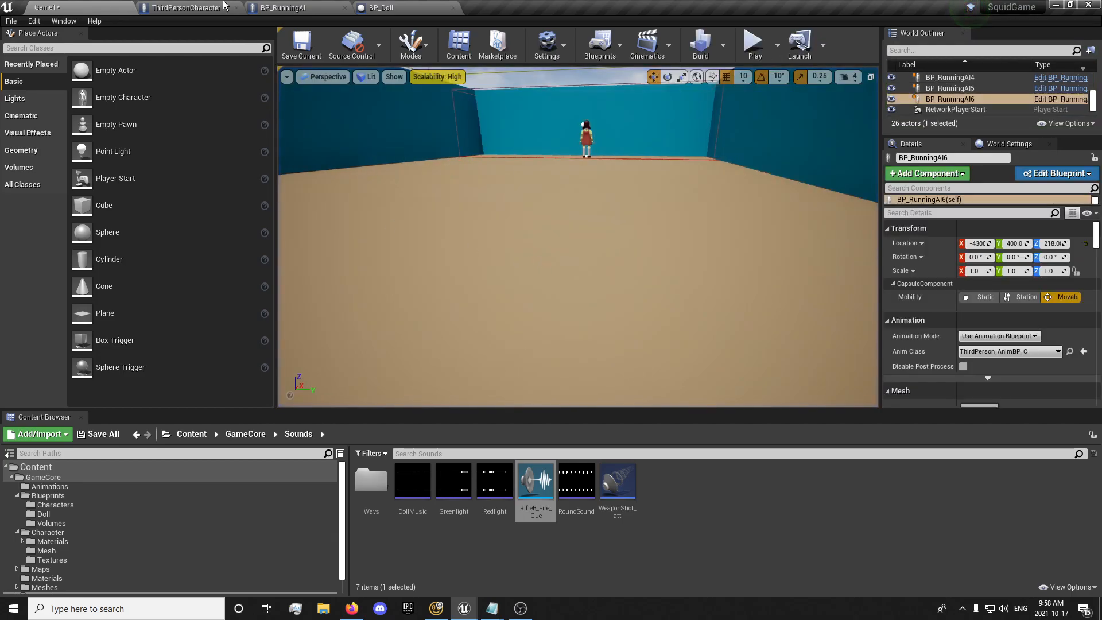
left_click(284, 7)
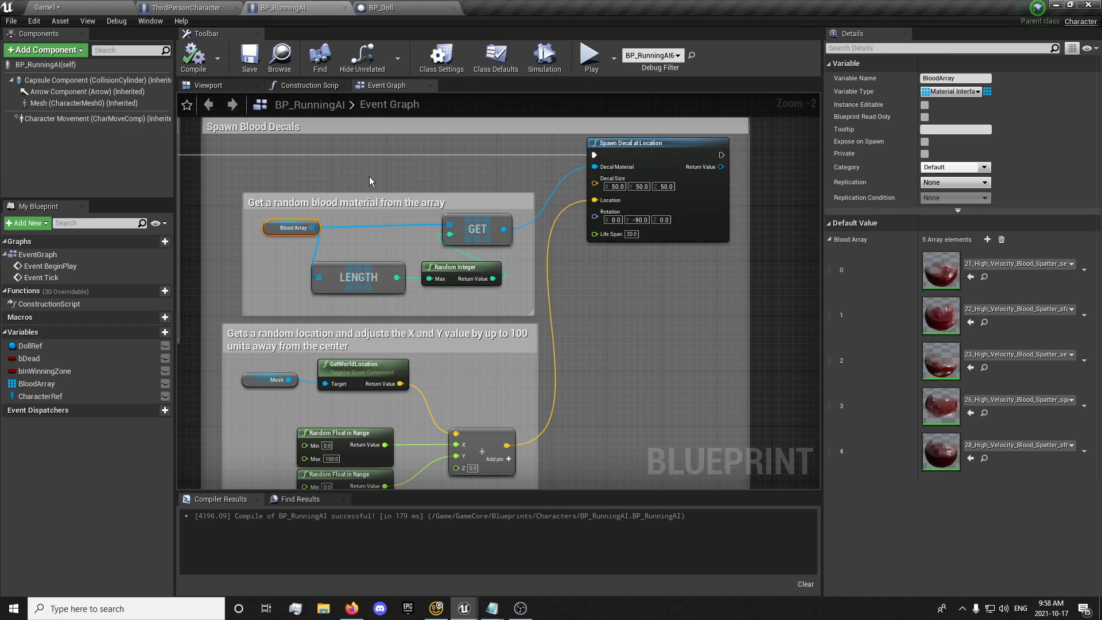
Set the Death Chance >= threshold to 8, compile, and return to Game1
scroll("down", 3)
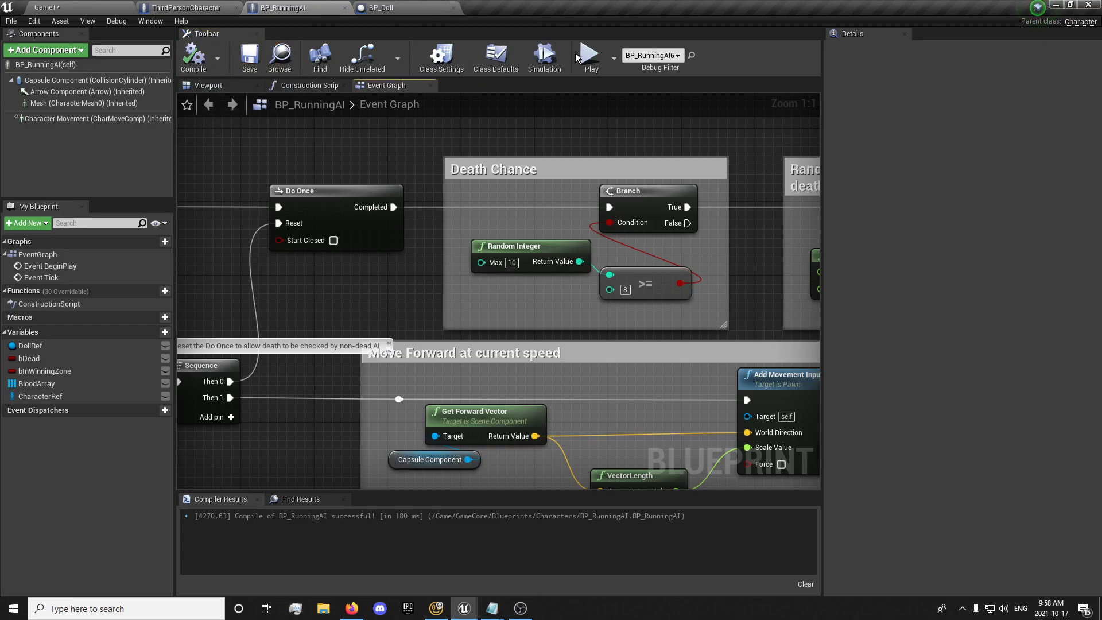
left_click(589, 57)
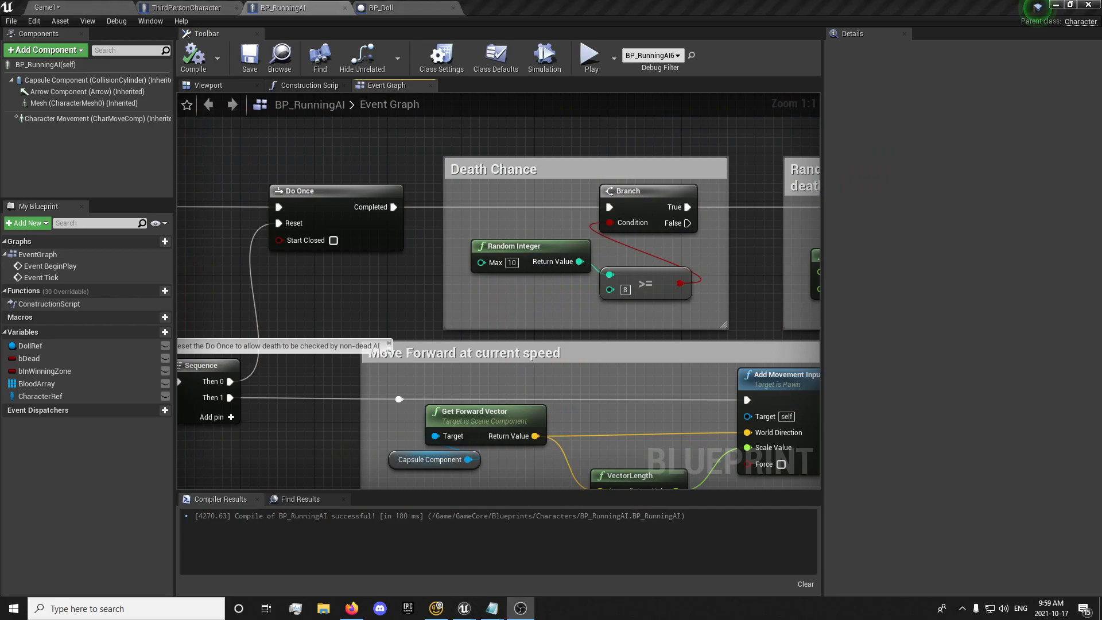
left_click(46, 8)
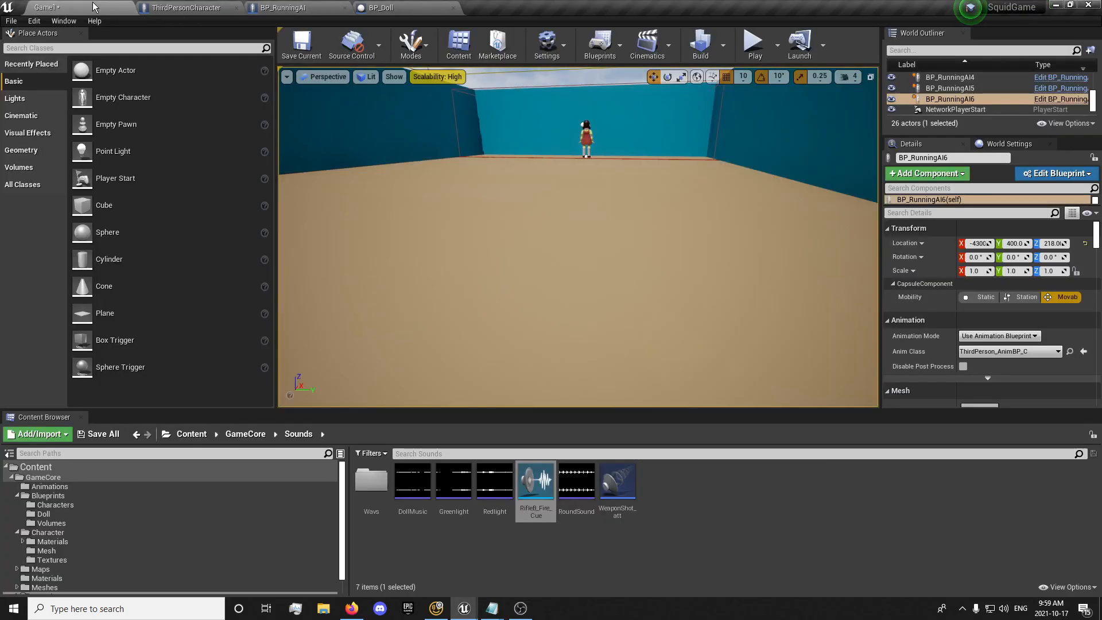